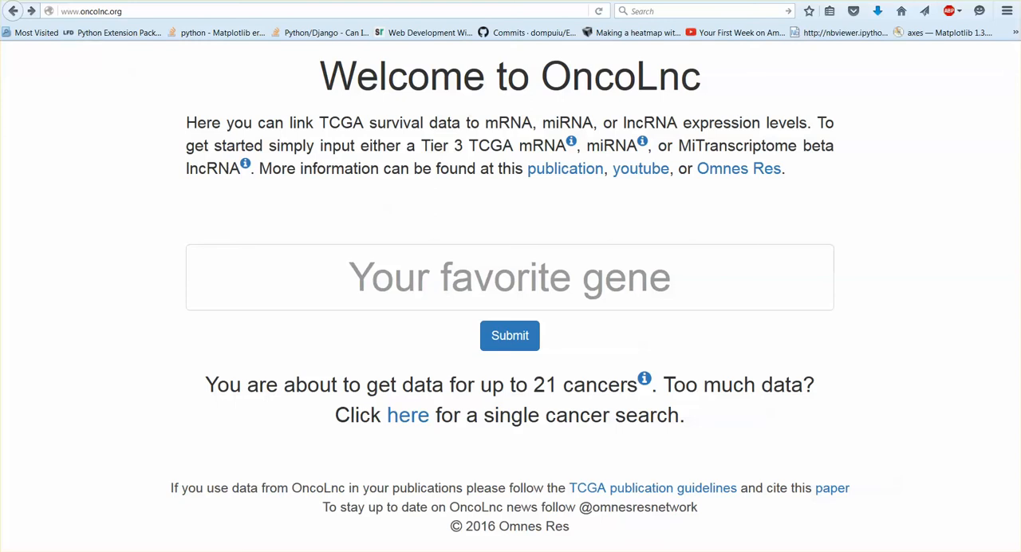
- Enter donson in the 'Your favorite gene' box and submit the search
{"action": "left_click", "coordinate": [510, 277]}
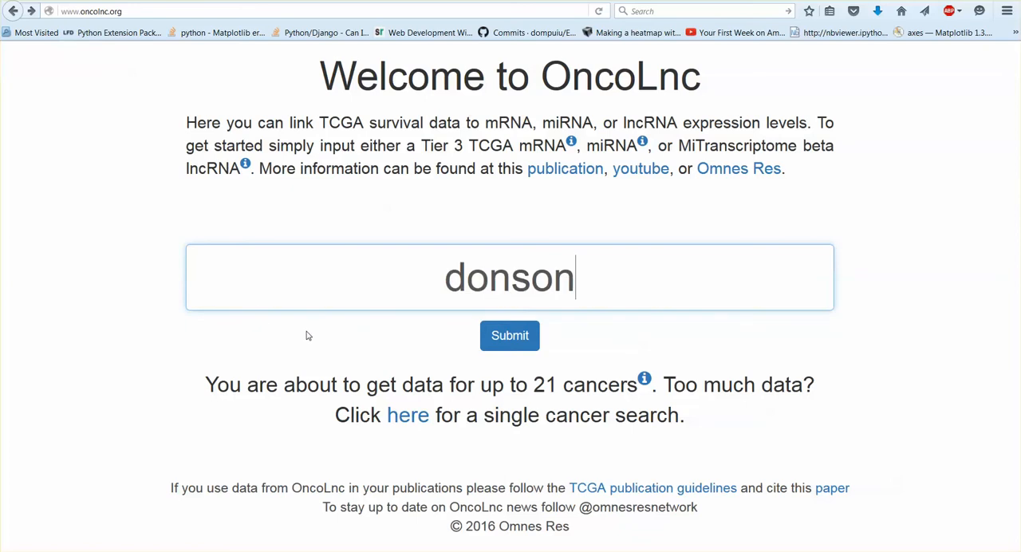
{"action": "mouse_move", "coordinate": [435, 293]}
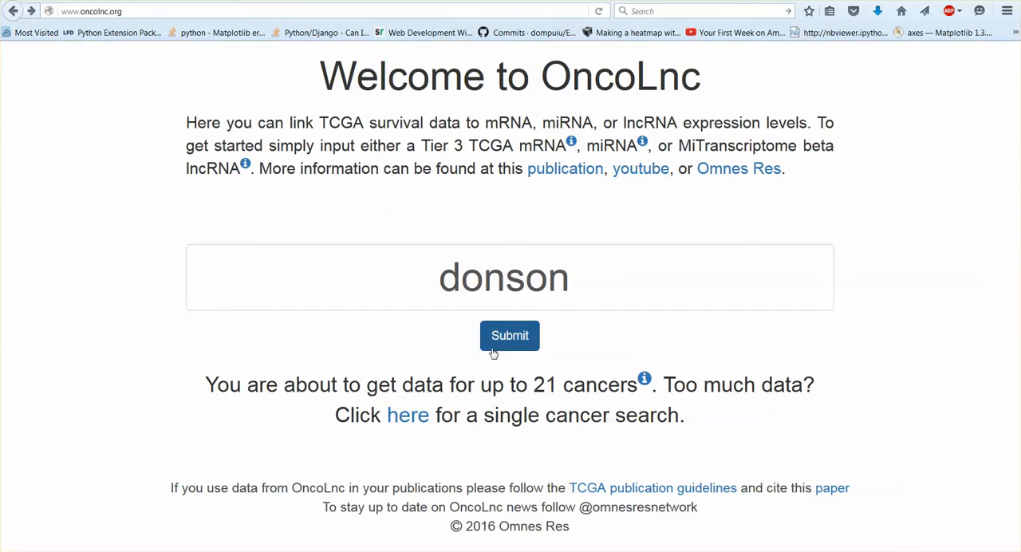
{"action": "left_click", "coordinate": [510, 335]}
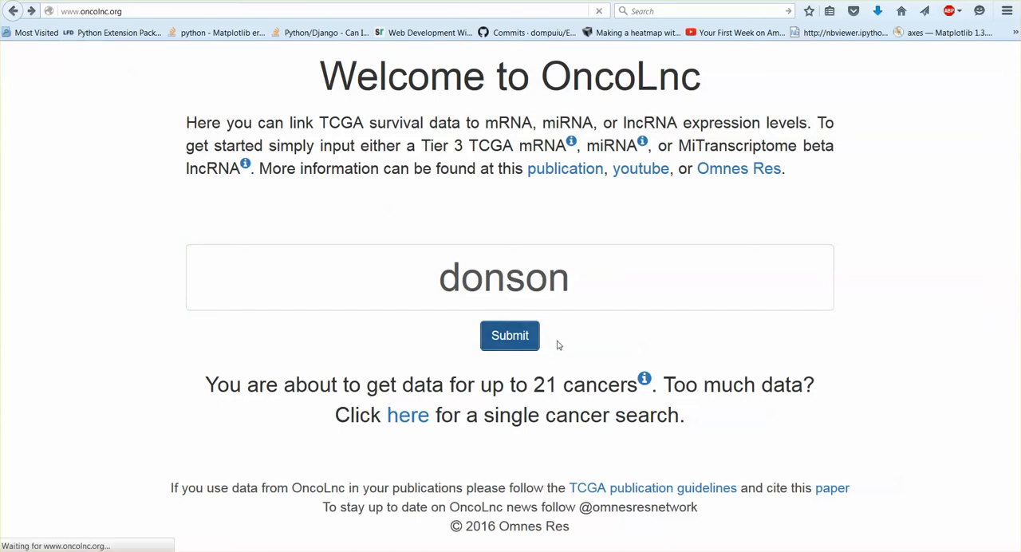
- Let the donson results load and scroll down to the Cox regression table
{"action": "left_click", "coordinate": [510, 335]}
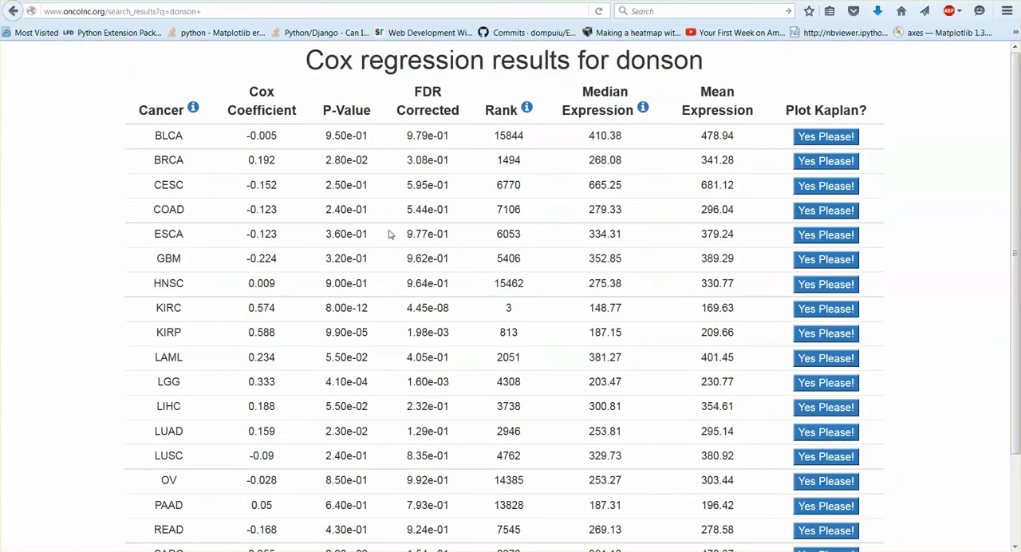
{"action": "scroll", "scroll_direction": "down", "scroll_amount": 3}
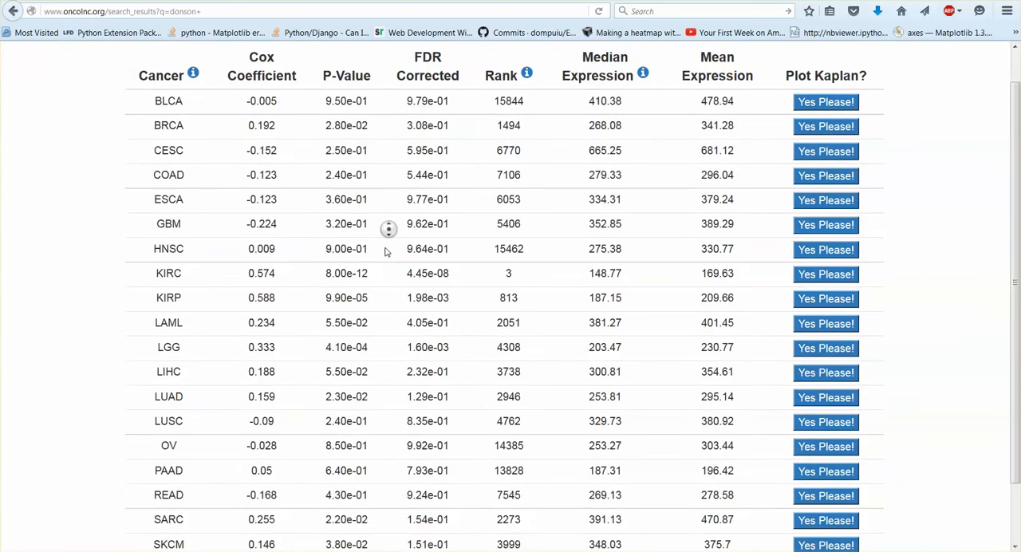
{"action": "scroll", "scroll_direction": "down", "scroll_amount": 3}
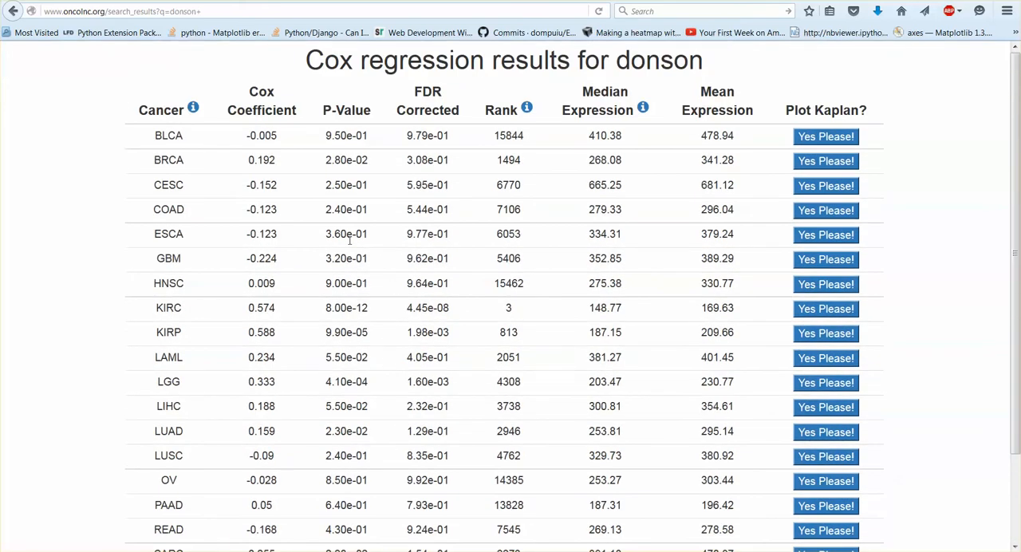
{"action": "scroll", "scroll_direction": "down", "scroll_amount": 3}
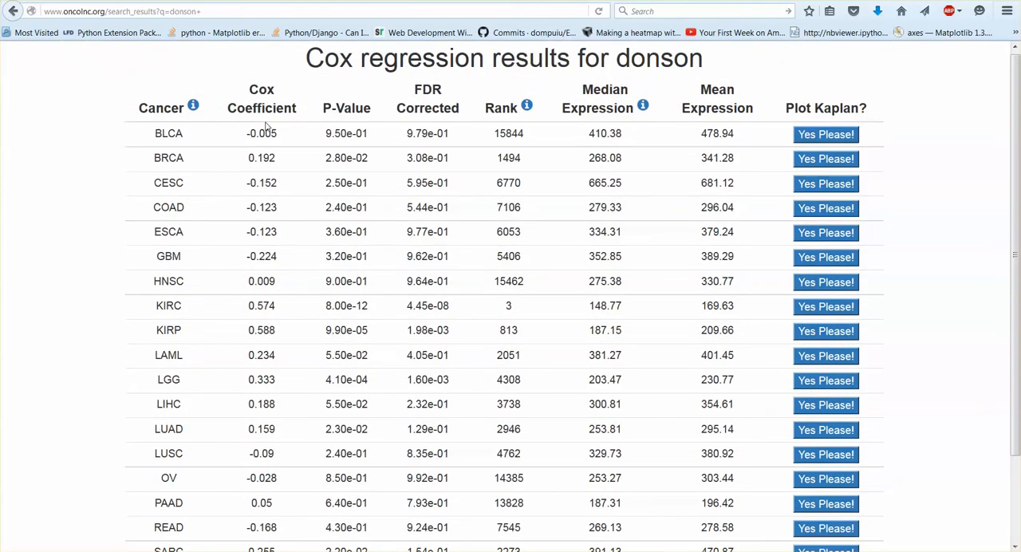
{"action": "mouse_move", "coordinate": [283, 303]}
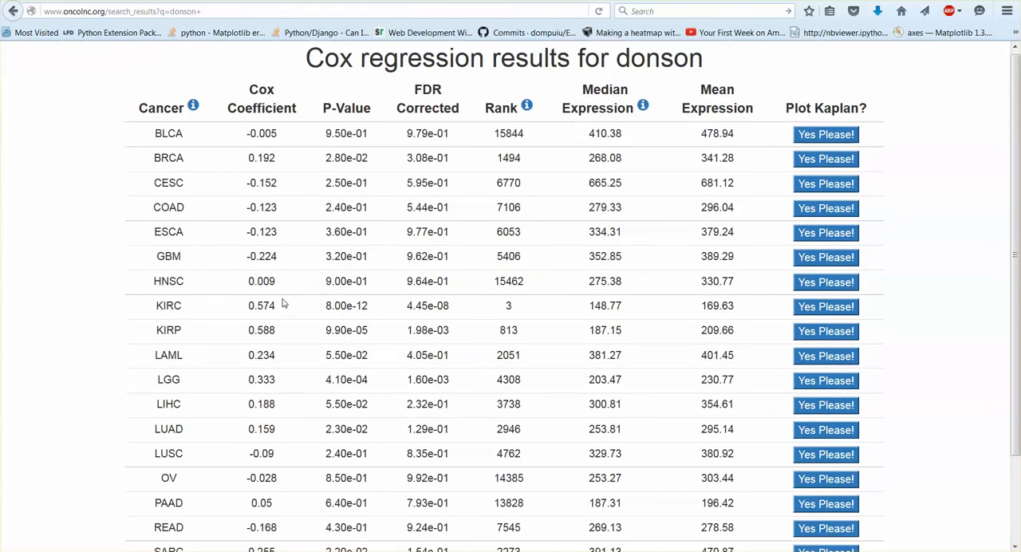
{"action": "mouse_move", "coordinate": [288, 308]}
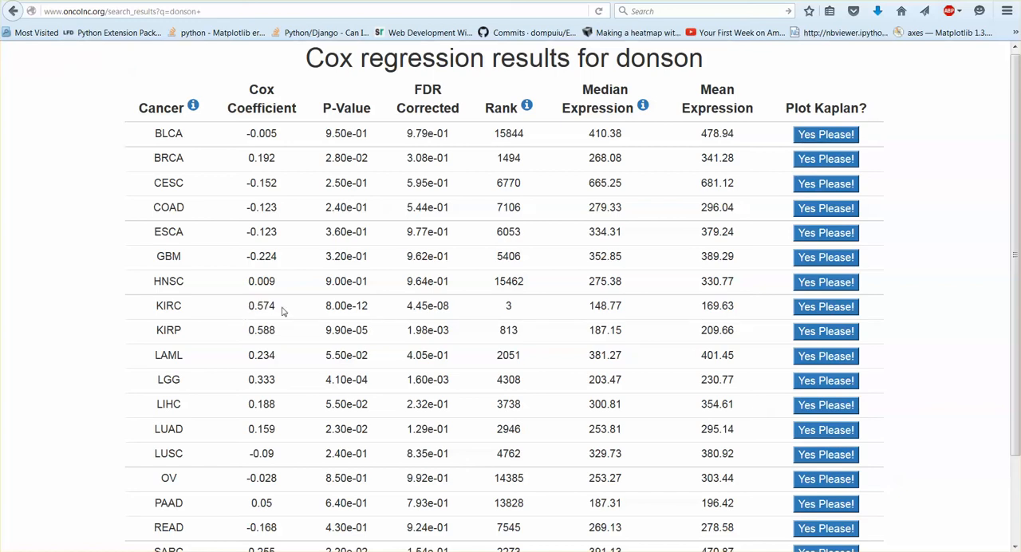
- Highlight the KIRC (0.574) and ESCA (-0.123) coefficients, BLCA's values, and KIRC's rank 3
{"action": "double_click", "coordinate": [261, 306]}
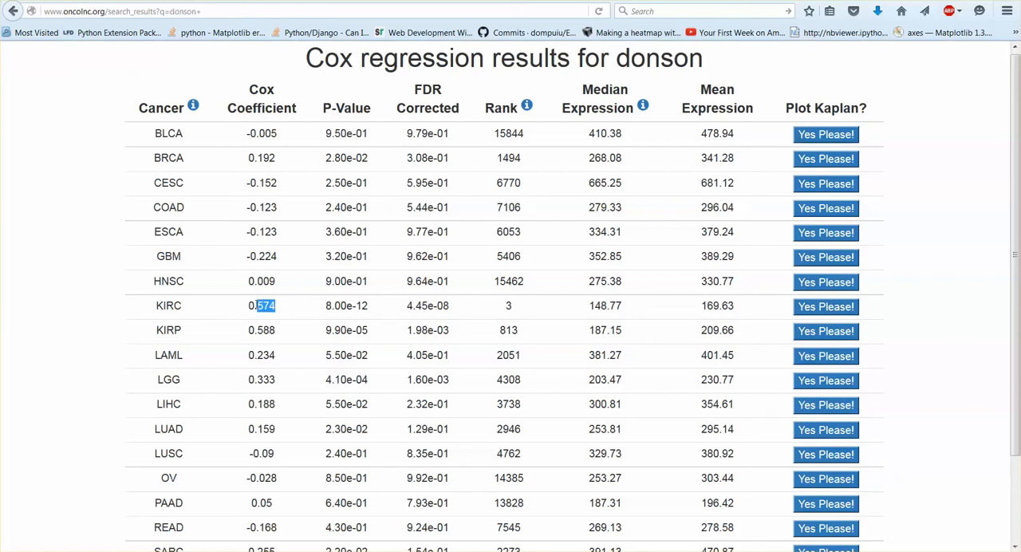
{"action": "double_click", "coordinate": [262, 306]}
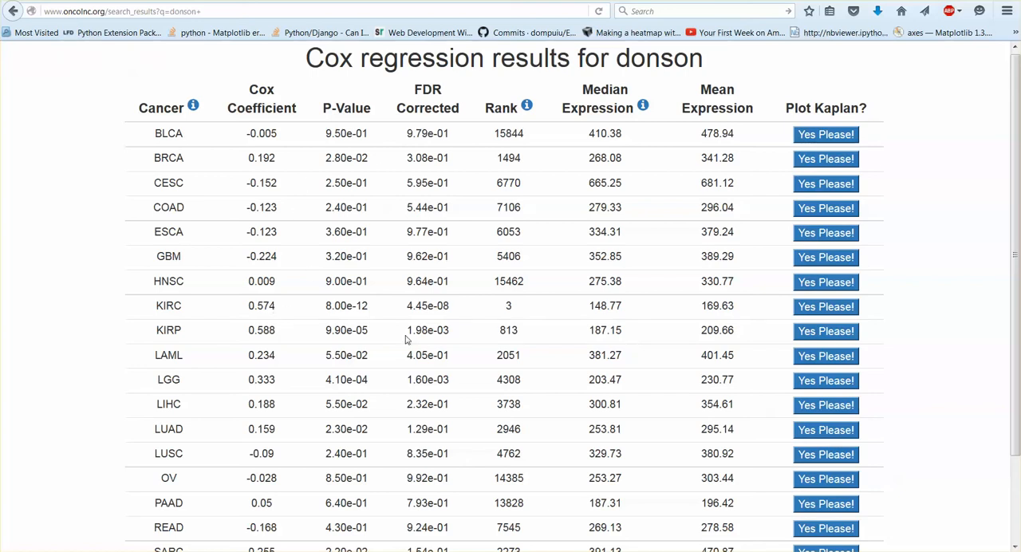
{"action": "mouse_move", "coordinate": [281, 327]}
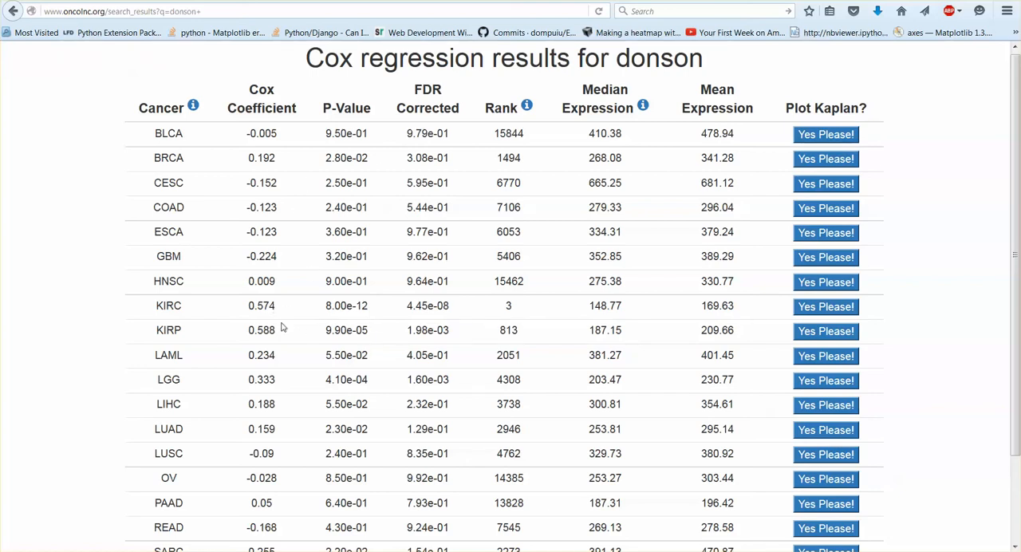
{"action": "mouse_move", "coordinate": [255, 320]}
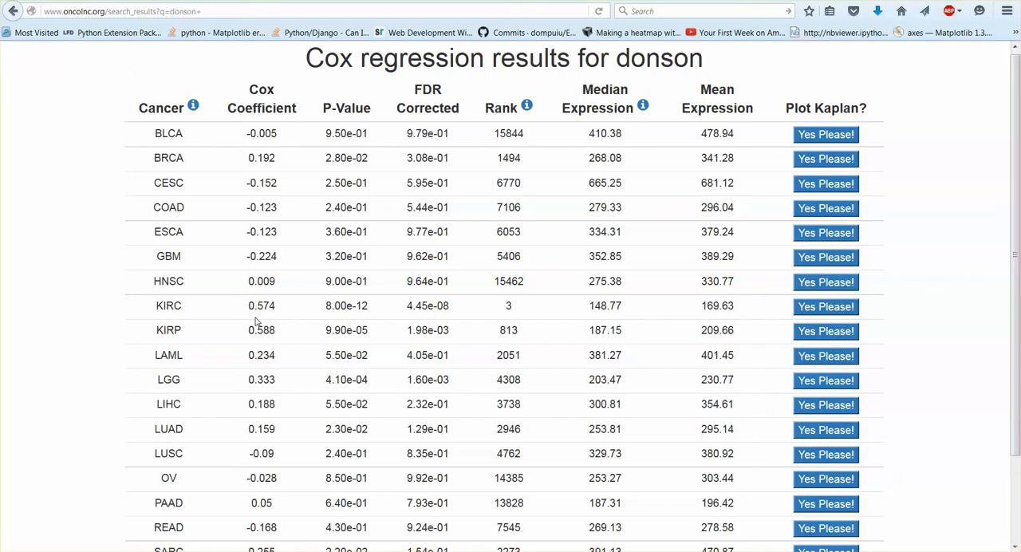
{"action": "double_click", "coordinate": [261, 306]}
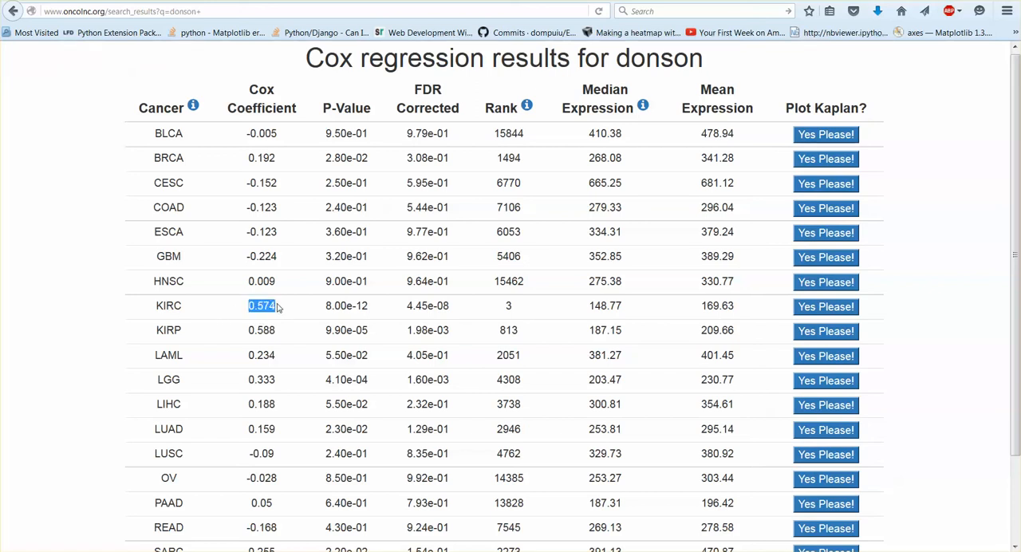
{"action": "mouse_move", "coordinate": [287, 242]}
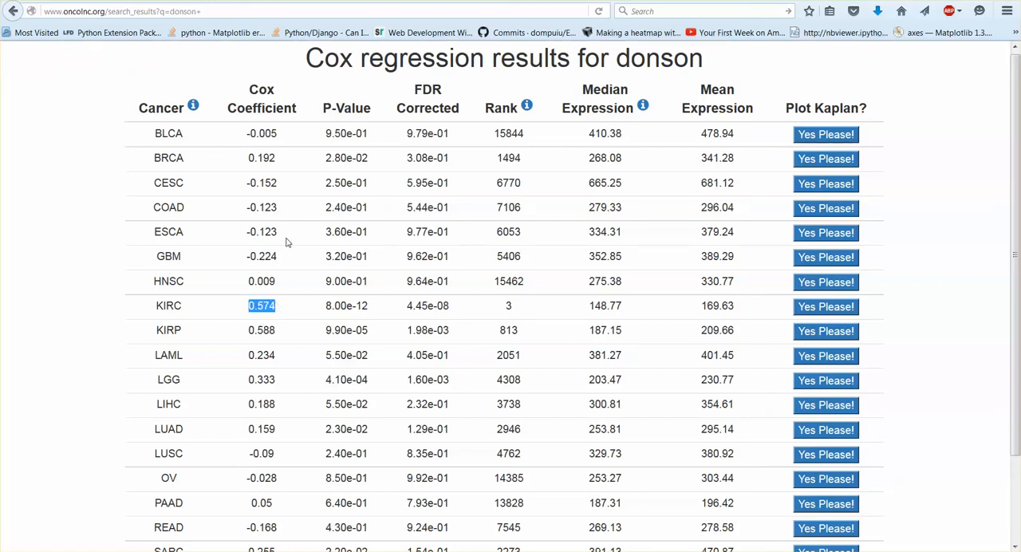
{"action": "double_click", "coordinate": [261, 231]}
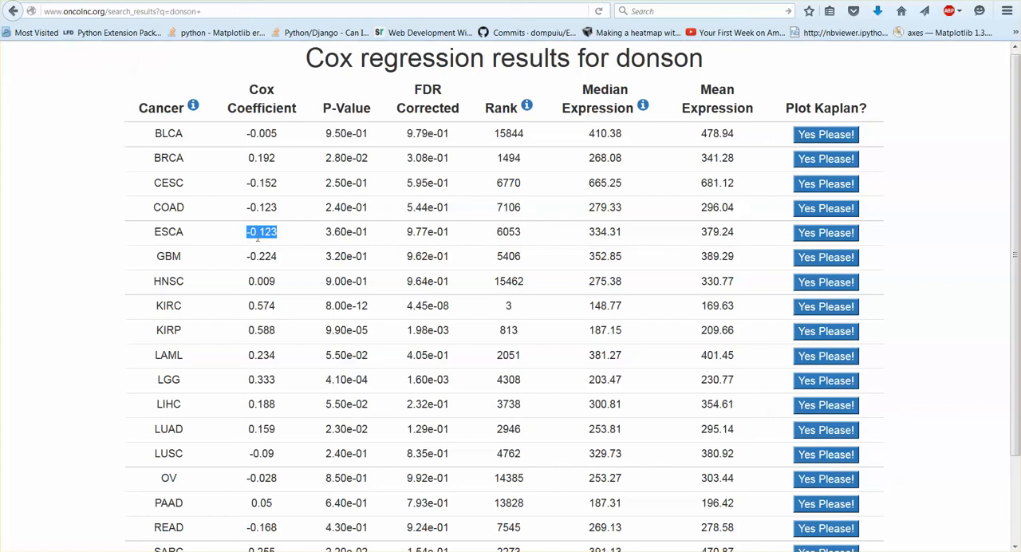
{"action": "mouse_move", "coordinate": [285, 238]}
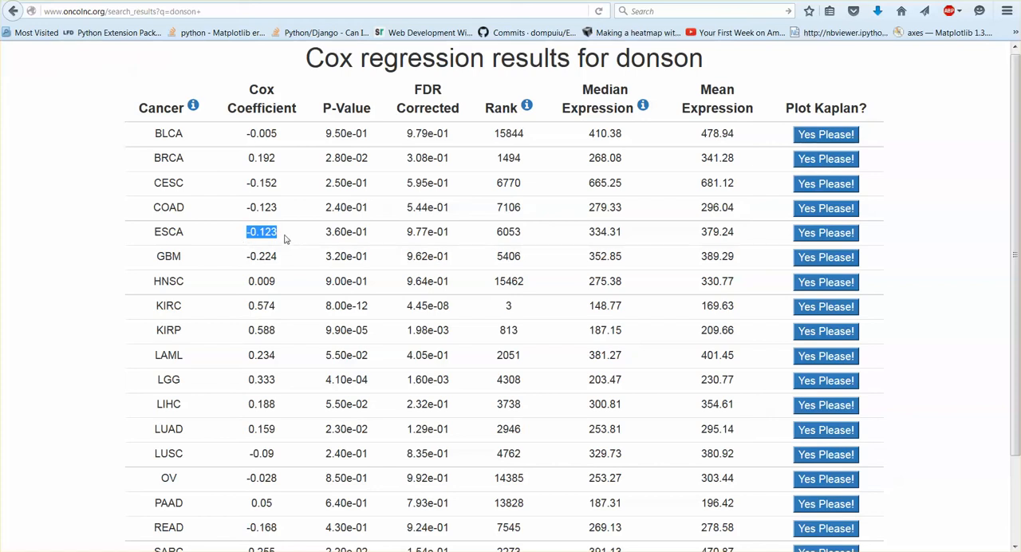
{"action": "mouse_move", "coordinate": [285, 247]}
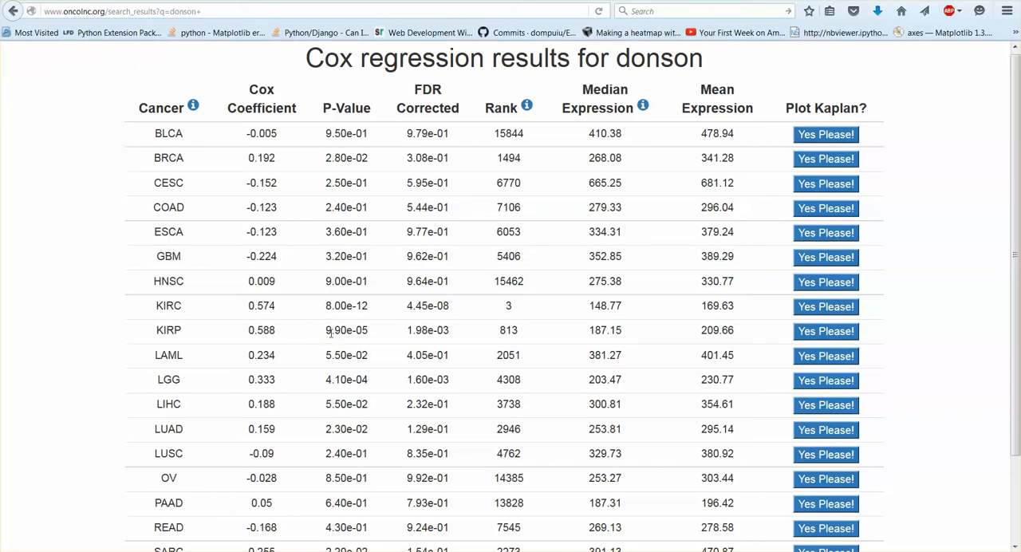
{"action": "mouse_move", "coordinate": [455, 139]}
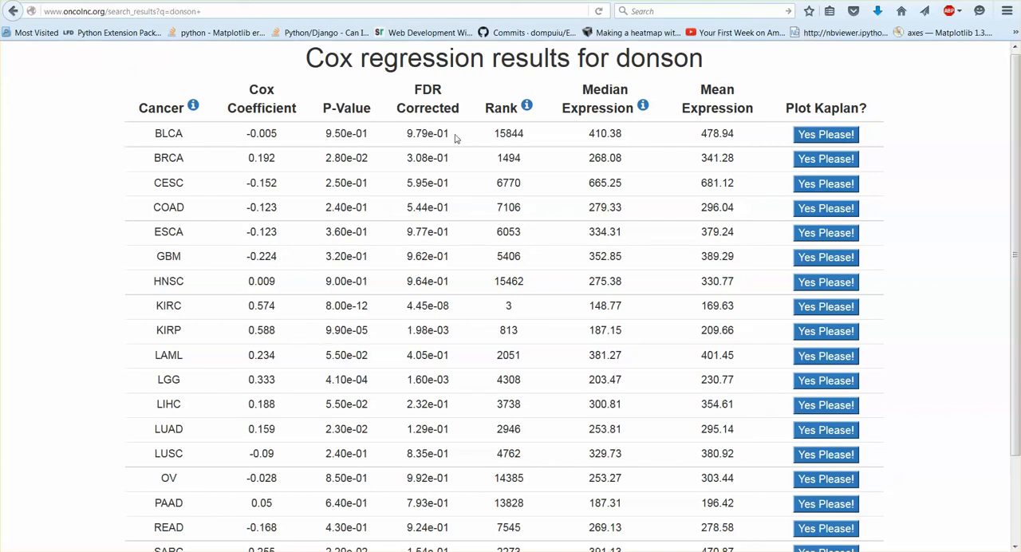
{"action": "left_click_drag", "start_coordinate": [155, 133], "coordinate": [450, 133]}
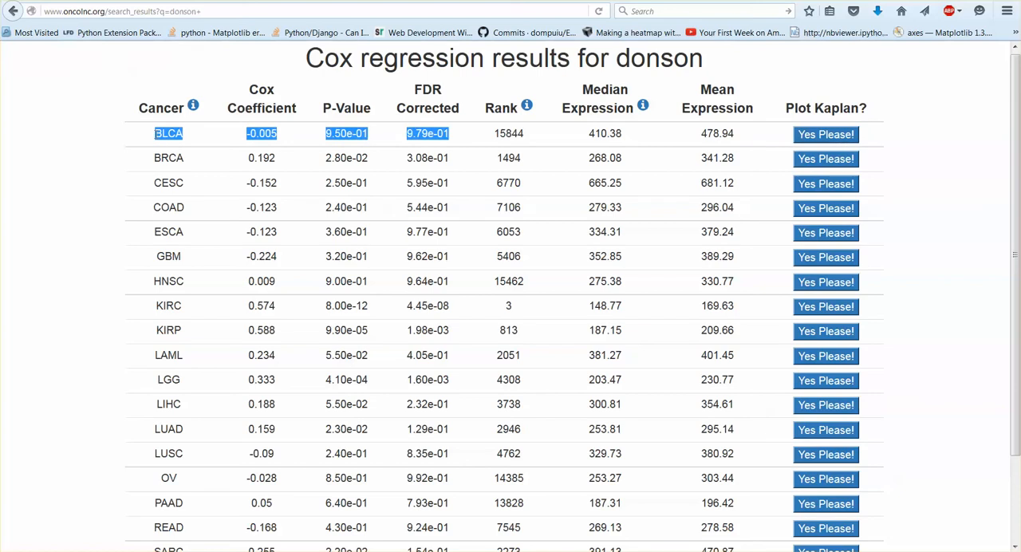
{"action": "mouse_move", "coordinate": [214, 142]}
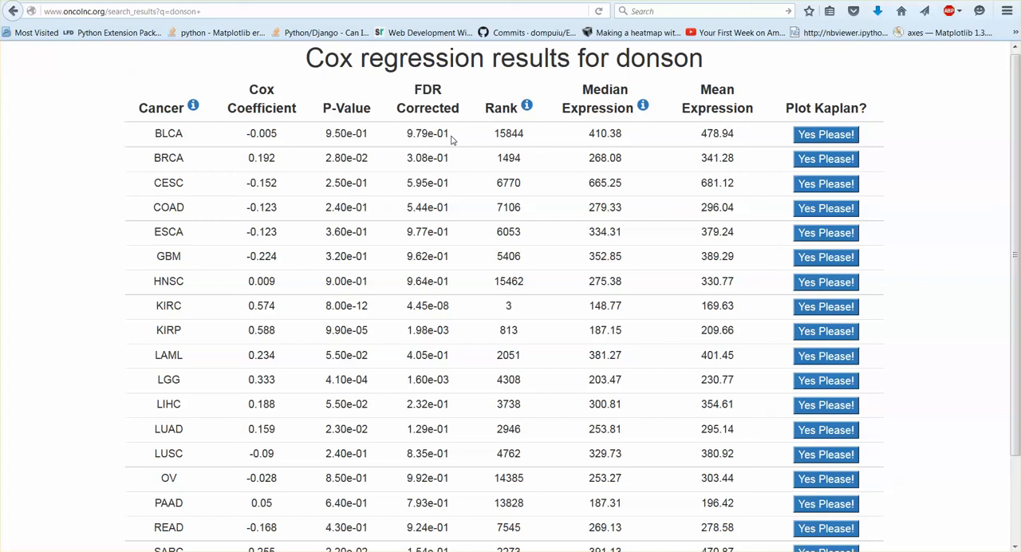
{"action": "double_click", "coordinate": [509, 133]}
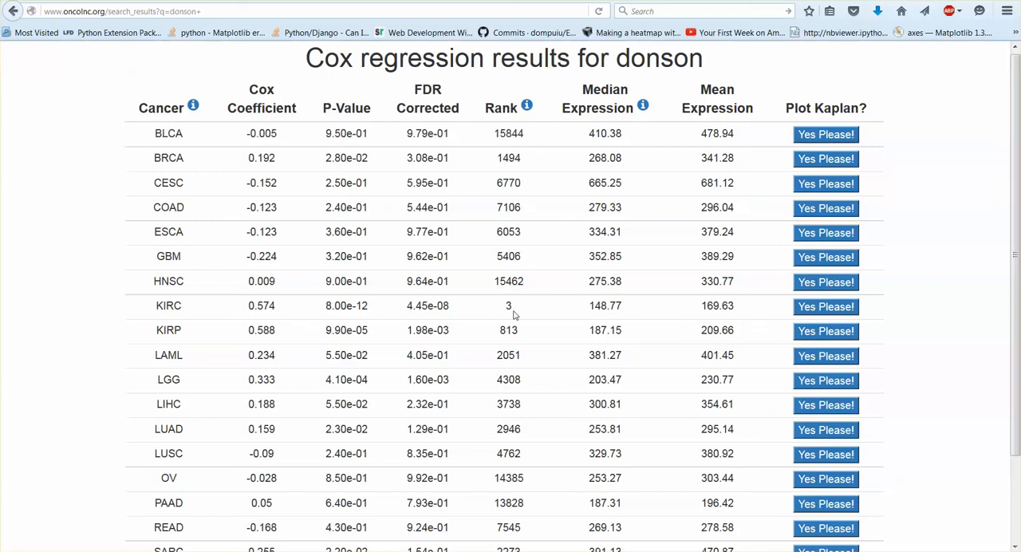
{"action": "double_click", "coordinate": [508, 305]}
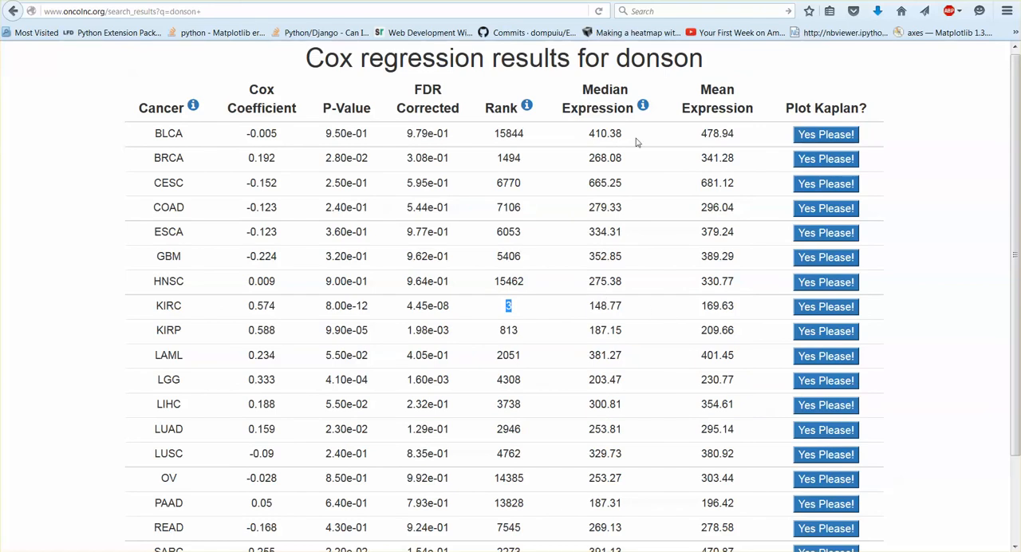
{"action": "mouse_move", "coordinate": [642, 106]}
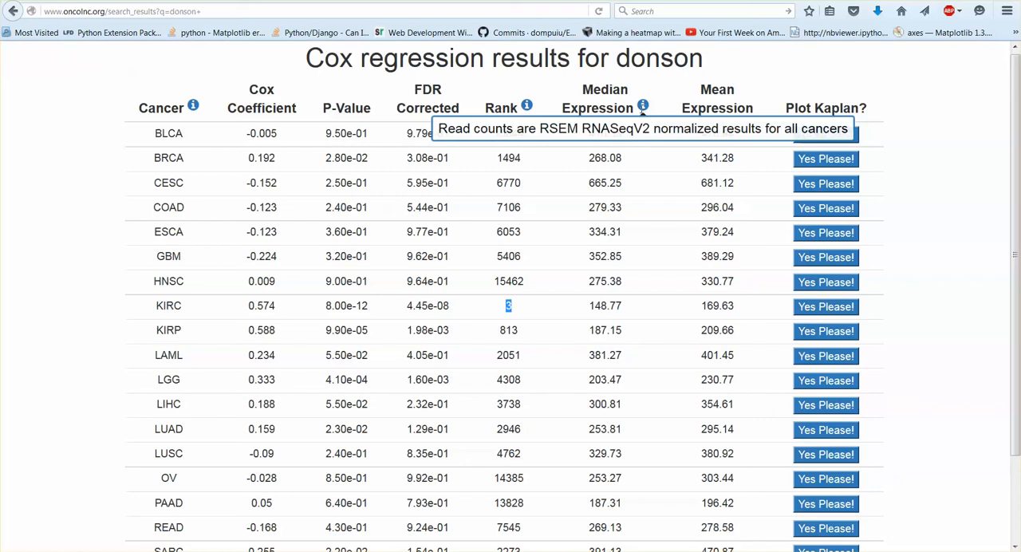
{"action": "mouse_move", "coordinate": [746, 296]}
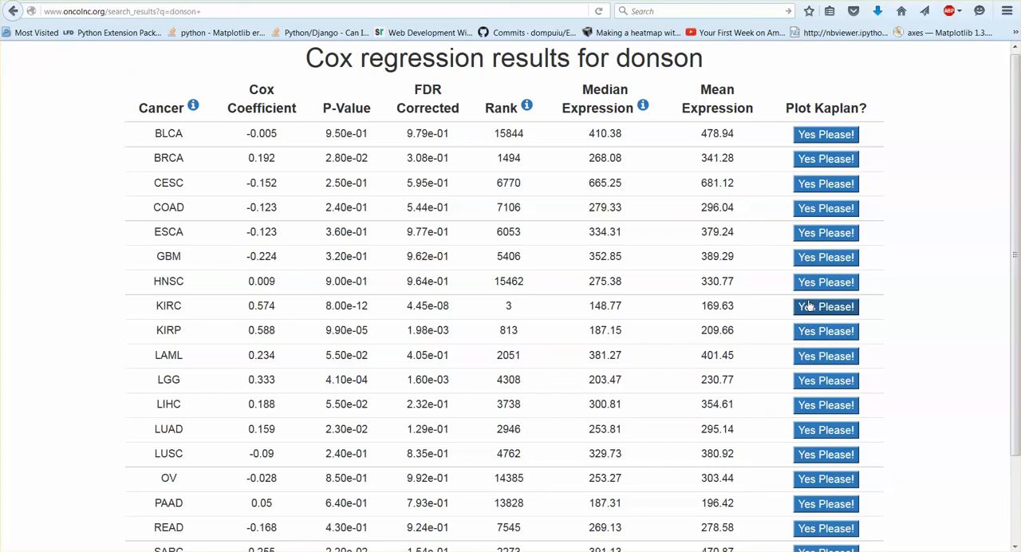
- Generate the donson KIRC Kaplan plot with 25 lower and 25 upper percentiles
{"action": "left_click", "coordinate": [826, 306]}
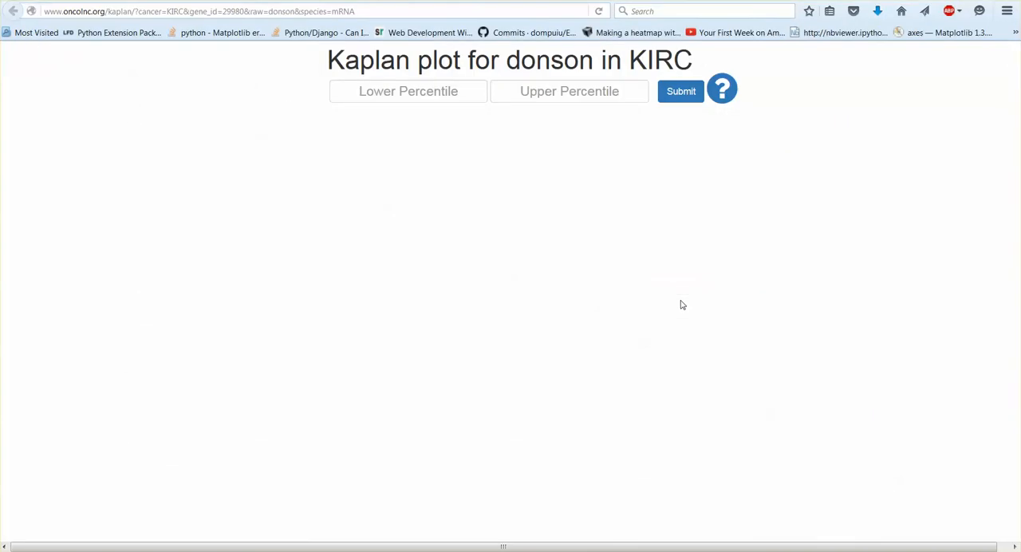
{"action": "left_click", "coordinate": [408, 91]}
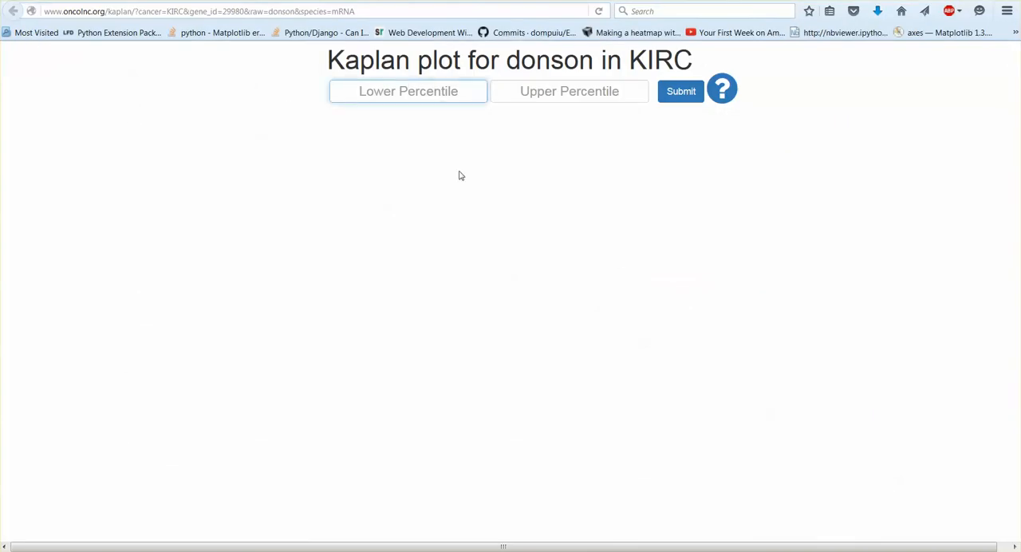
{"action": "type", "text": "25"}
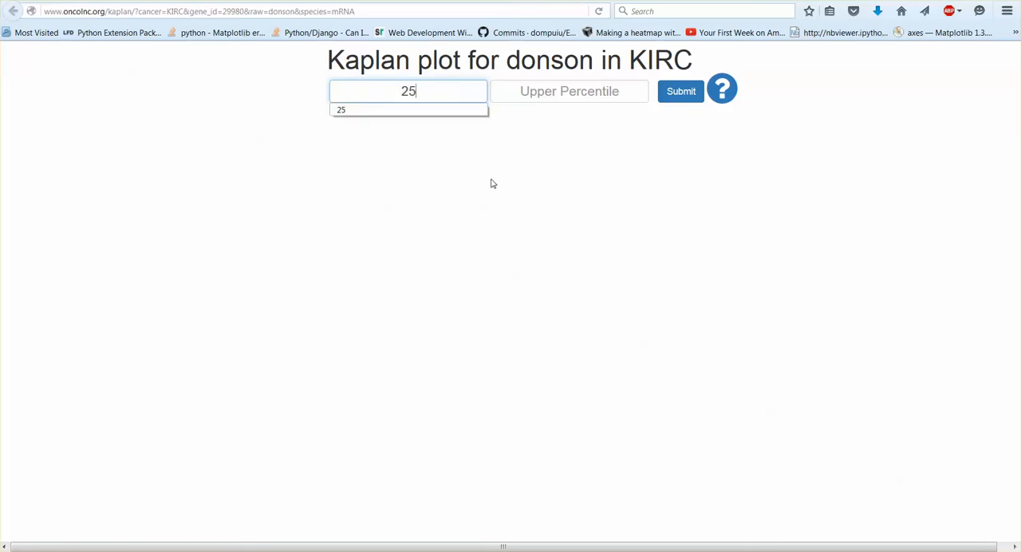
{"action": "type", "text": "25"}
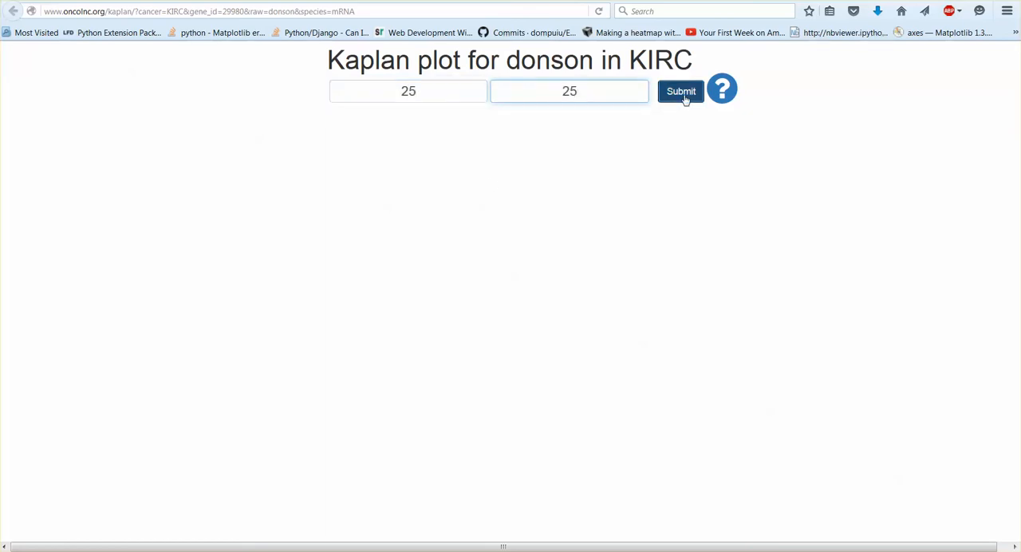
{"action": "left_click", "coordinate": [681, 90]}
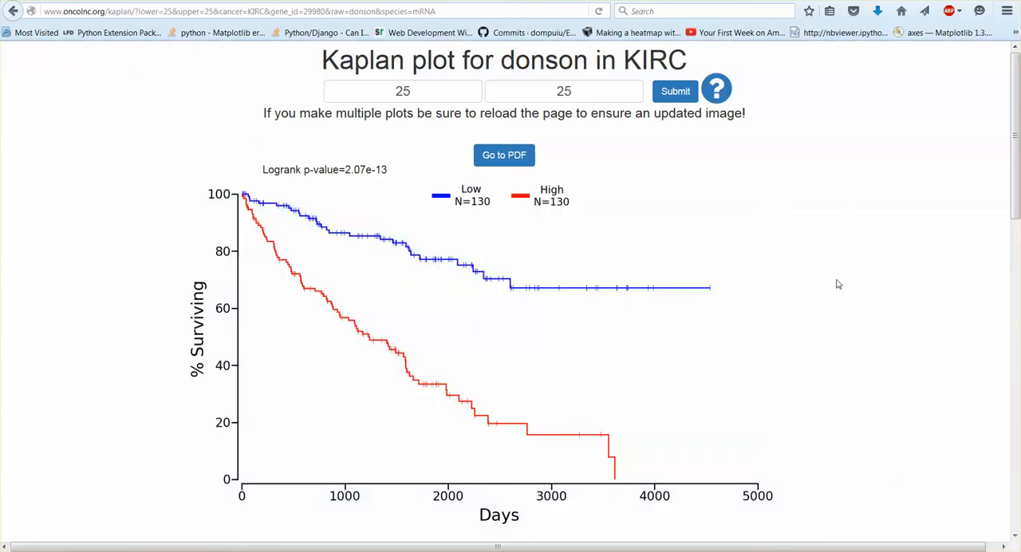
- Scroll through the Low Group and High Group patient tables, then request the Excel export
{"action": "scroll", "scroll_direction": "down", "scroll_amount": 3}
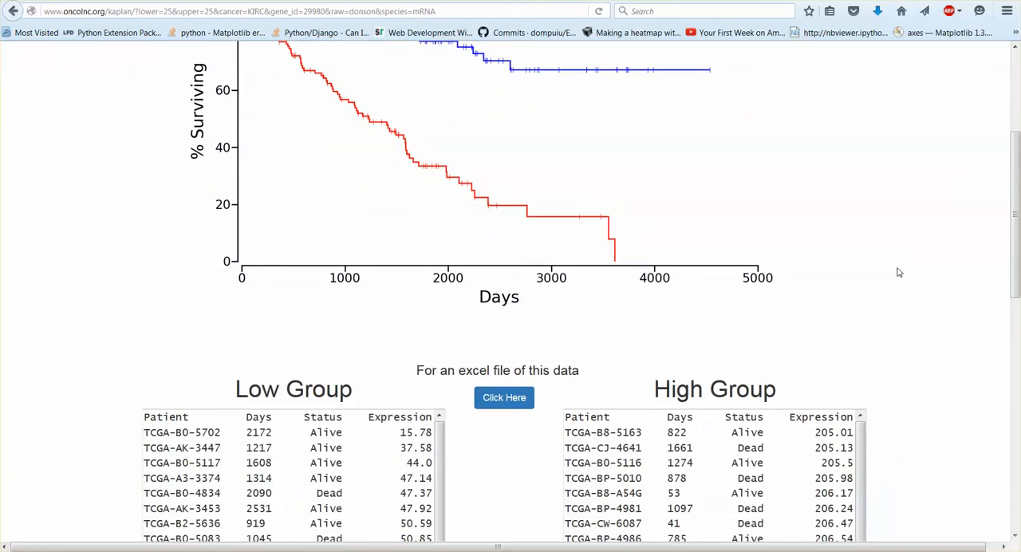
{"action": "scroll", "scroll_direction": "down", "scroll_amount": 3}
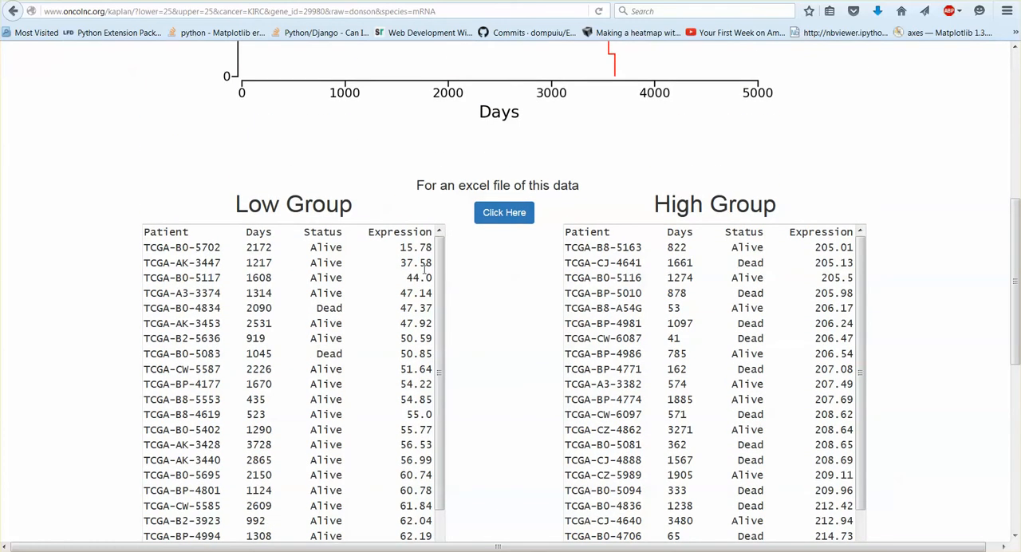
{"action": "double_click", "coordinate": [405, 247]}
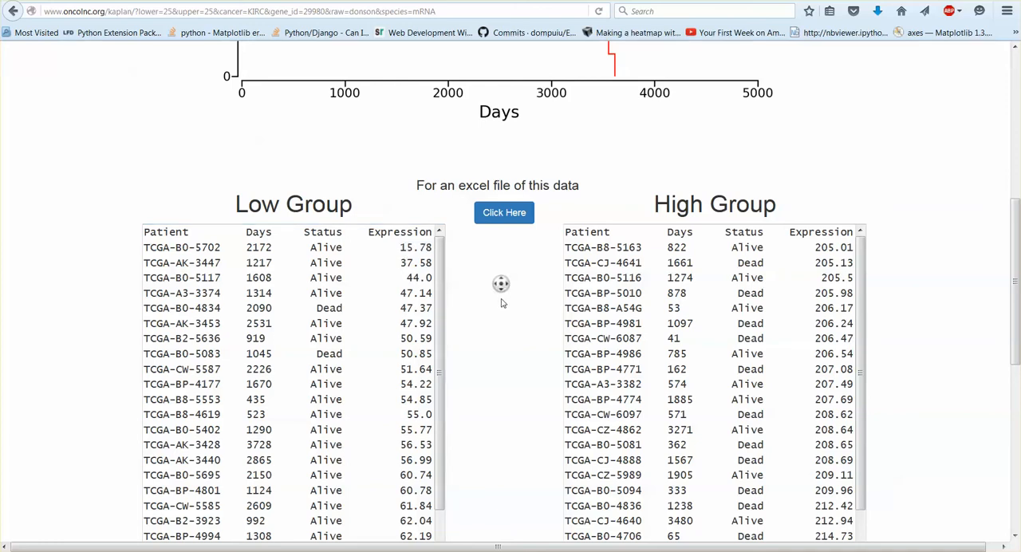
{"action": "scroll", "scroll_direction": "down", "scroll_amount": 3}
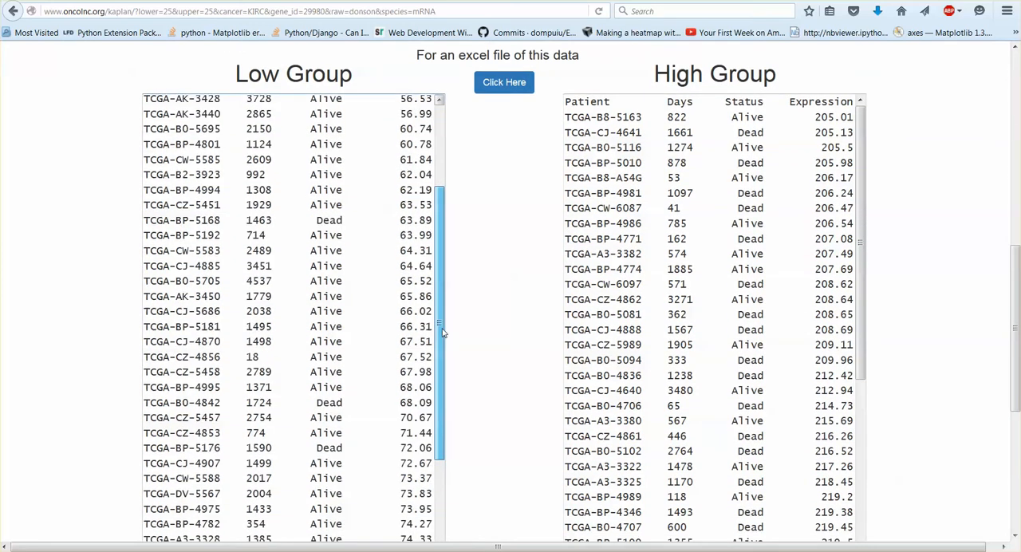
{"action": "scroll", "scroll_direction": "down", "scroll_amount": 3}
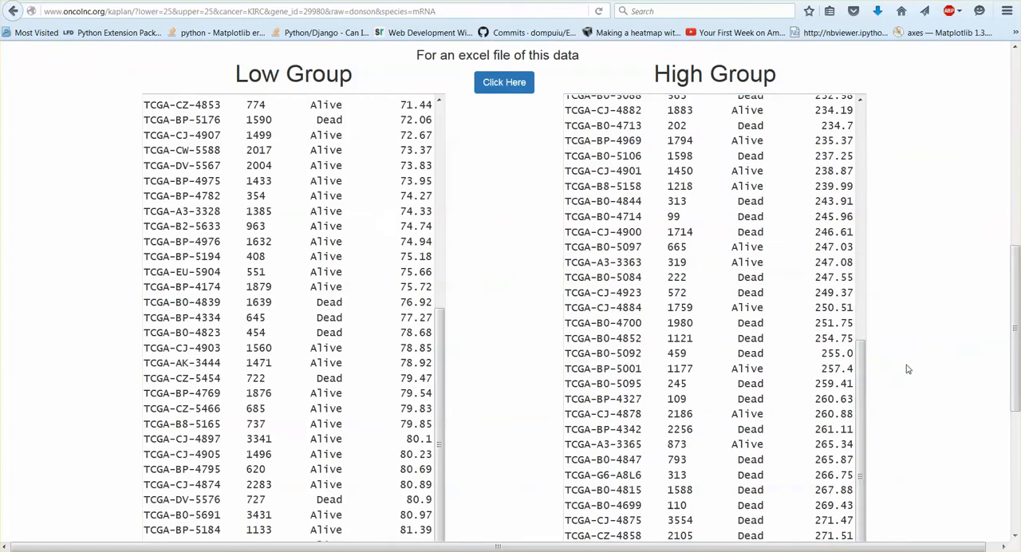
{"action": "scroll", "scroll_direction": "down", "scroll_amount": 3}
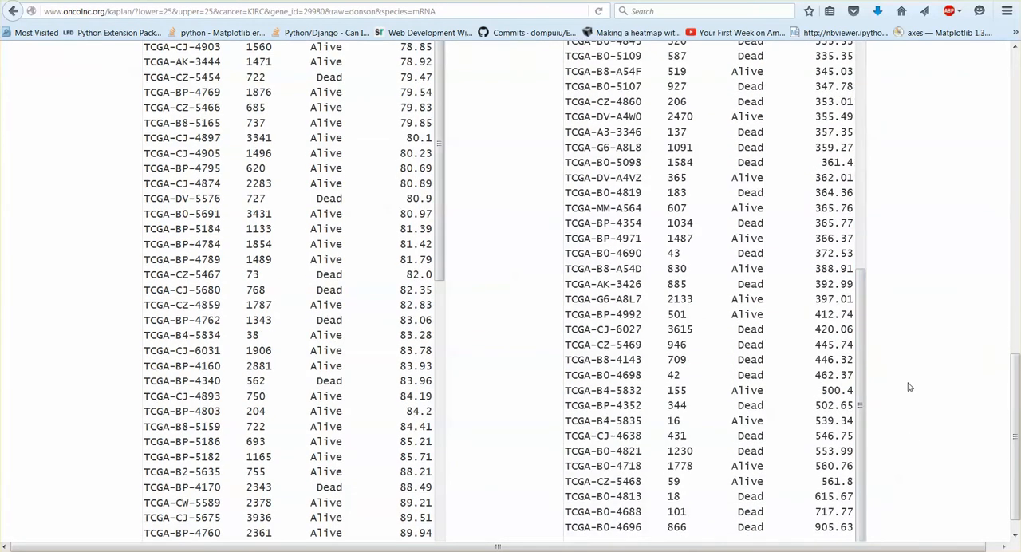
{"action": "scroll", "scroll_direction": "down", "scroll_amount": 3}
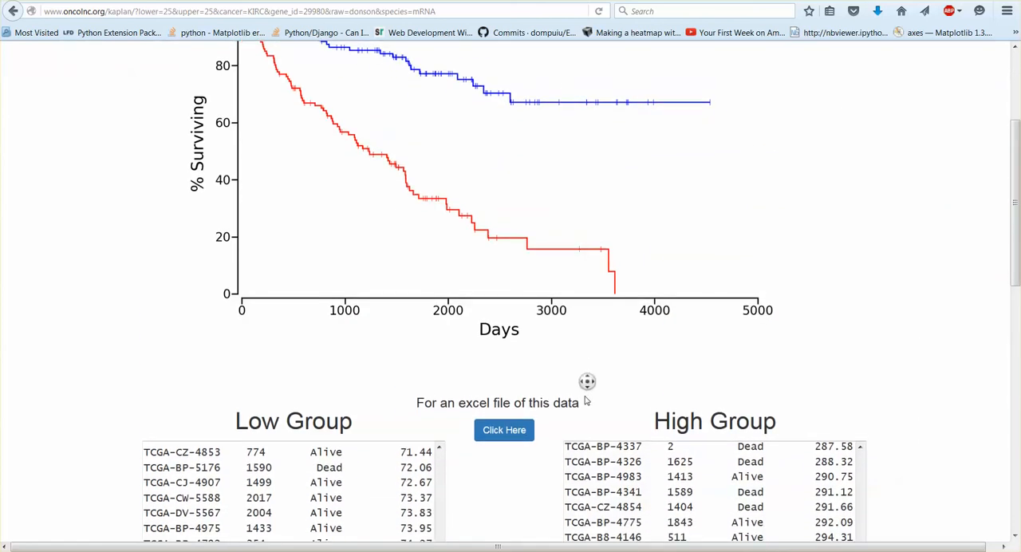
{"action": "scroll", "scroll_direction": "down", "scroll_amount": 3}
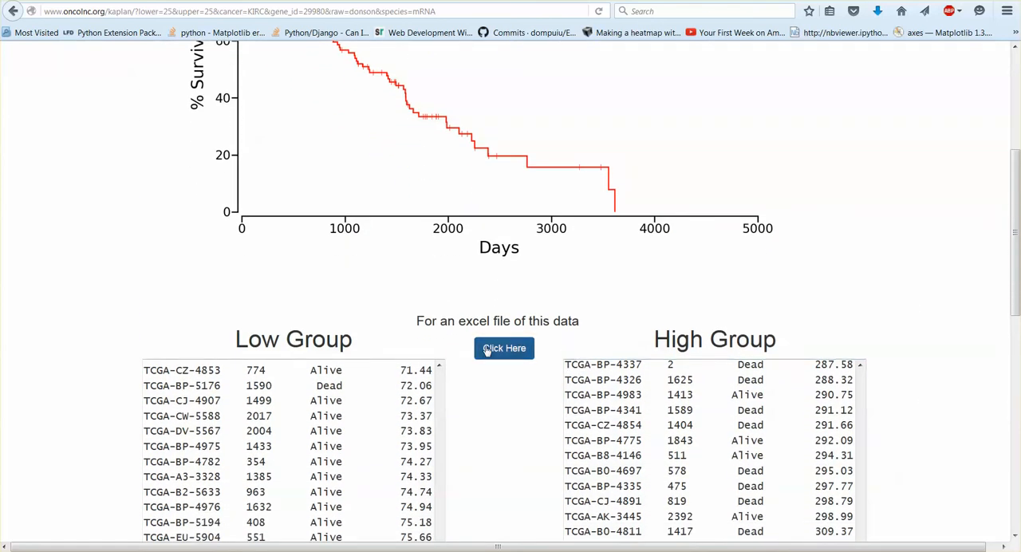
{"action": "left_click", "coordinate": [503, 348]}
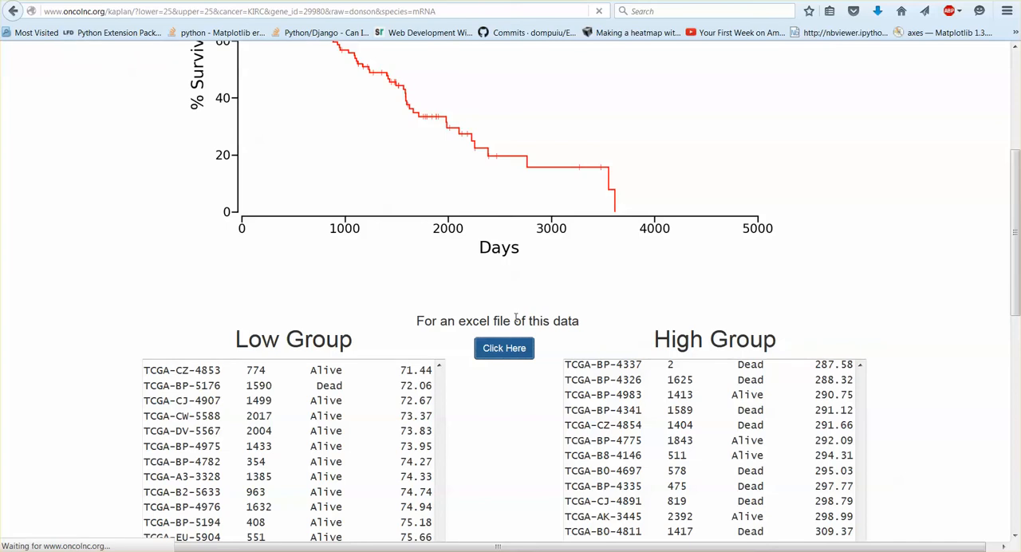
- Dismiss the KIRC_29980_25_25.csv download prompt, returning to the Kaplan plot page
{"action": "left_click", "coordinate": [503, 348]}
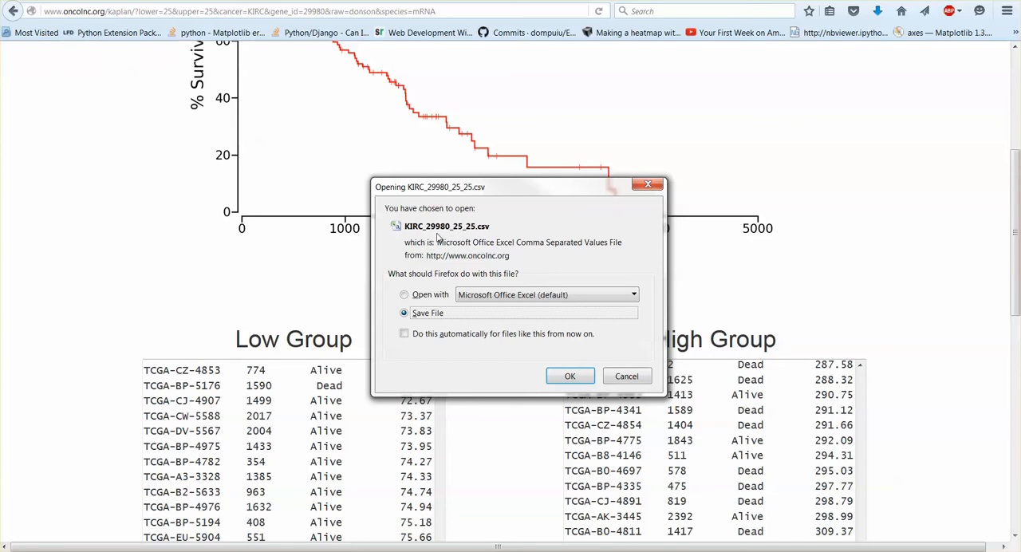
{"action": "mouse_move", "coordinate": [111, 256]}
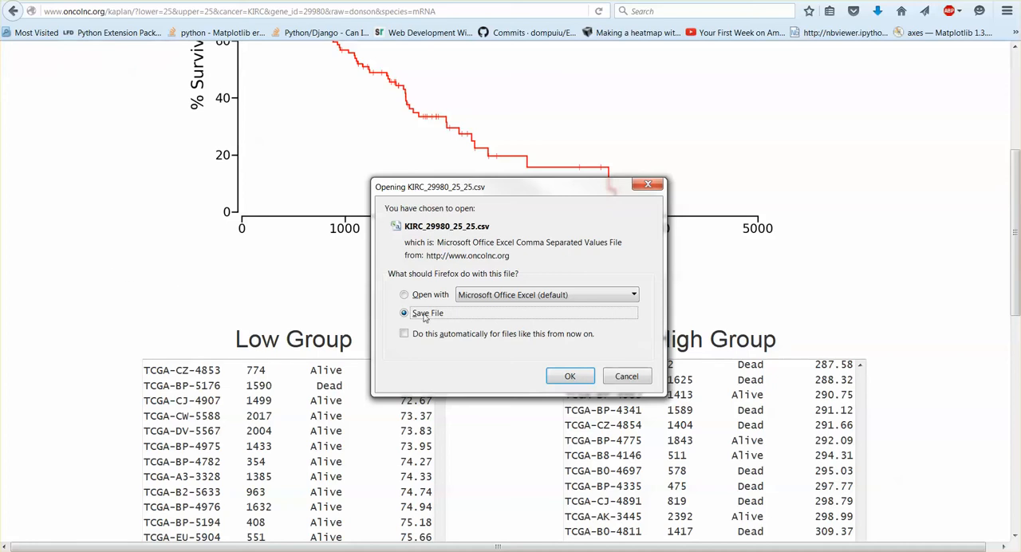
{"action": "mouse_move", "coordinate": [437, 239]}
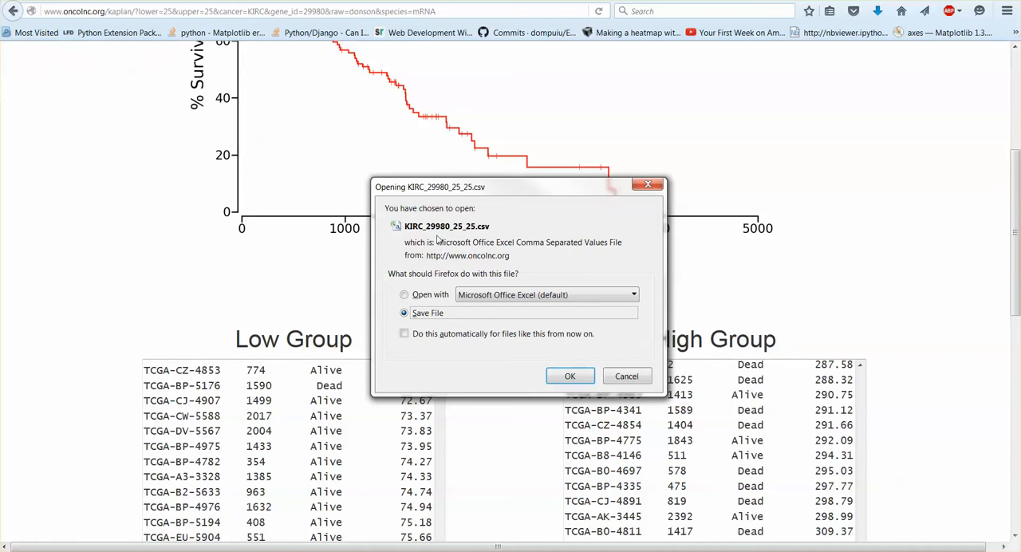
{"action": "mouse_move", "coordinate": [413, 243]}
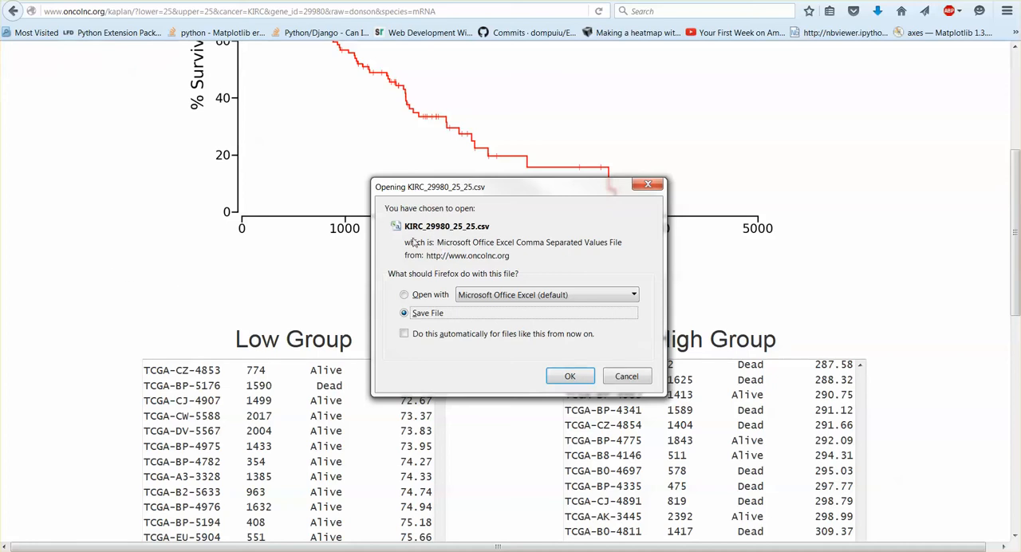
{"action": "mouse_move", "coordinate": [436, 238]}
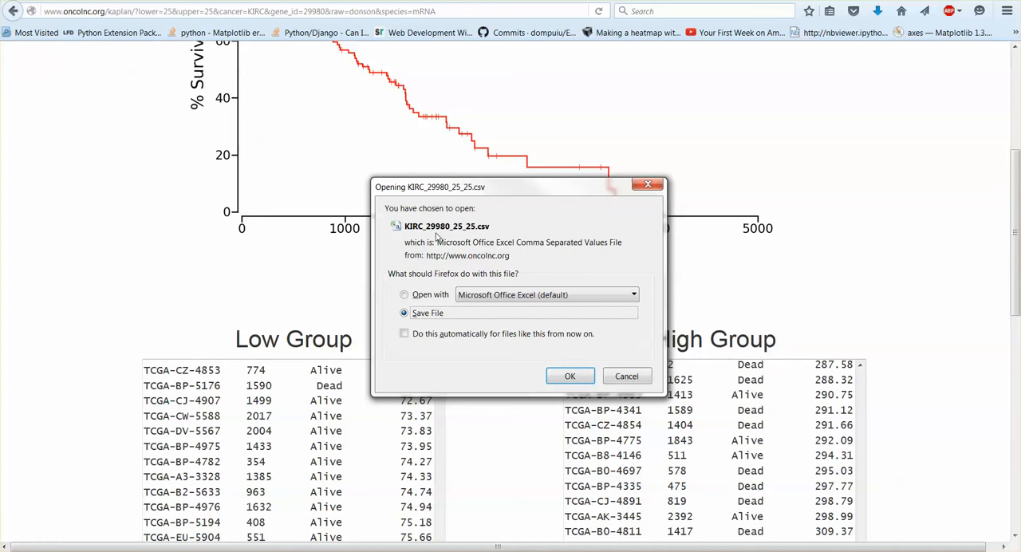
{"action": "mouse_move", "coordinate": [334, 246]}
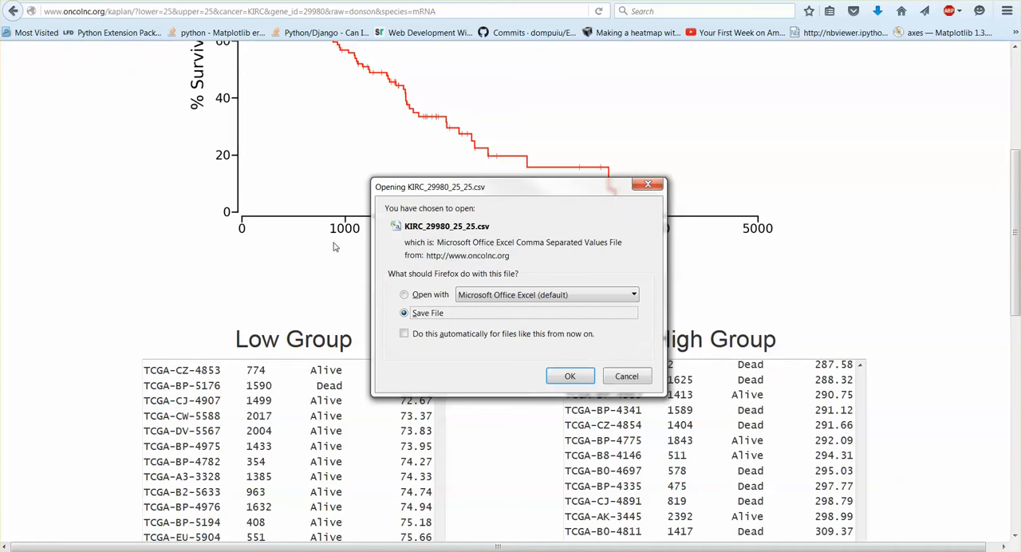
{"action": "mouse_move", "coordinate": [437, 247]}
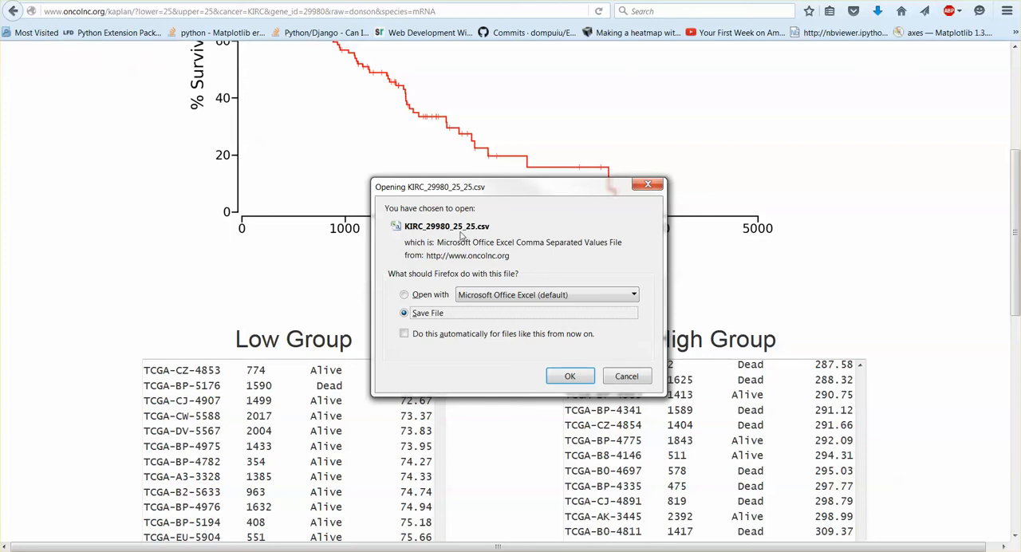
{"action": "mouse_move", "coordinate": [471, 239]}
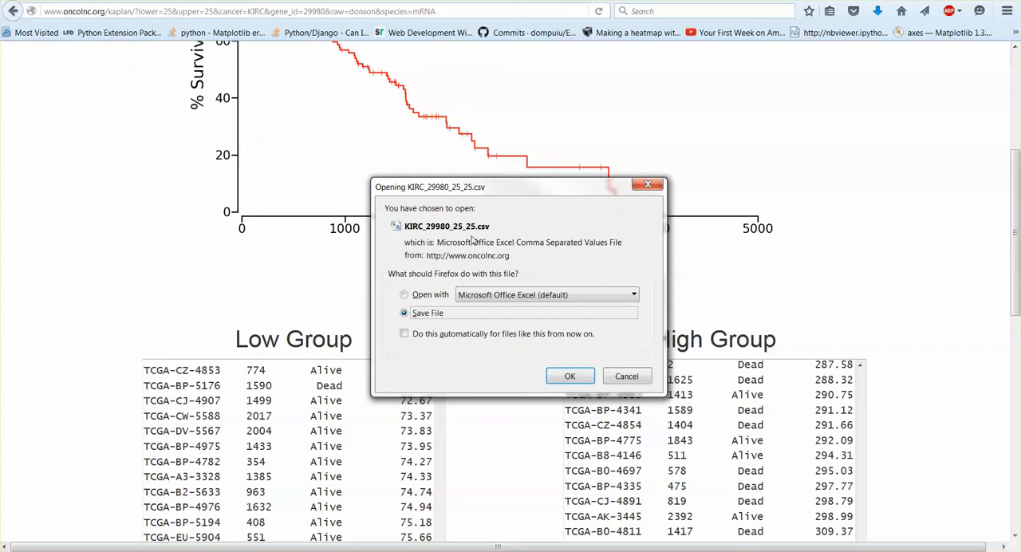
{"action": "mouse_move", "coordinate": [471, 240]}
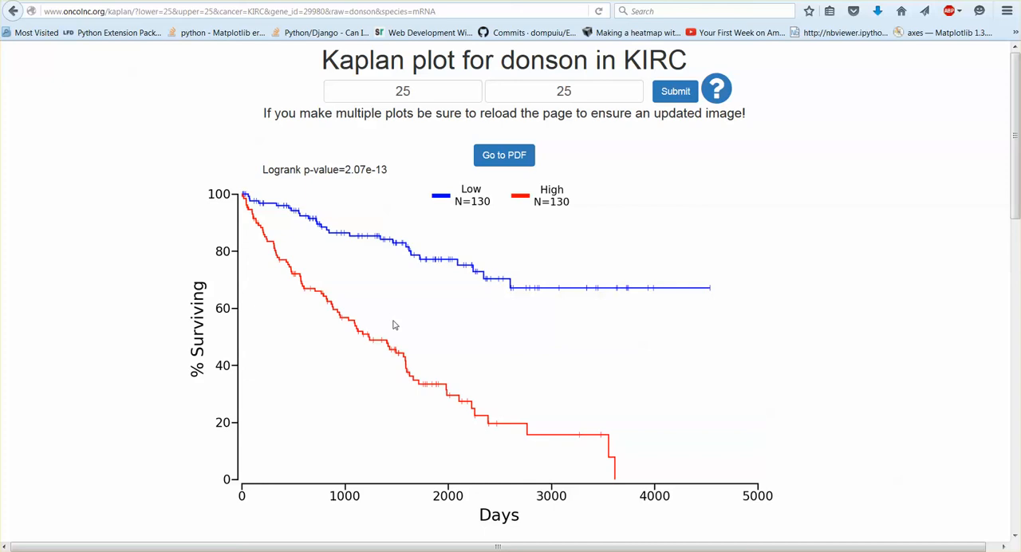
{"action": "mouse_move", "coordinate": [465, 270]}
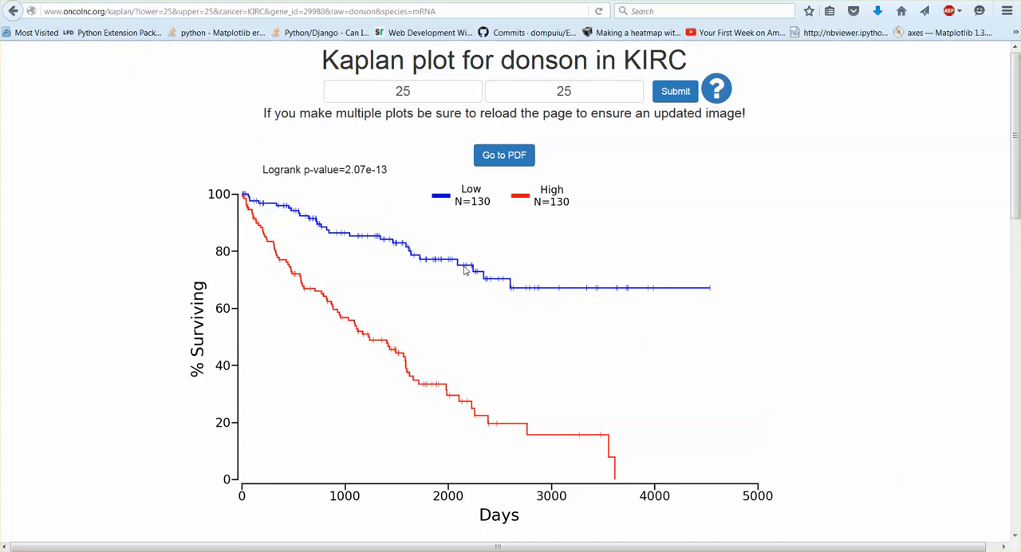
- View the donson KIRC plot as a PDF and dismiss the KIRC_29980_25_25.pdf prompt
{"action": "left_click", "coordinate": [503, 154]}
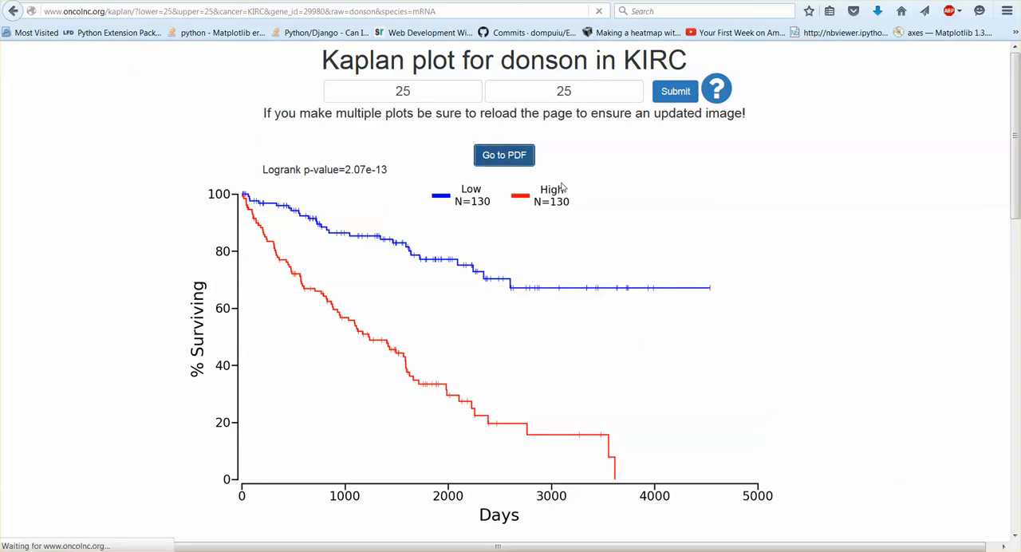
{"action": "left_click", "coordinate": [505, 155]}
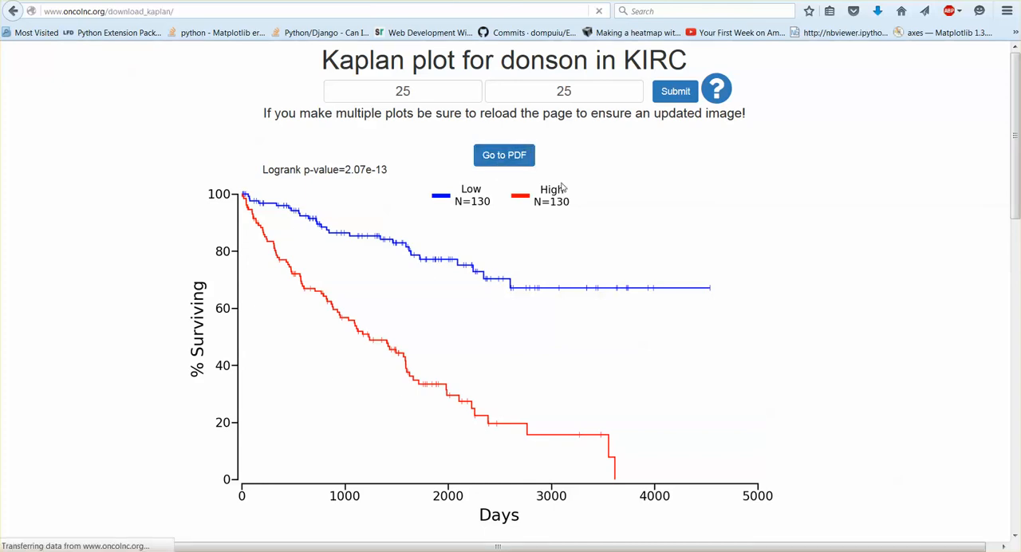
{"action": "left_click", "coordinate": [503, 155]}
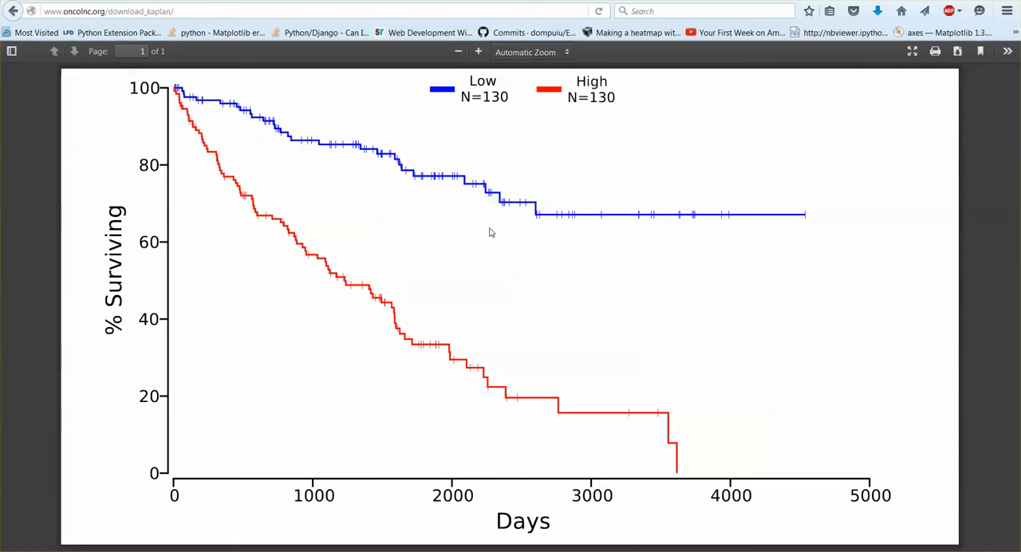
{"action": "mouse_move", "coordinate": [213, 279]}
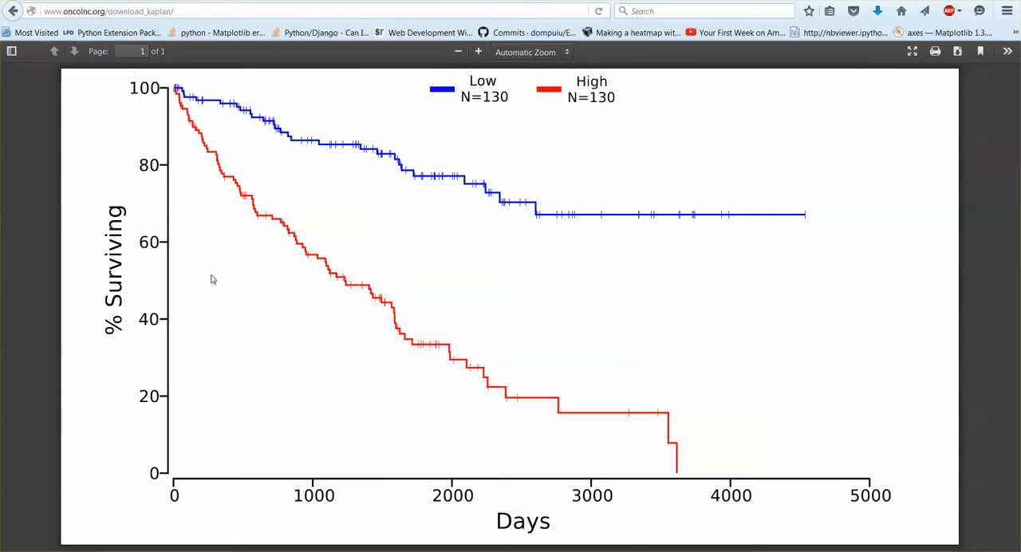
{"action": "mouse_move", "coordinate": [424, 338]}
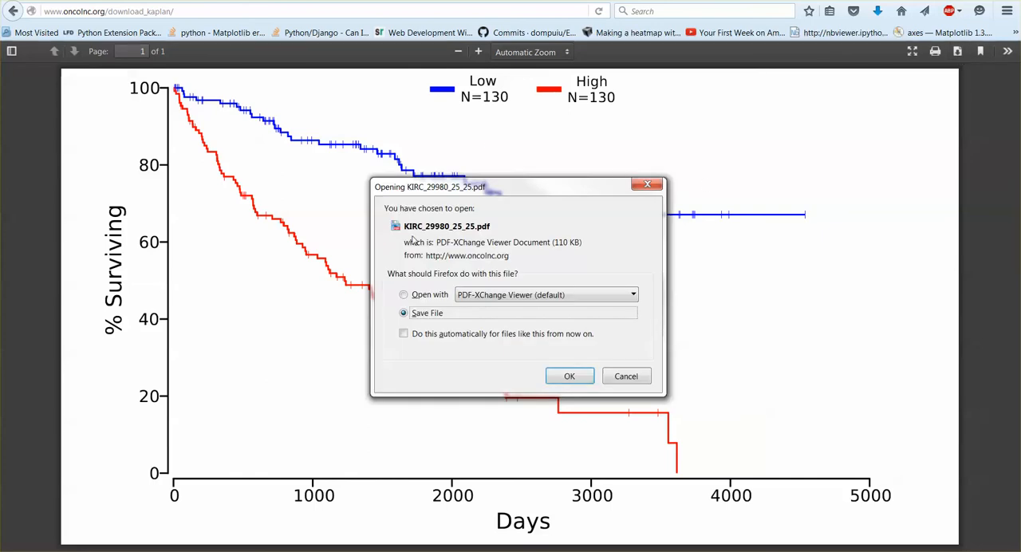
{"action": "mouse_move", "coordinate": [410, 234]}
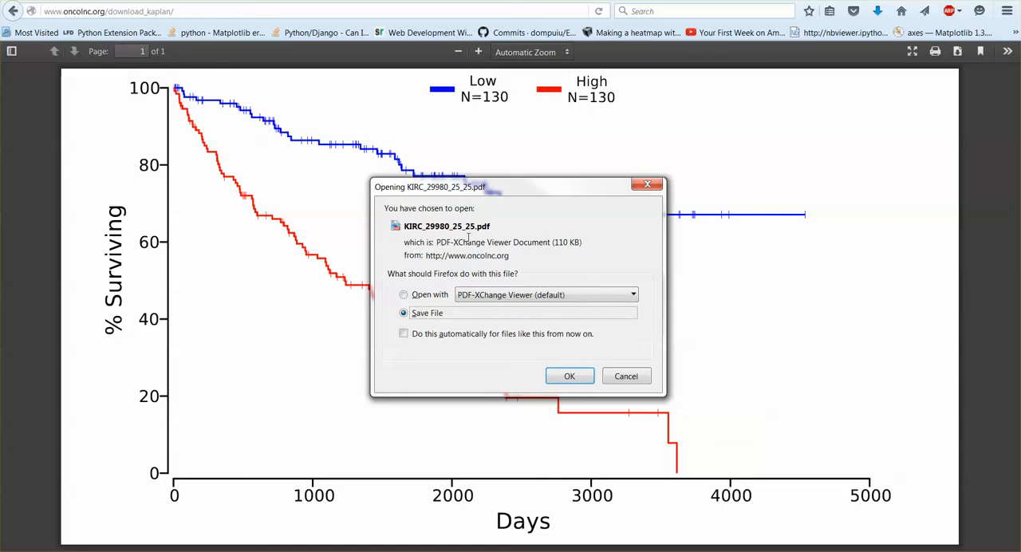
{"action": "left_click", "coordinate": [626, 375]}
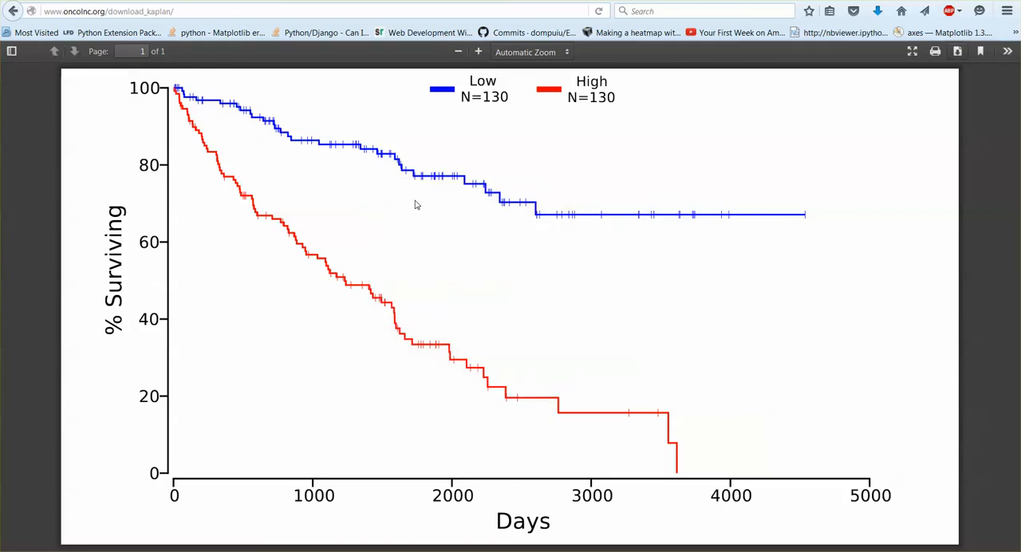
{"action": "mouse_move", "coordinate": [571, 293]}
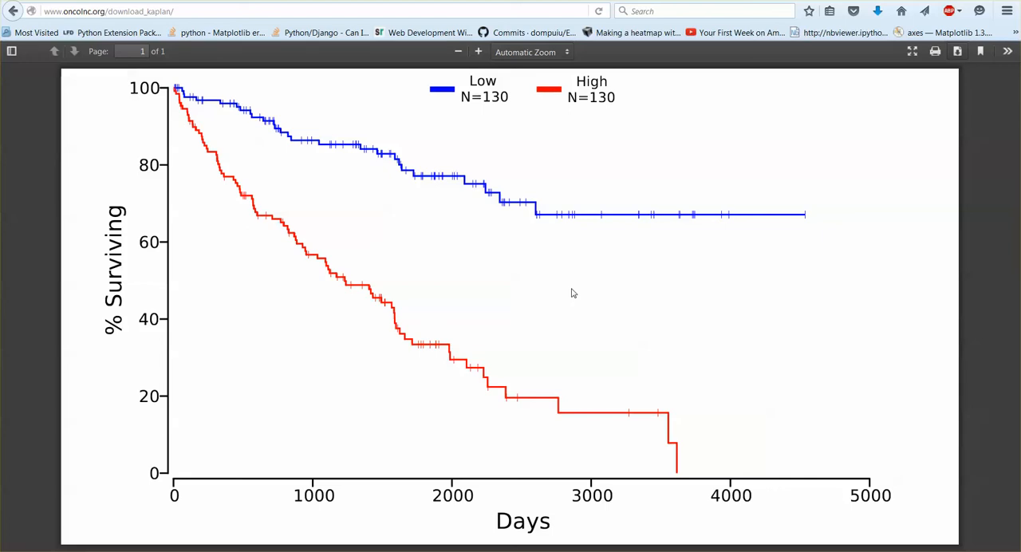
{"action": "mouse_move", "coordinate": [498, 122]}
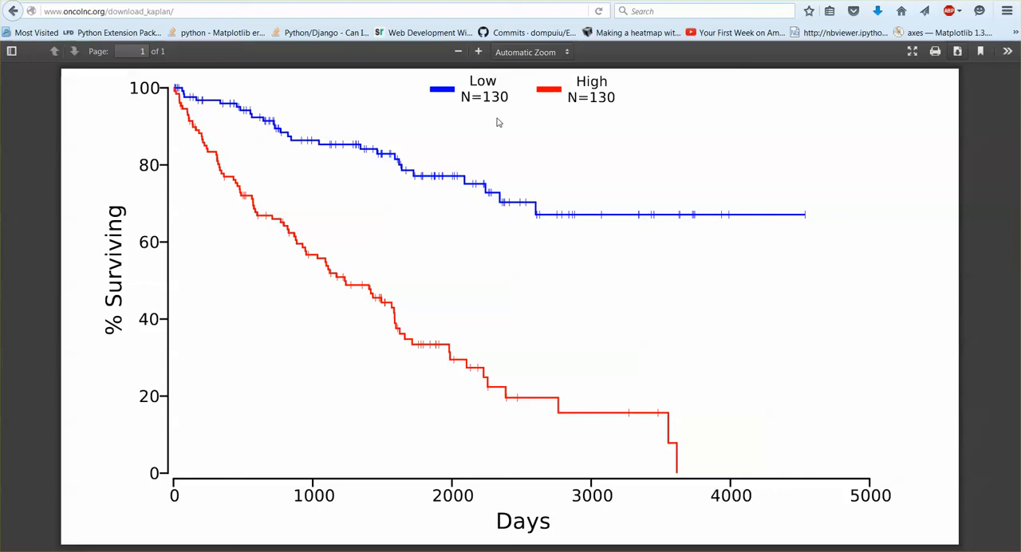
{"action": "mouse_move", "coordinate": [486, 120]}
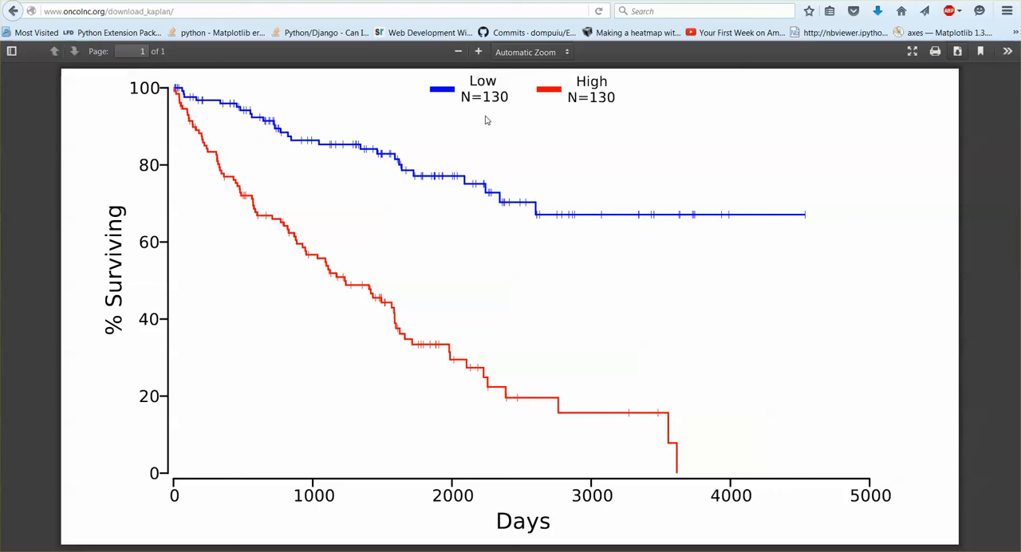
{"action": "mouse_move", "coordinate": [468, 145]}
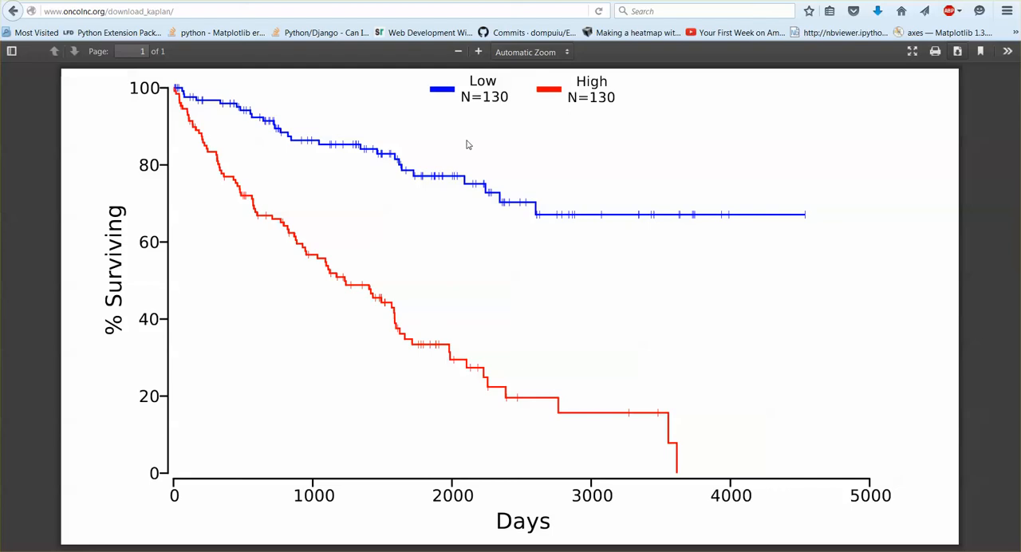
{"action": "mouse_move", "coordinate": [466, 104]}
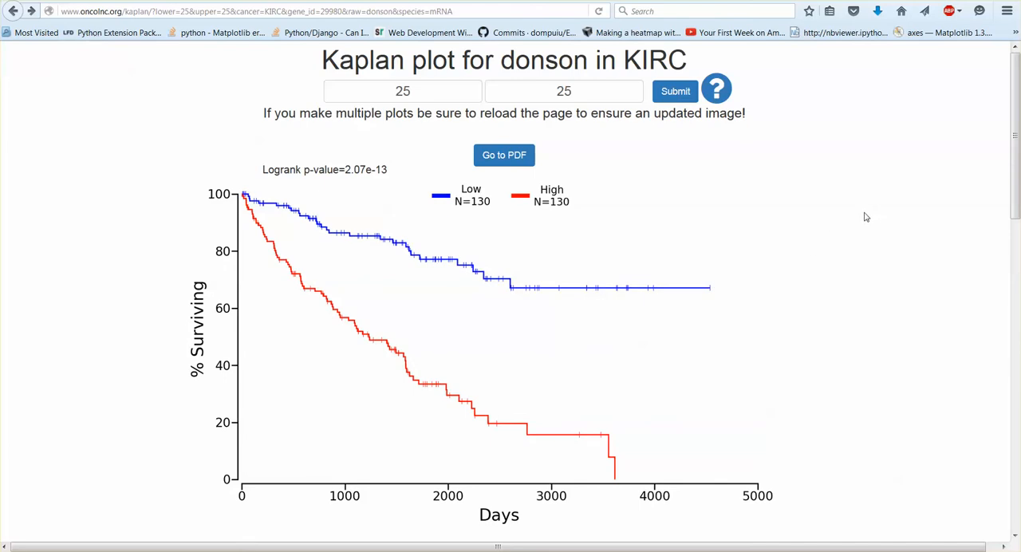
- Resubmit the KIRC plot with lower percentile 100 and upper 0, reloading to refresh
{"action": "scroll", "scroll_direction": "down", "scroll_amount": 3}
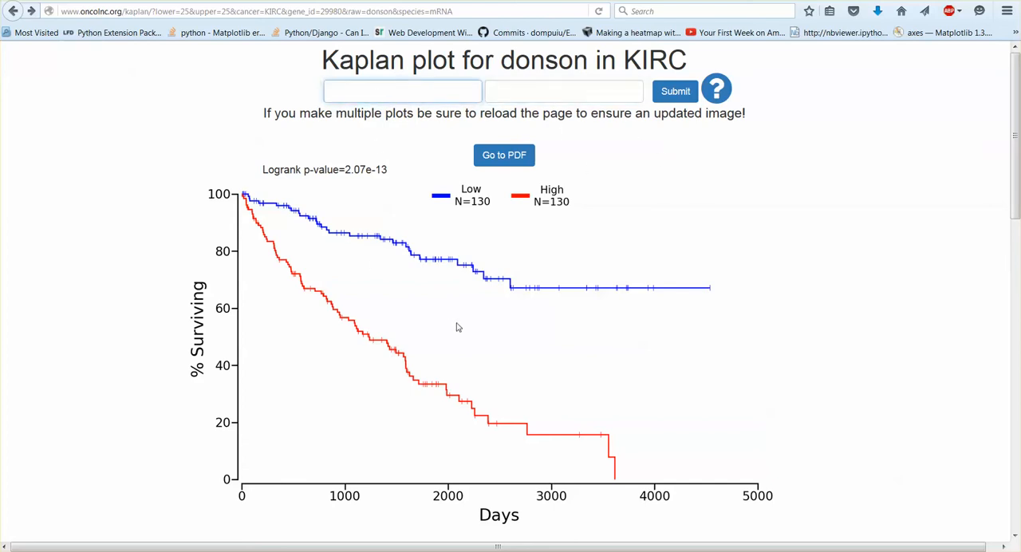
{"action": "type", "text": "100"}
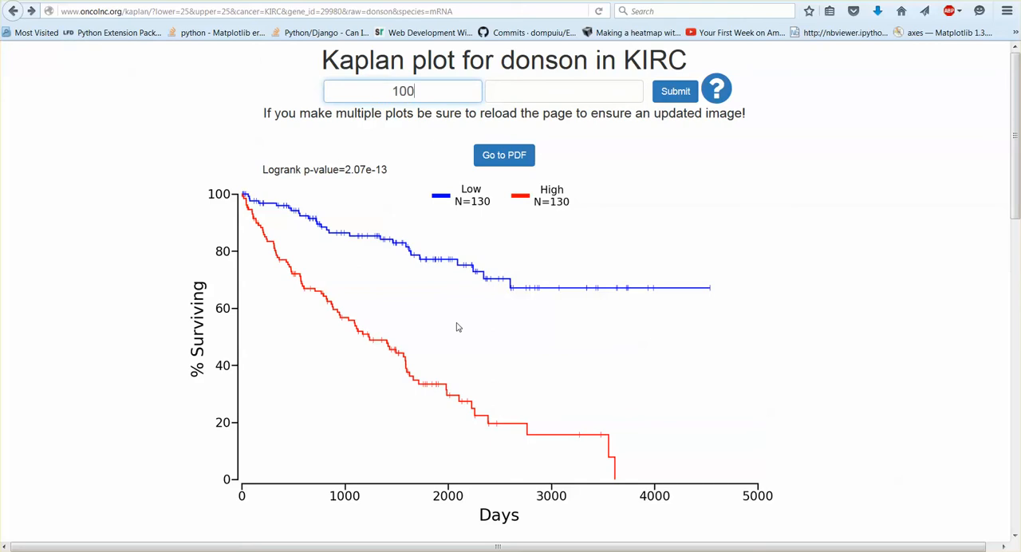
{"action": "left_click", "coordinate": [564, 90]}
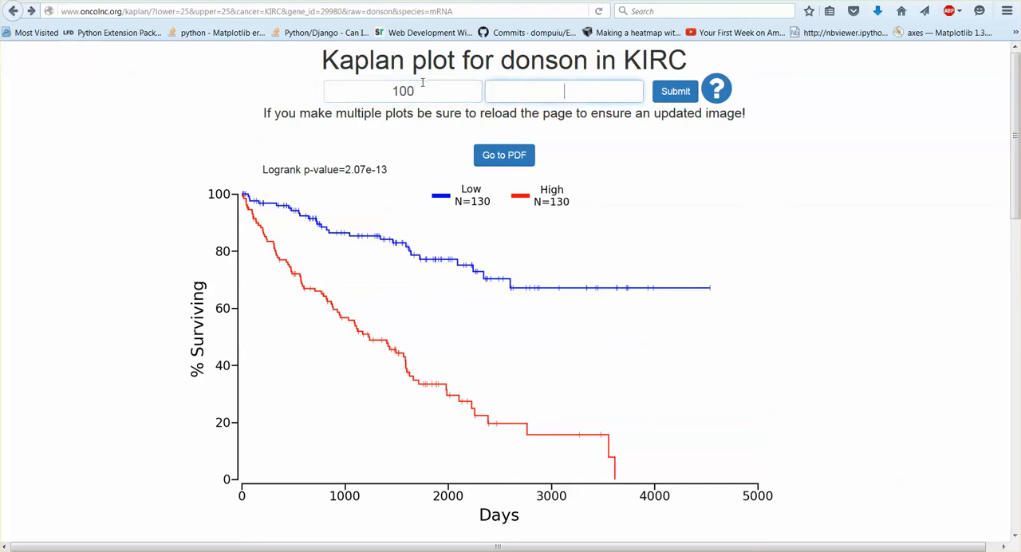
{"action": "type", "text": "0"}
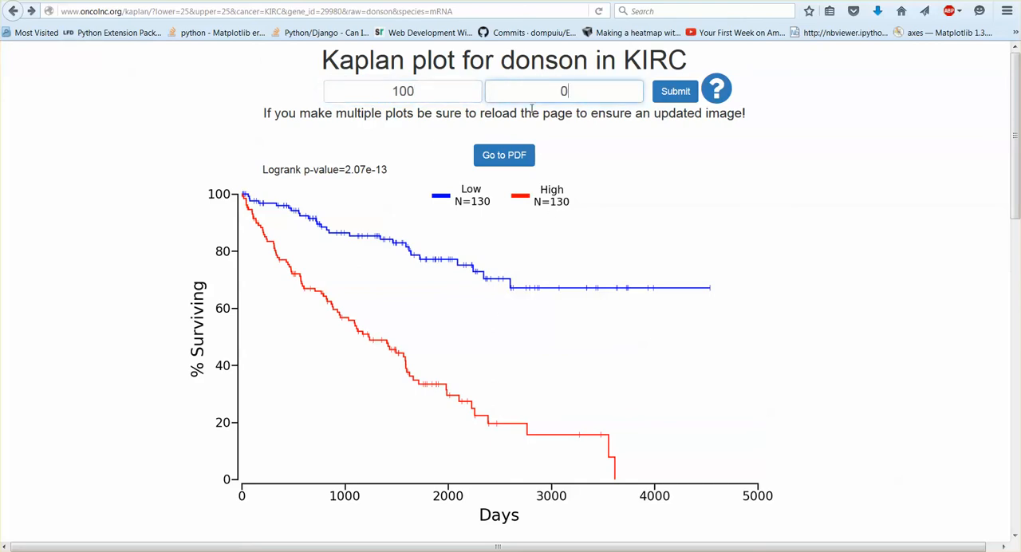
{"action": "left_click", "coordinate": [674, 91]}
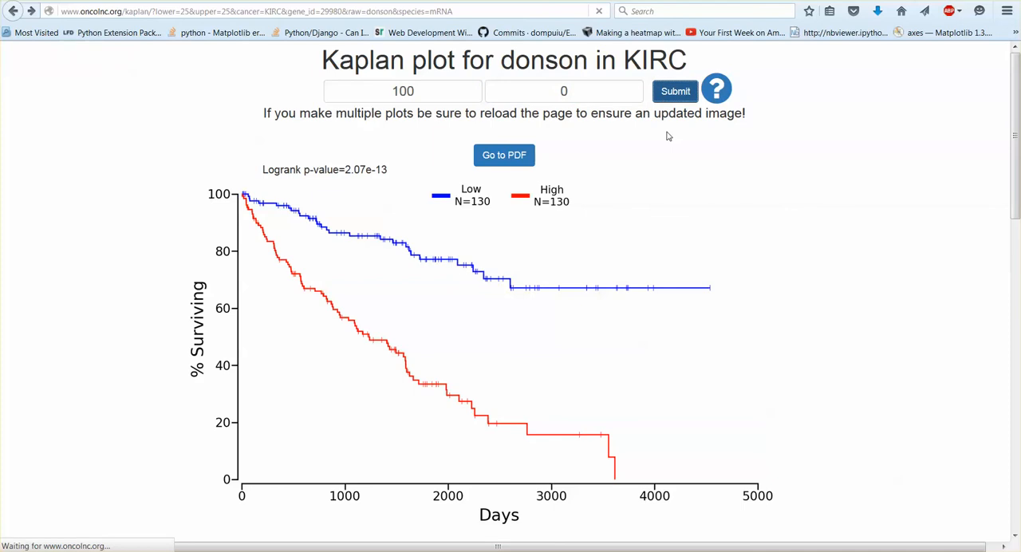
{"action": "left_click", "coordinate": [675, 90]}
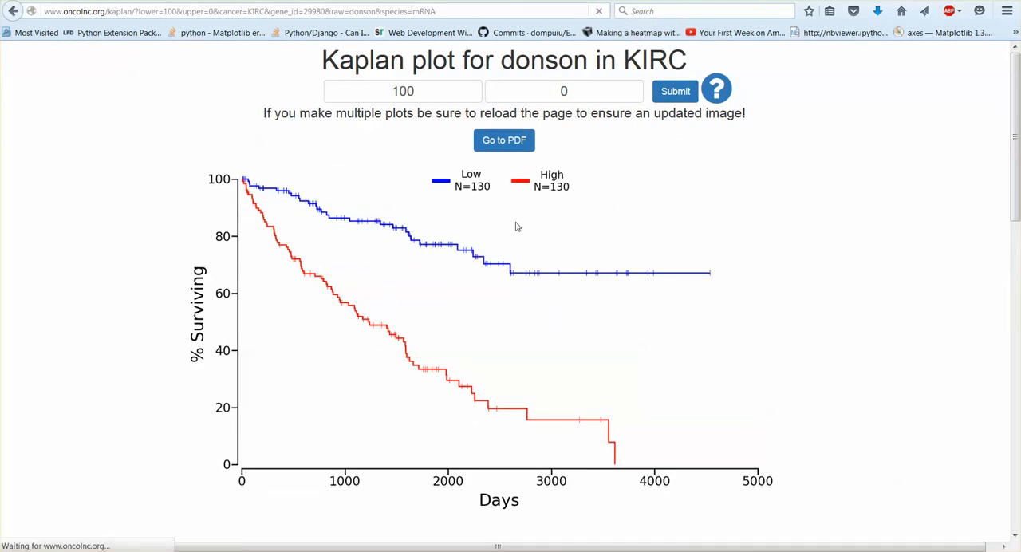
{"action": "mouse_move", "coordinate": [368, 303]}
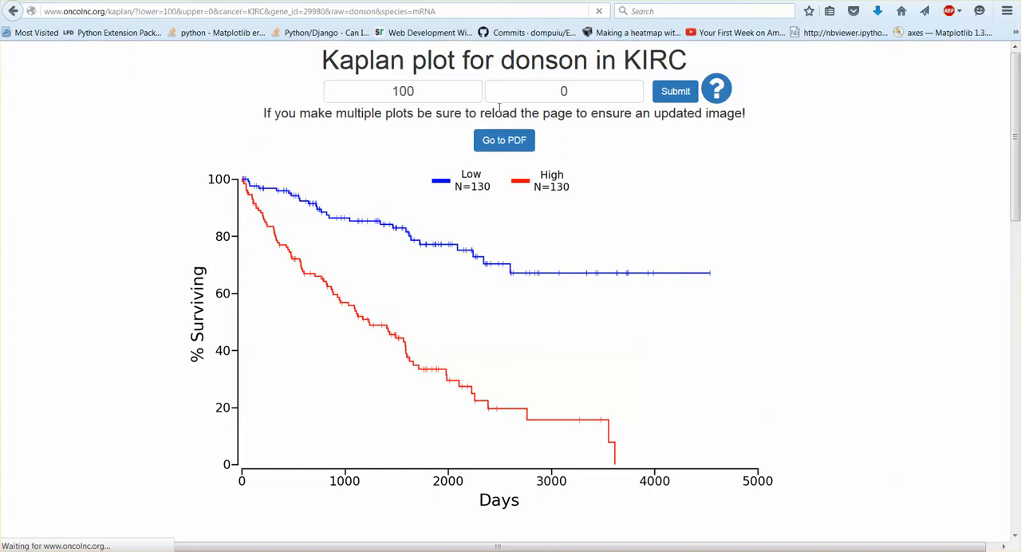
{"action": "mouse_move", "coordinate": [568, 147]}
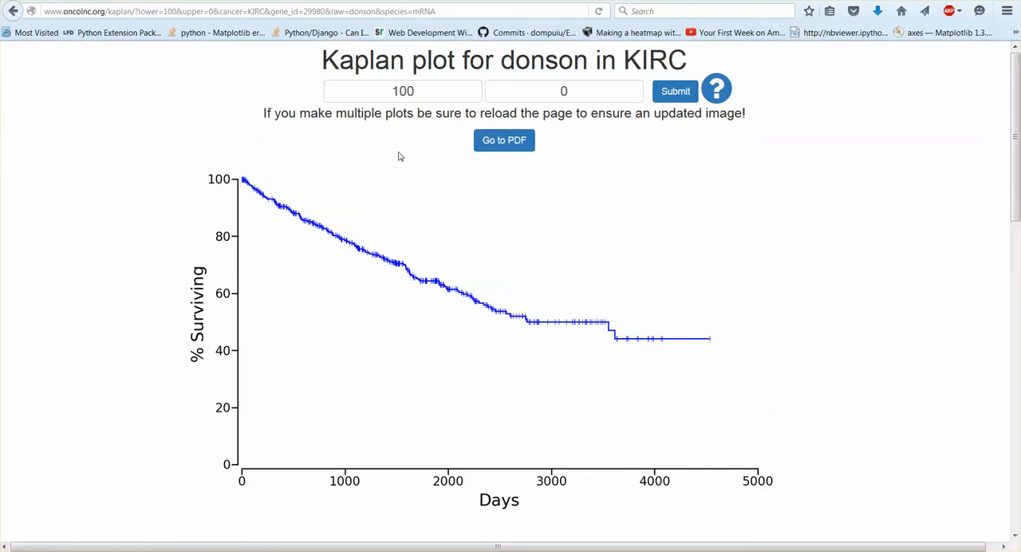
{"action": "mouse_move", "coordinate": [297, 202]}
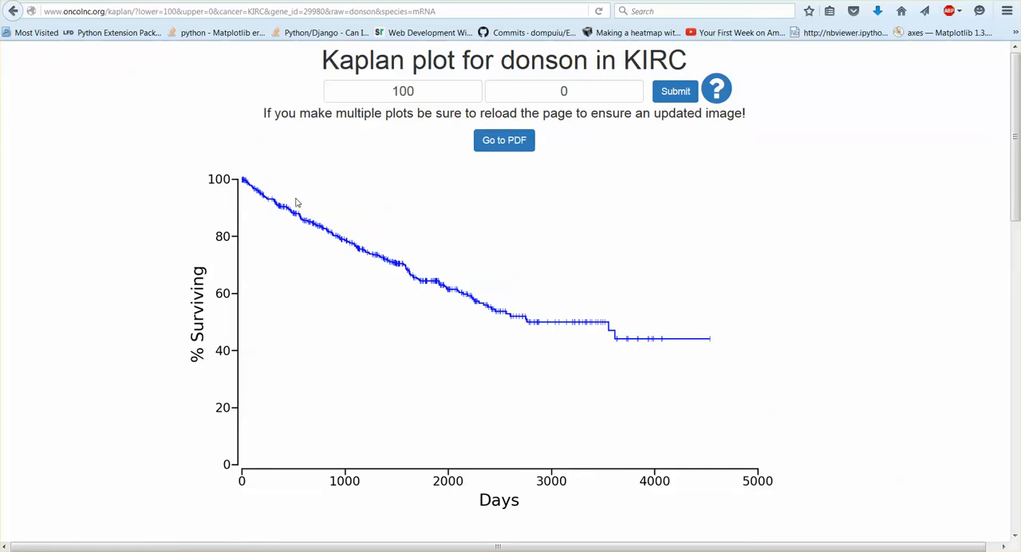
{"action": "mouse_move", "coordinate": [254, 176]}
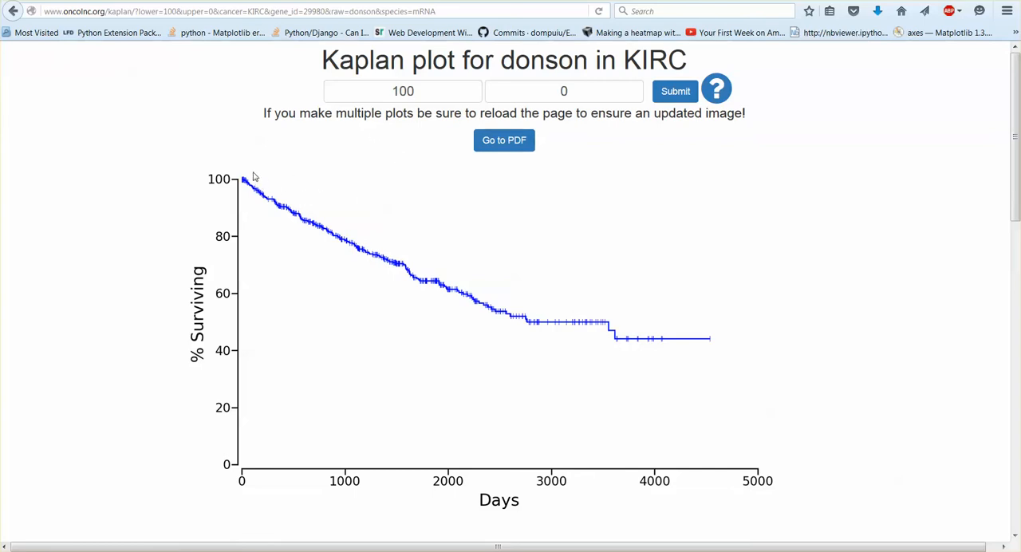
{"action": "mouse_move", "coordinate": [515, 241]}
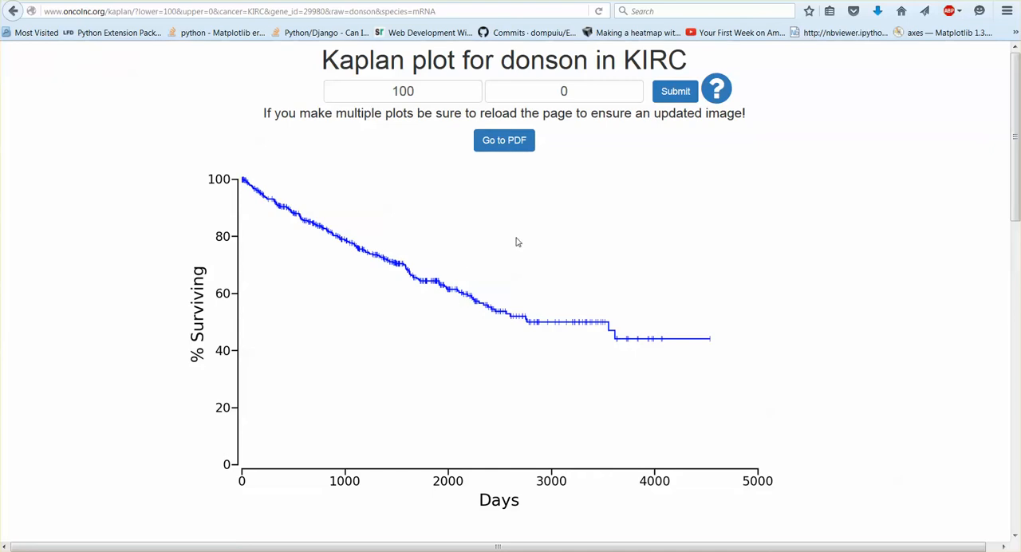
{"action": "scroll", "scroll_direction": "down", "scroll_amount": 3}
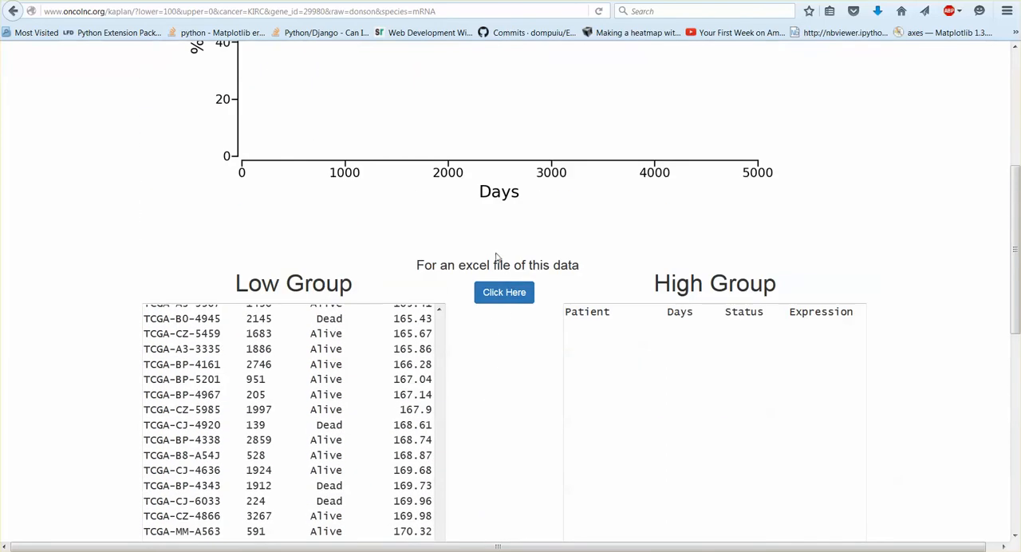
{"action": "mouse_move", "coordinate": [467, 409]}
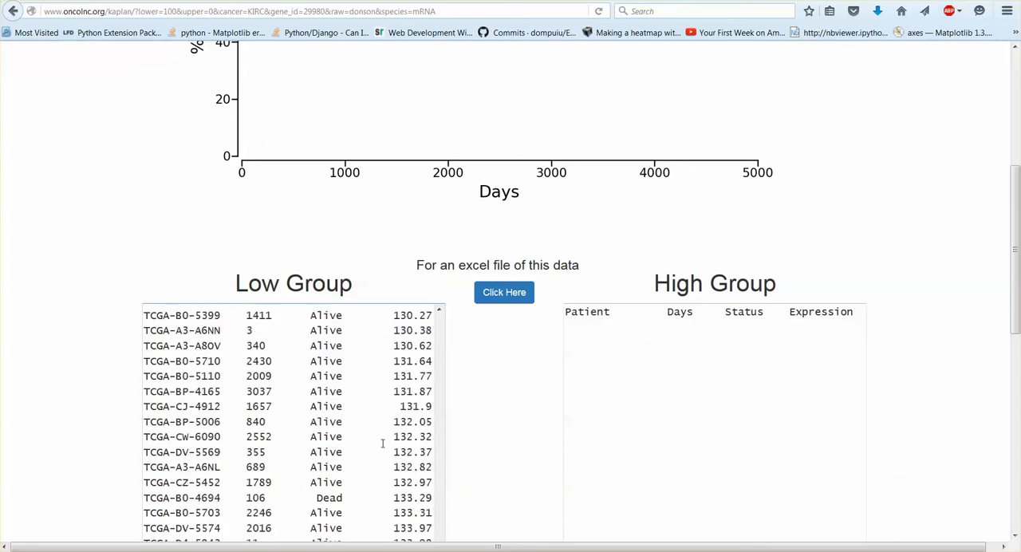
- Scroll to the patient tables, with every patient in the Low Group
{"action": "scroll", "scroll_direction": "down", "scroll_amount": 3}
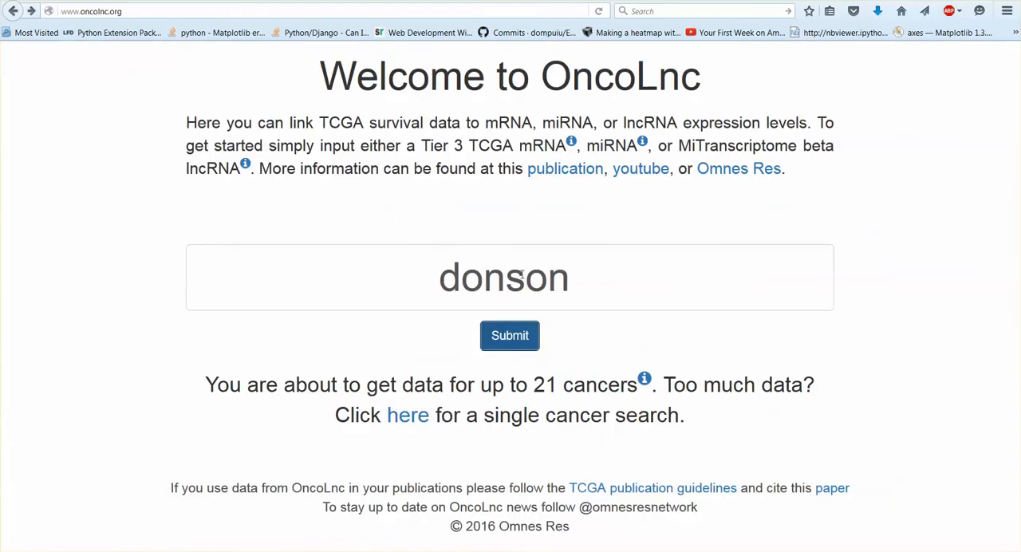
- Submit a blank gene box, then the invalid gene 'a', triggering the TP53 message
{"action": "double_click", "coordinate": [510, 277]}
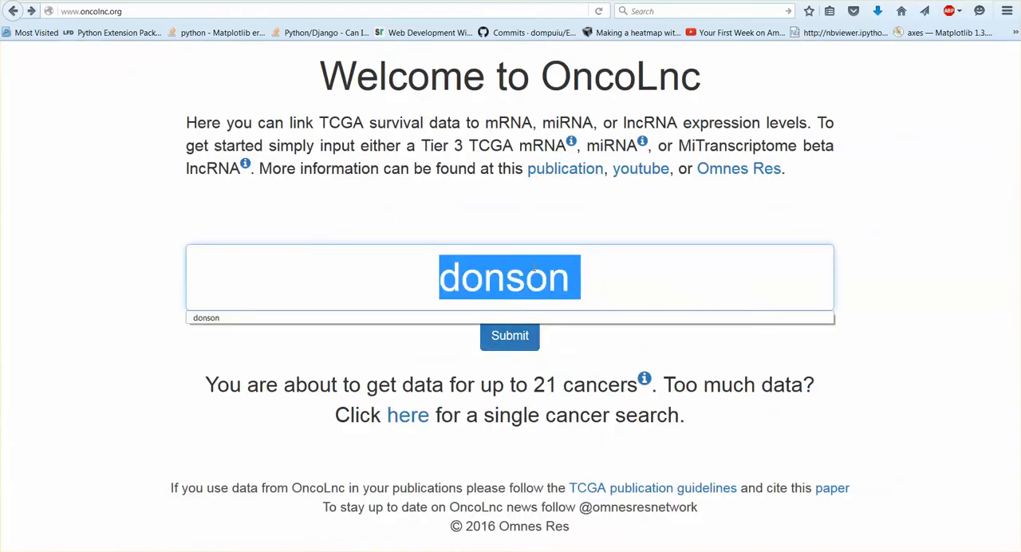
{"action": "left_click", "coordinate": [510, 335]}
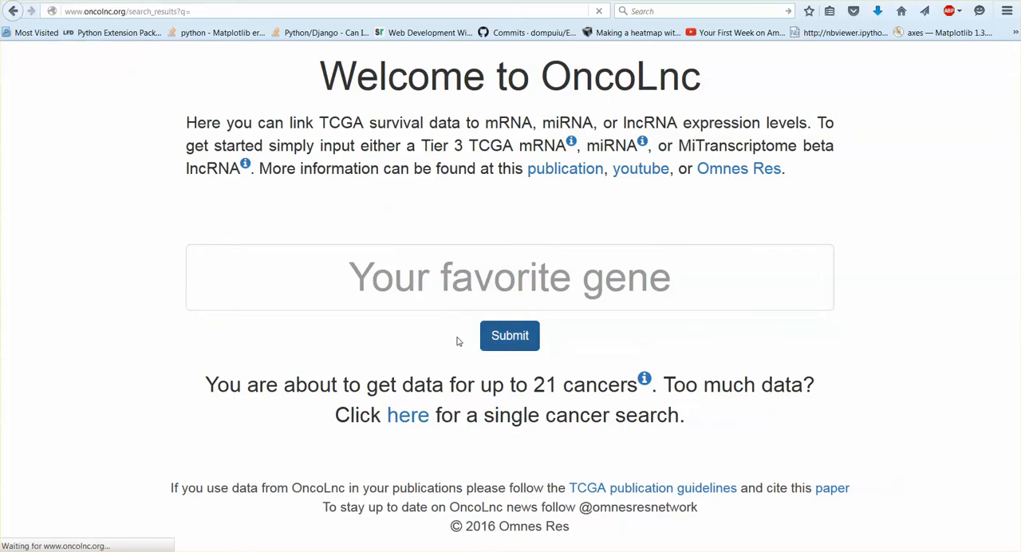
{"action": "left_click", "coordinate": [510, 335]}
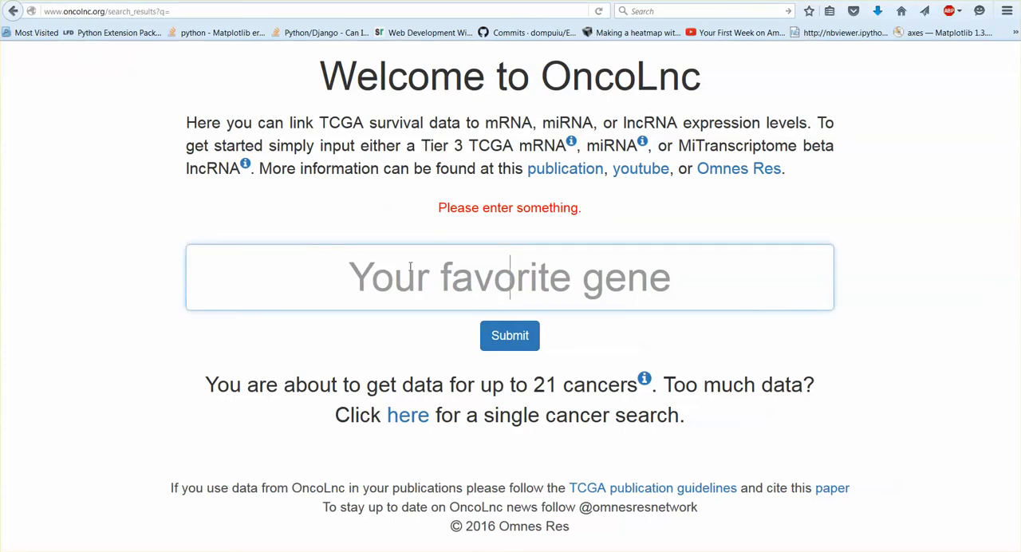
{"action": "type", "text": "a"}
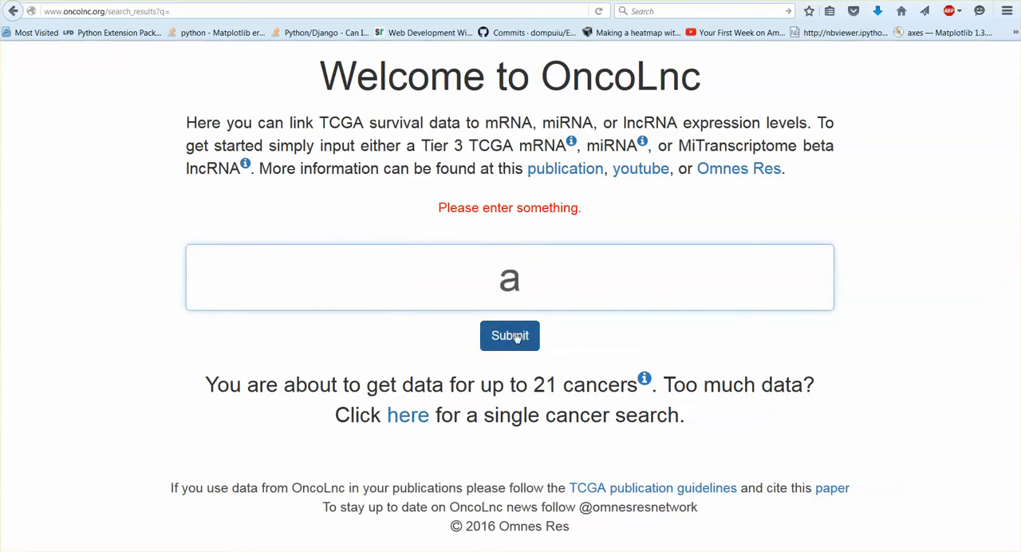
{"action": "left_click", "coordinate": [510, 335]}
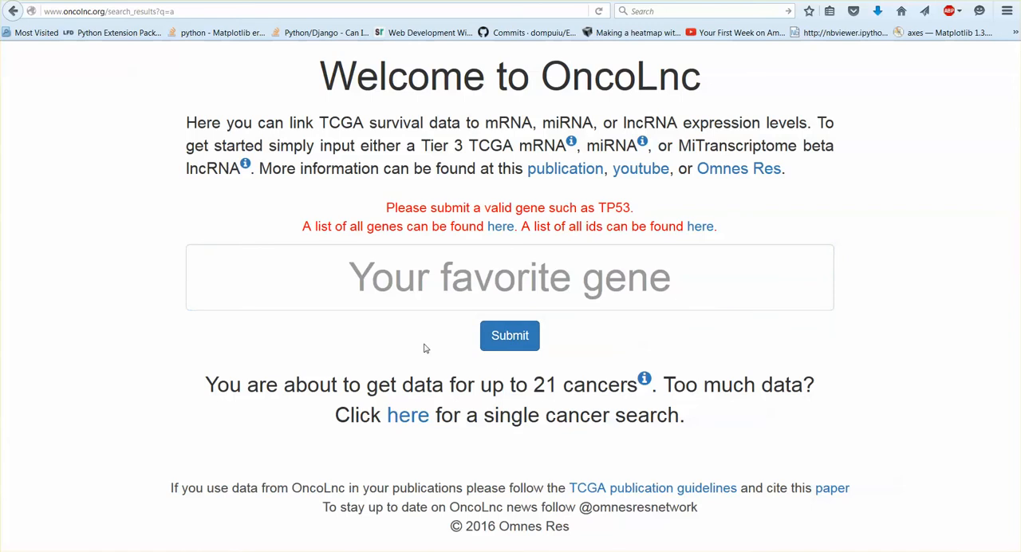
{"action": "mouse_move", "coordinate": [501, 226]}
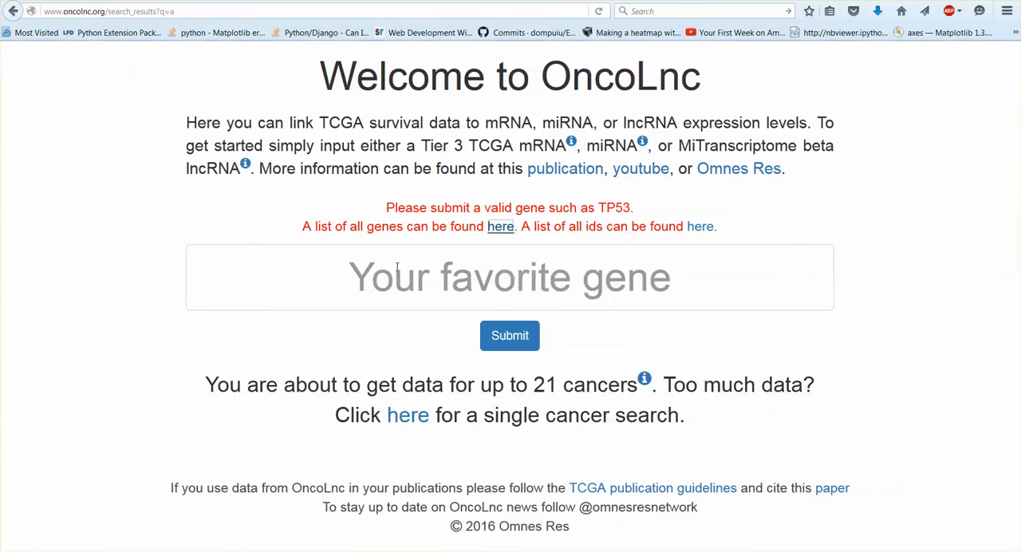
{"action": "left_click", "coordinate": [500, 226]}
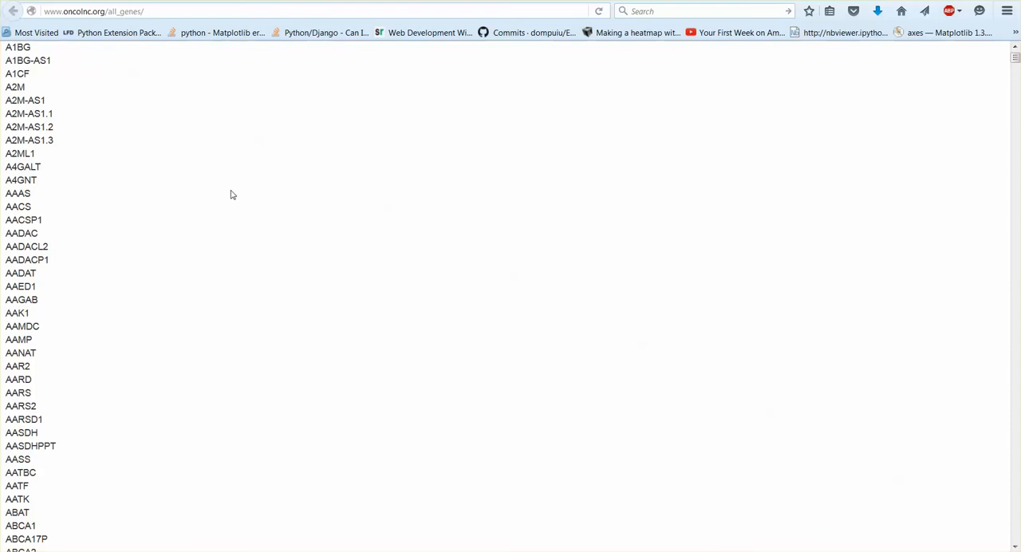
{"action": "mouse_move", "coordinate": [54, 234]}
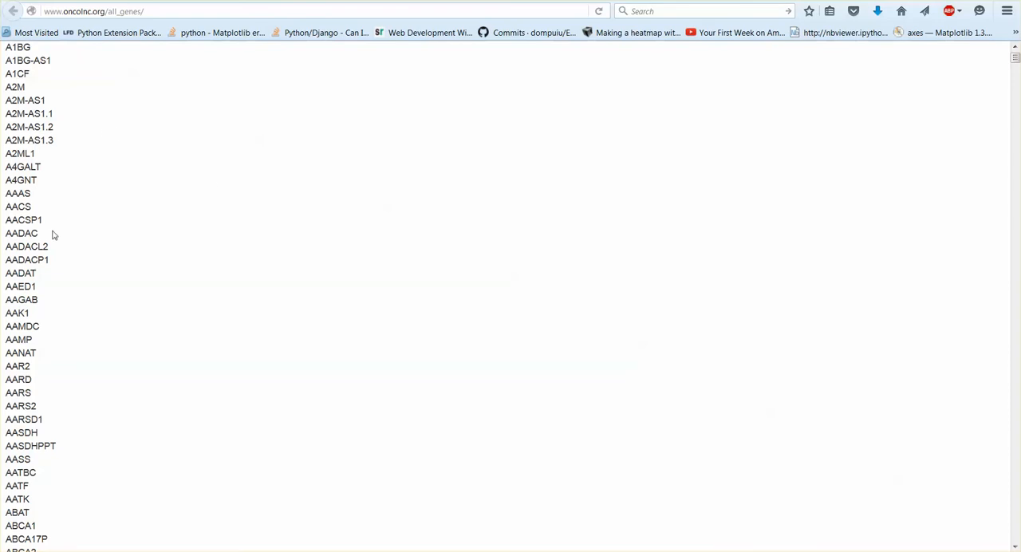
{"action": "scroll", "scroll_direction": "down", "scroll_amount": 3}
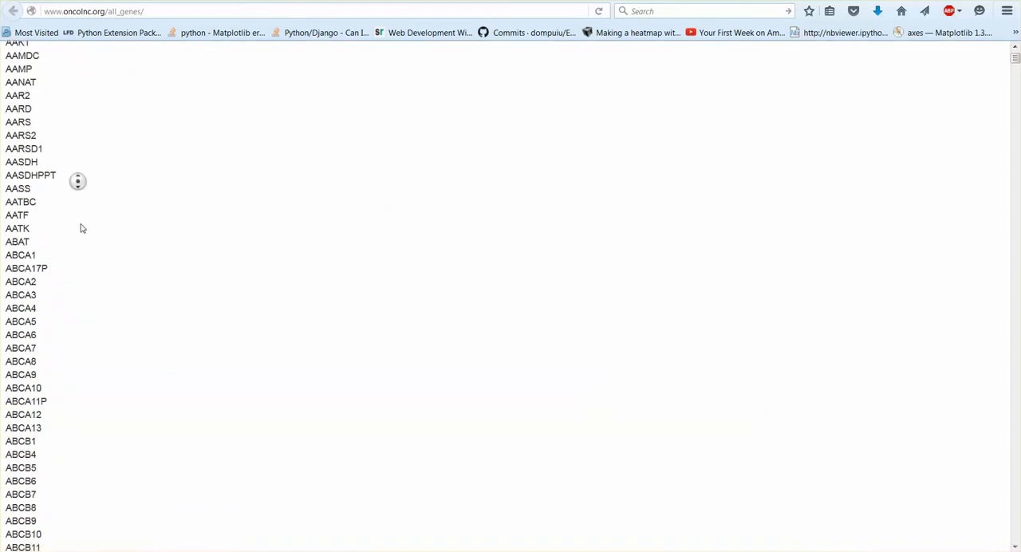
{"action": "scroll", "scroll_direction": "down", "scroll_amount": 3}
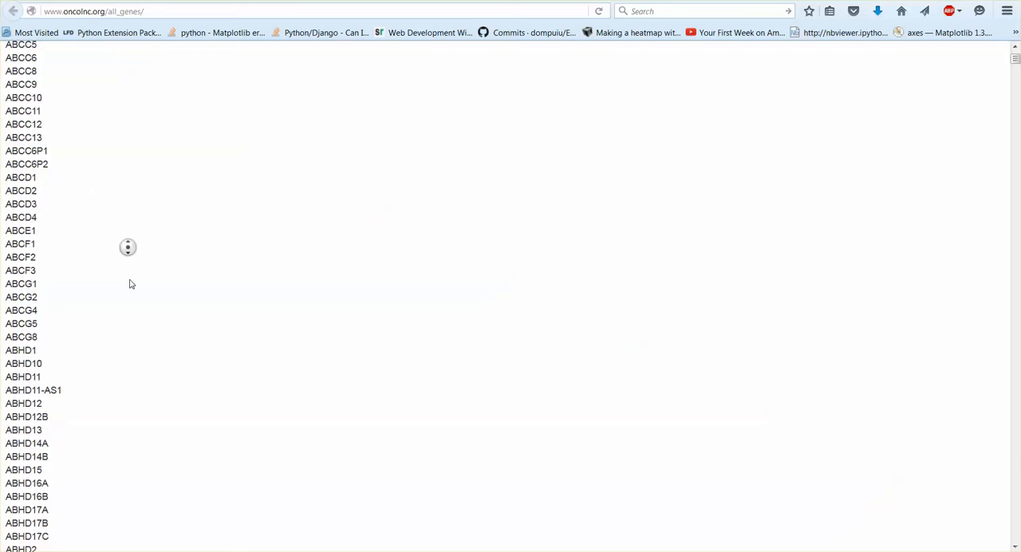
{"action": "scroll", "scroll_direction": "down", "scroll_amount": 3}
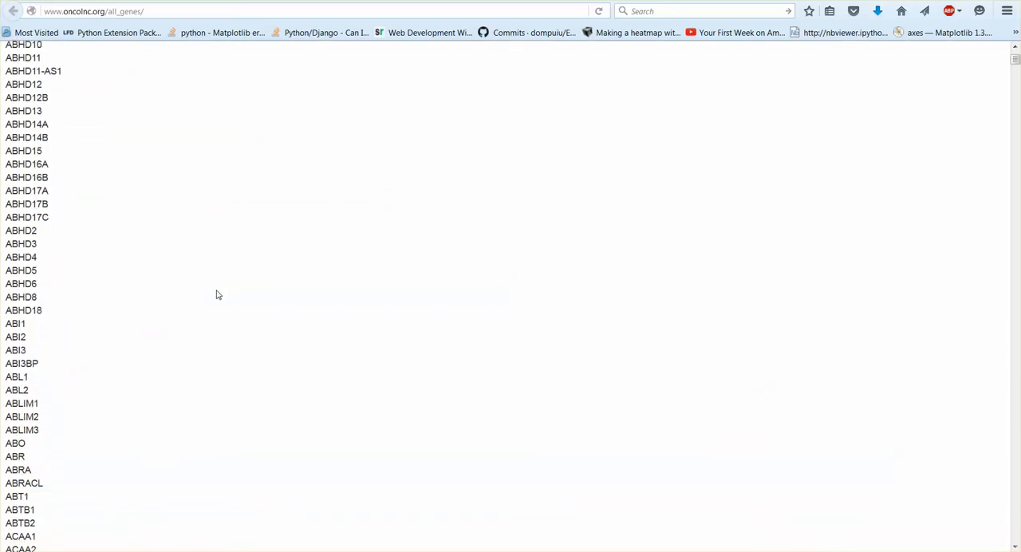
{"action": "type", "text": "hsa"}
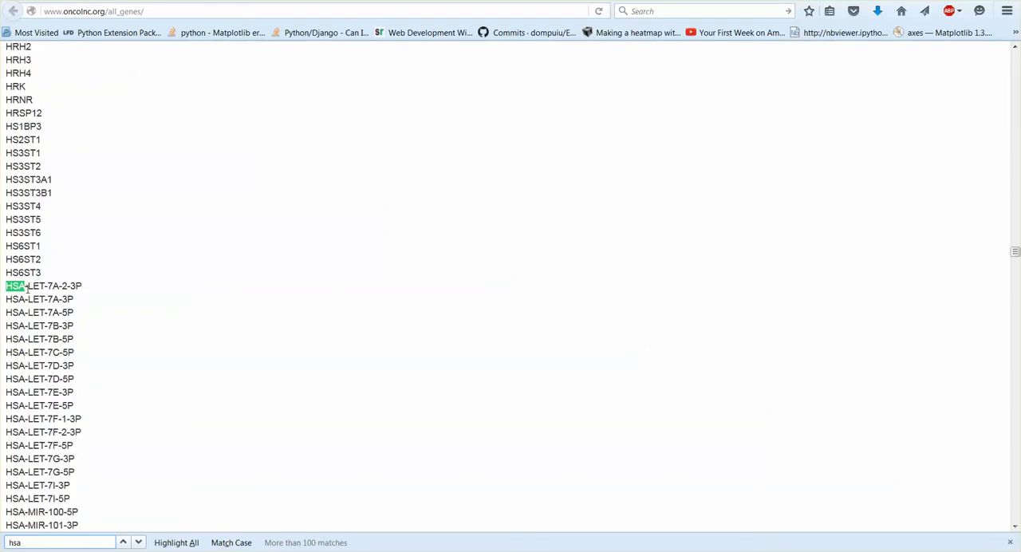
{"action": "scroll", "scroll_direction": "down", "scroll_amount": 3}
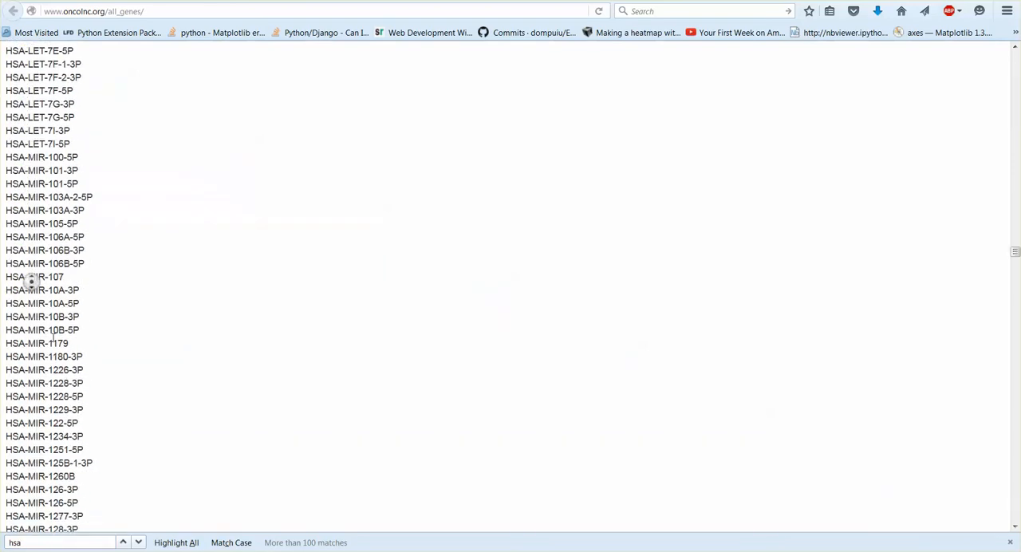
{"action": "scroll", "scroll_direction": "down", "scroll_amount": 3}
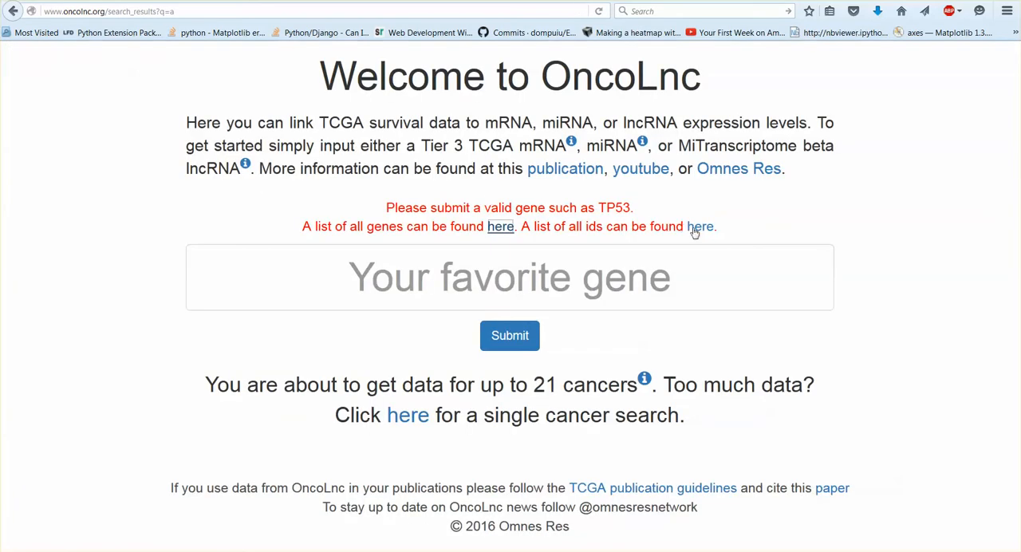
{"action": "mouse_move", "coordinate": [628, 231]}
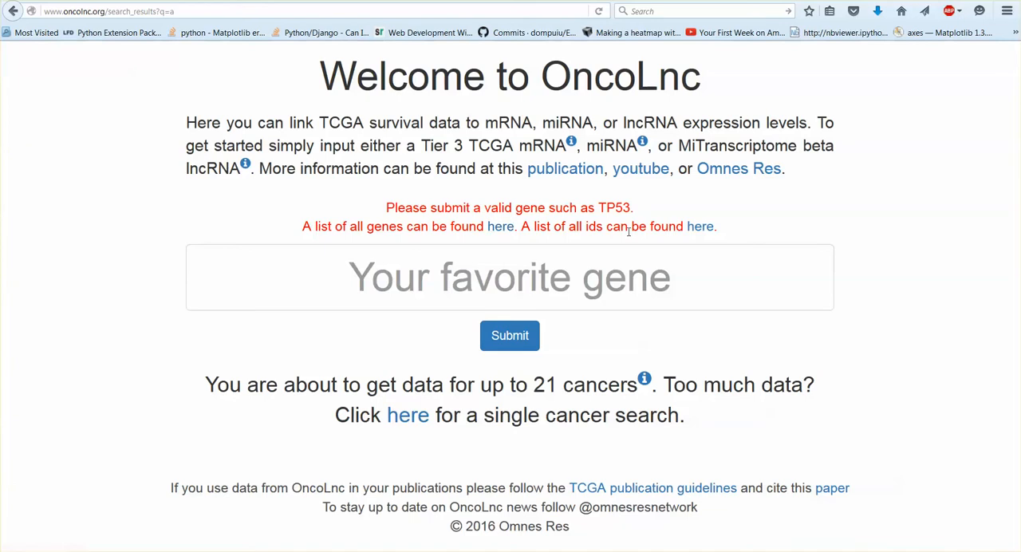
{"action": "left_click", "coordinate": [509, 276]}
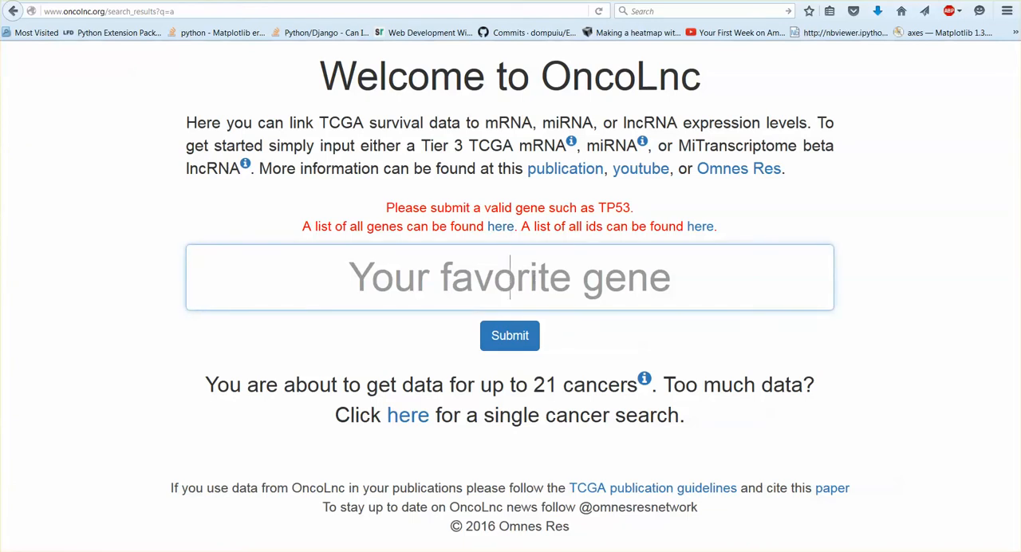
{"action": "type", "text": "99999999999999999999999"}
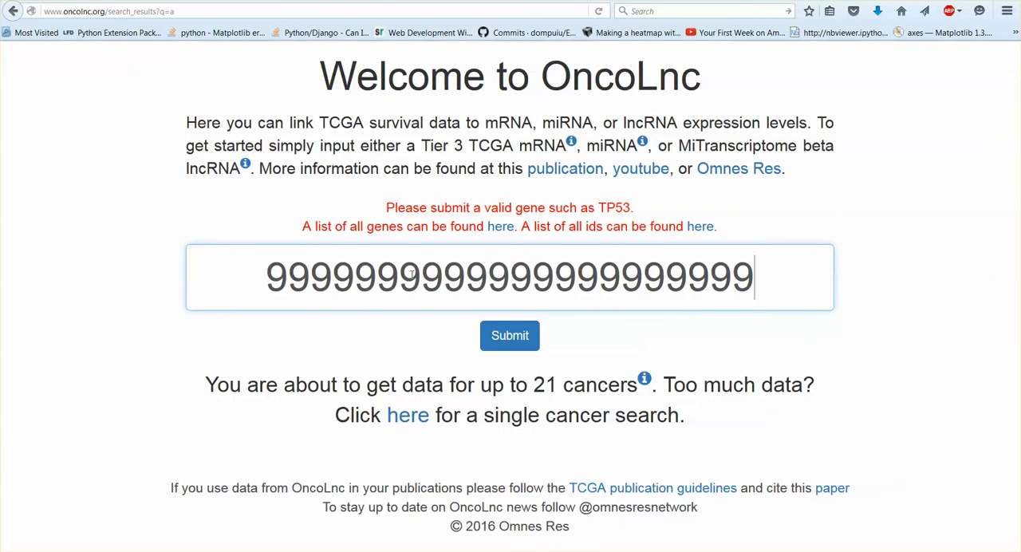
{"action": "key", "text": "ctrl+a"}
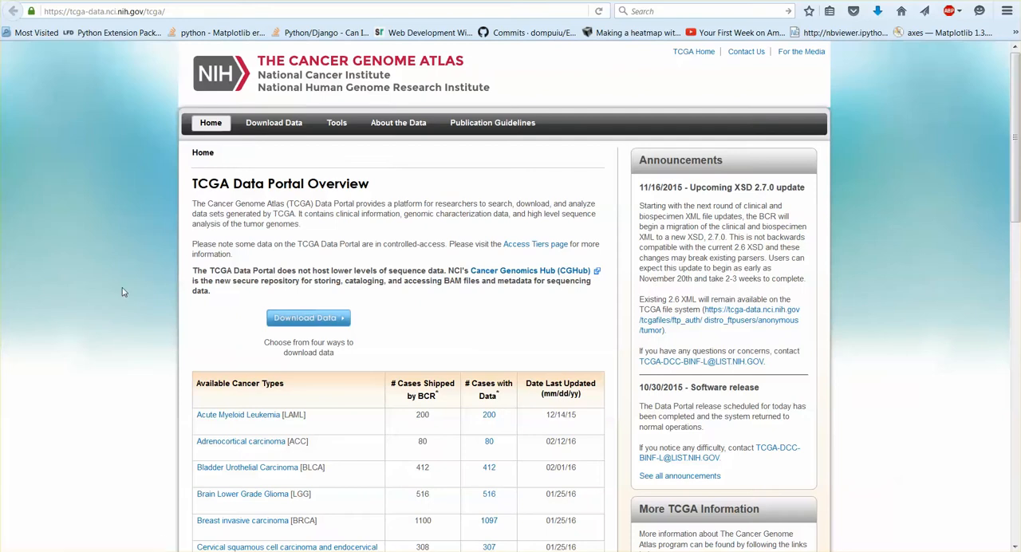
- Open the Acute Myeloid Leukemia mRNA data matrix in the TCGA Data Portal
{"action": "scroll", "scroll_direction": "down", "scroll_amount": 3}
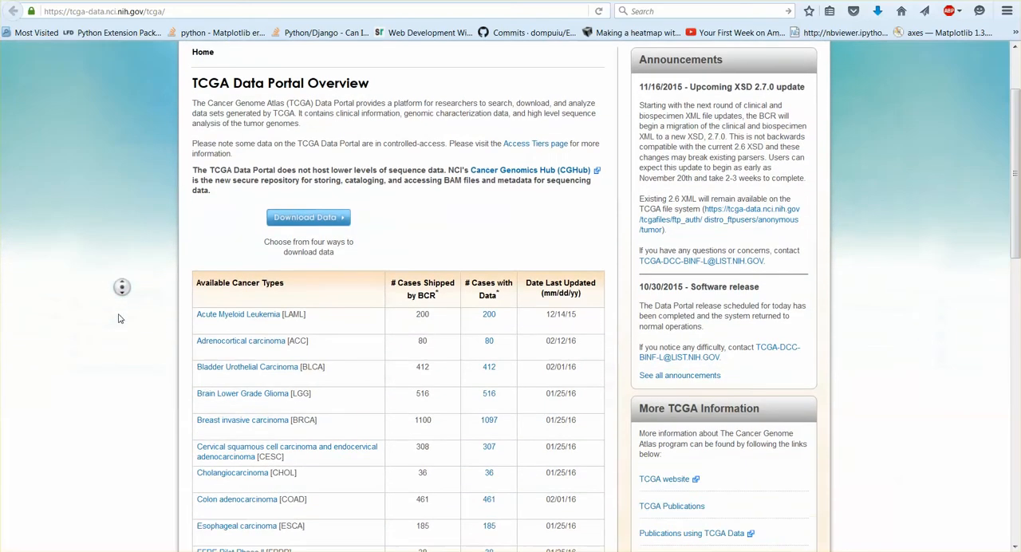
{"action": "scroll", "scroll_direction": "down", "scroll_amount": 3}
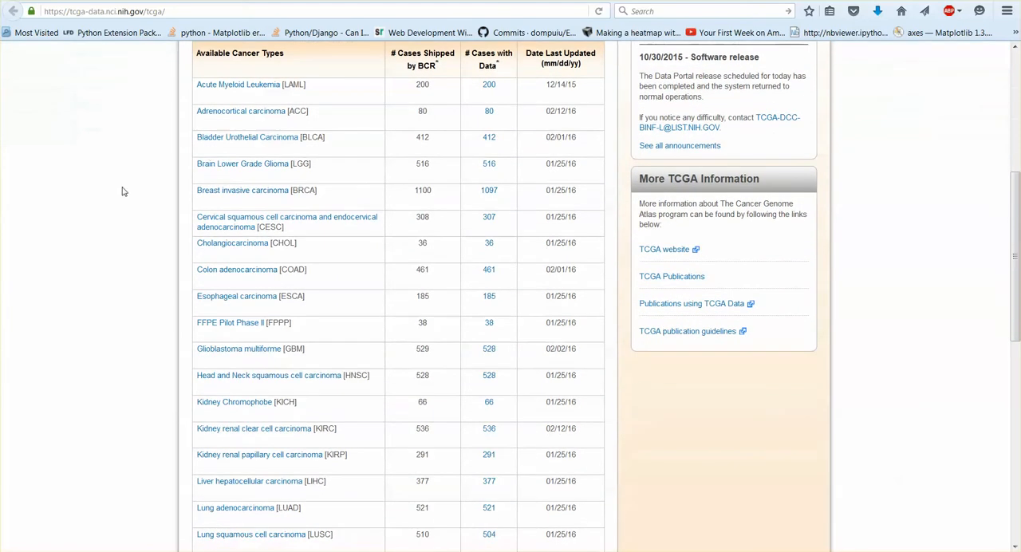
{"action": "left_click", "coordinate": [237, 83]}
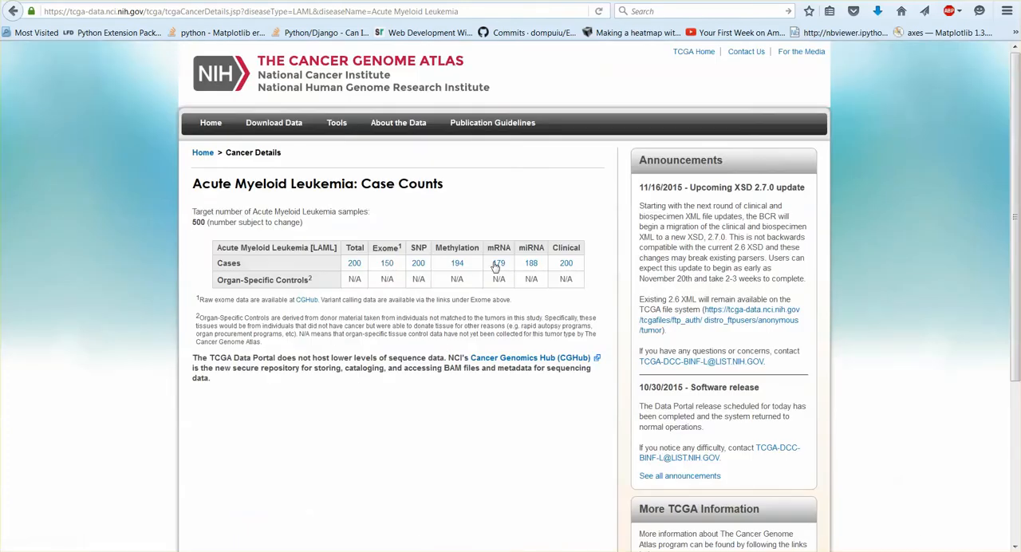
{"action": "left_click", "coordinate": [499, 263]}
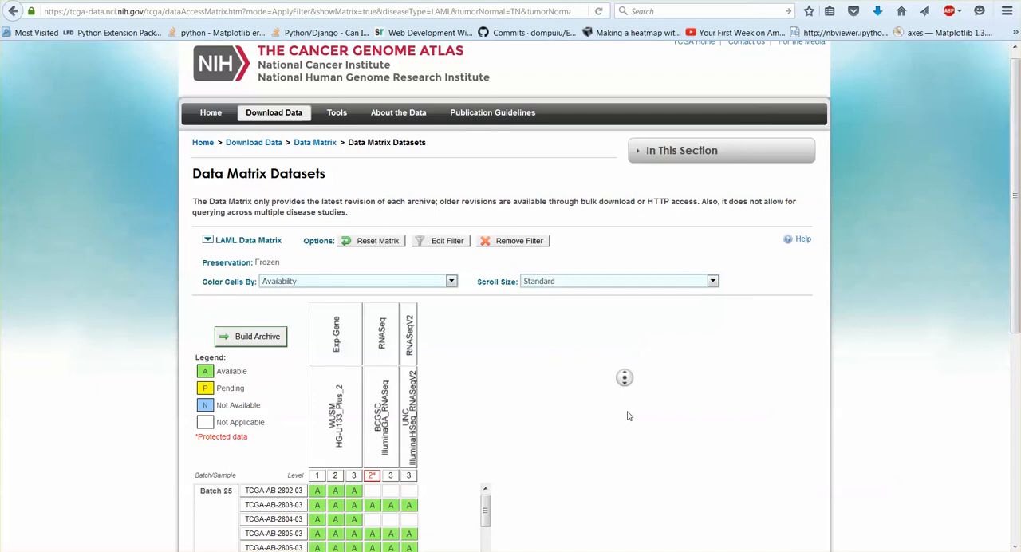
{"action": "scroll", "scroll_direction": "down", "scroll_amount": 3}
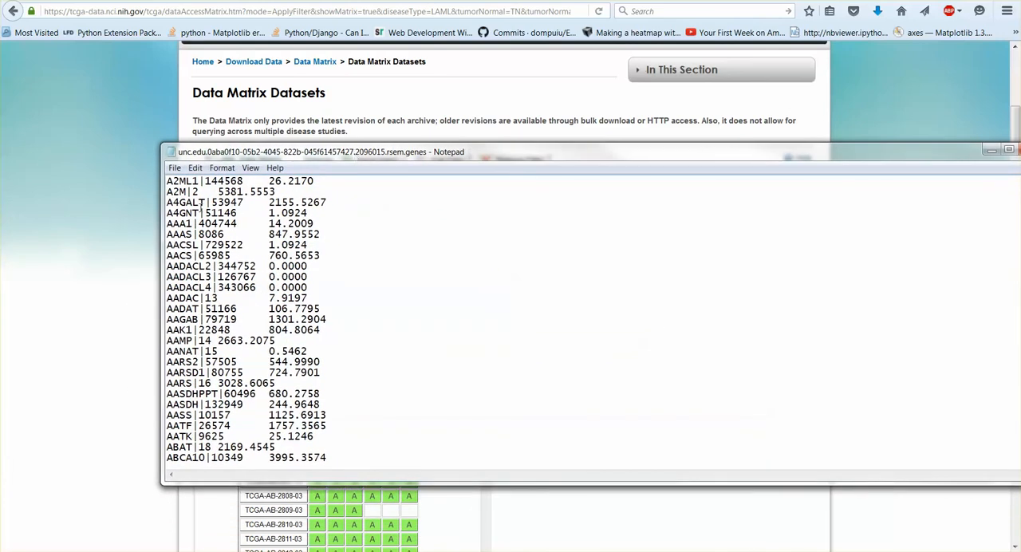
- Enlarge the LAML gene expression file window in Notepad to review the data
{"action": "double_click", "coordinate": [185, 213]}
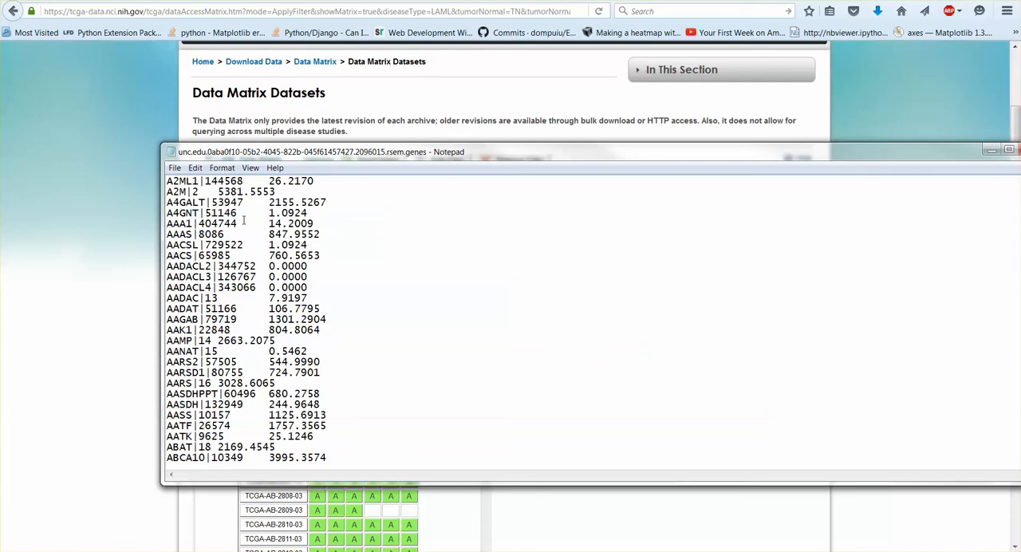
{"action": "mouse_move", "coordinate": [244, 219]}
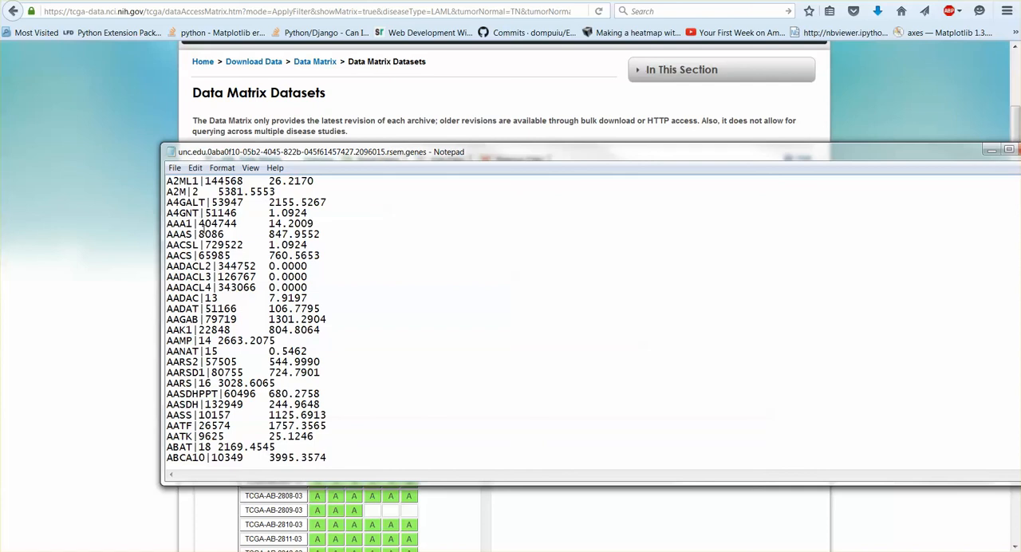
{"action": "mouse_move", "coordinate": [323, 166]}
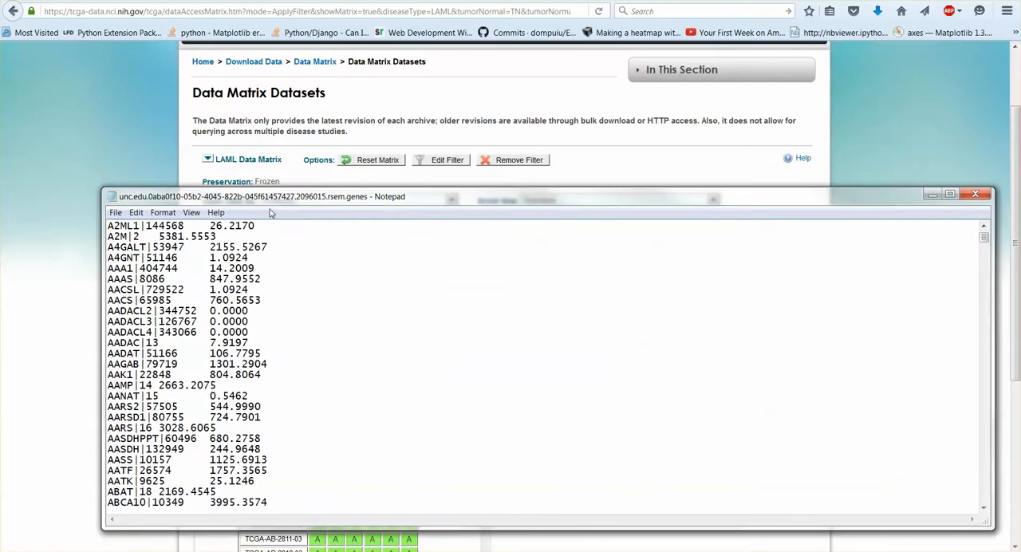
{"action": "left_click_drag", "start_coordinate": [263, 196], "coordinate": [276, 150]}
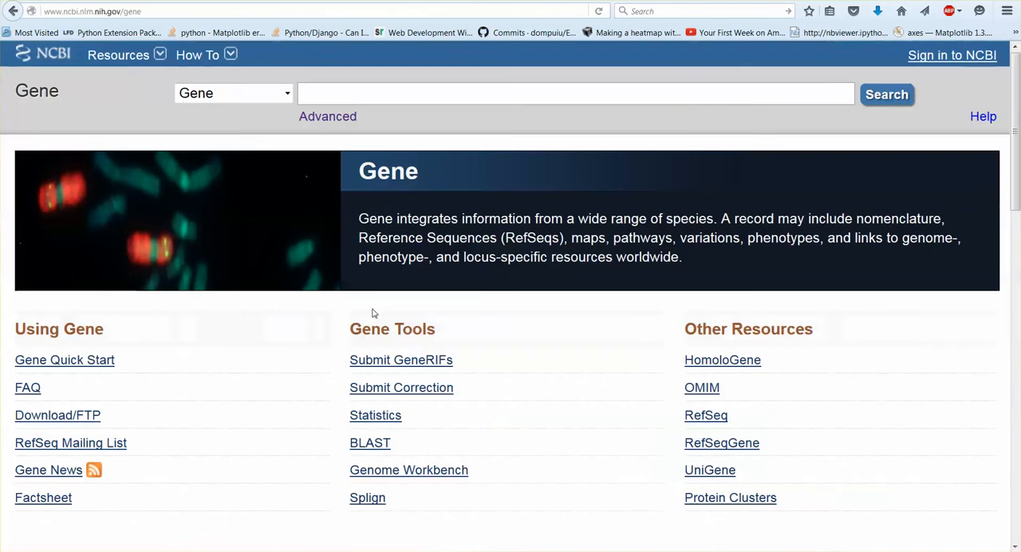
{"action": "mouse_move", "coordinate": [246, 426]}
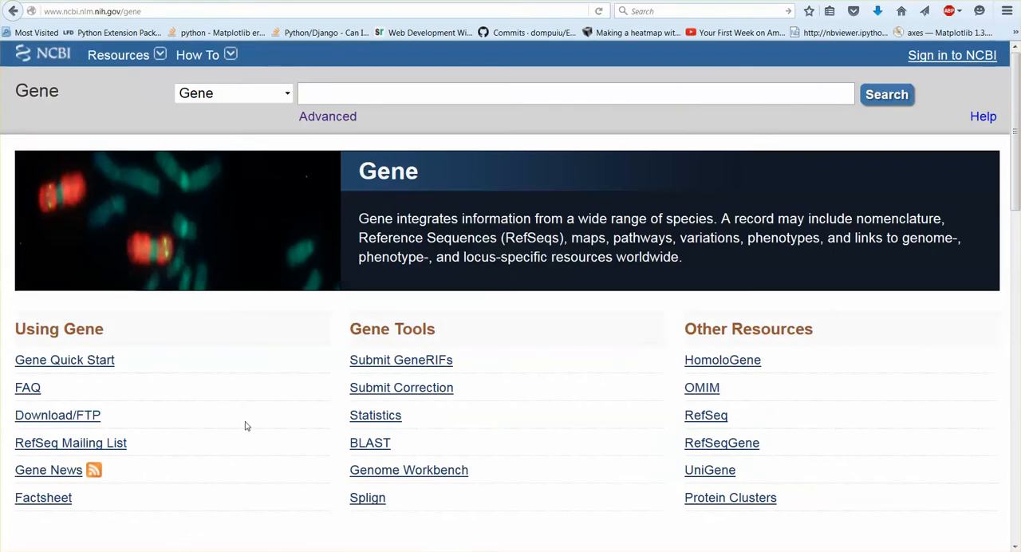
- Search NCBI Gene for 'donson'
{"action": "left_click", "coordinate": [576, 94]}
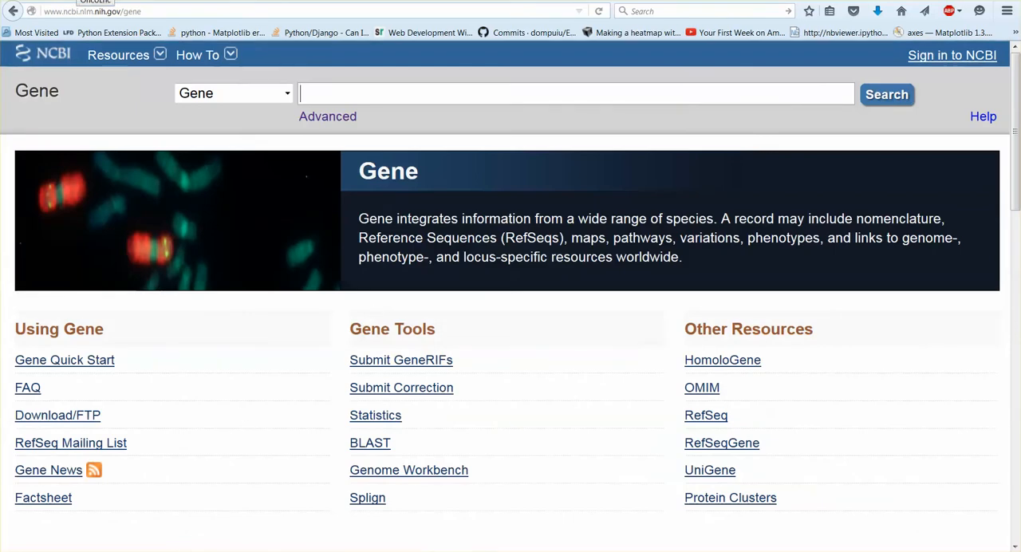
{"action": "mouse_move", "coordinate": [114, 200]}
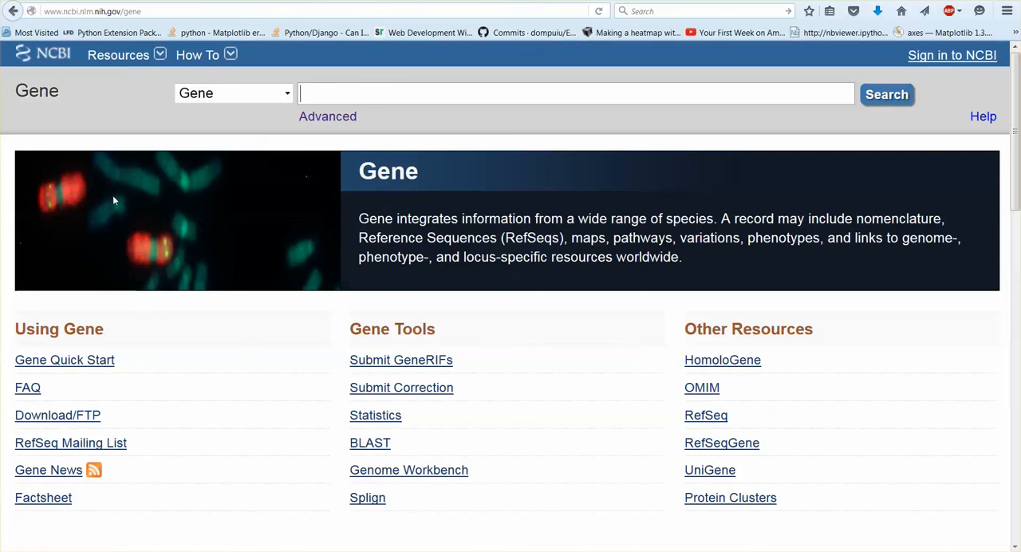
{"action": "mouse_move", "coordinate": [266, 149]}
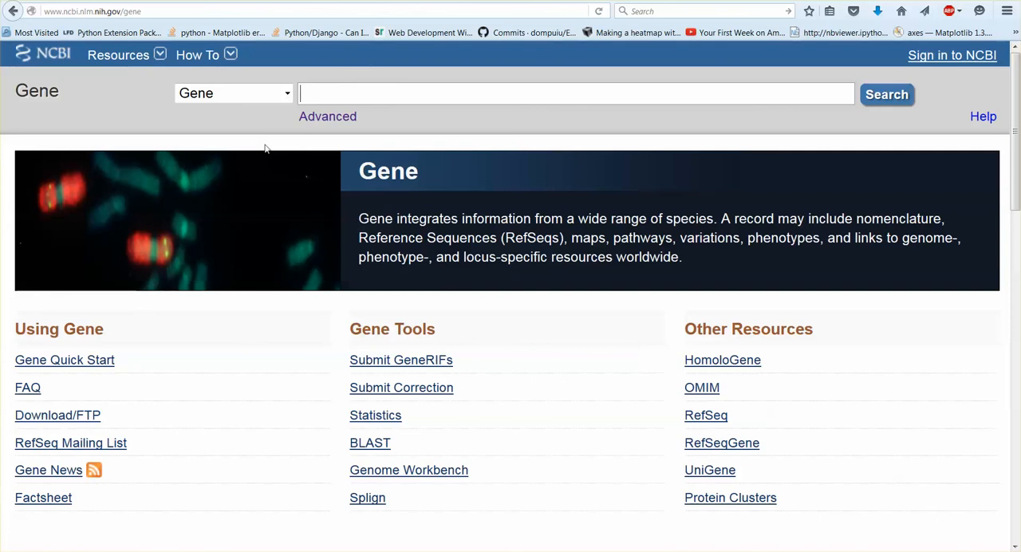
{"action": "mouse_move", "coordinate": [310, 184]}
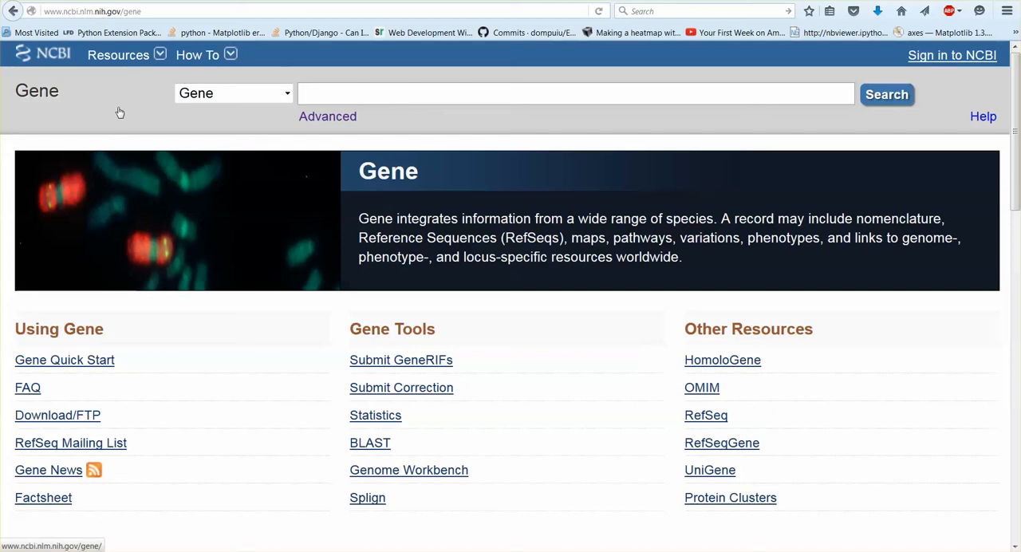
{"action": "mouse_move", "coordinate": [318, 191]}
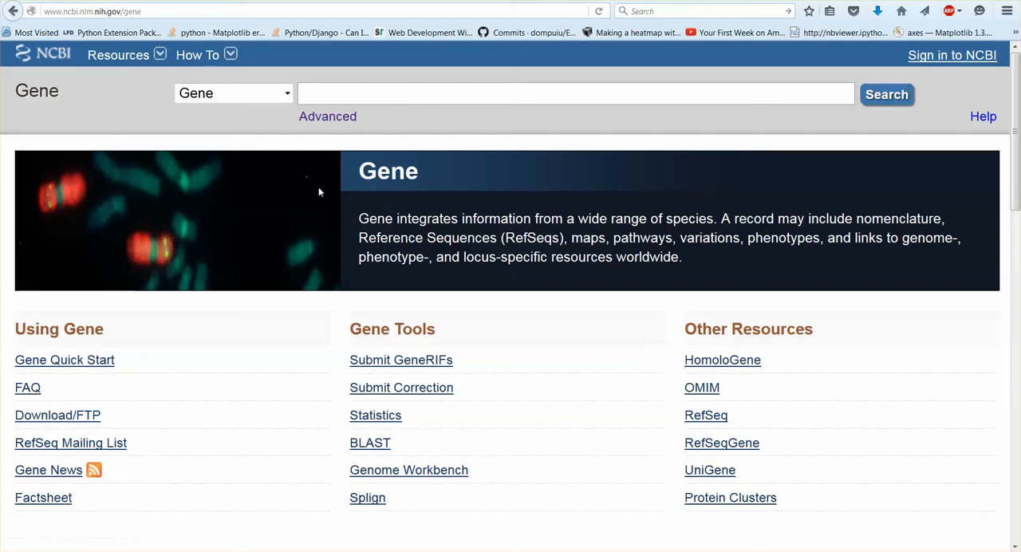
{"action": "mouse_move", "coordinate": [118, 54]}
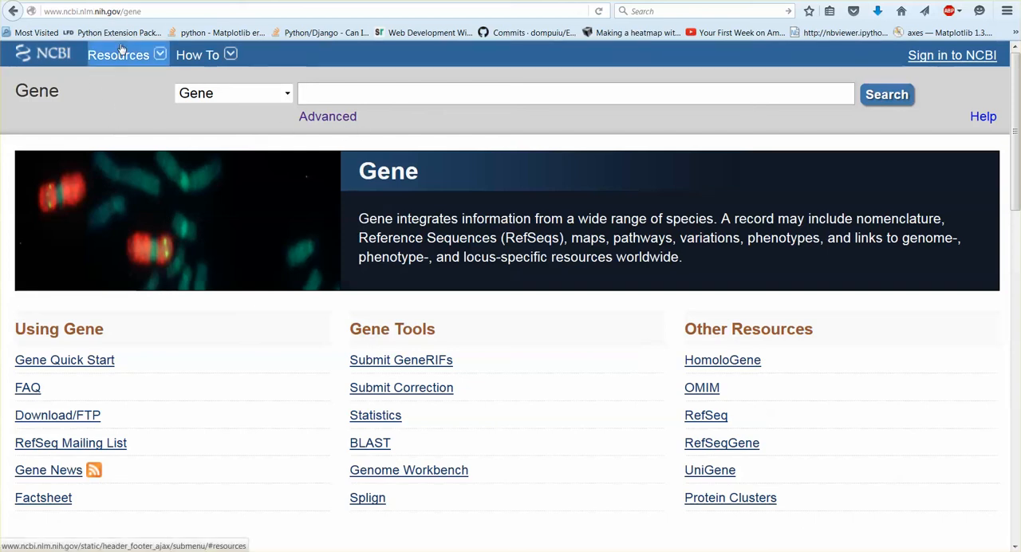
{"action": "type", "text": "donson"}
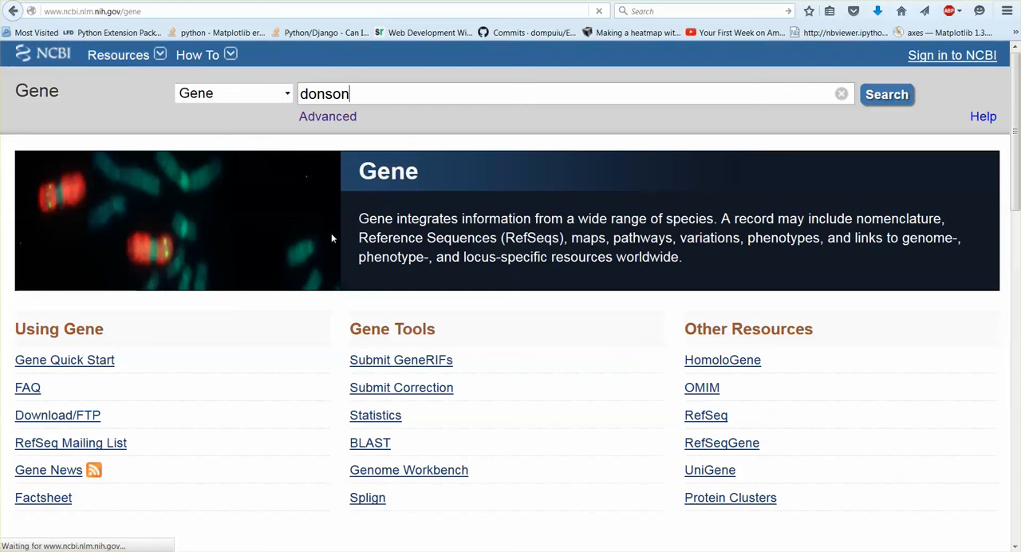
{"action": "left_click", "coordinate": [886, 94]}
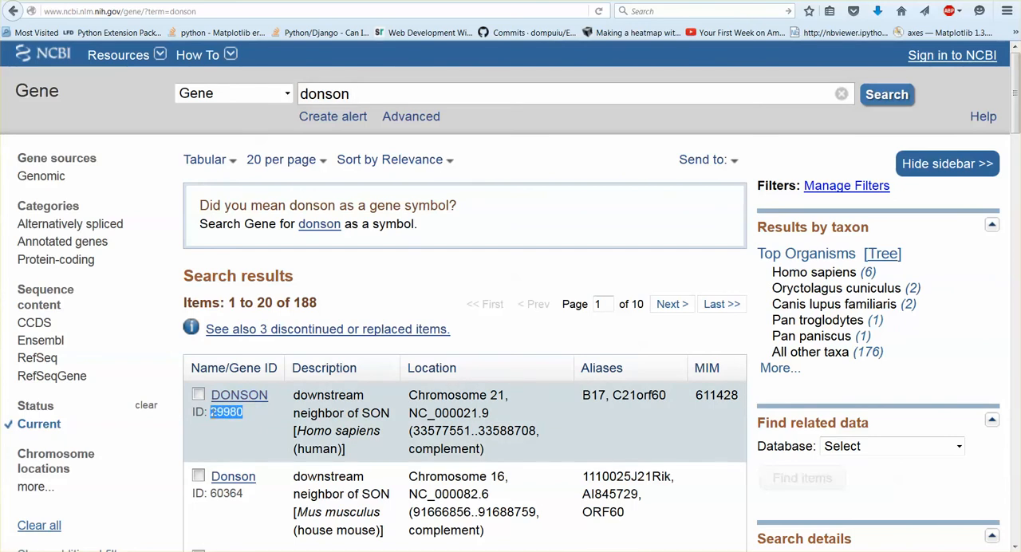
{"action": "mouse_move", "coordinate": [244, 428]}
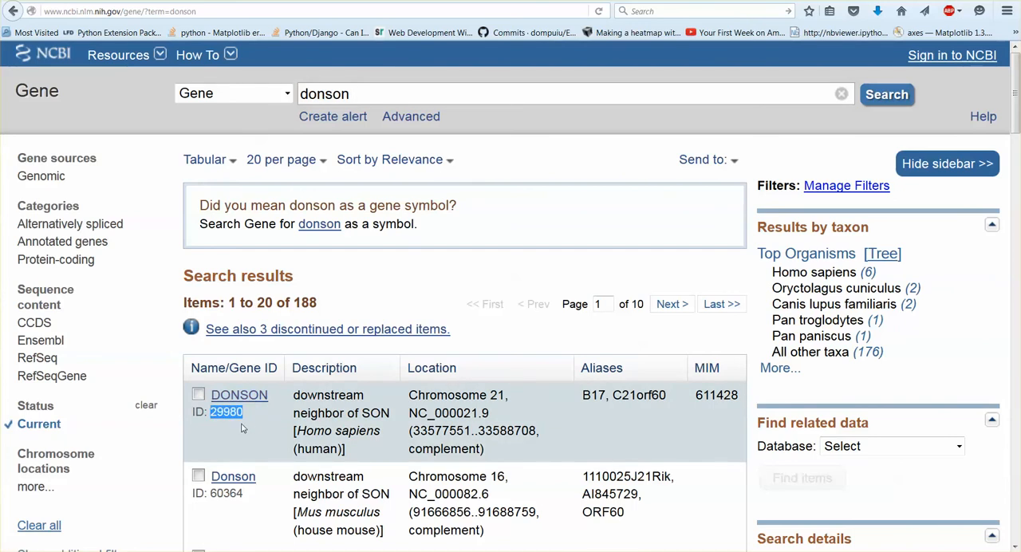
{"action": "mouse_move", "coordinate": [244, 427]}
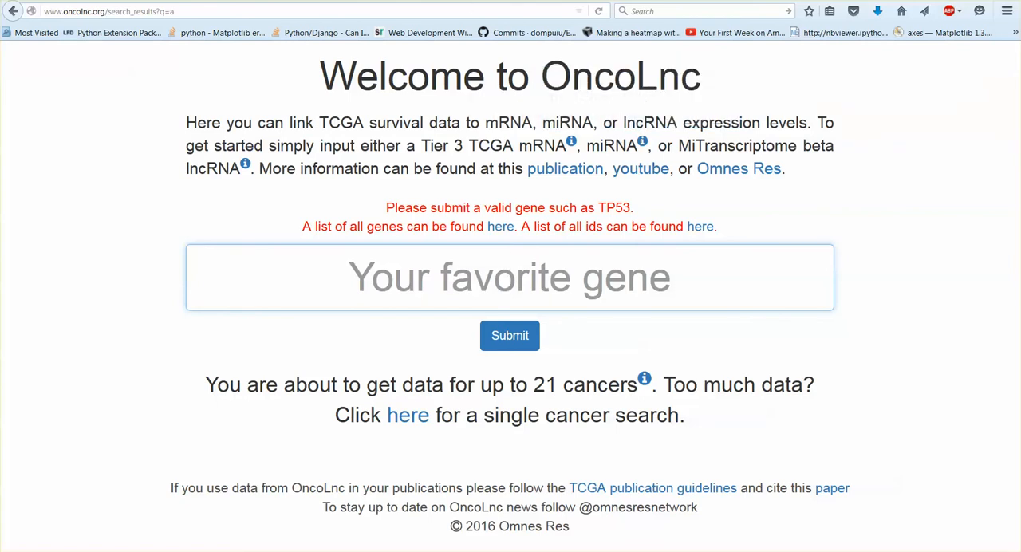
{"action": "mouse_move", "coordinate": [642, 139]}
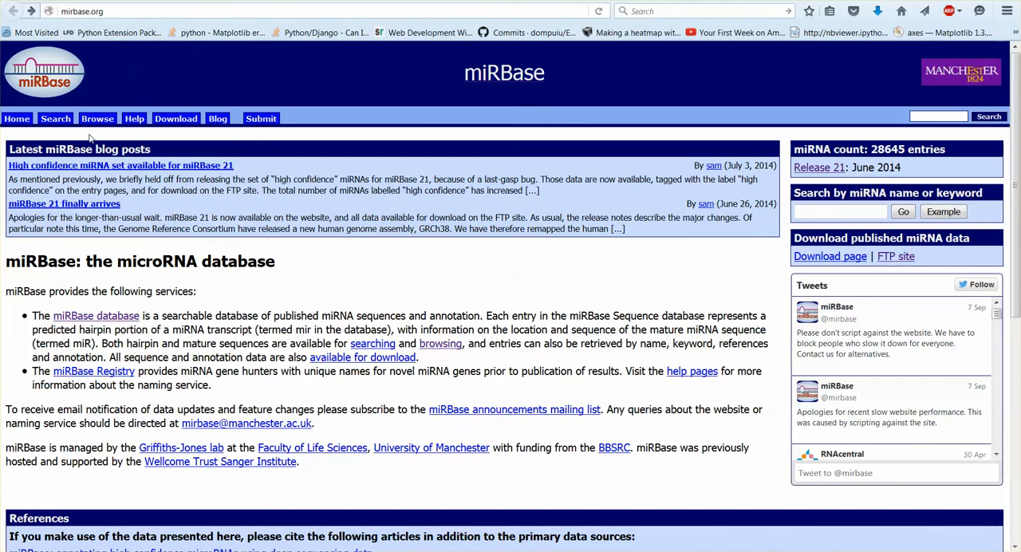
- Browse miRBase's Homo sapiens microRNA list to the hsa-mir-130b (MI0000748) entry
{"action": "left_click", "coordinate": [98, 118]}
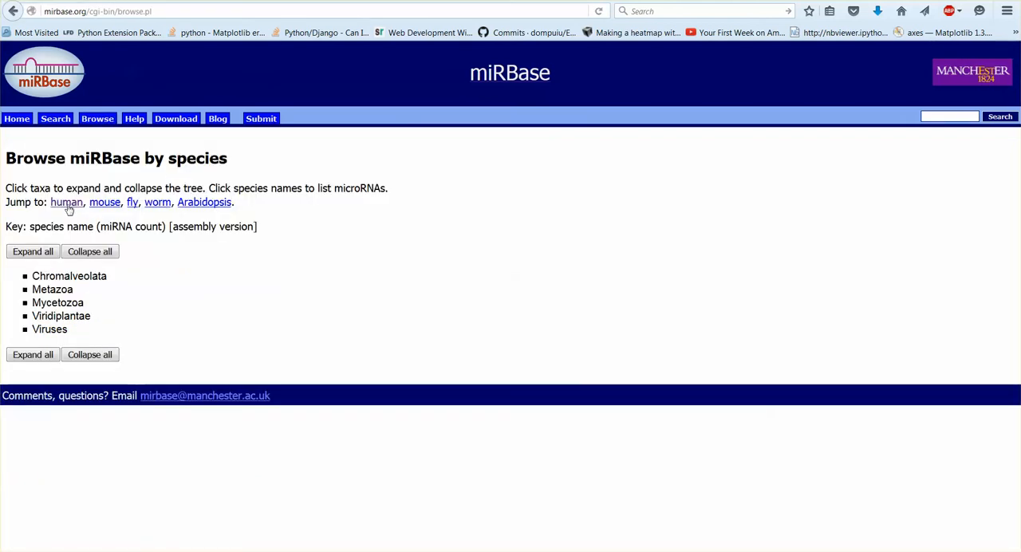
{"action": "left_click", "coordinate": [66, 202]}
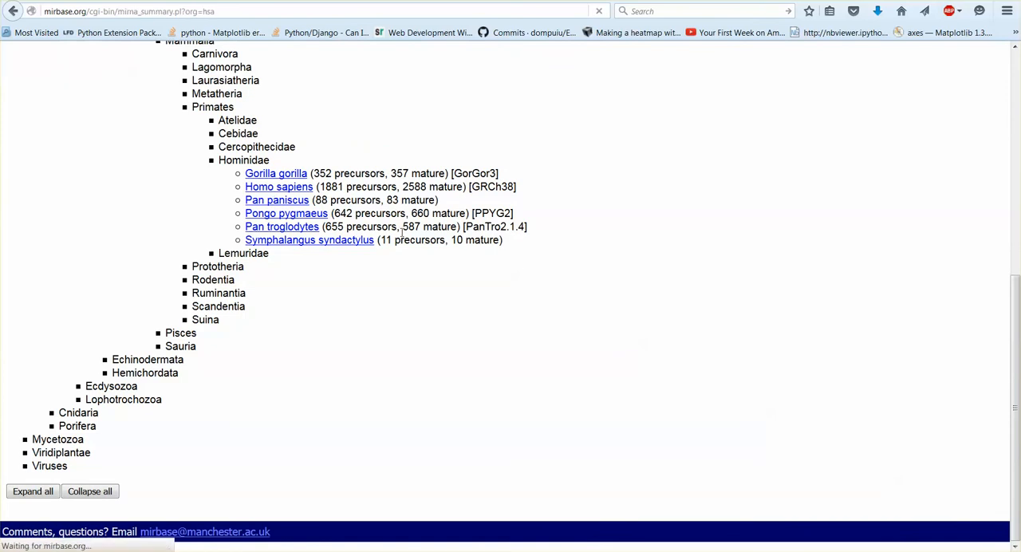
{"action": "left_click", "coordinate": [279, 187]}
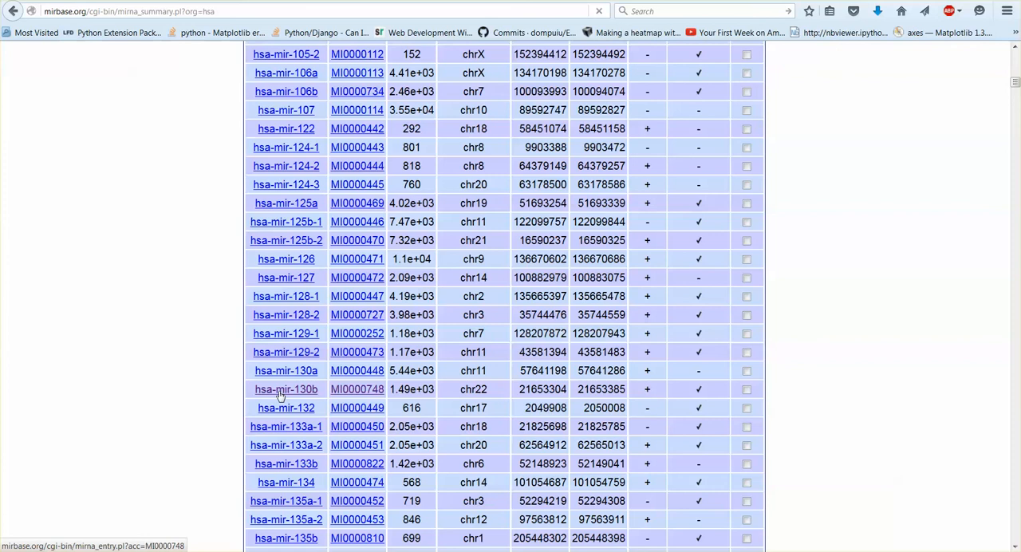
{"action": "left_click", "coordinate": [285, 390]}
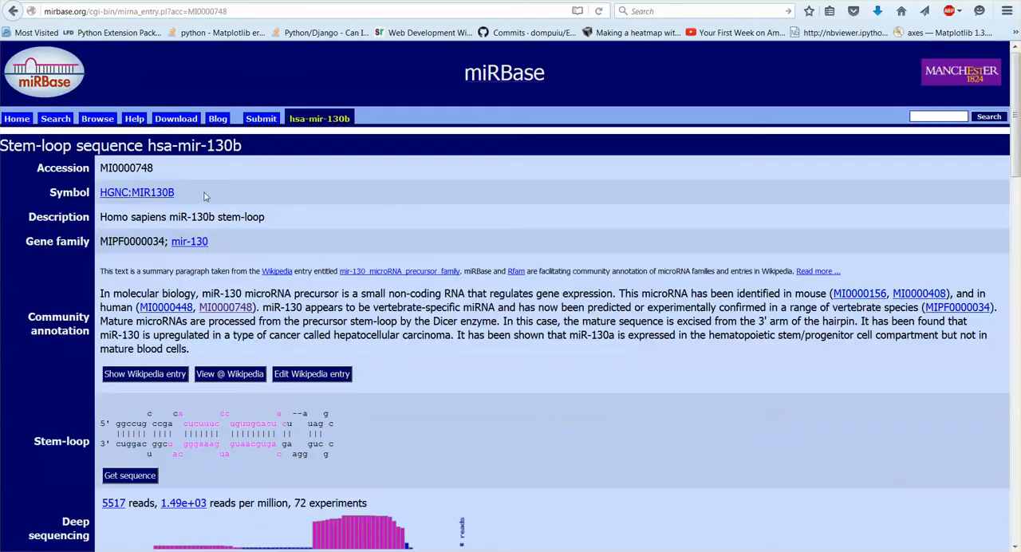
{"action": "mouse_move", "coordinate": [354, 178]}
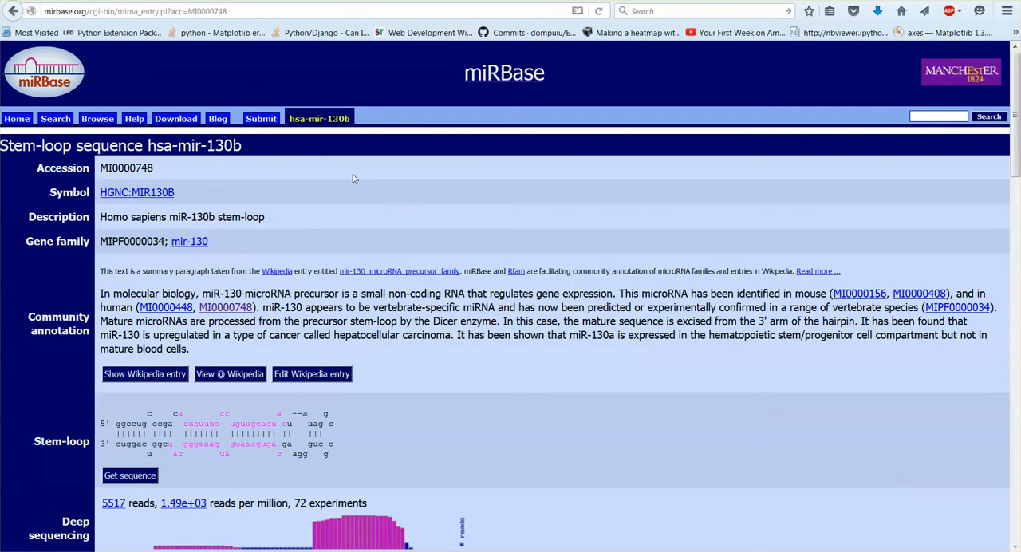
- Scroll the hsa-mir-130b page to the hsa-miR-130b-5p mature sequence section
{"action": "scroll", "scroll_direction": "down", "scroll_amount": 3}
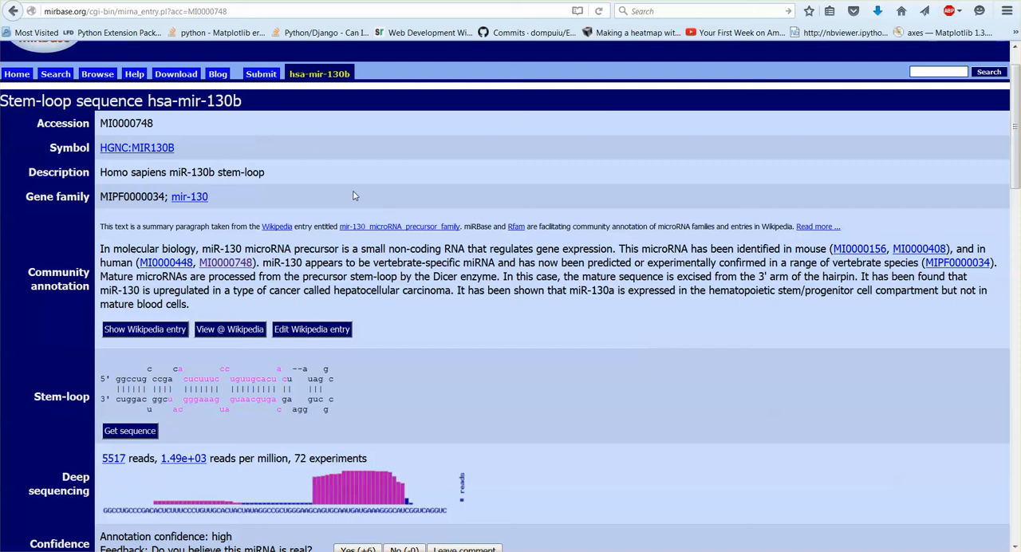
{"action": "mouse_move", "coordinate": [193, 148]}
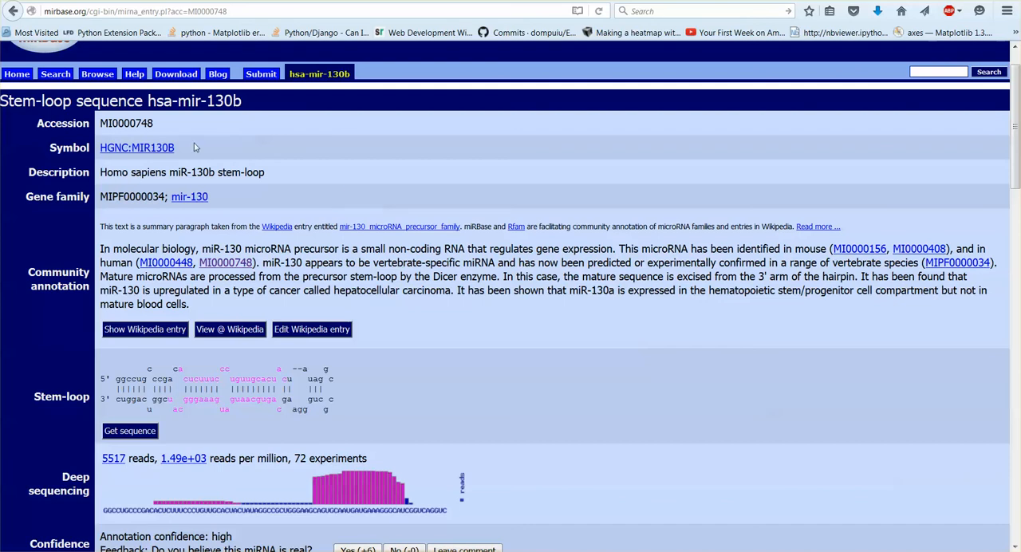
{"action": "scroll", "scroll_direction": "down", "scroll_amount": 3}
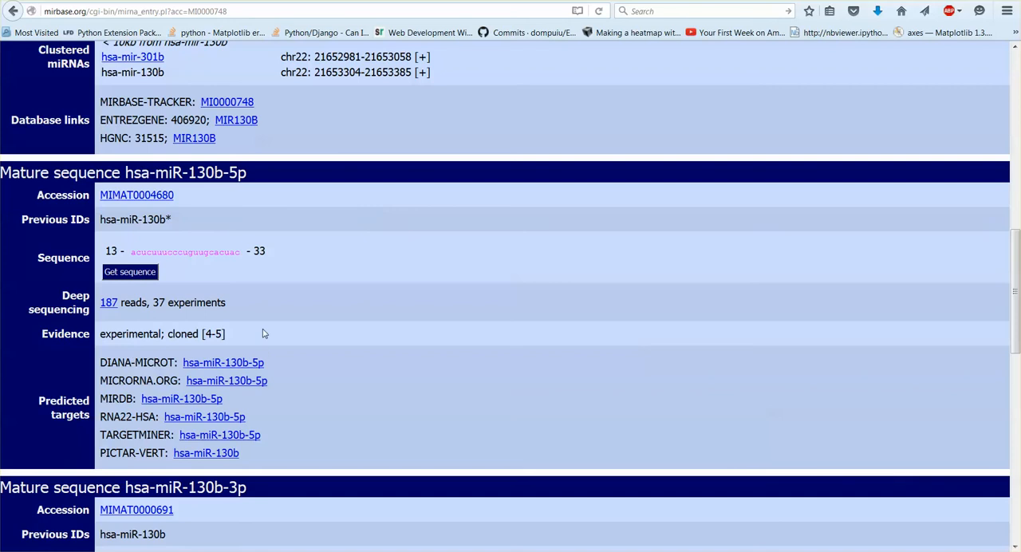
{"action": "mouse_move", "coordinate": [279, 224]}
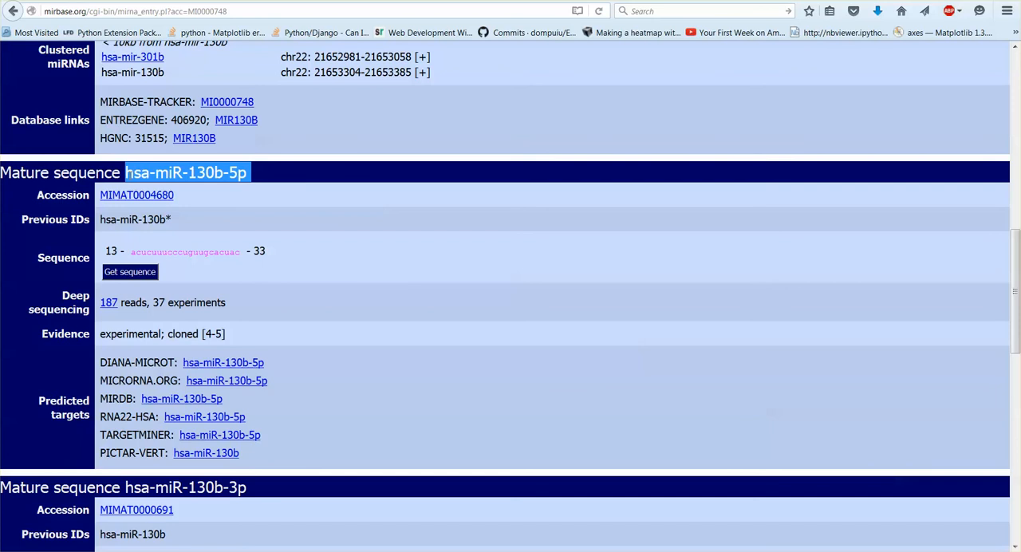
{"action": "mouse_move", "coordinate": [349, 345]}
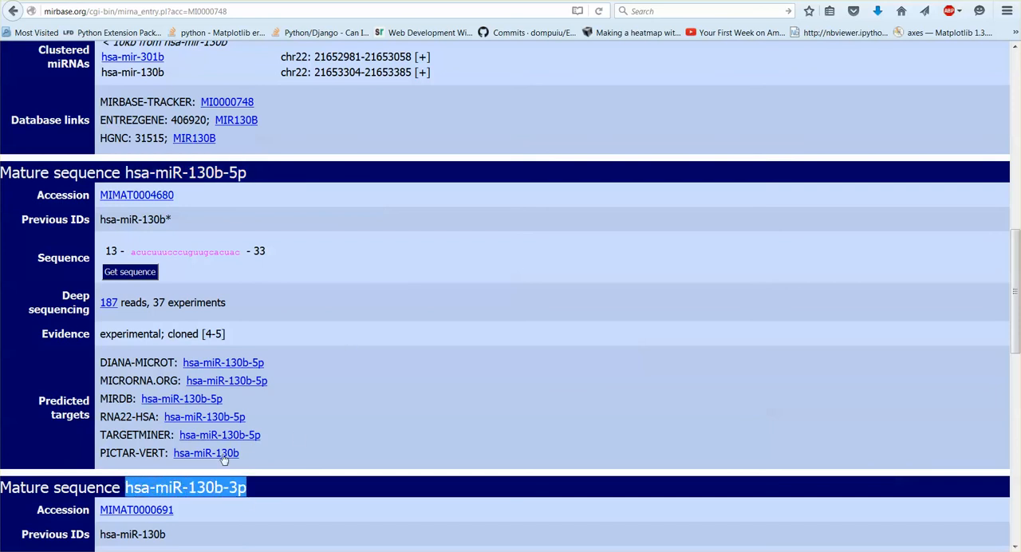
{"action": "mouse_move", "coordinate": [157, 164]}
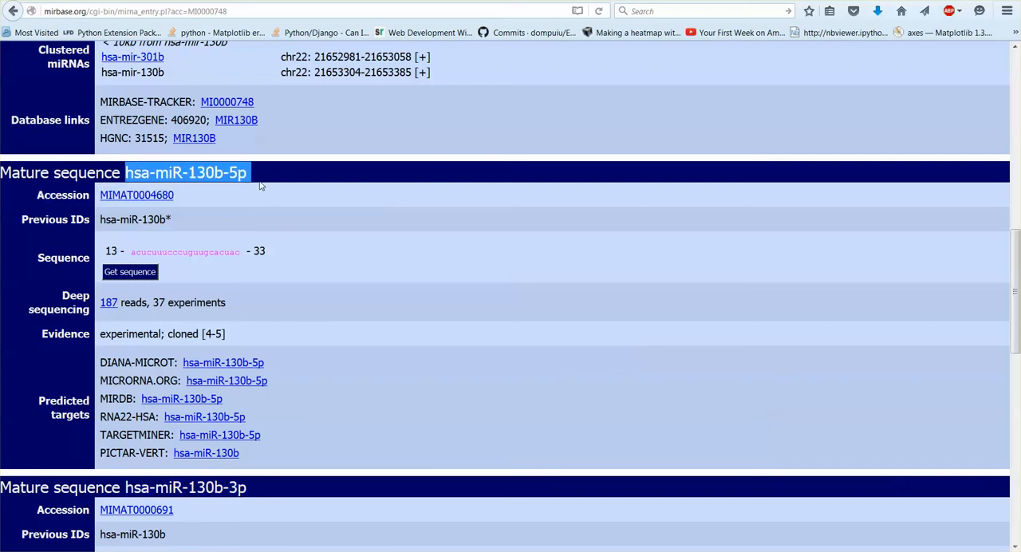
{"action": "mouse_move", "coordinate": [137, 195]}
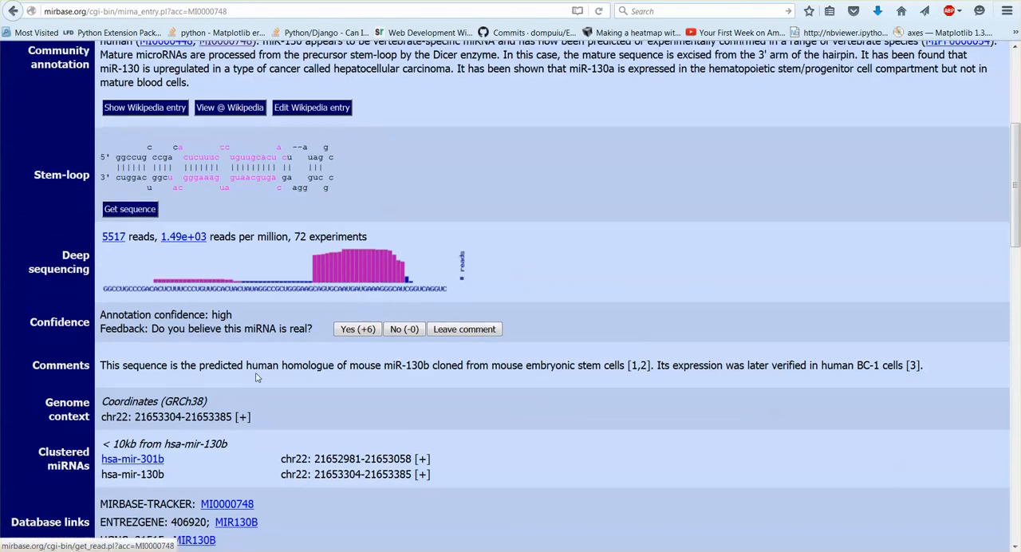
- Scroll further down the hsa-mir-130b page to the hsa-miR-130b-3p mature sequence
{"action": "scroll", "scroll_direction": "down", "scroll_amount": 3}
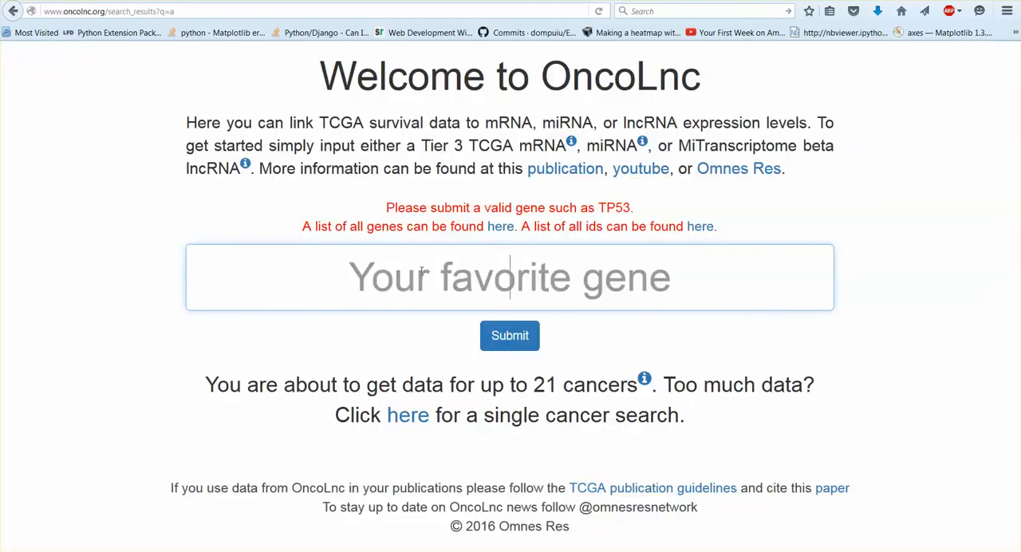
- Submit hsa-miR-130b-3p to OncoLnc and highlight the KIRP rank of 2
{"action": "left_click", "coordinate": [509, 335]}
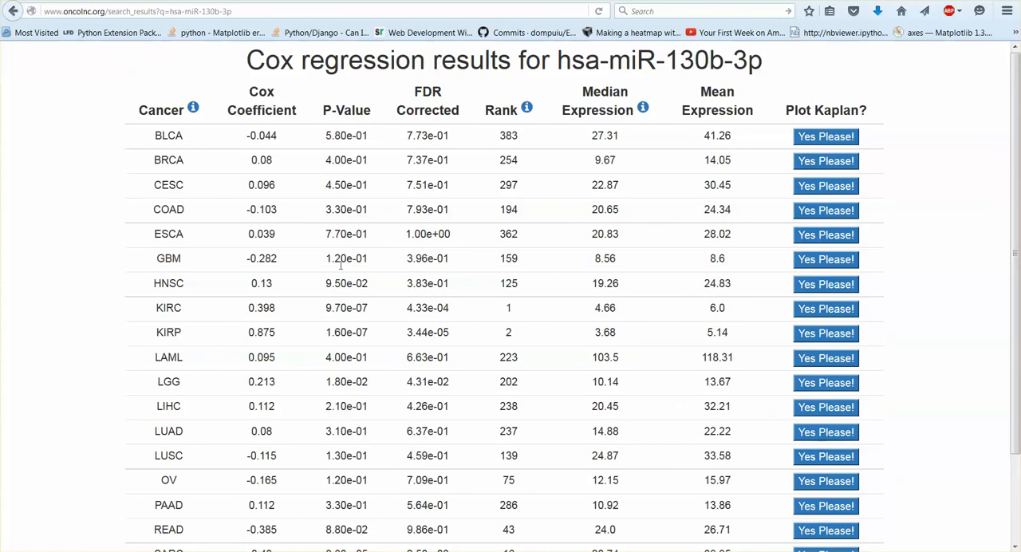
{"action": "mouse_move", "coordinate": [515, 311]}
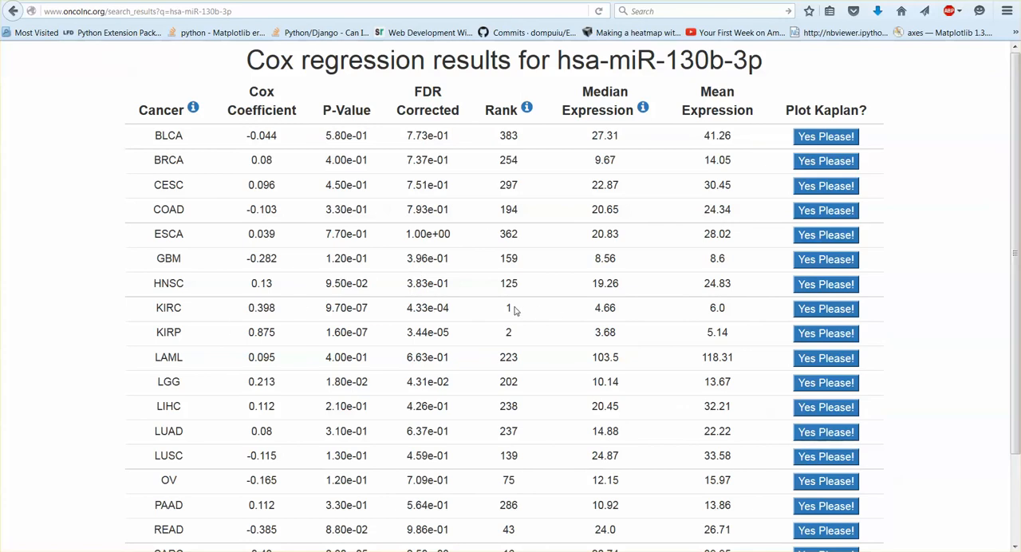
{"action": "double_click", "coordinate": [508, 308]}
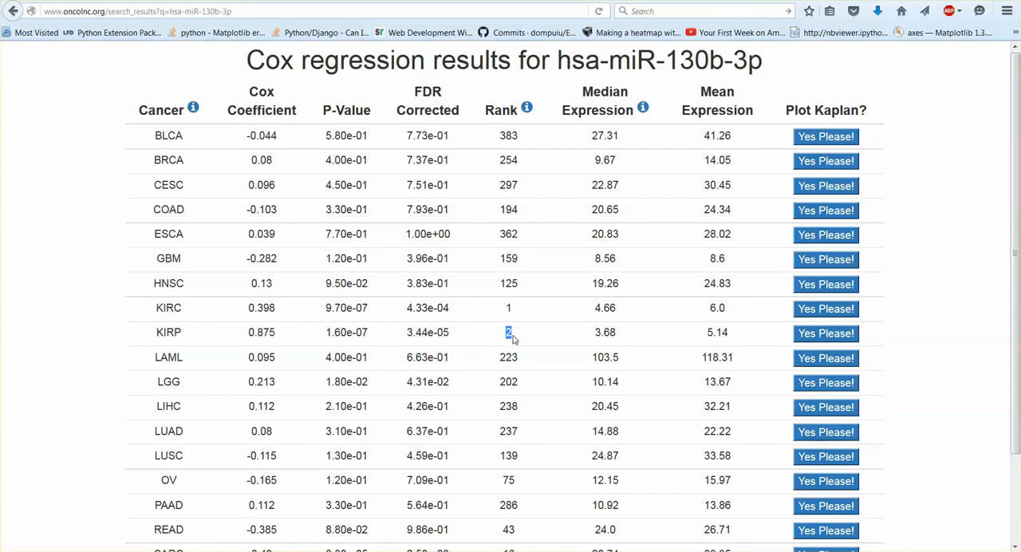
{"action": "mouse_move", "coordinate": [626, 317]}
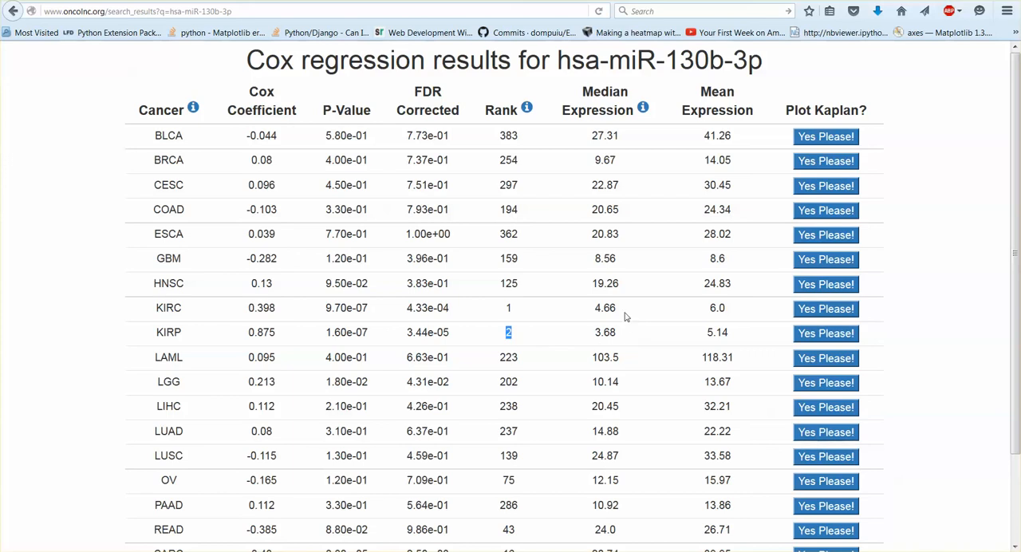
{"action": "mouse_move", "coordinate": [560, 324]}
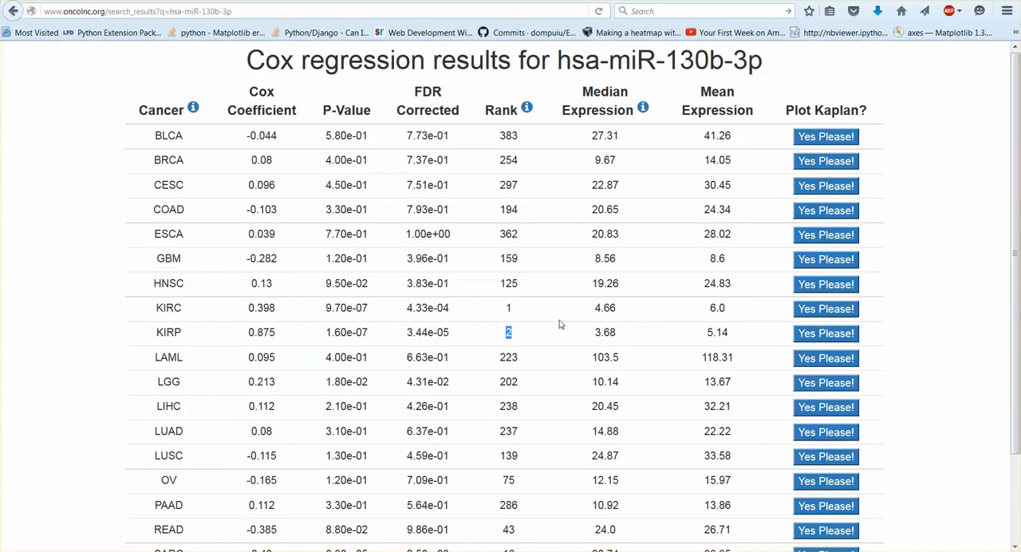
{"action": "mouse_move", "coordinate": [716, 330]}
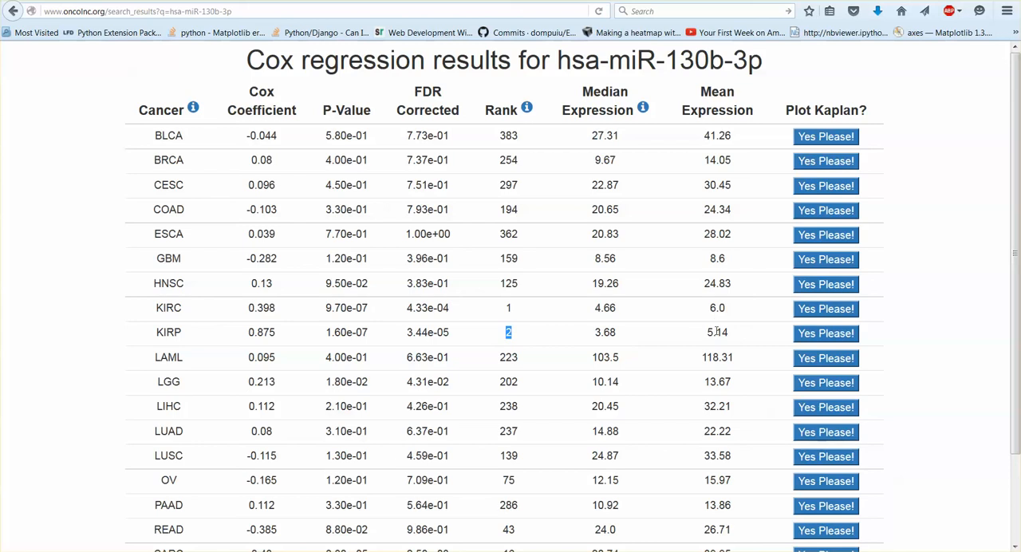
{"action": "mouse_move", "coordinate": [716, 312]}
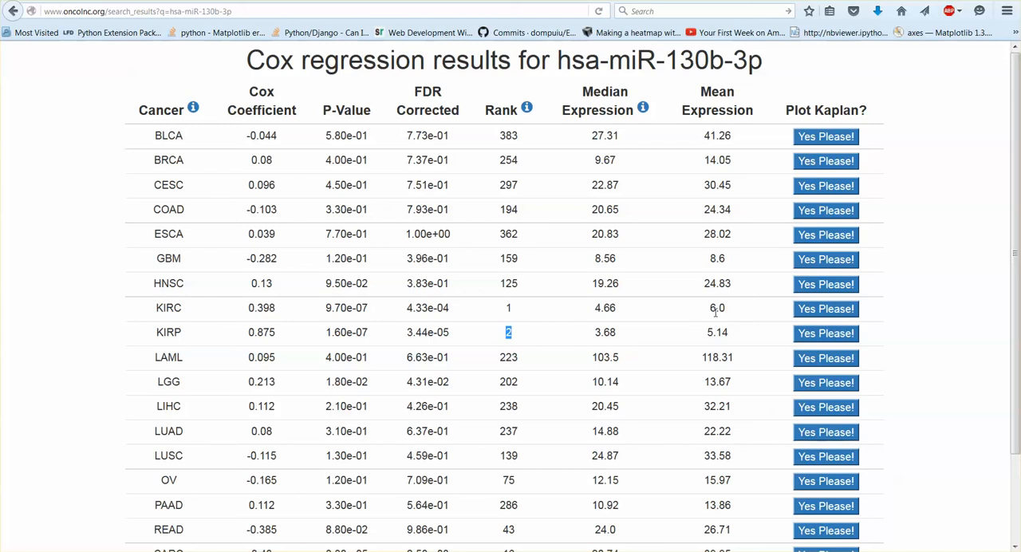
{"action": "mouse_move", "coordinate": [273, 323]}
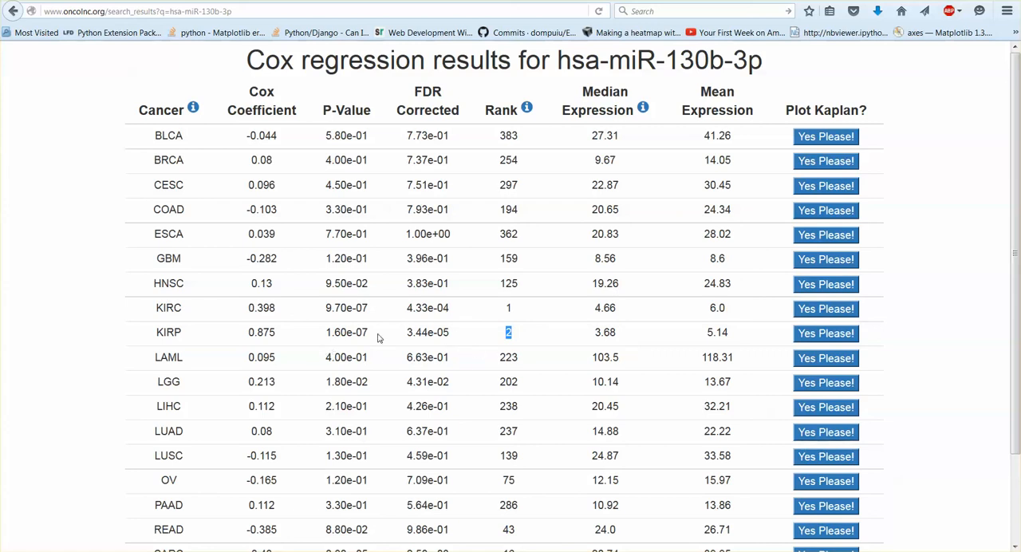
{"action": "mouse_move", "coordinate": [142, 335]}
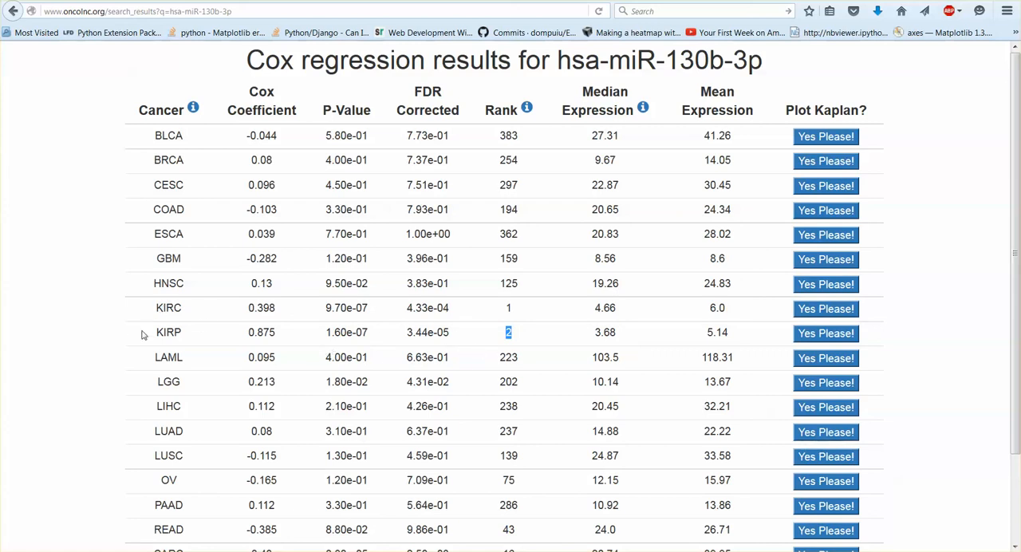
{"action": "left_click", "coordinate": [14, 11]}
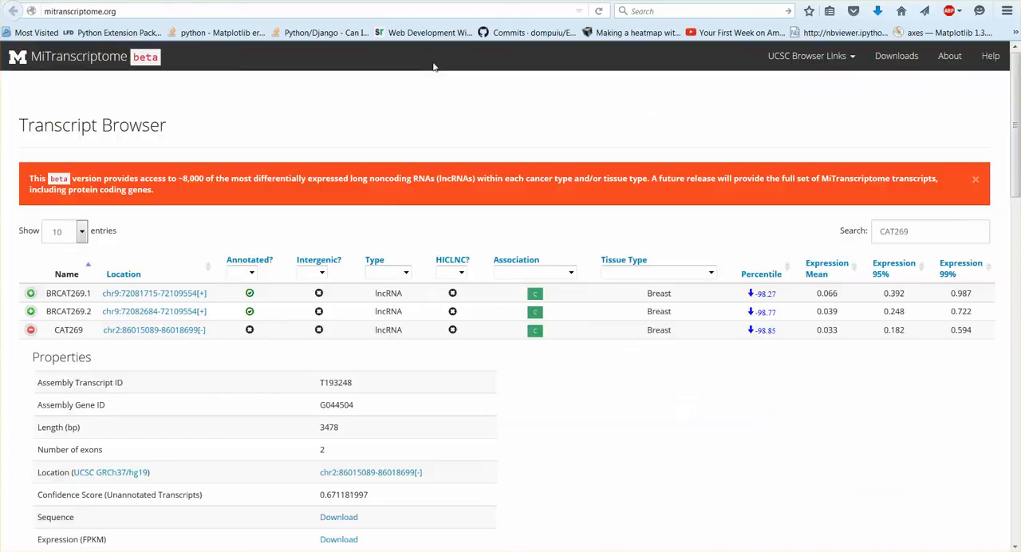
{"action": "mouse_move", "coordinate": [117, 65]}
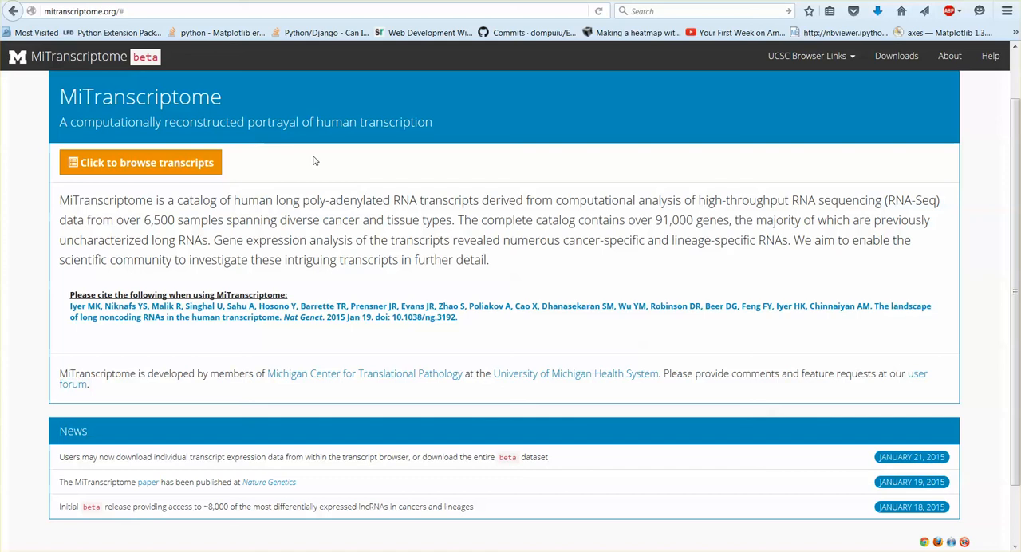
{"action": "mouse_move", "coordinate": [332, 175]}
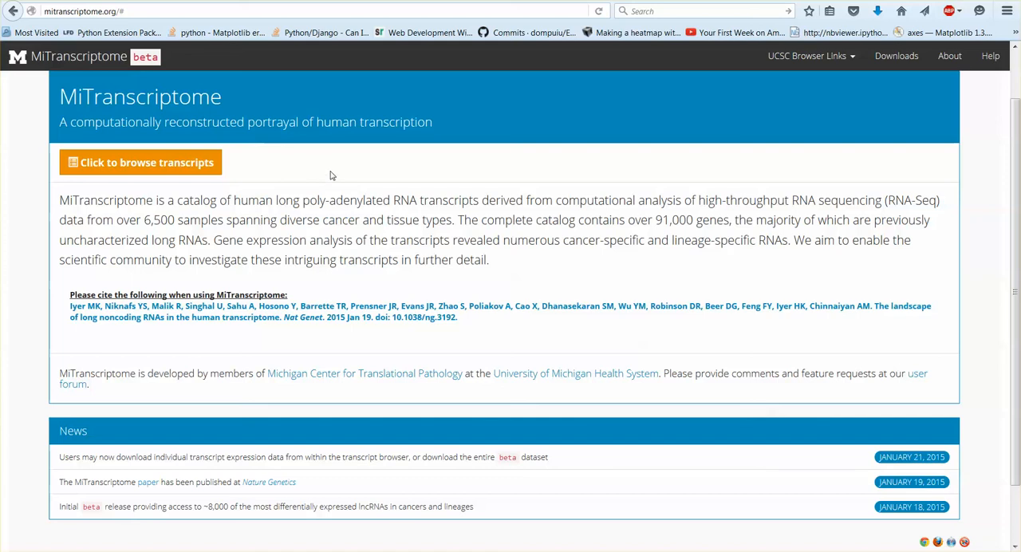
- Open MiTranscriptome's transcript browser and select the transcript name CAT269
{"action": "scroll", "scroll_direction": "down", "scroll_amount": 3}
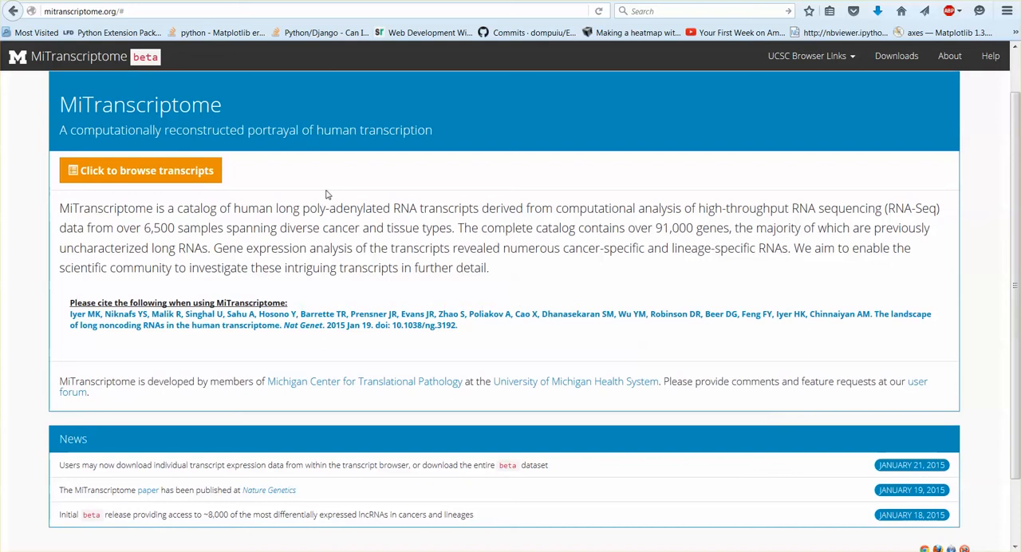
{"action": "scroll", "scroll_direction": "down", "scroll_amount": 3}
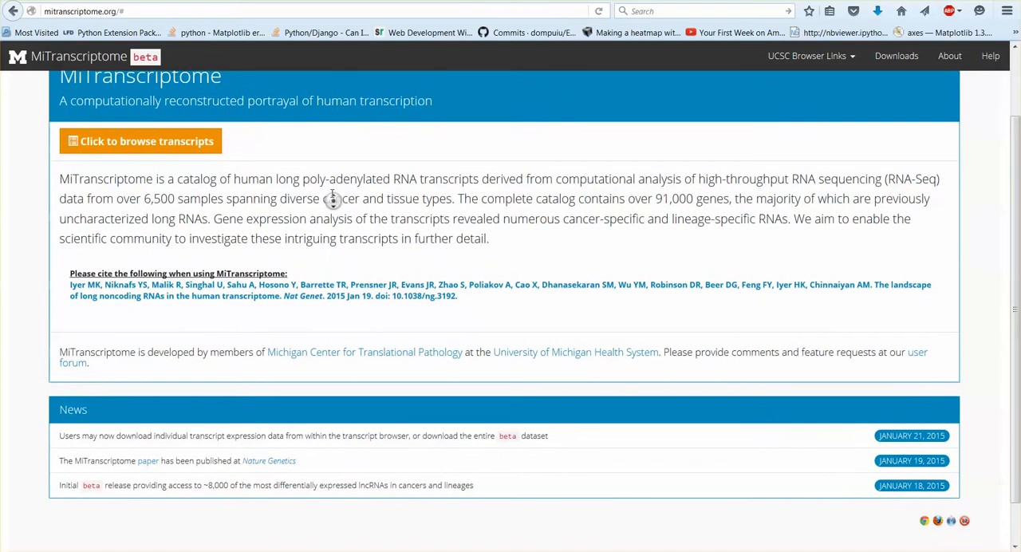
{"action": "scroll", "scroll_direction": "down", "scroll_amount": 3}
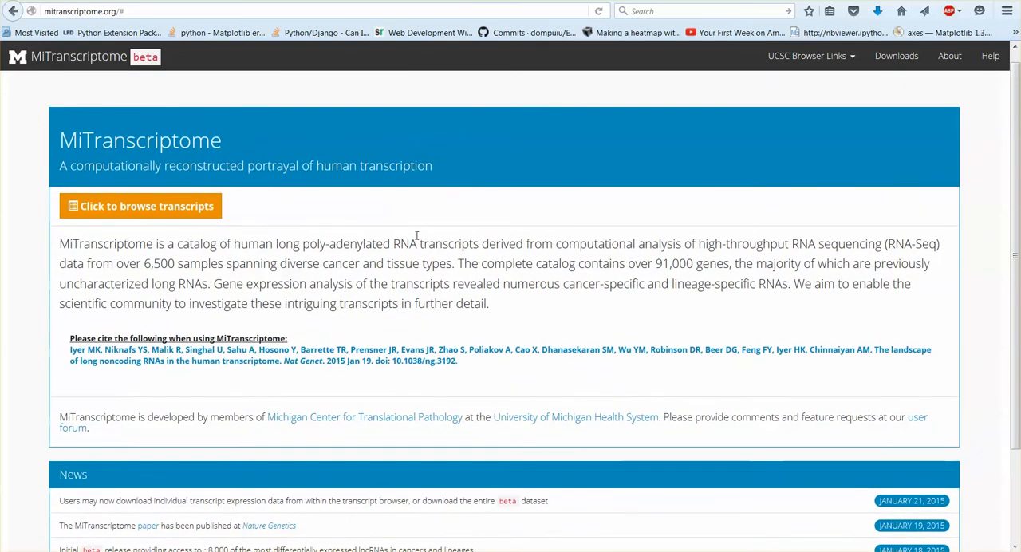
{"action": "left_click", "coordinate": [140, 206]}
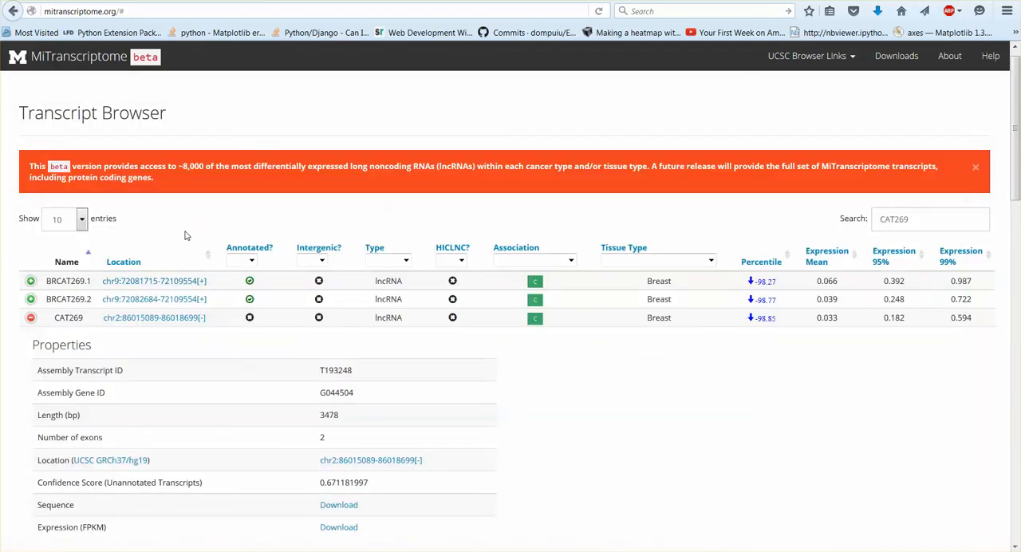
{"action": "mouse_move", "coordinate": [286, 182]}
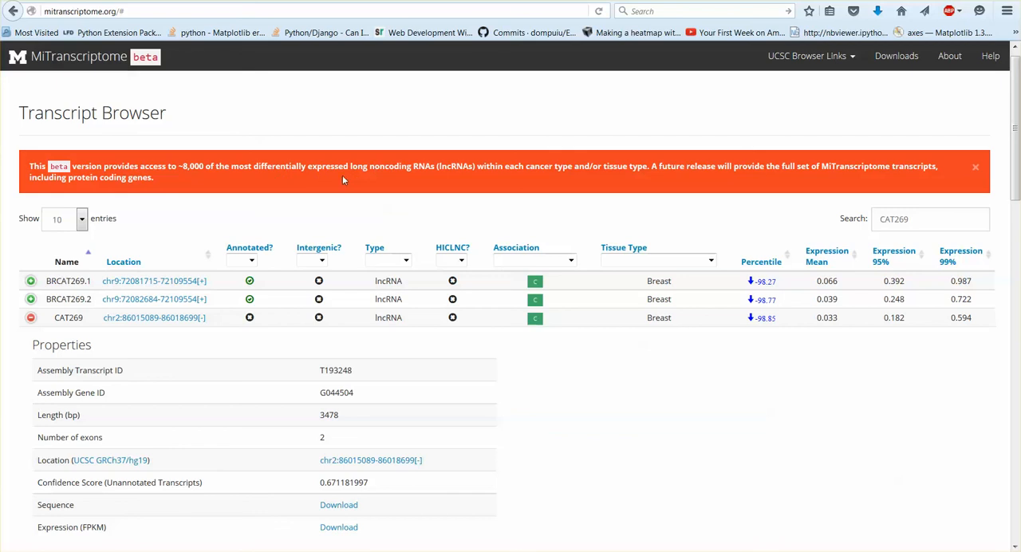
{"action": "mouse_move", "coordinate": [67, 330]}
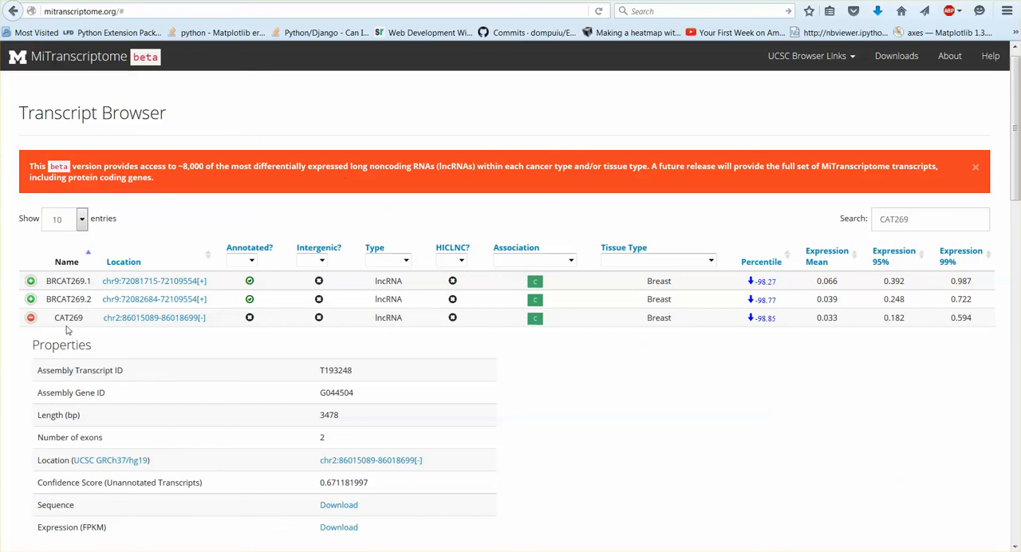
{"action": "mouse_move", "coordinate": [69, 330]}
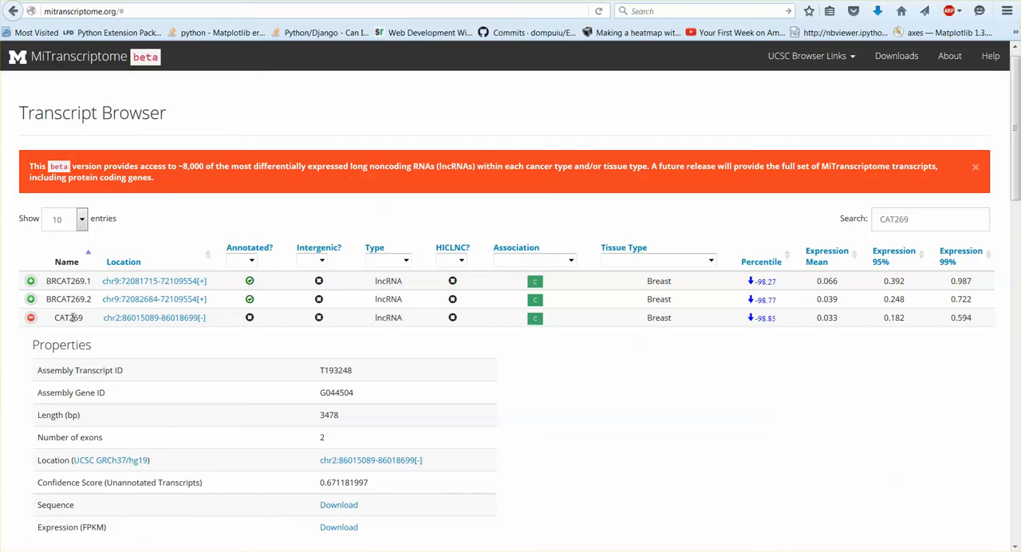
{"action": "double_click", "coordinate": [67, 318]}
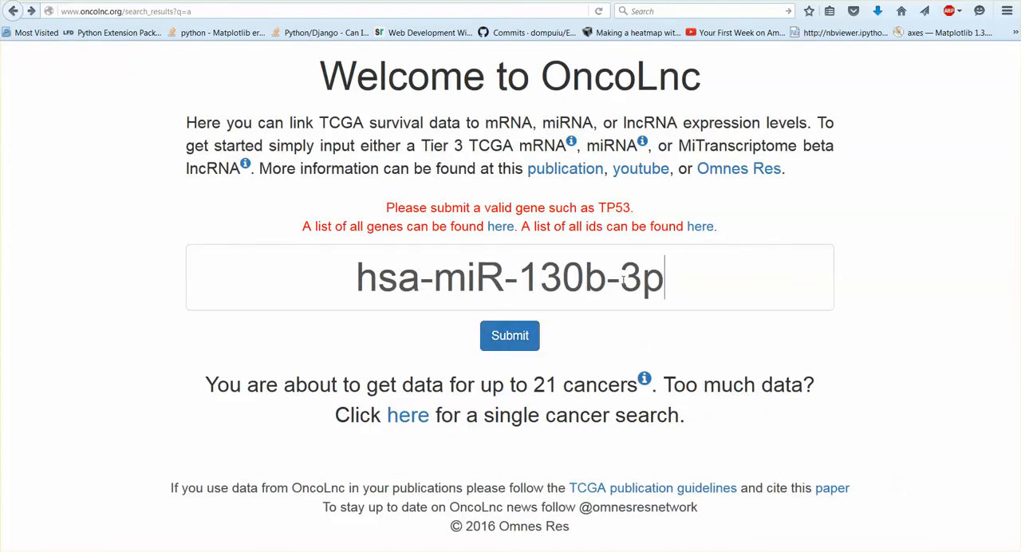
- Enter CAT269 in the OncoLnc search box and submit it
{"action": "type", "text": "CAT269"}
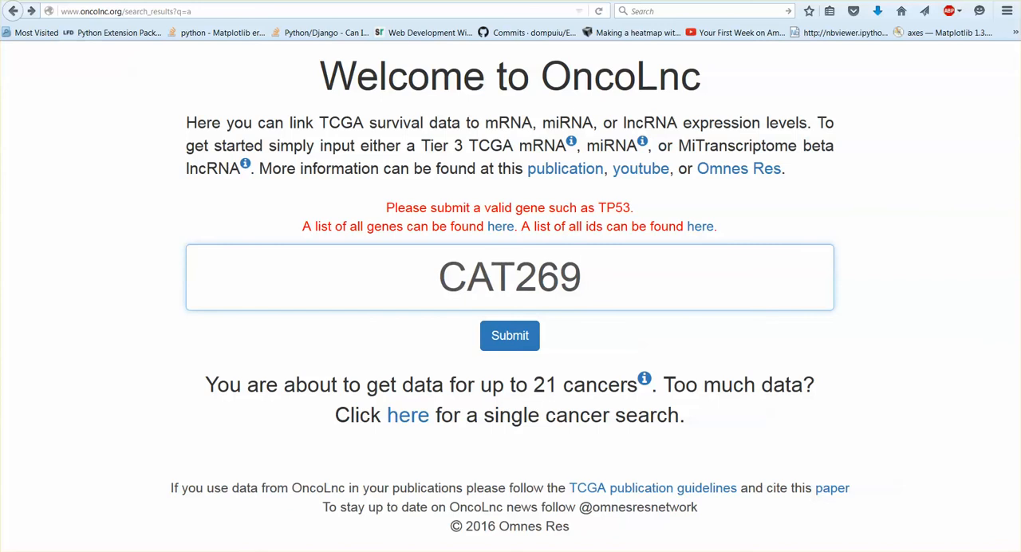
{"action": "left_click", "coordinate": [510, 335]}
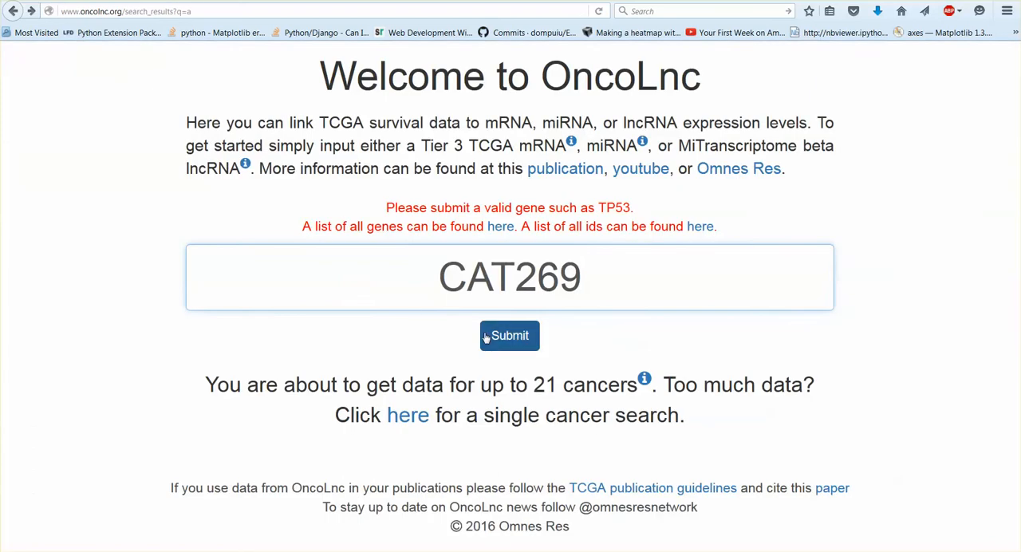
{"action": "left_click", "coordinate": [509, 335]}
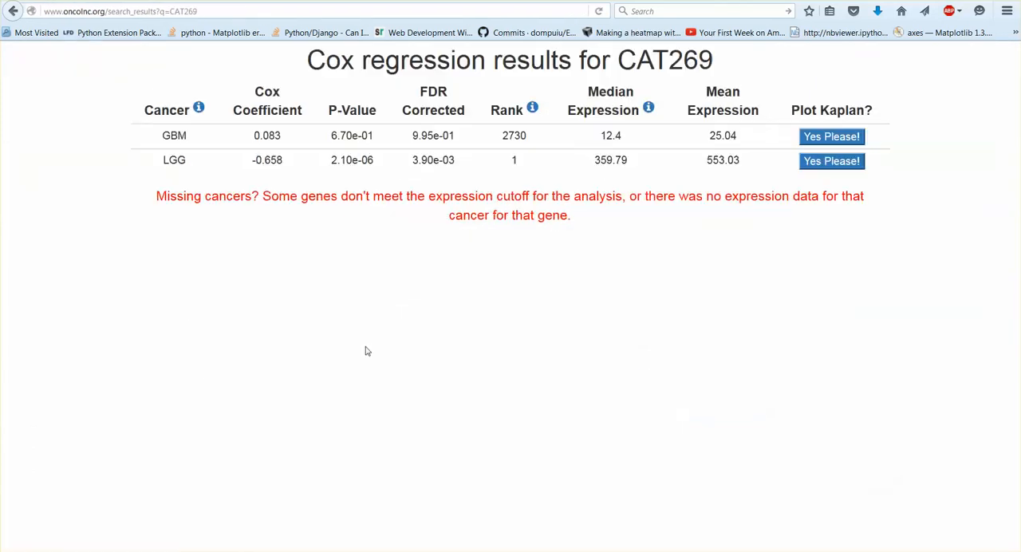
{"action": "mouse_move", "coordinate": [286, 164]}
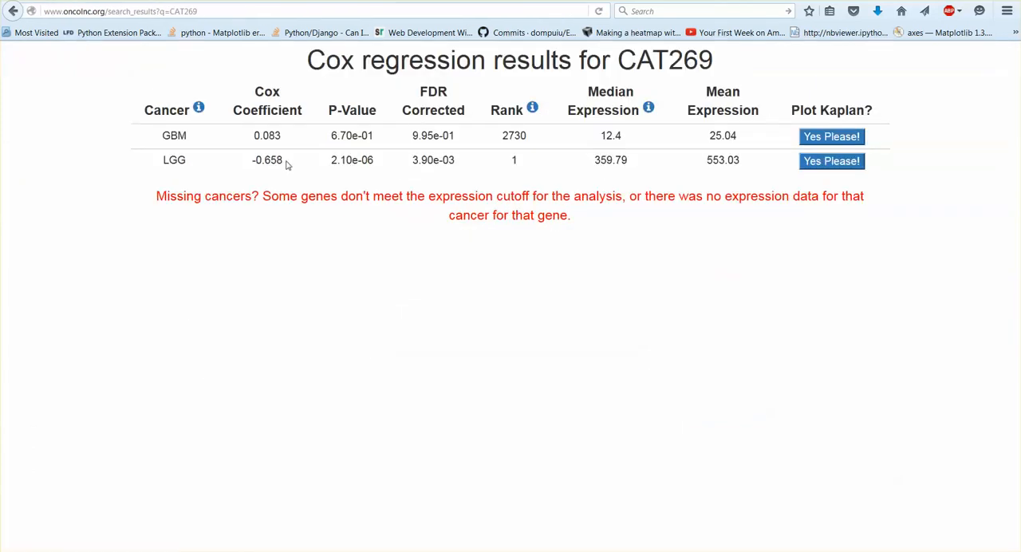
{"action": "mouse_move", "coordinate": [325, 225]}
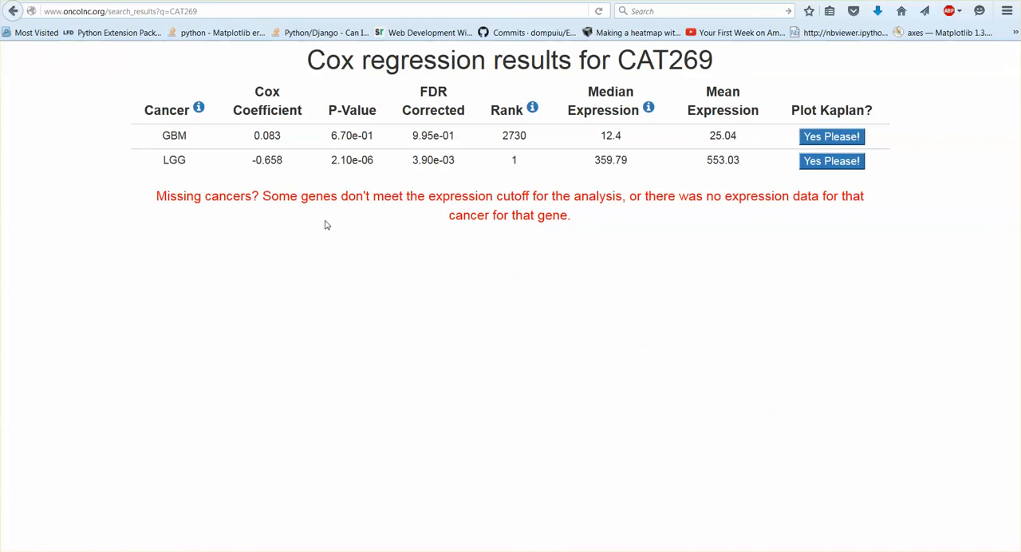
{"action": "mouse_move", "coordinate": [183, 150]}
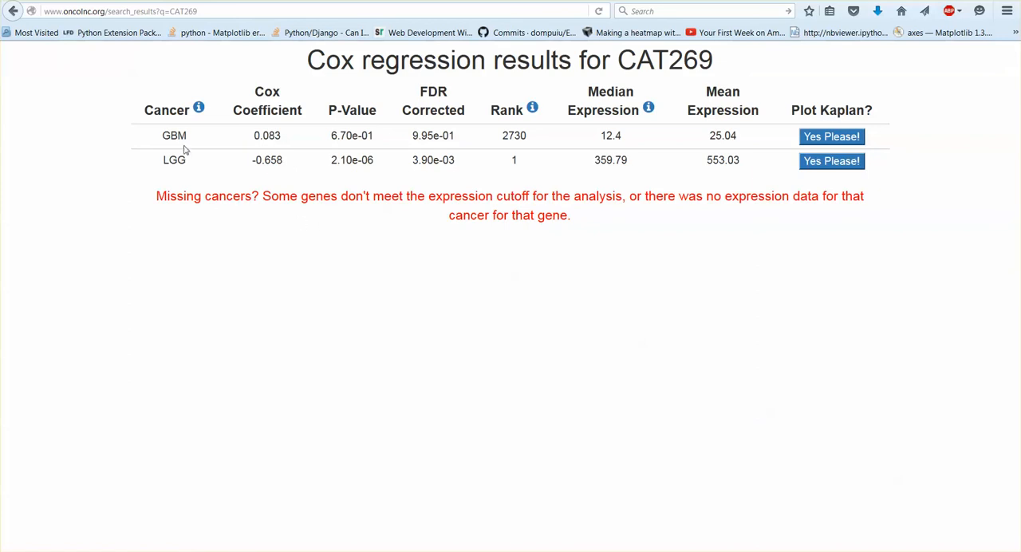
{"action": "left_click_drag", "start_coordinate": [174, 135], "coordinate": [259, 160]}
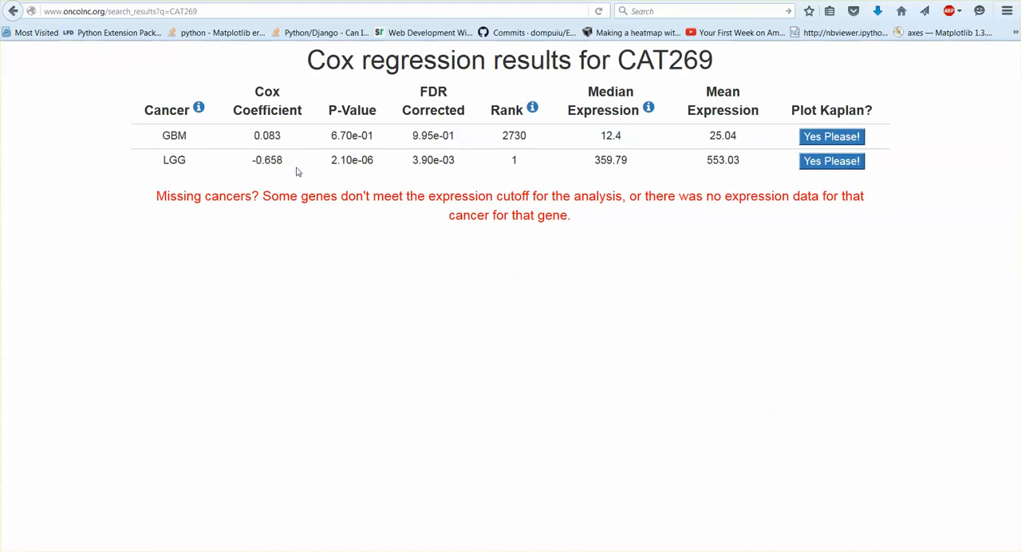
{"action": "mouse_move", "coordinate": [263, 237]}
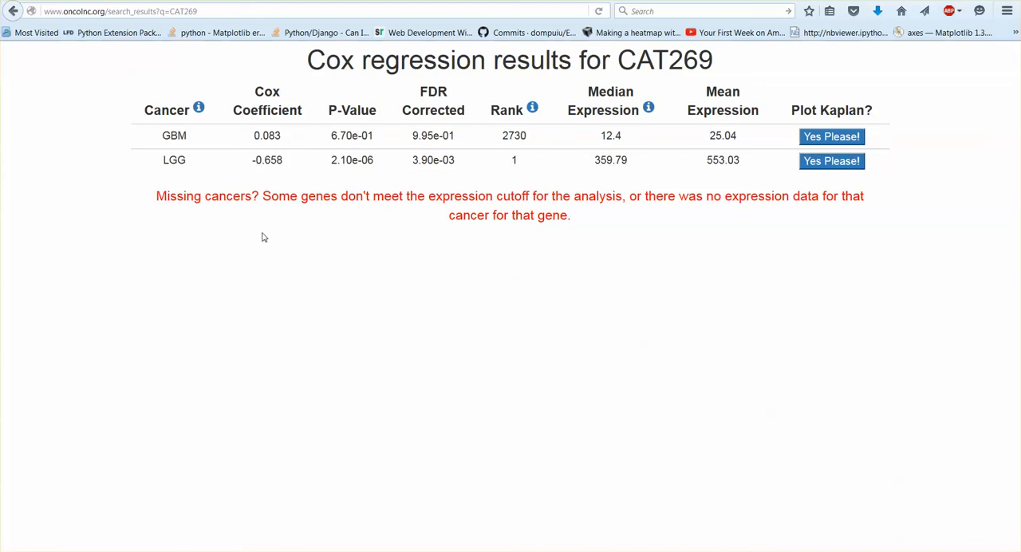
{"action": "mouse_move", "coordinate": [180, 186]}
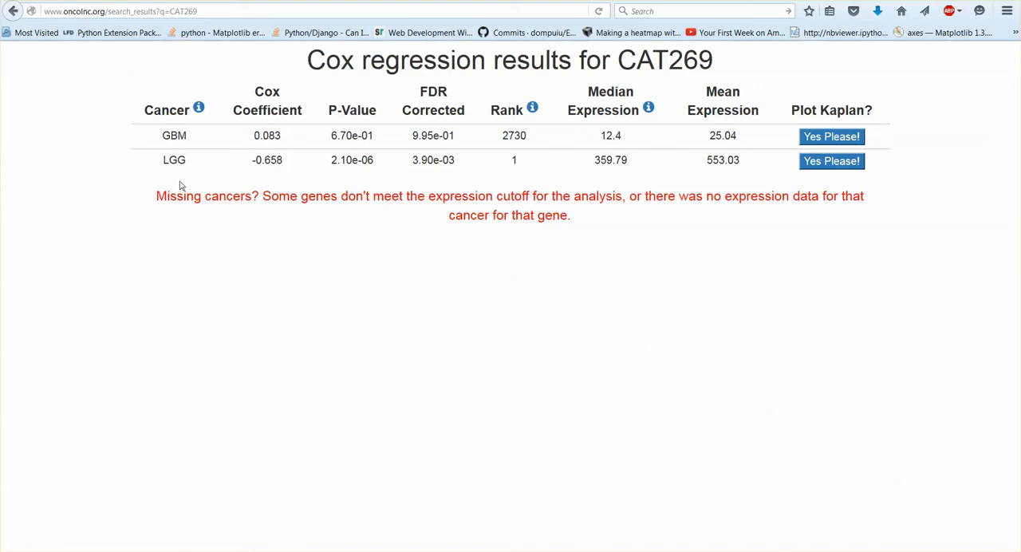
{"action": "mouse_move", "coordinate": [198, 179]}
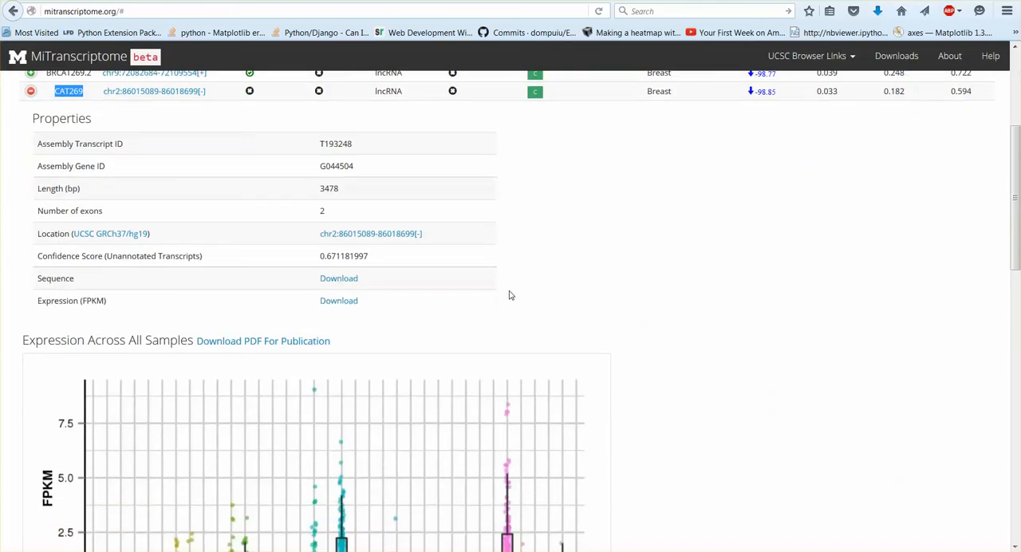
- Scroll the CAT269 page down to the Expression Across All Samples plot
{"action": "scroll", "scroll_direction": "down", "scroll_amount": 3}
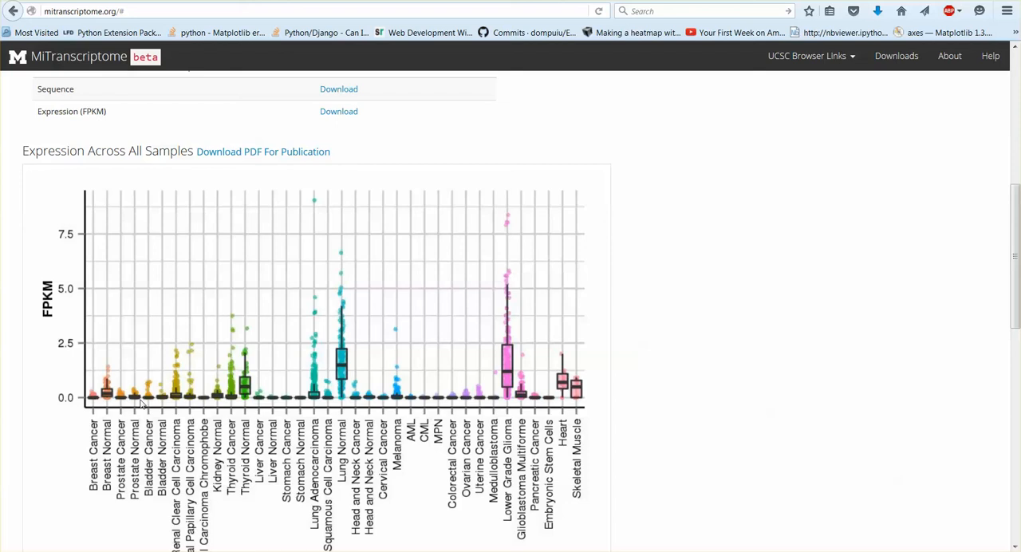
{"action": "mouse_move", "coordinate": [312, 443]}
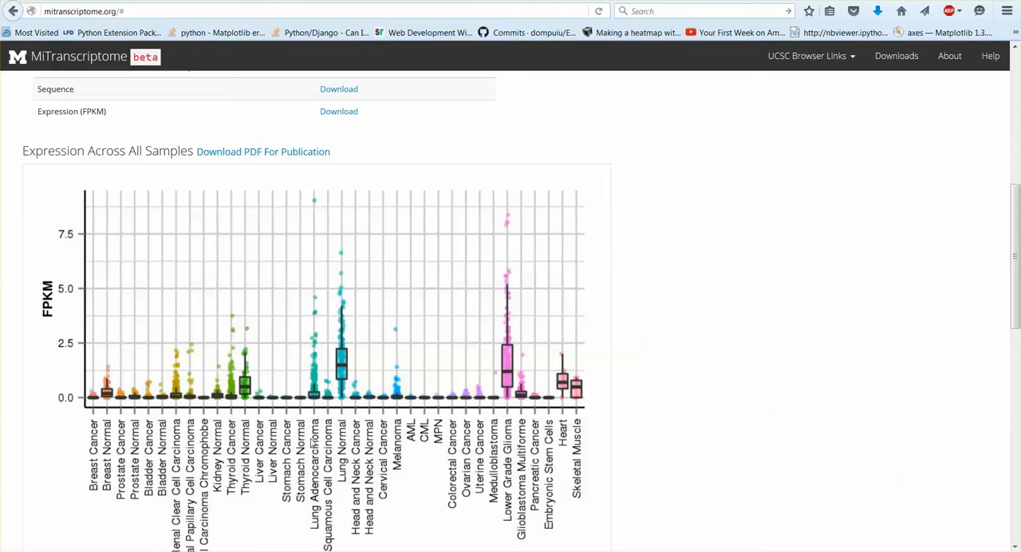
{"action": "mouse_move", "coordinate": [515, 286]}
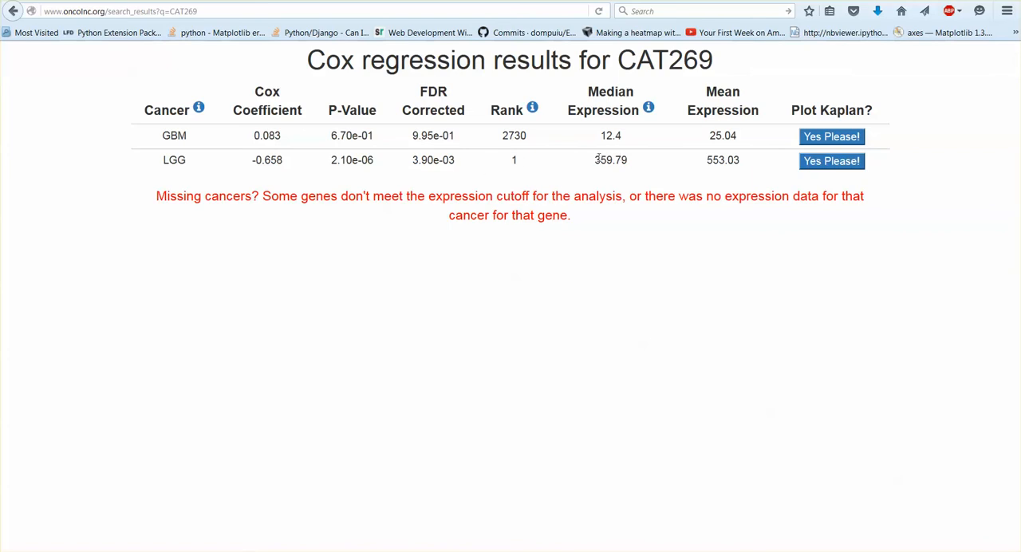
{"action": "mouse_move", "coordinate": [210, 160]}
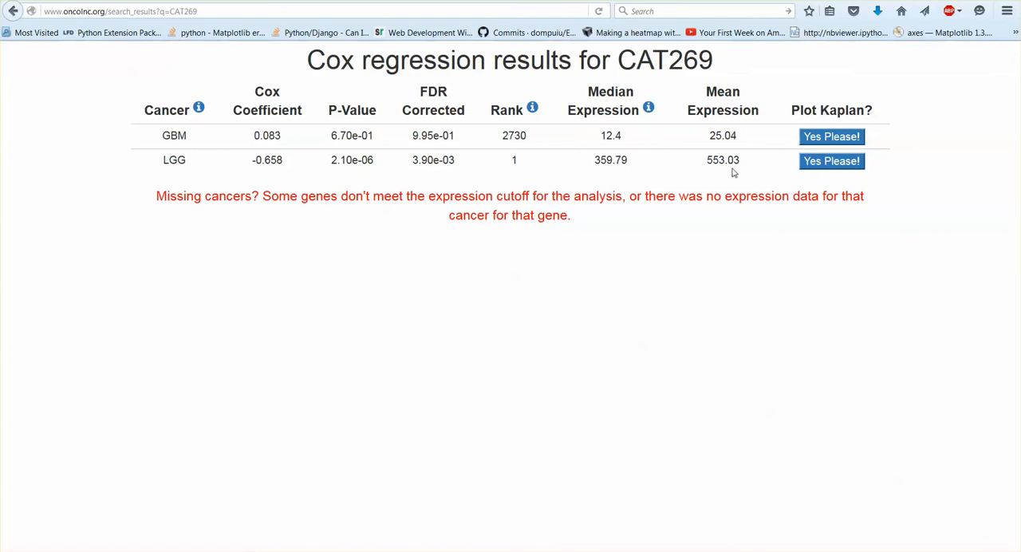
{"action": "mouse_move", "coordinate": [718, 179]}
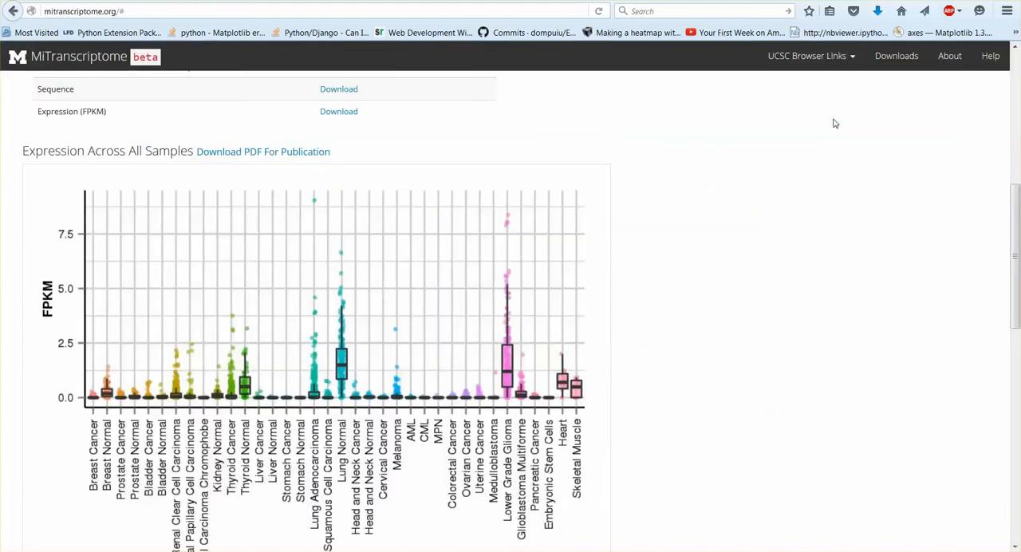
- Review MiTranscriptome's downloadable assembly and lncRNA expression files, then dismiss the list
{"action": "left_click", "coordinate": [897, 56]}
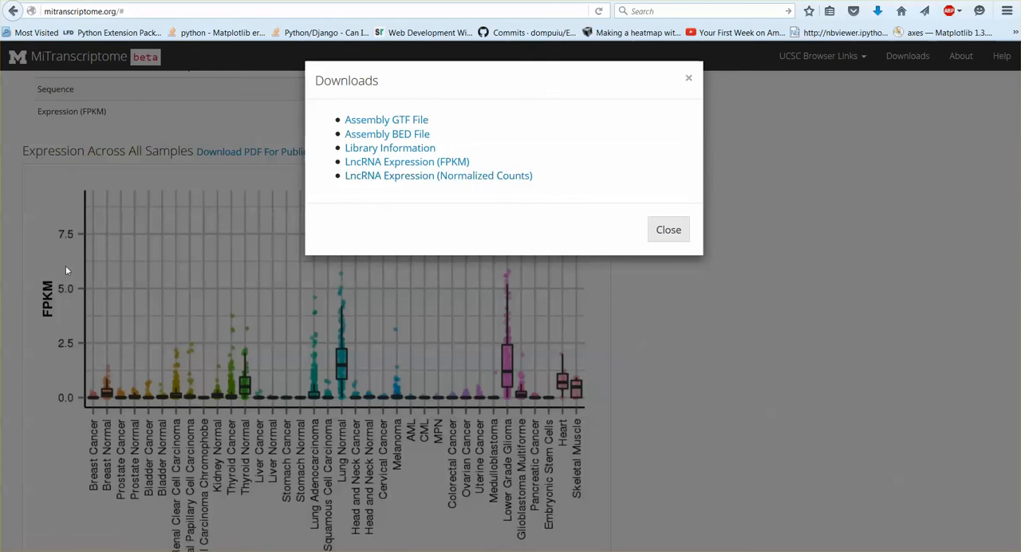
{"action": "mouse_move", "coordinate": [501, 190]}
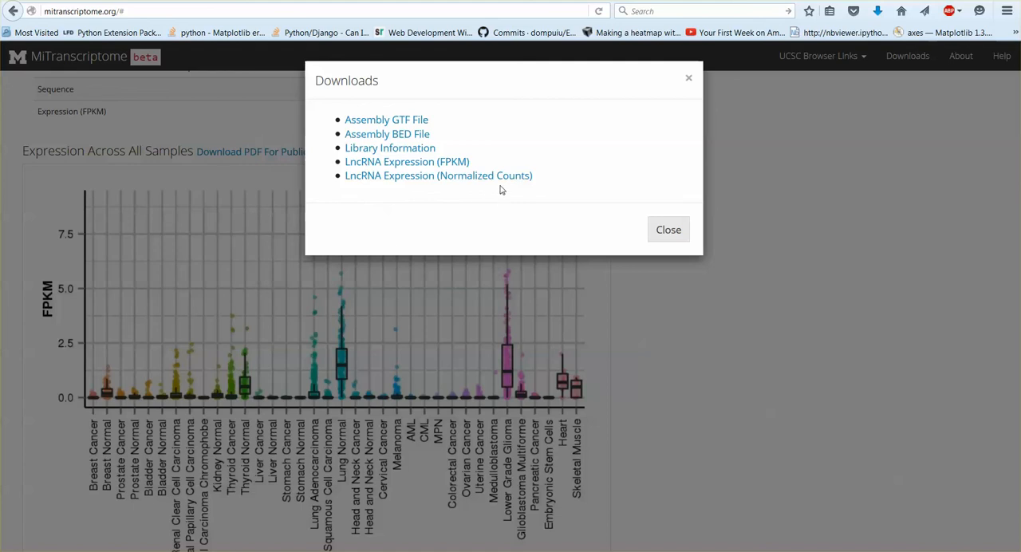
{"action": "mouse_move", "coordinate": [415, 194]}
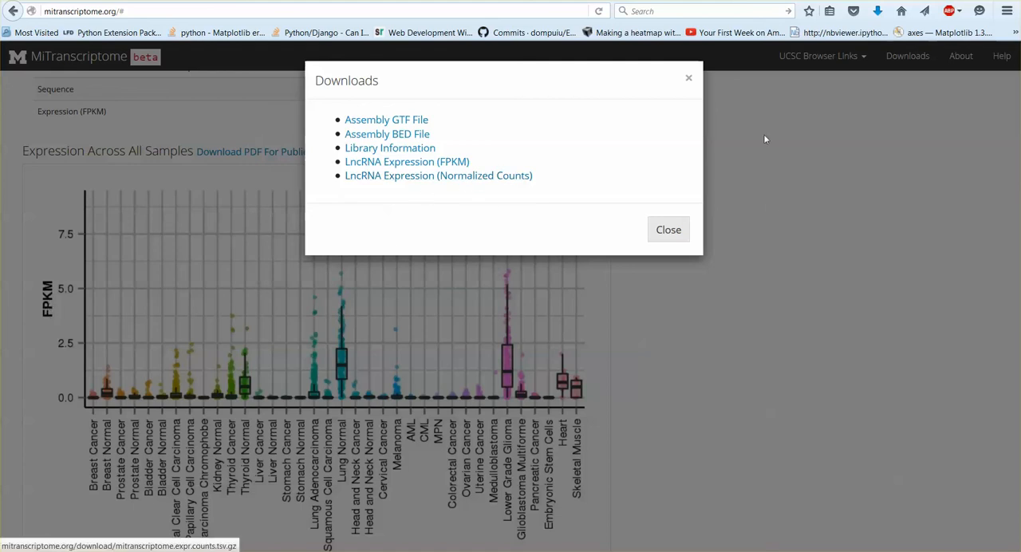
{"action": "left_click", "coordinate": [668, 229]}
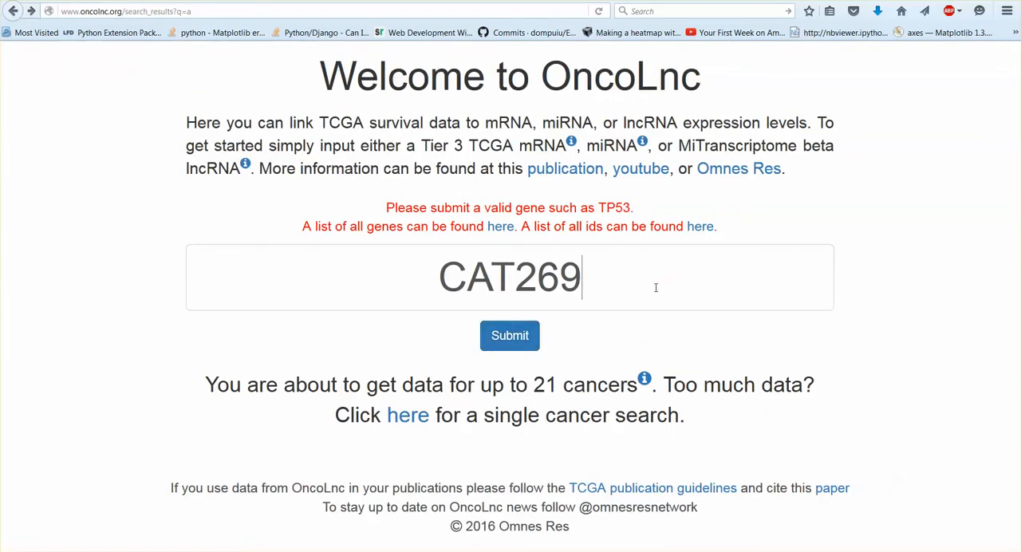
- Clear CAT269 from OncoLnc's gene search box and load cbioportal.org
{"action": "triple_click", "coordinate": [510, 277]}
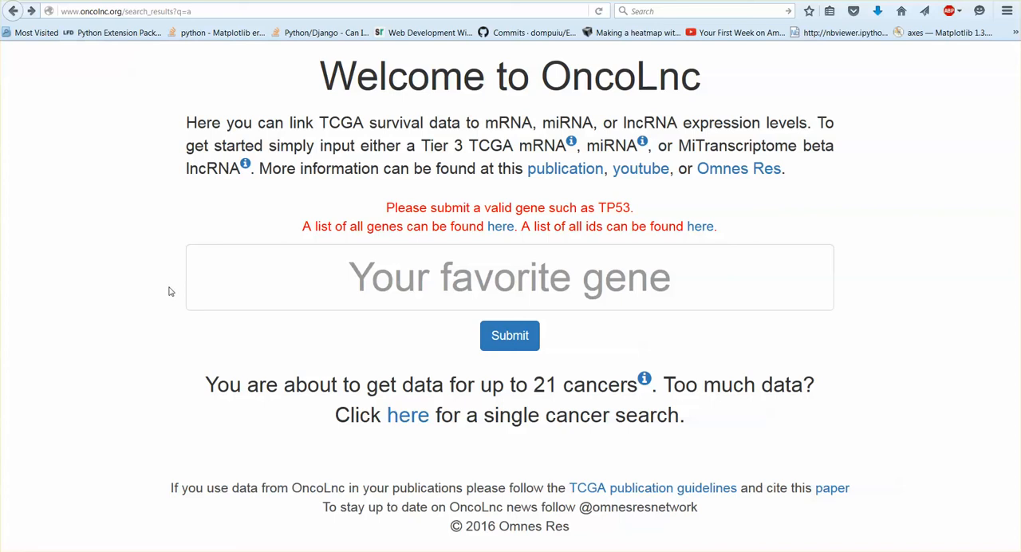
{"action": "mouse_move", "coordinate": [188, 299]}
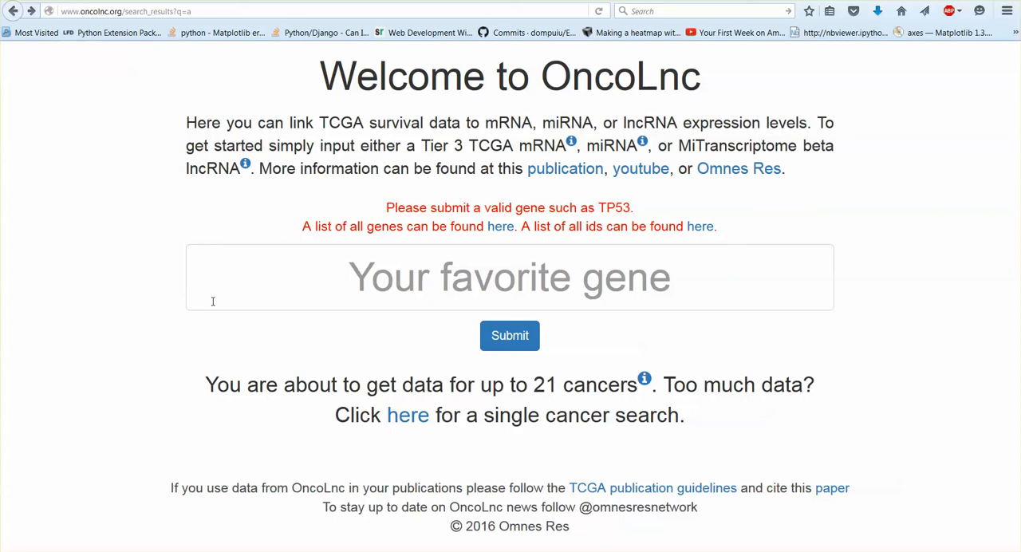
{"action": "mouse_move", "coordinate": [272, 354]}
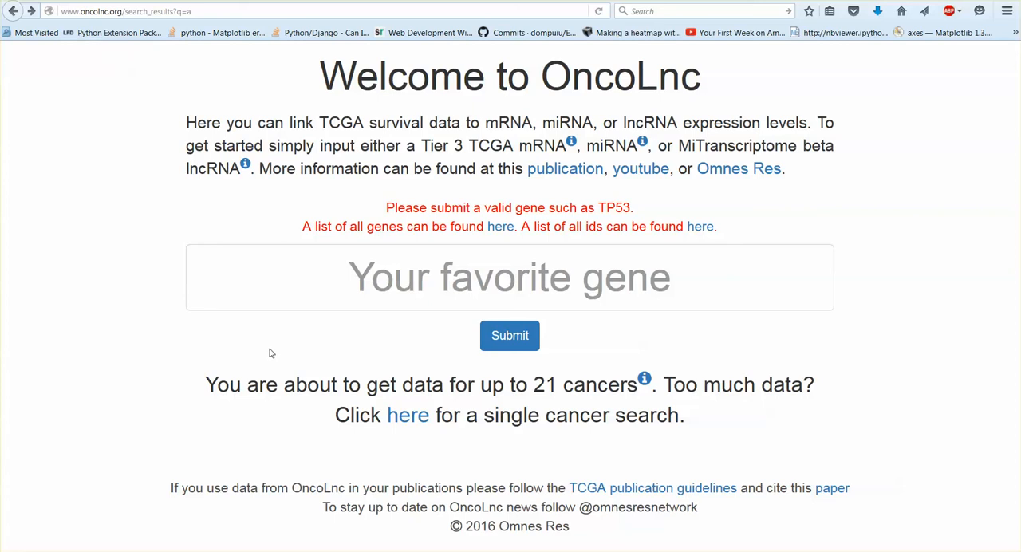
{"action": "type", "text": "cbioportal.org"}
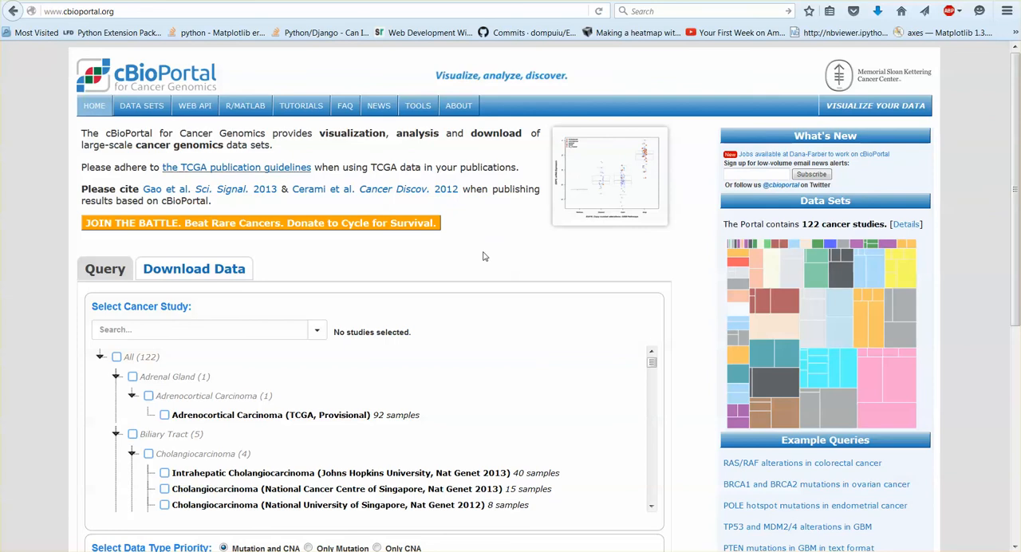
{"action": "mouse_move", "coordinate": [53, 262]}
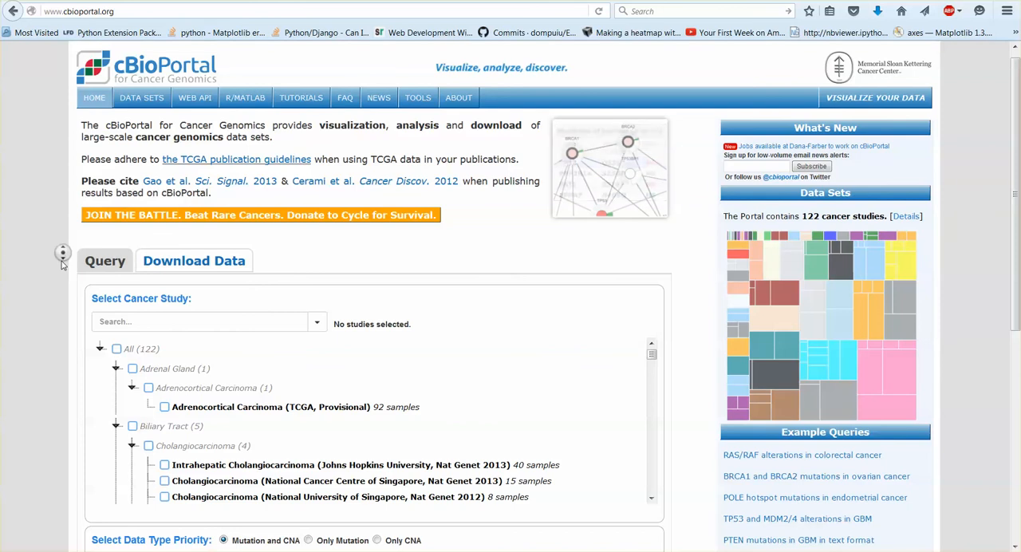
{"action": "scroll", "scroll_direction": "down", "scroll_amount": 3}
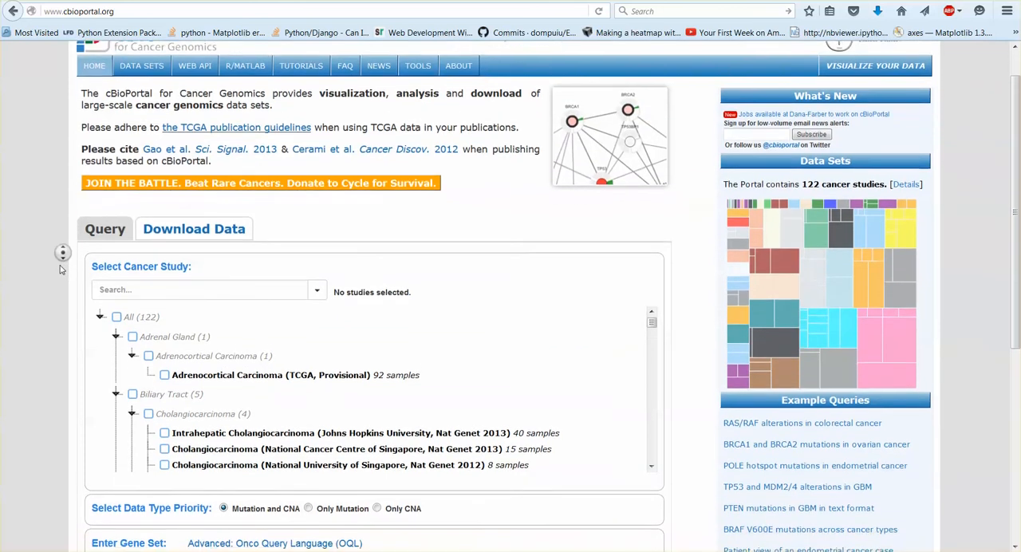
{"action": "scroll", "scroll_direction": "down", "scroll_amount": 3}
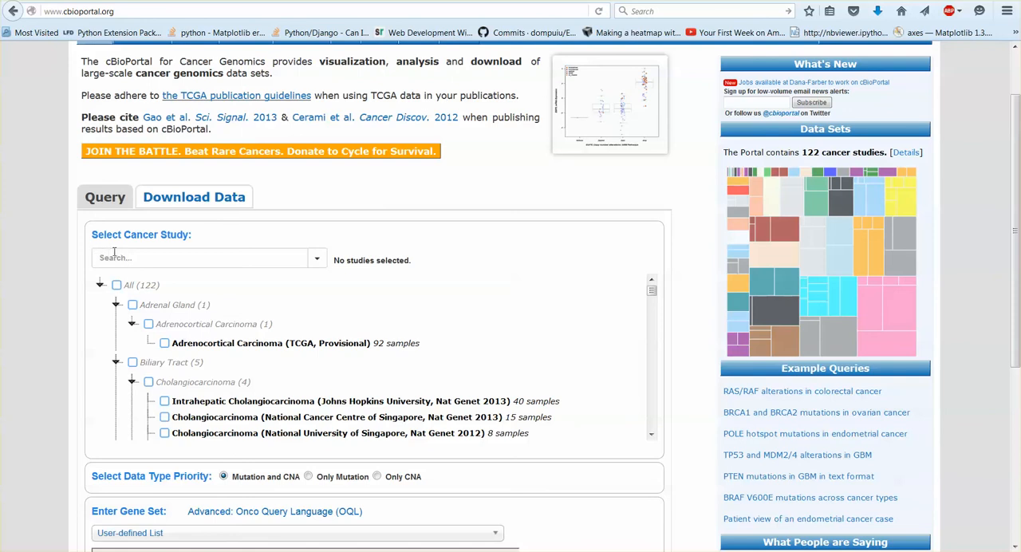
- Search the cancer study list for kirc and select Kidney Renal Clear Cell Carcinoma
{"action": "left_click", "coordinate": [200, 257]}
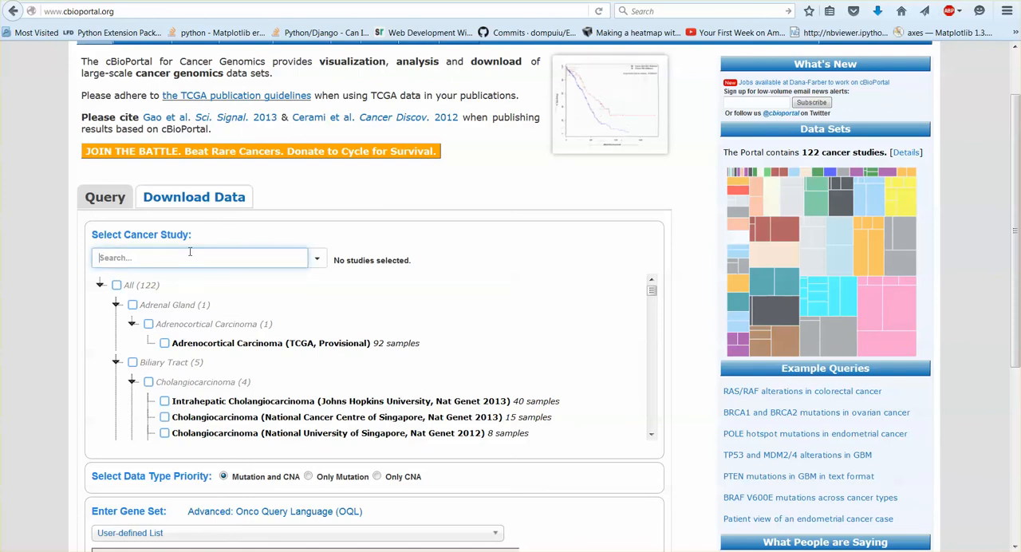
{"action": "type", "text": "d"}
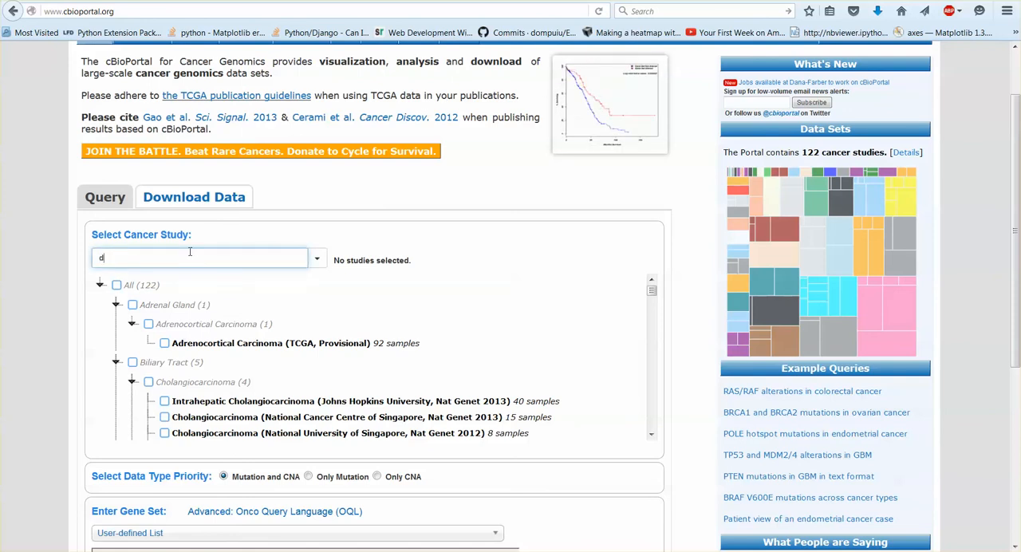
{"action": "type", "text": "onson"}
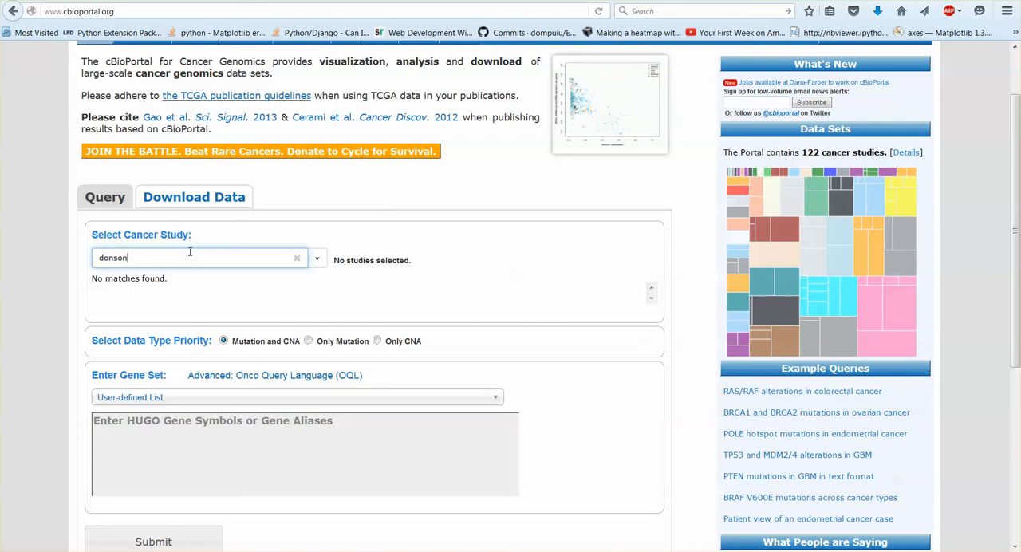
{"action": "left_click", "coordinate": [297, 257]}
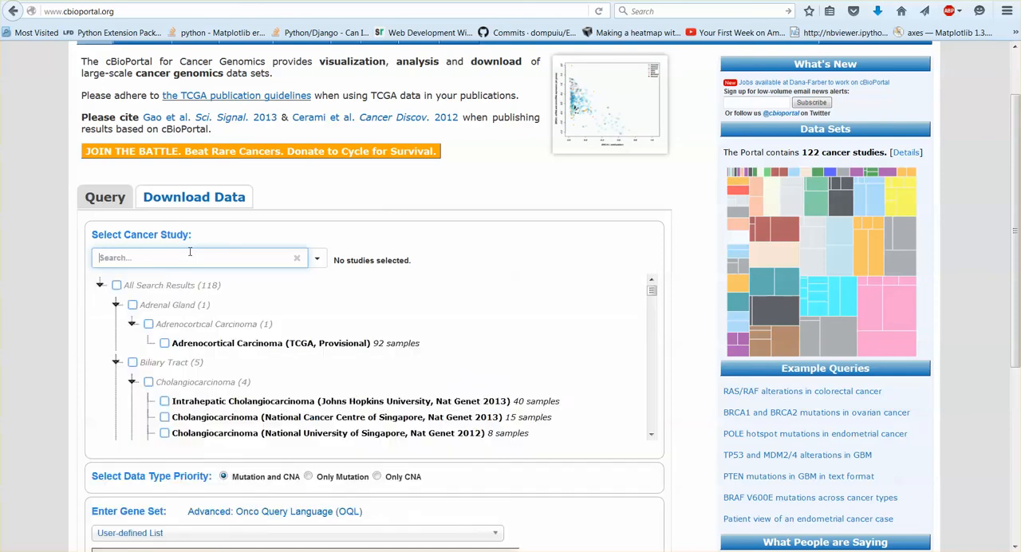
{"action": "type", "text": "kirc"}
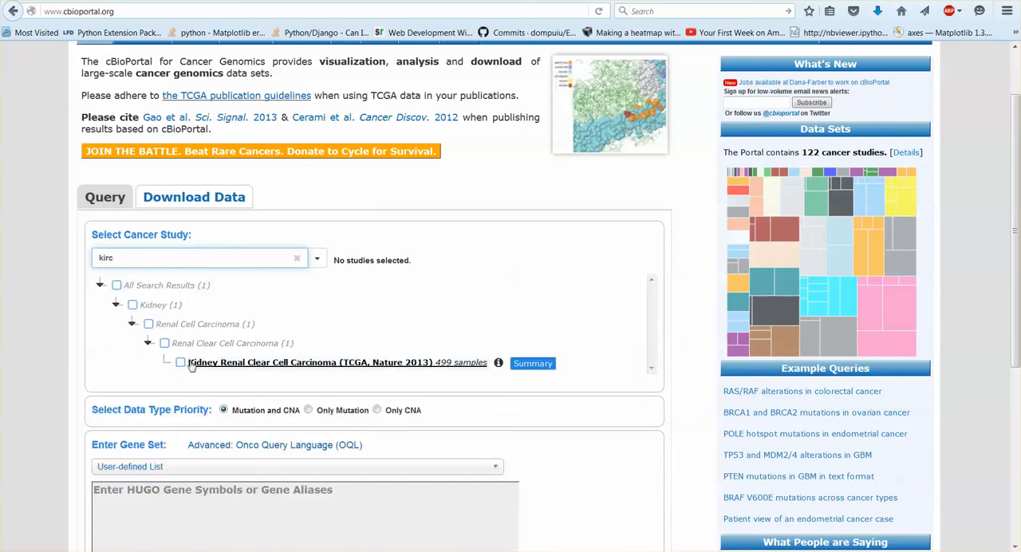
{"action": "left_click", "coordinate": [180, 363]}
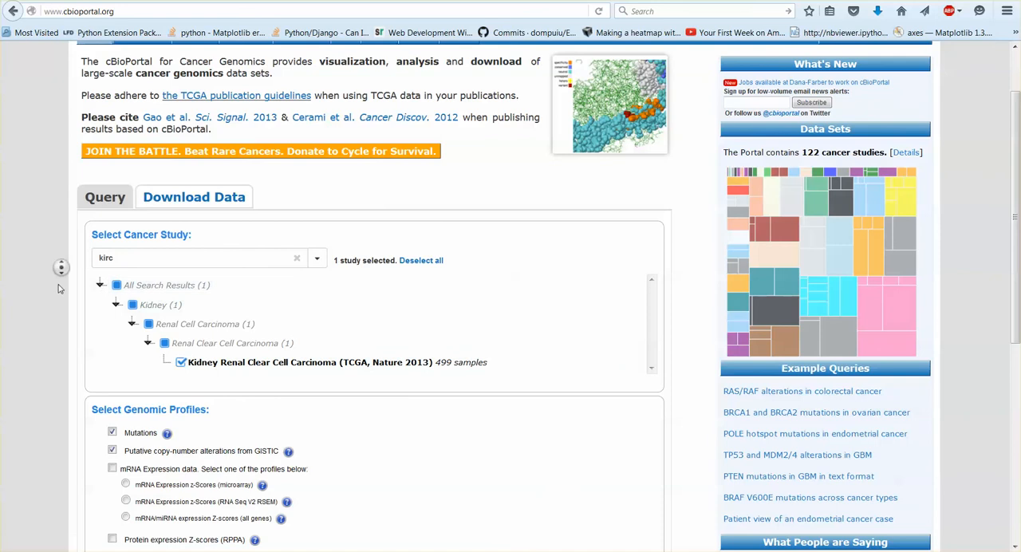
- Choose the RNA Seq V2 mRNA z-scores profile and enter the gene set DONSON: EXP>0
{"action": "scroll", "scroll_direction": "down", "scroll_amount": 3}
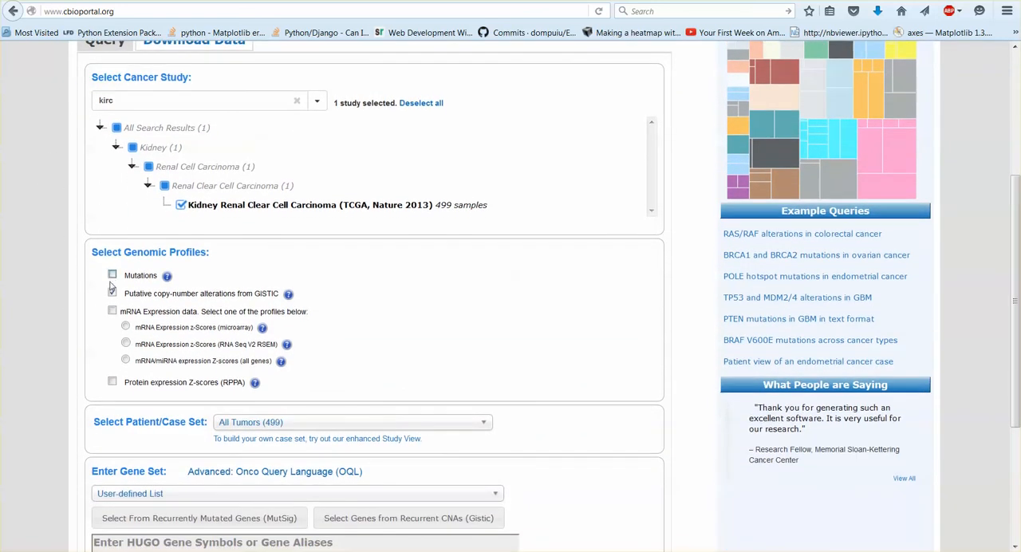
{"action": "left_click", "coordinate": [113, 310]}
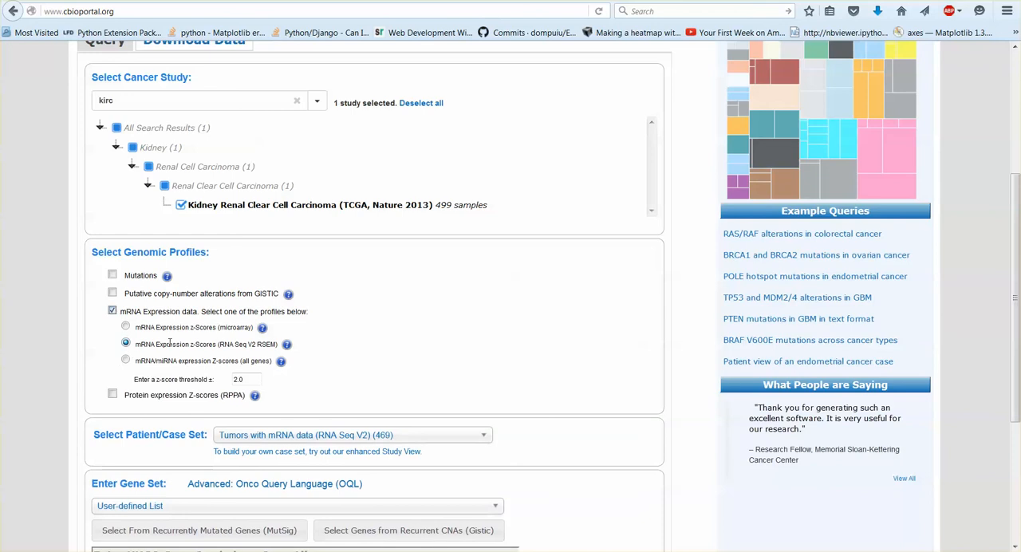
{"action": "scroll", "scroll_direction": "down", "scroll_amount": 3}
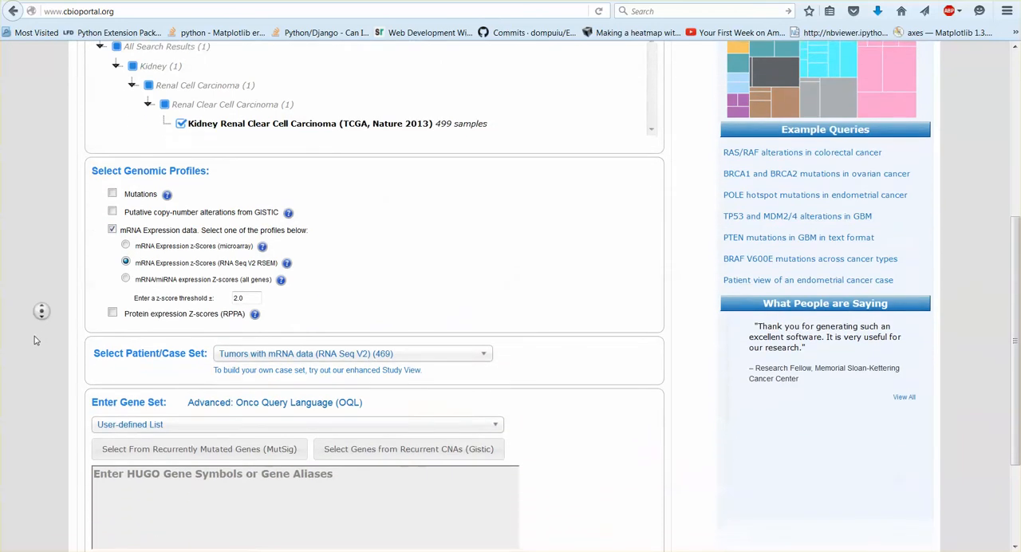
{"action": "type", "text": "d"}
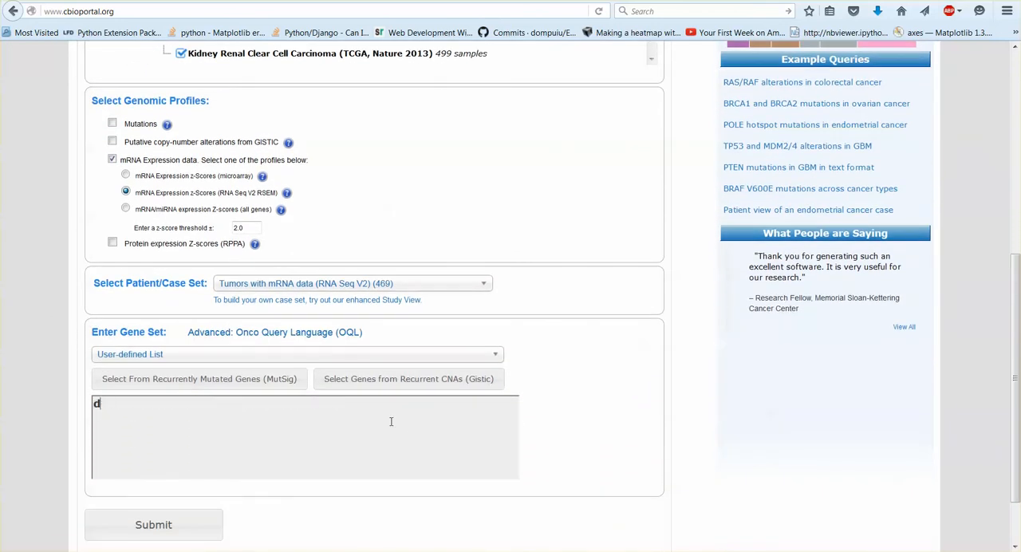
{"action": "type", "text": "ONSON: exp"}
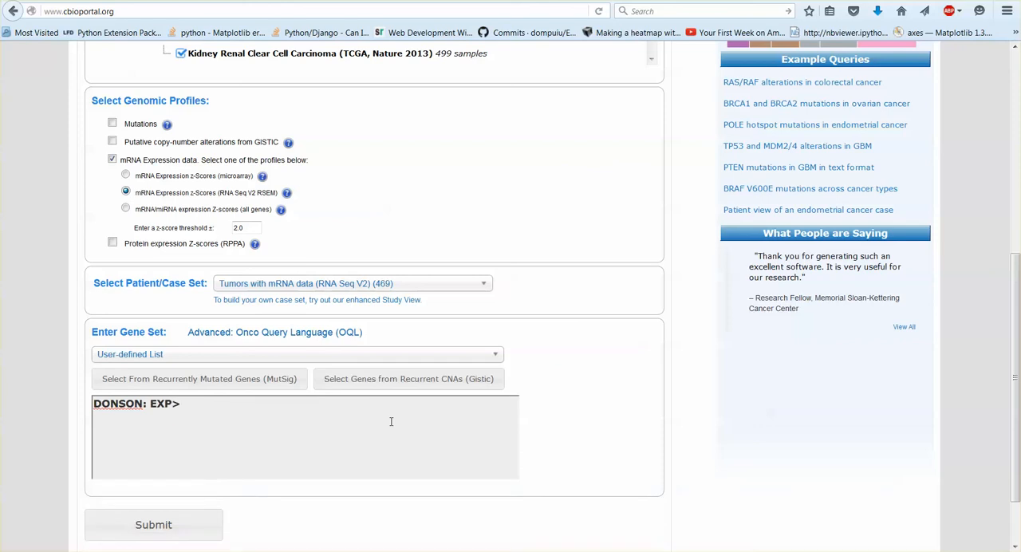
{"action": "type", "text": ">0"}
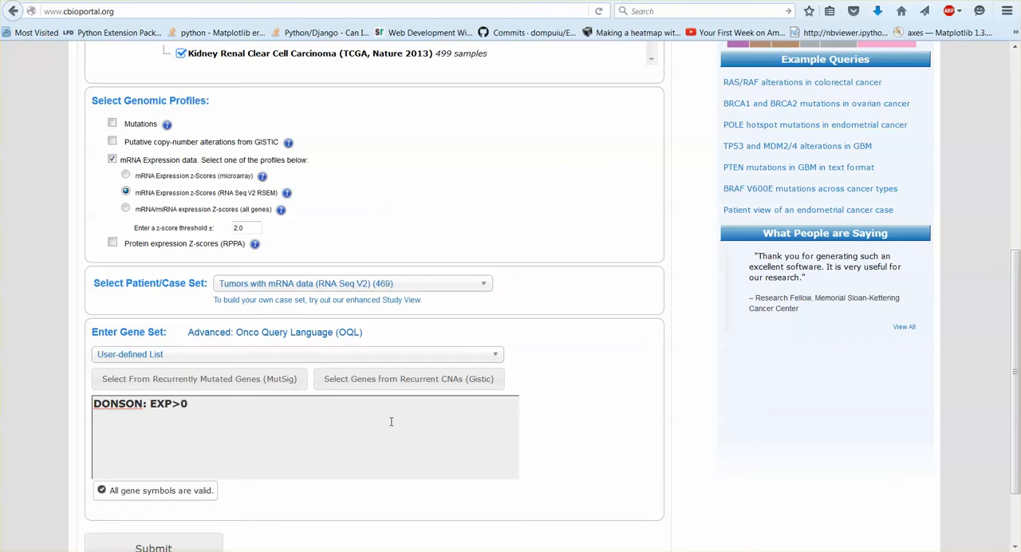
{"action": "mouse_move", "coordinate": [561, 421]}
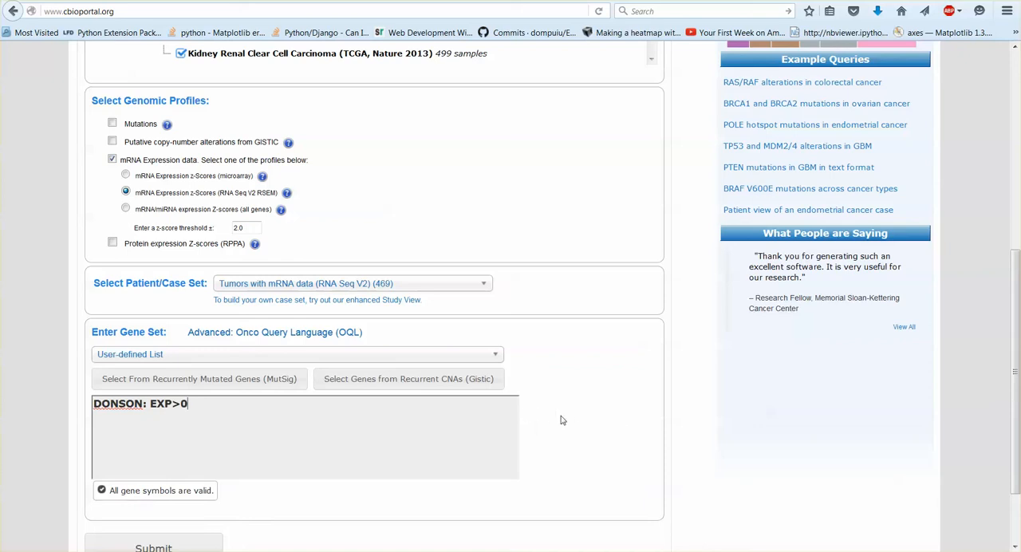
{"action": "scroll", "scroll_direction": "down", "scroll_amount": 3}
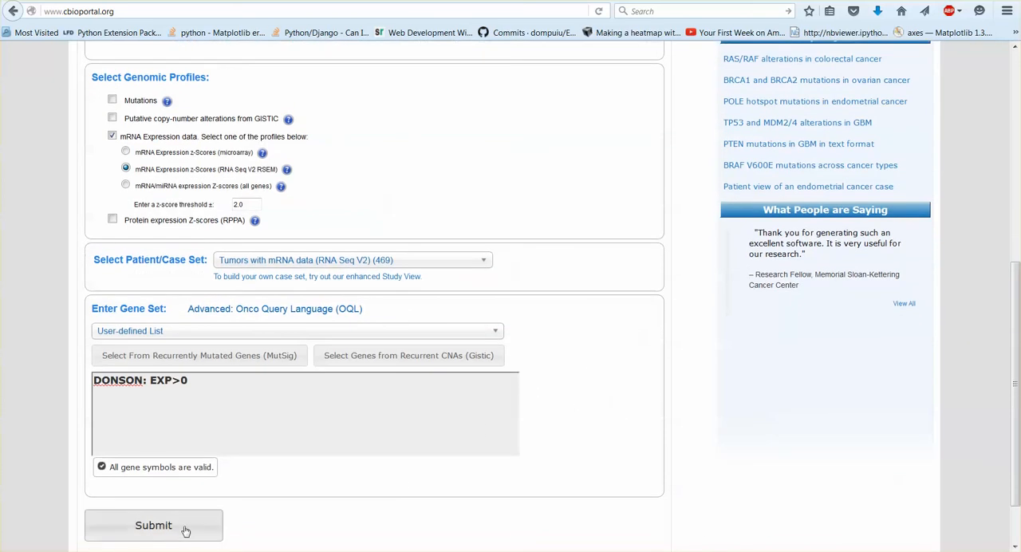
- Submit the DONSON query and scroll across the OncoPrint's 469 KIRC sample columns
{"action": "left_click", "coordinate": [153, 525]}
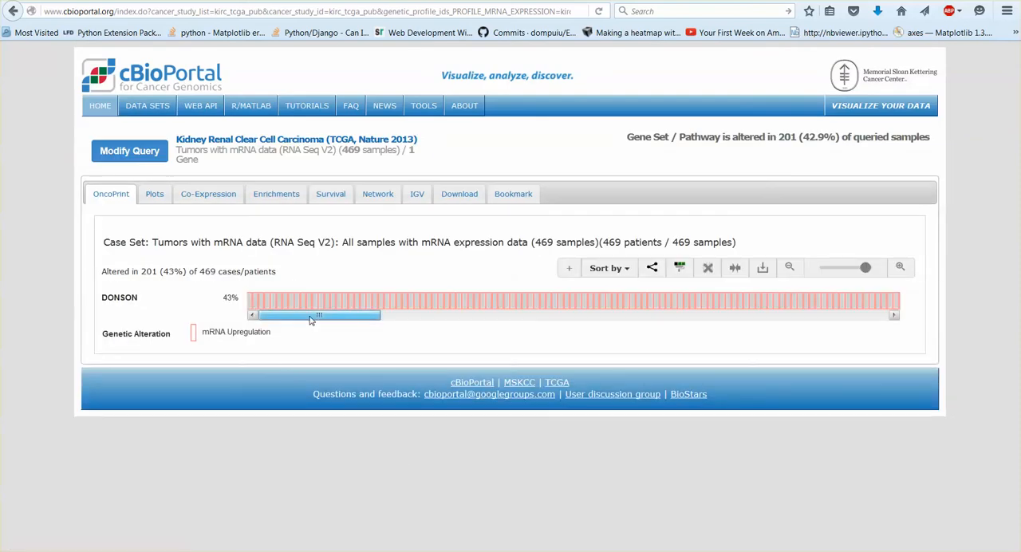
{"action": "left_click_drag", "start_coordinate": [315, 315], "coordinate": [532, 316]}
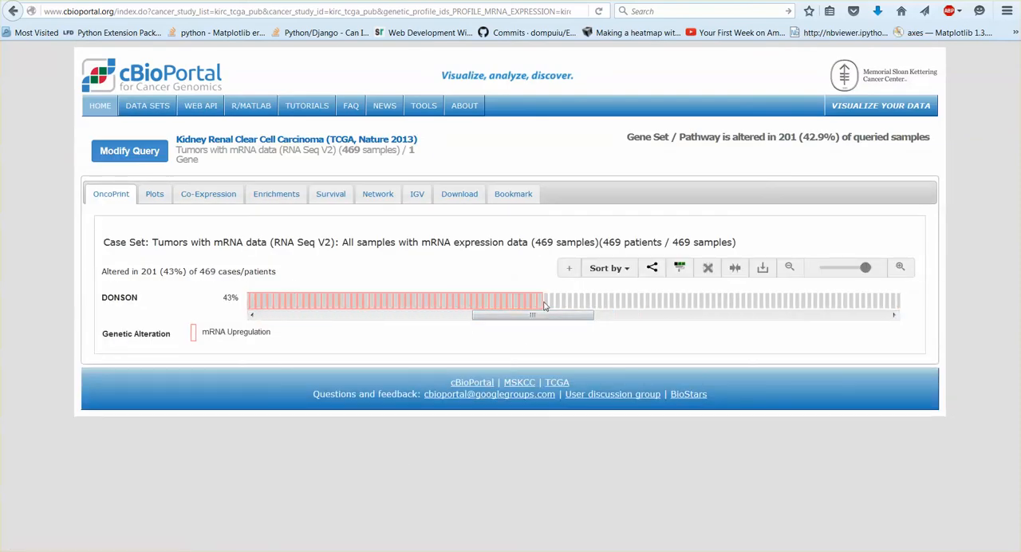
{"action": "left_click_drag", "start_coordinate": [533, 315], "coordinate": [451, 314]}
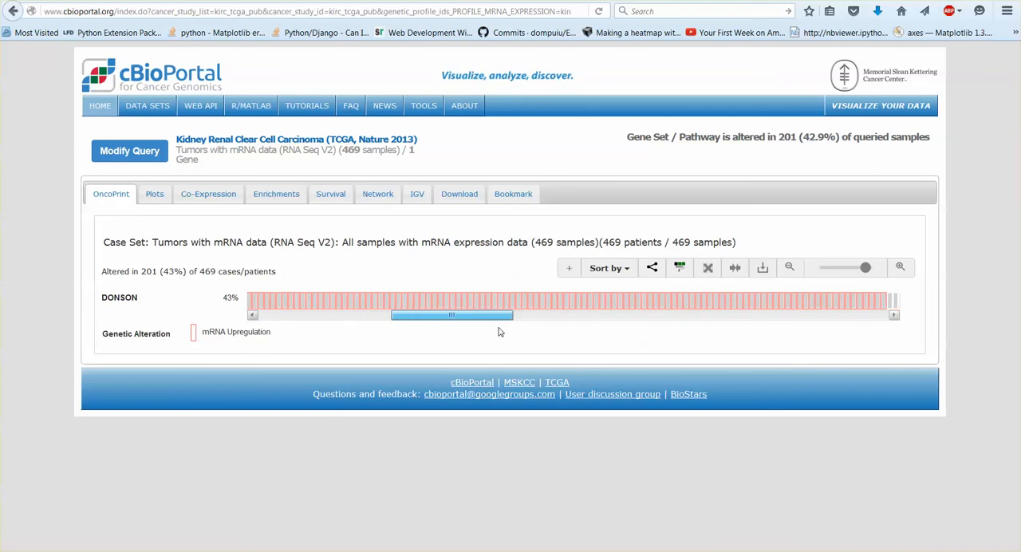
{"action": "left_click_drag", "start_coordinate": [451, 314], "coordinate": [358, 314]}
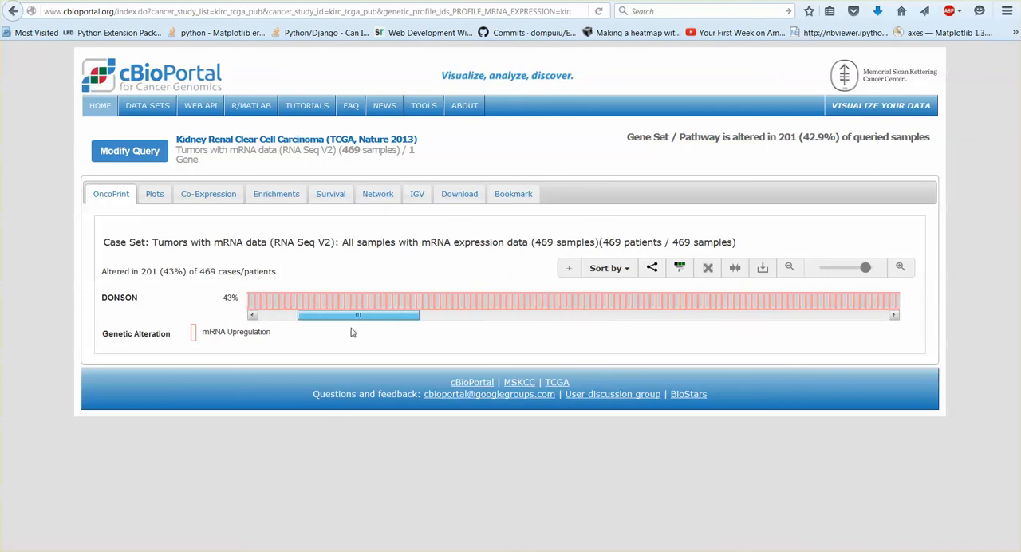
{"action": "left_click_drag", "start_coordinate": [358, 314], "coordinate": [317, 314]}
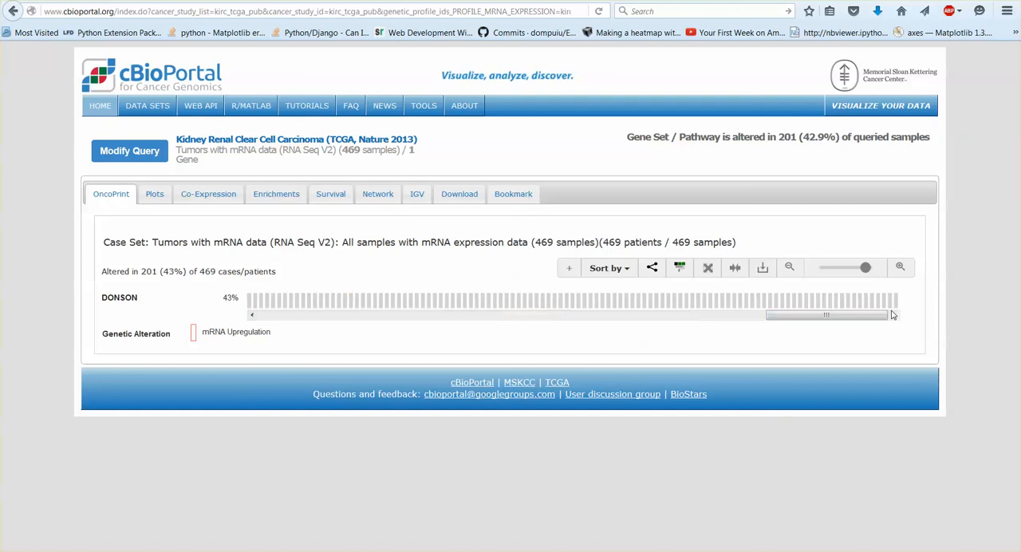
{"action": "mouse_move", "coordinate": [806, 299]}
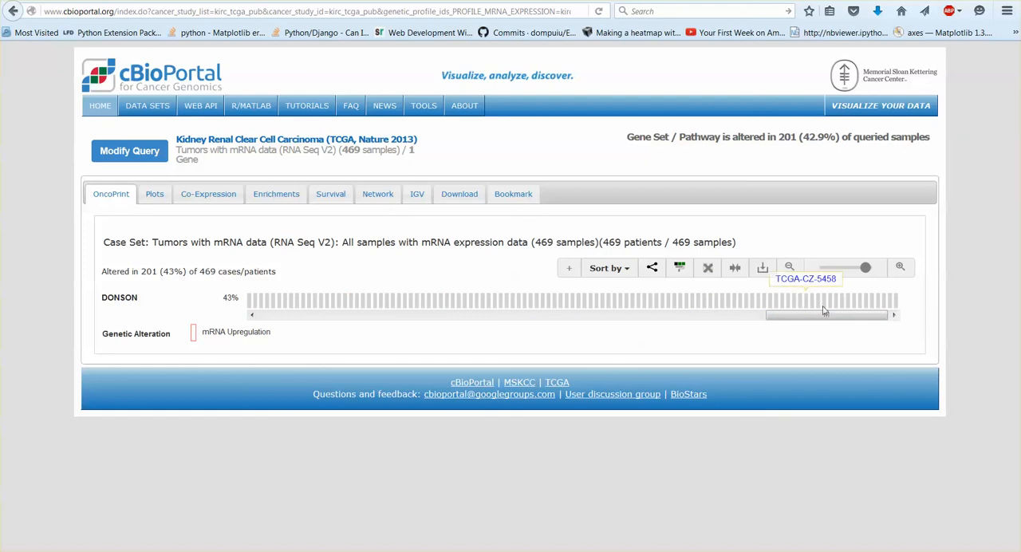
{"action": "left_click_drag", "start_coordinate": [826, 314], "coordinate": [726, 315]}
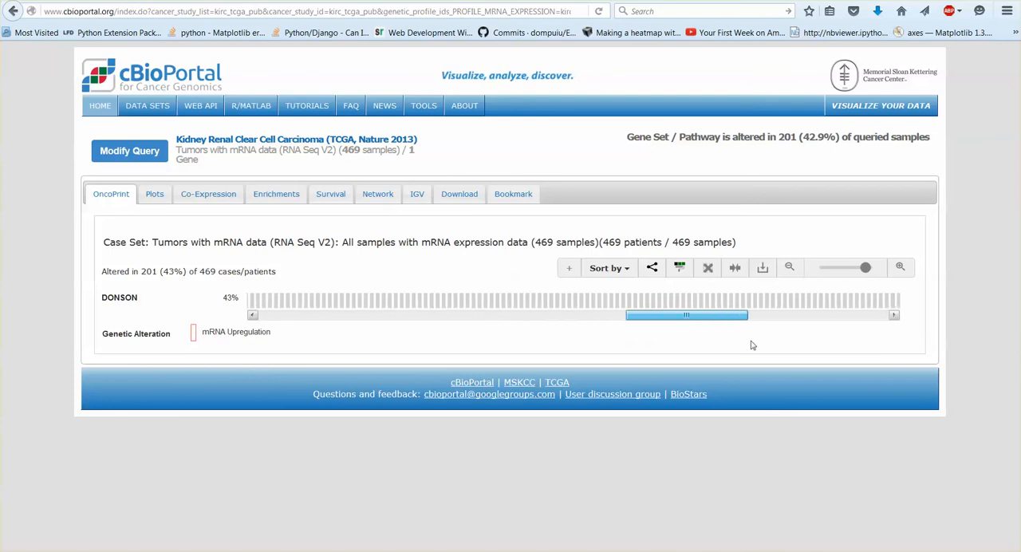
{"action": "left_click_drag", "start_coordinate": [686, 314], "coordinate": [826, 314]}
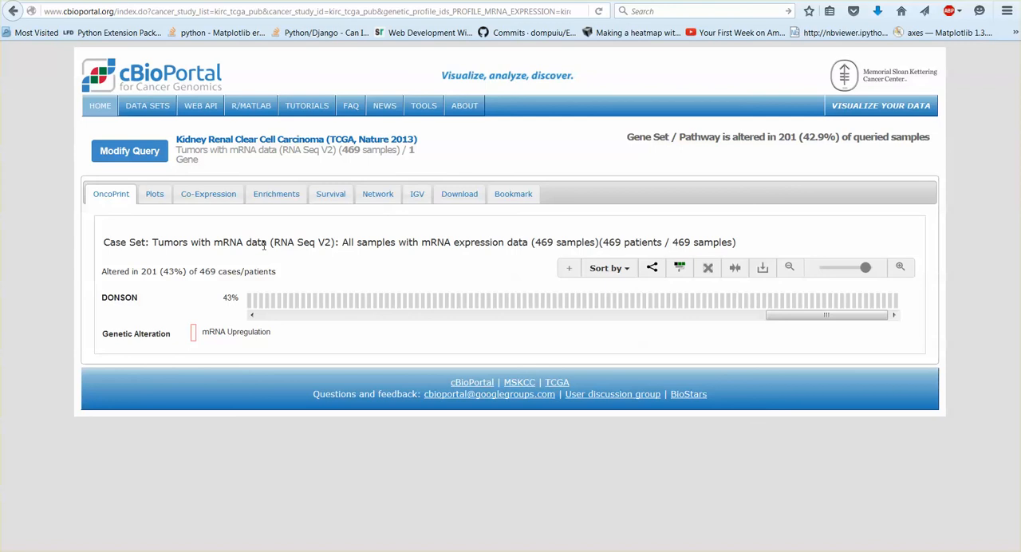
{"action": "mouse_move", "coordinate": [244, 266]}
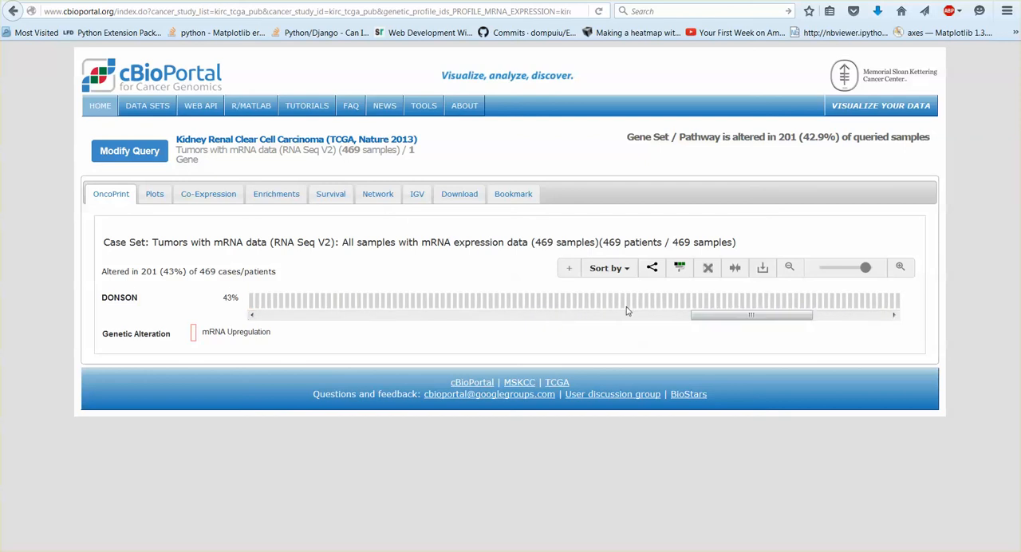
{"action": "mouse_move", "coordinate": [593, 302]}
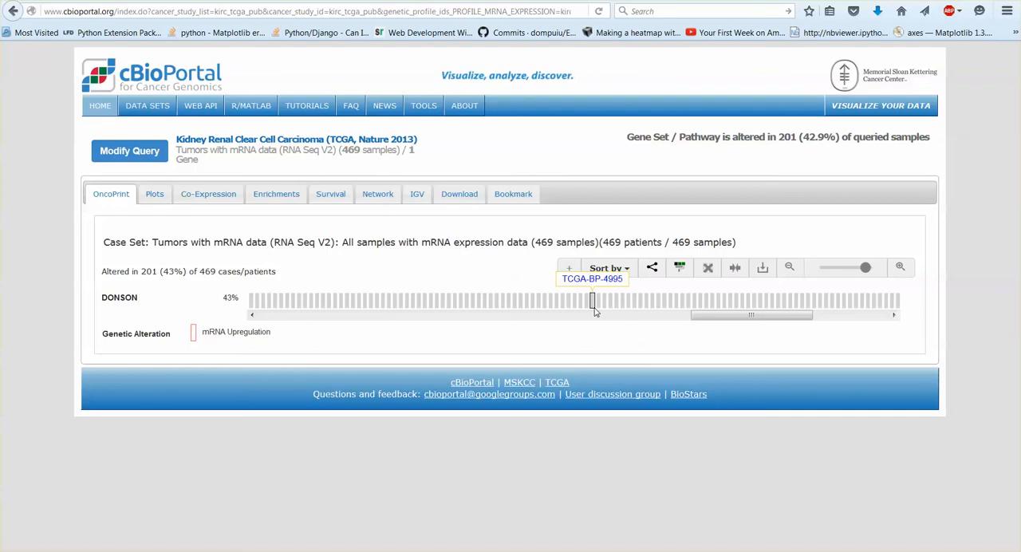
{"action": "mouse_move", "coordinate": [578, 351]}
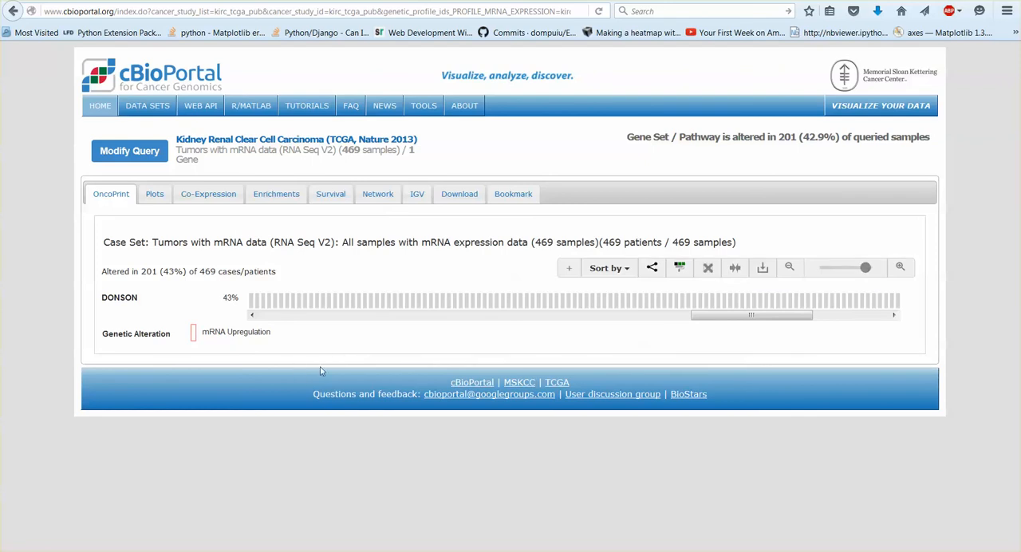
- Show the Survival tab's Kaplan-Meier plot for DONSON-altered cases, log-rank p-value 2.88e-9
{"action": "left_click", "coordinate": [330, 194]}
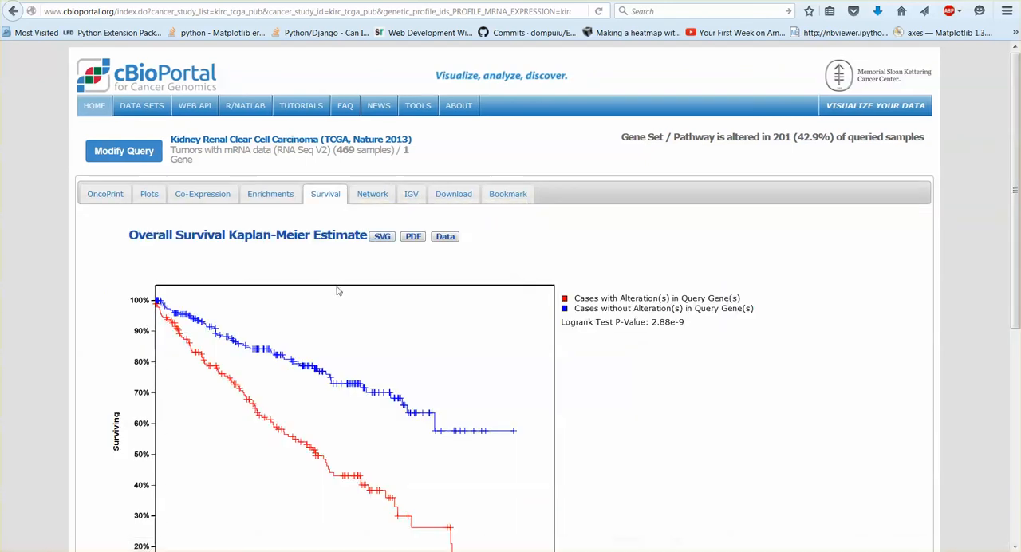
{"action": "scroll", "scroll_direction": "down", "scroll_amount": 3}
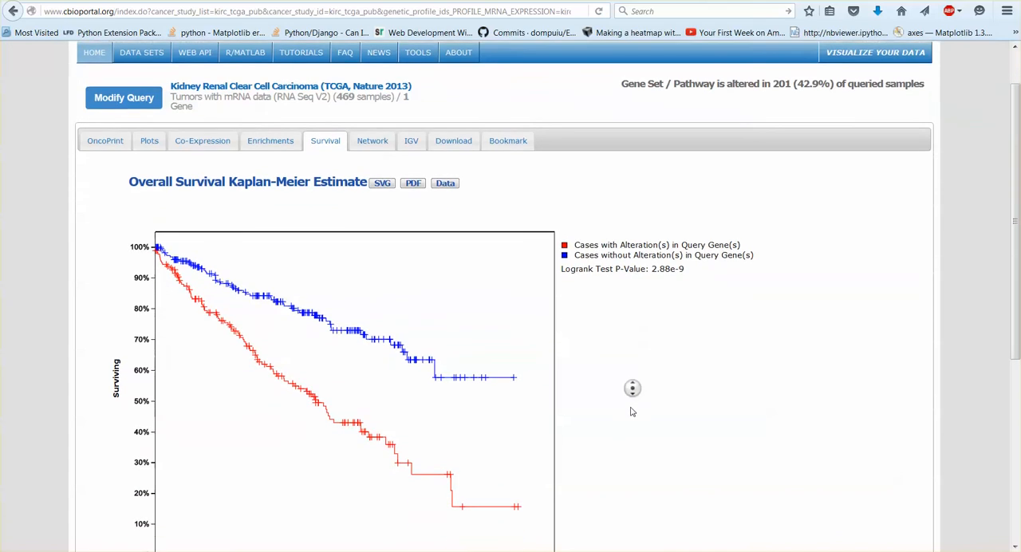
{"action": "scroll", "scroll_direction": "down", "scroll_amount": 3}
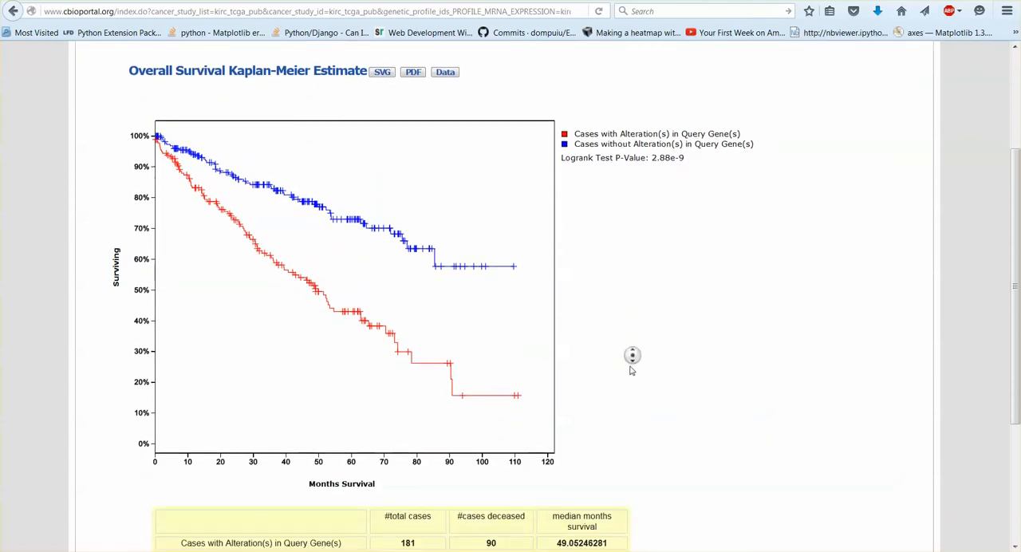
{"action": "scroll", "scroll_direction": "down", "scroll_amount": 3}
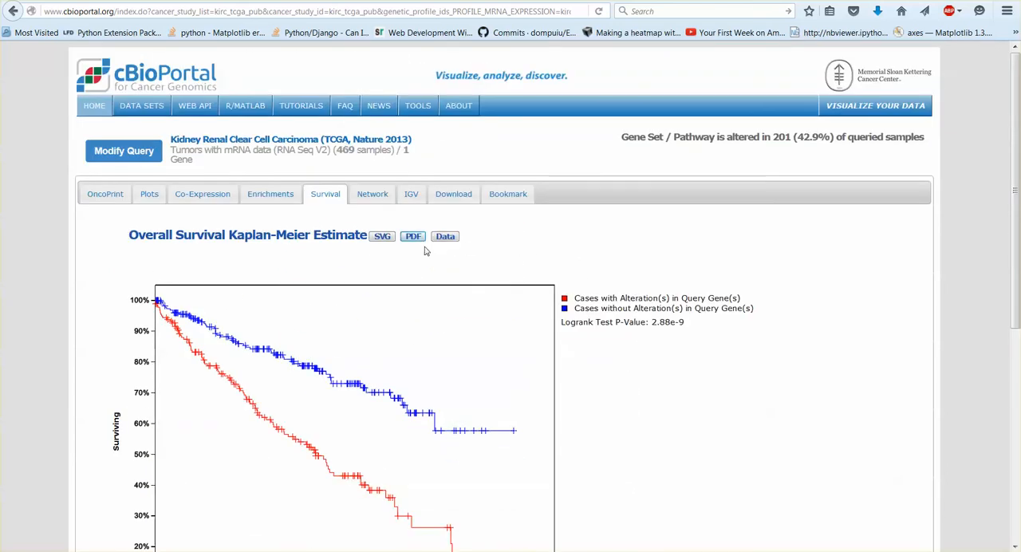
{"action": "left_click", "coordinate": [412, 236]}
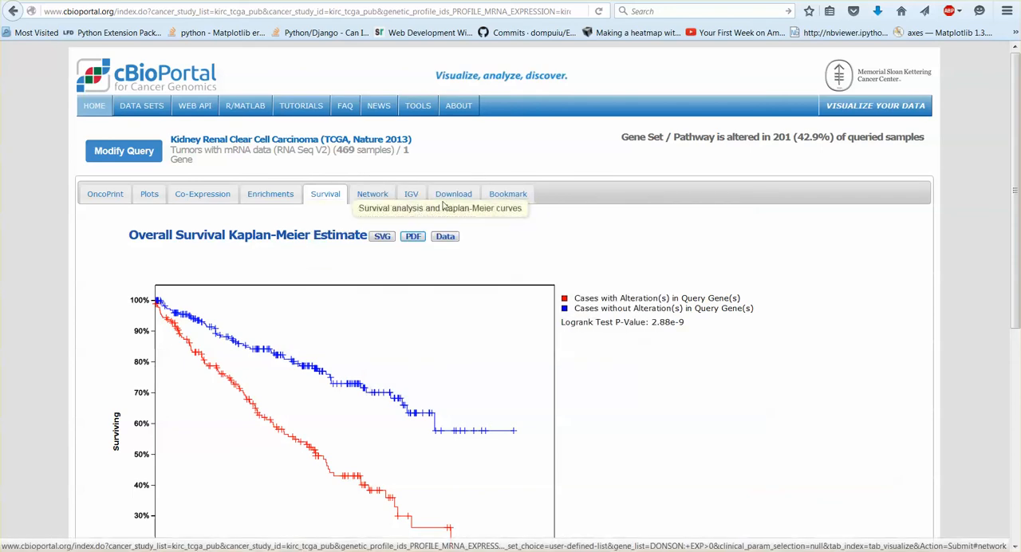
- Open the Download tab and review alteration frequency, cases affected and case matrix boxes
{"action": "left_click", "coordinate": [453, 194]}
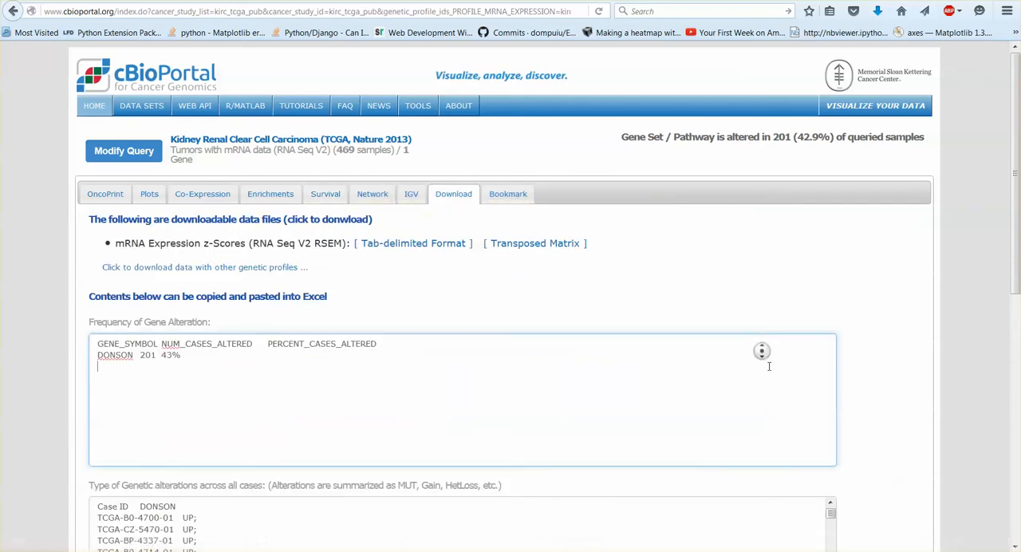
{"action": "scroll", "scroll_direction": "down", "scroll_amount": 3}
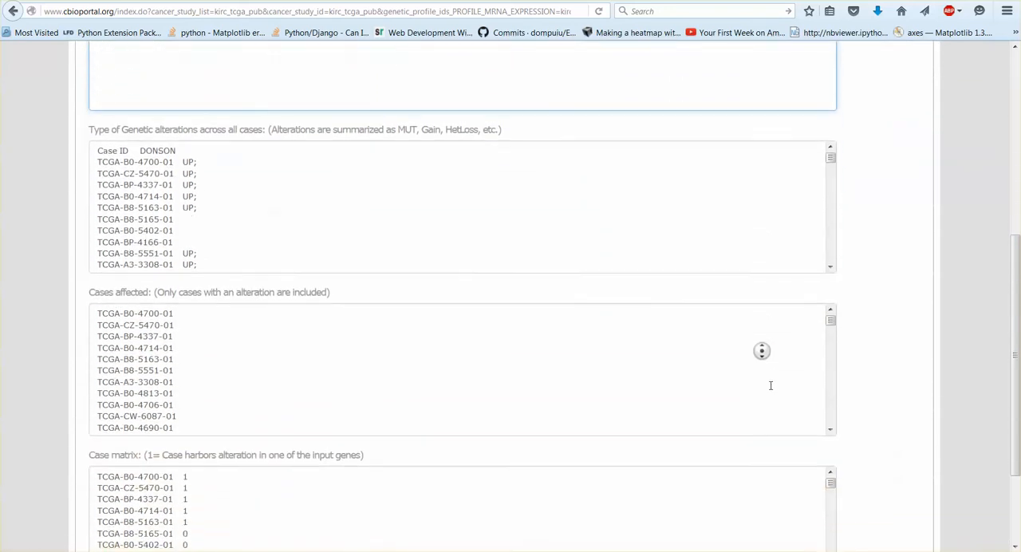
{"action": "scroll", "scroll_direction": "down", "scroll_amount": 3}
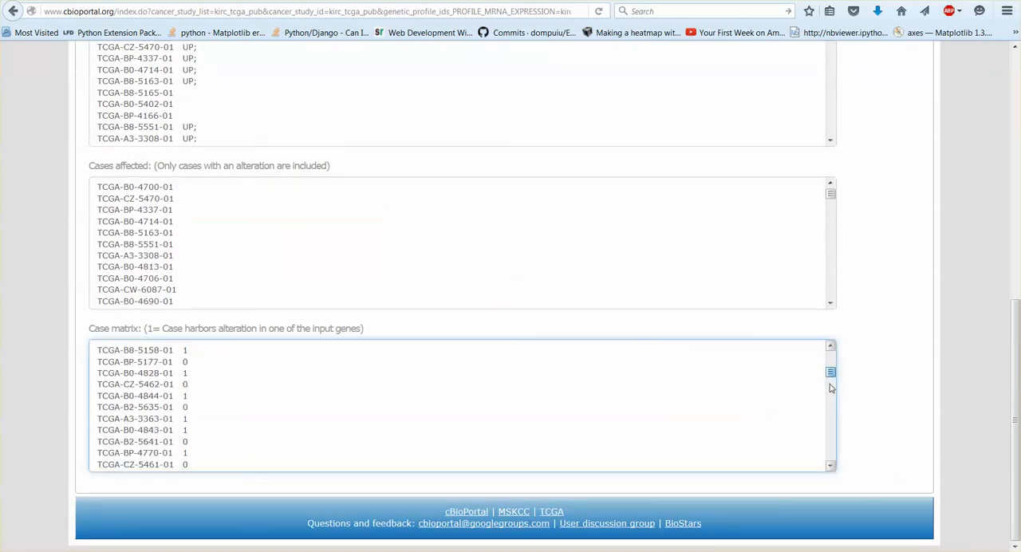
{"action": "scroll", "scroll_direction": "down", "scroll_amount": 3}
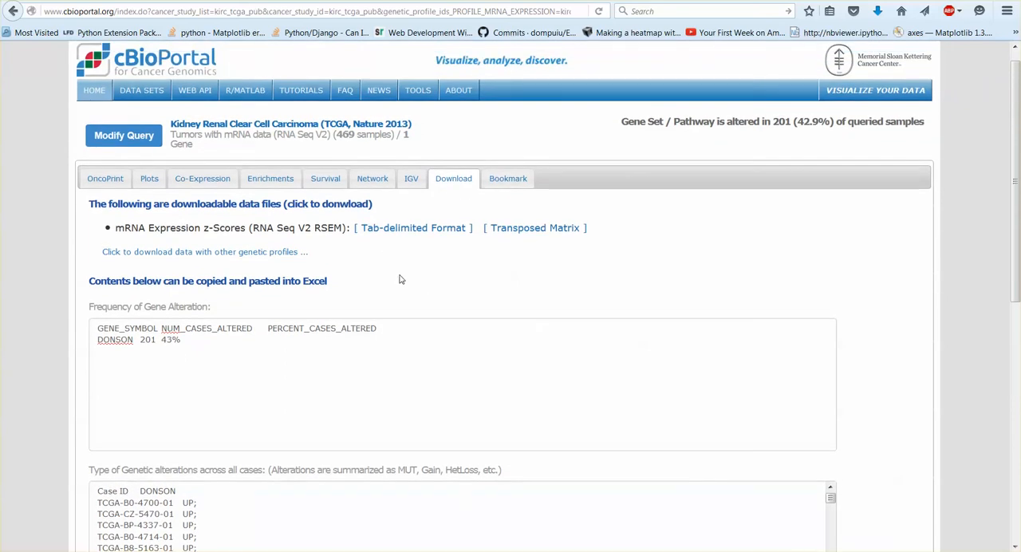
{"action": "left_click", "coordinate": [412, 227]}
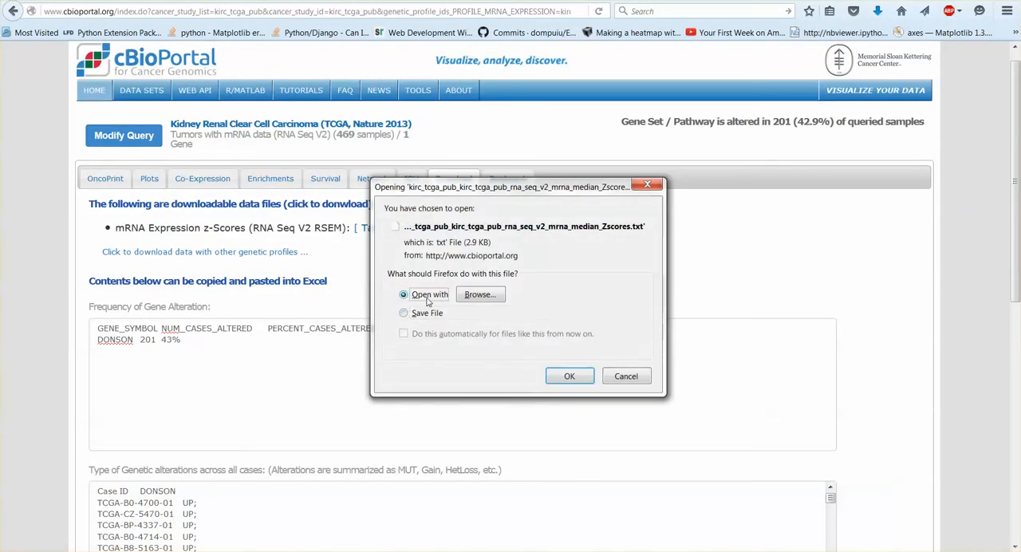
{"action": "left_click", "coordinate": [480, 294]}
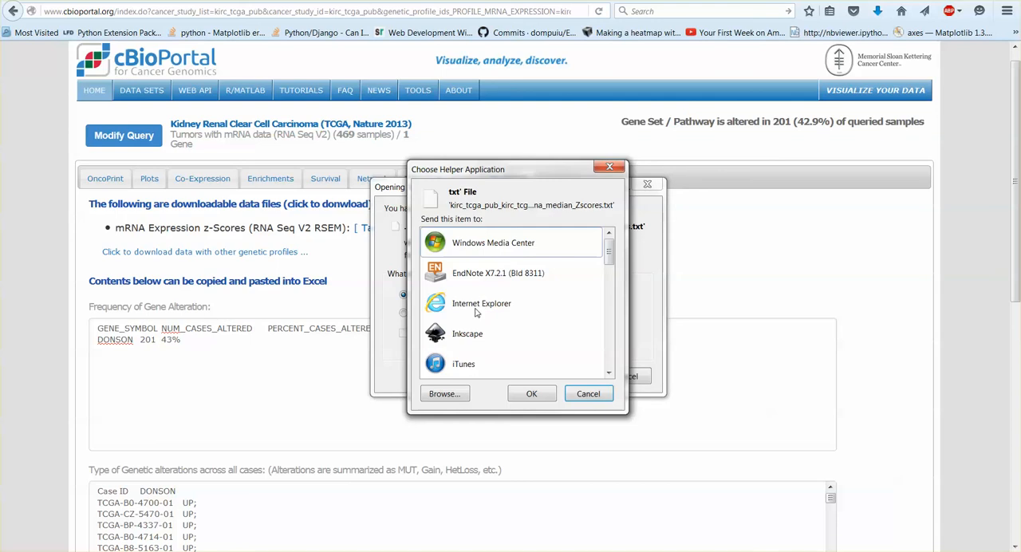
{"action": "scroll", "scroll_direction": "down", "scroll_amount": 3}
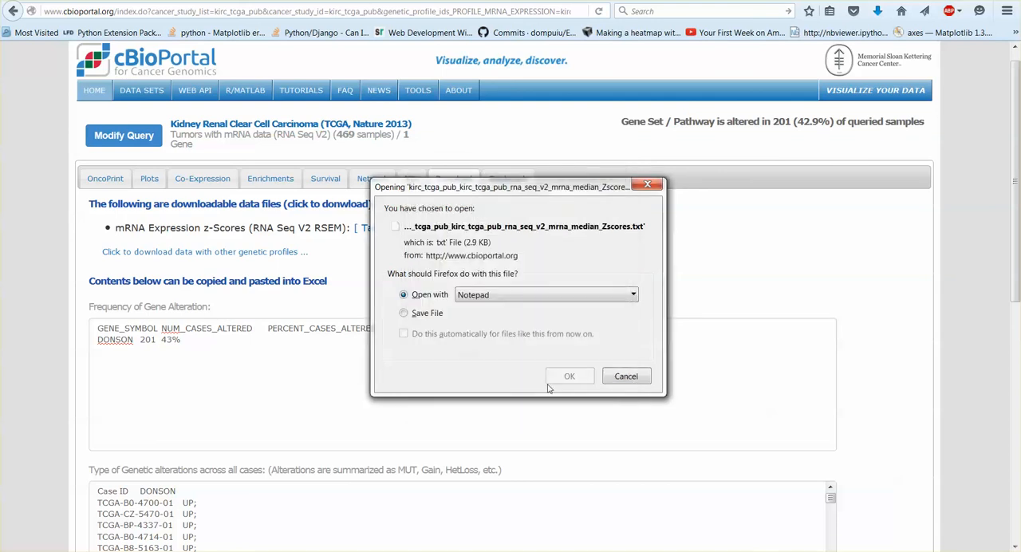
{"action": "left_click", "coordinate": [570, 376]}
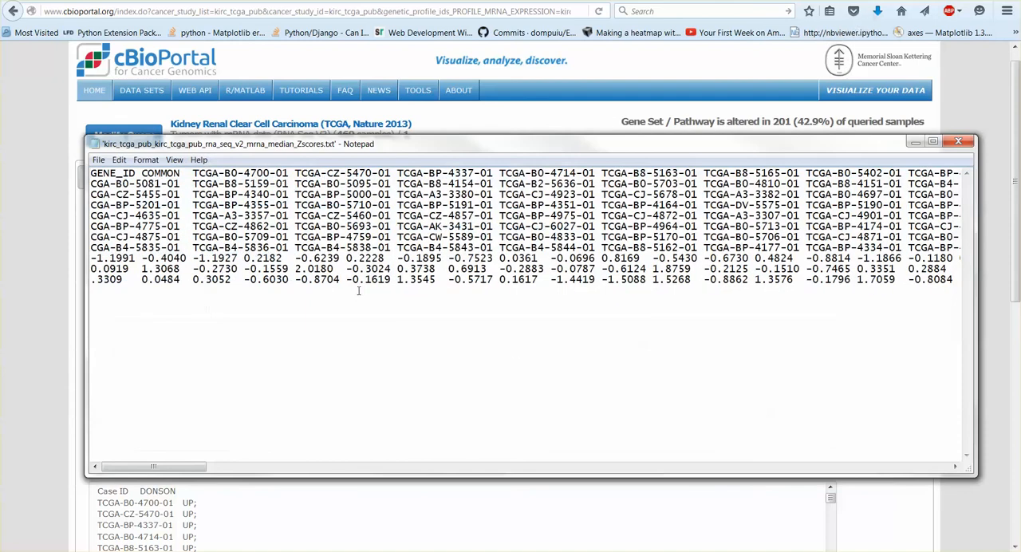
{"action": "left_click_drag", "start_coordinate": [155, 466], "coordinate": [313, 466]}
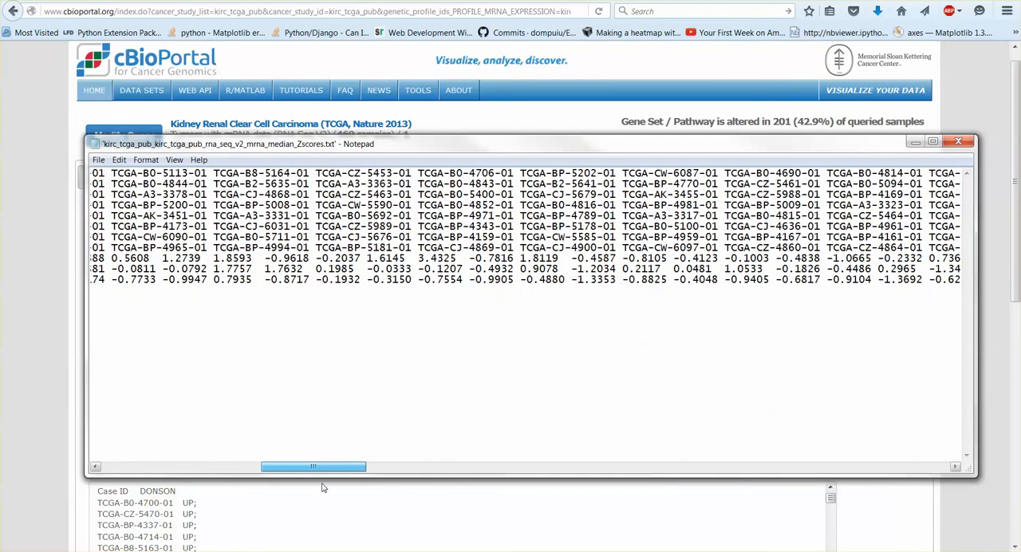
{"action": "left_click_drag", "start_coordinate": [311, 467], "coordinate": [806, 467]}
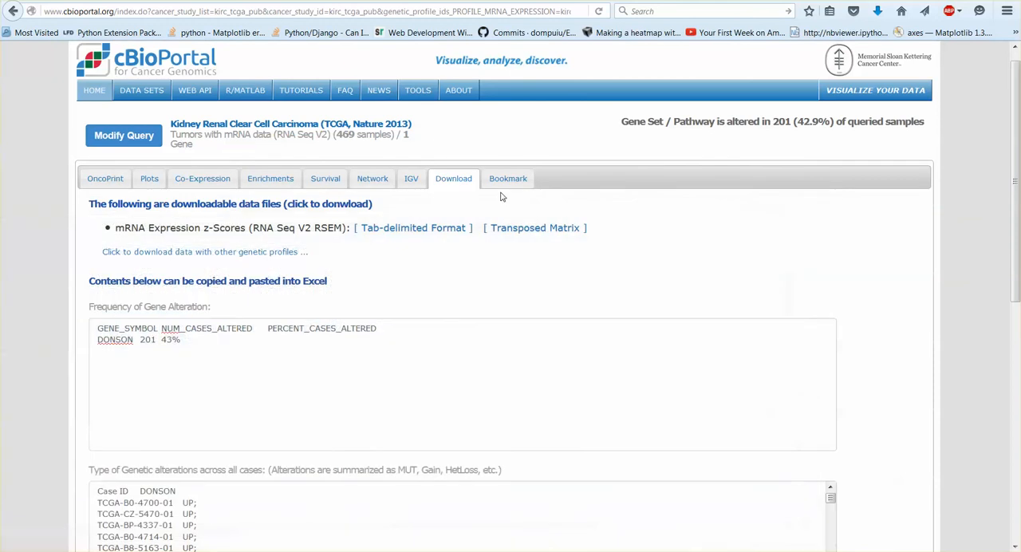
- Select the mRNA/miRNA expression z-scores profile in the query form
{"action": "scroll", "scroll_direction": "down", "scroll_amount": 3}
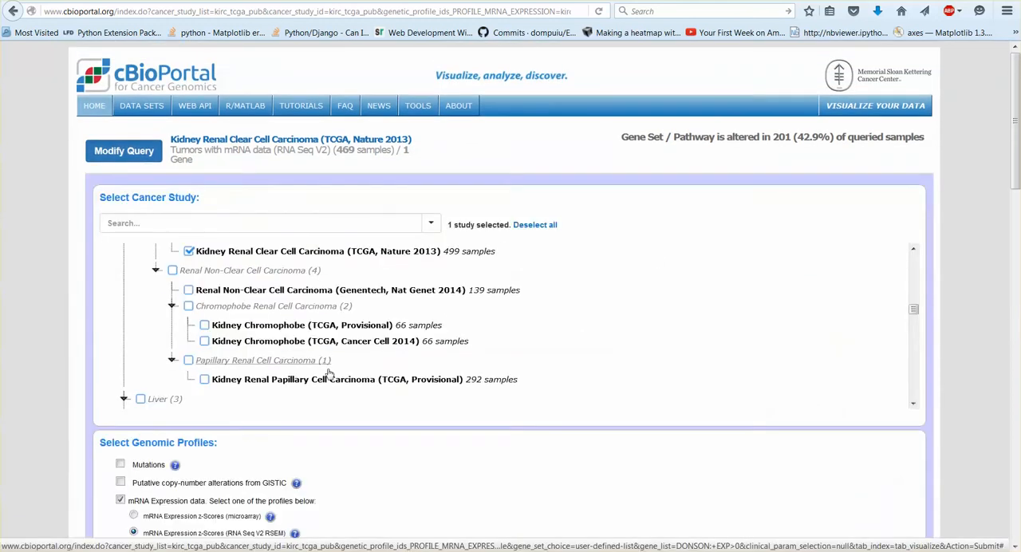
{"action": "scroll", "scroll_direction": "down", "scroll_amount": 3}
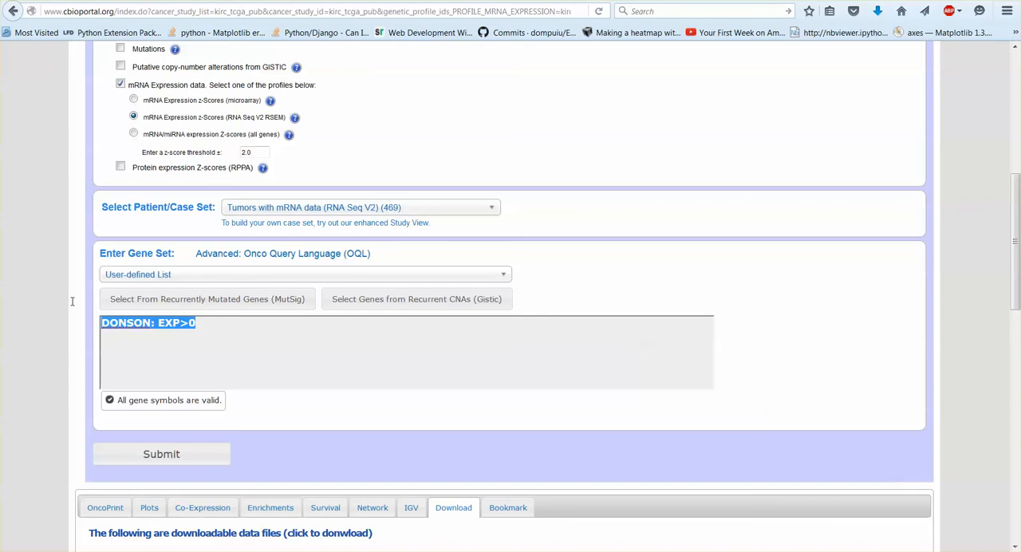
{"action": "left_click", "coordinate": [133, 132]}
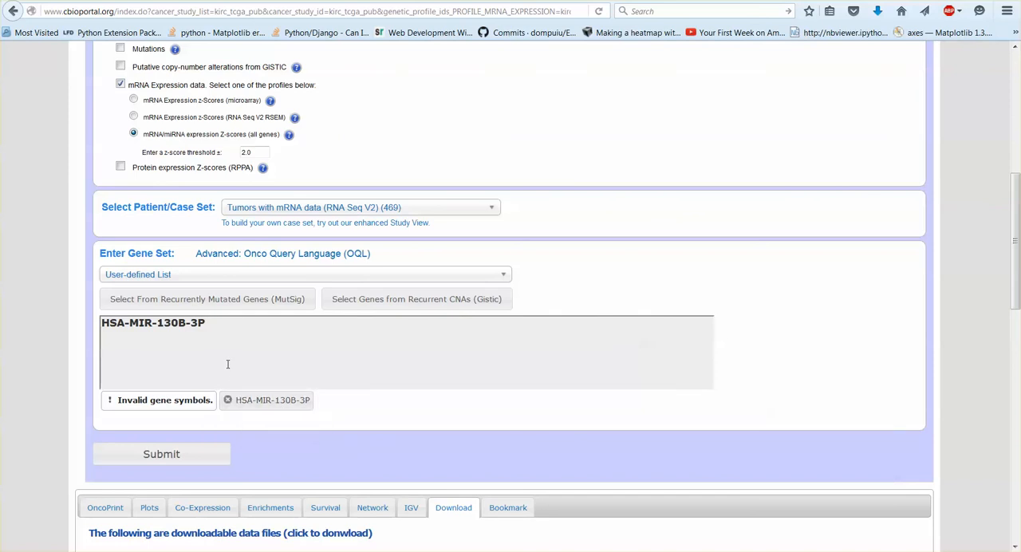
- Edit the miRNA gene name and resolve the ambiguous symbol to MIR-130B/130B
{"action": "key", "text": "BackSpace"}
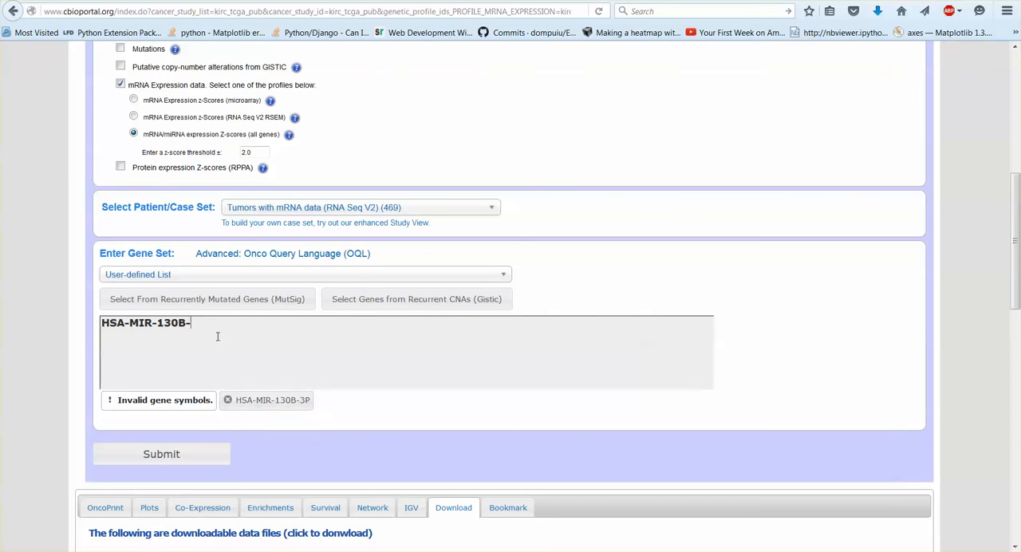
{"action": "key", "text": "BackSpace"}
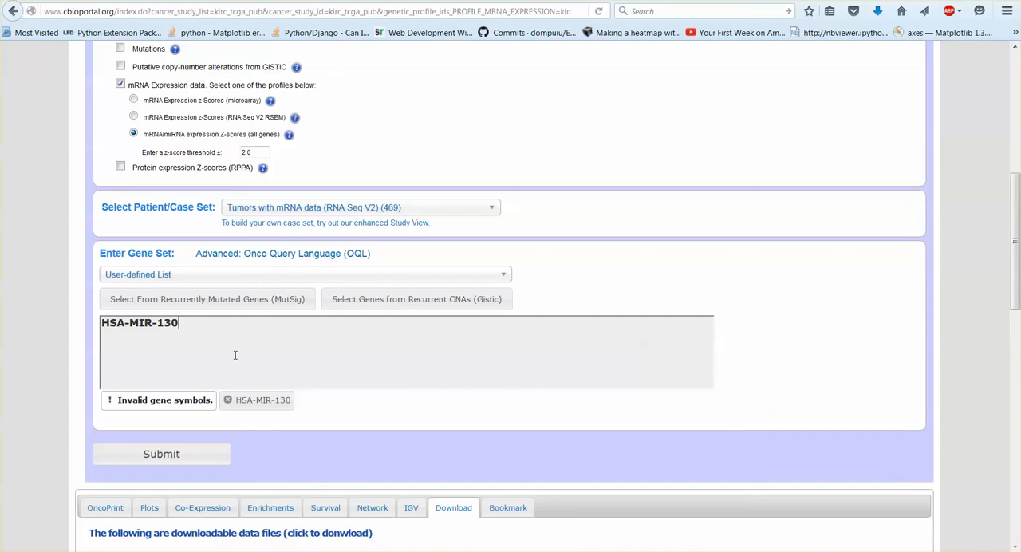
{"action": "key", "text": "Backspace"}
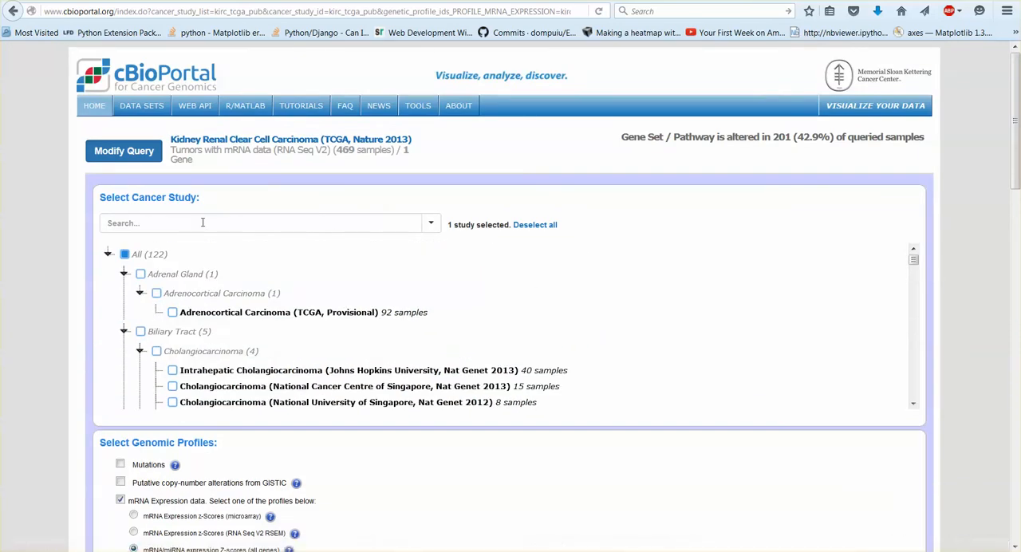
{"action": "type", "text": "kirc"}
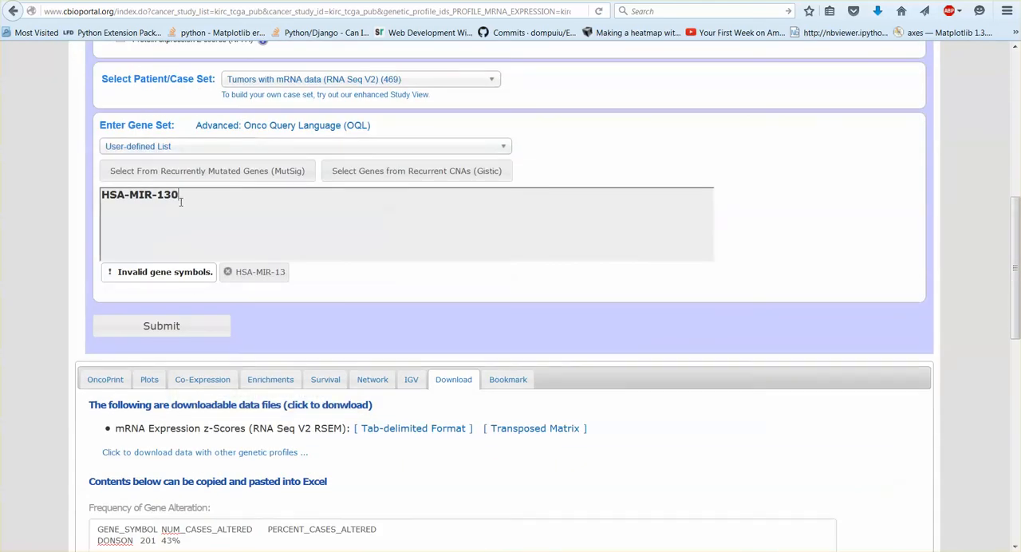
{"action": "type", "text": "b"}
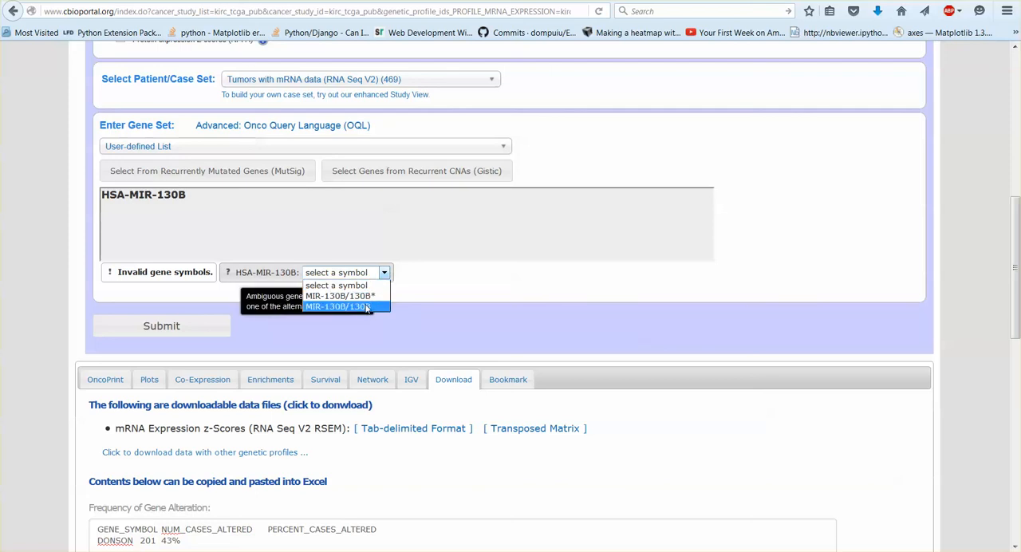
{"action": "left_click", "coordinate": [339, 308]}
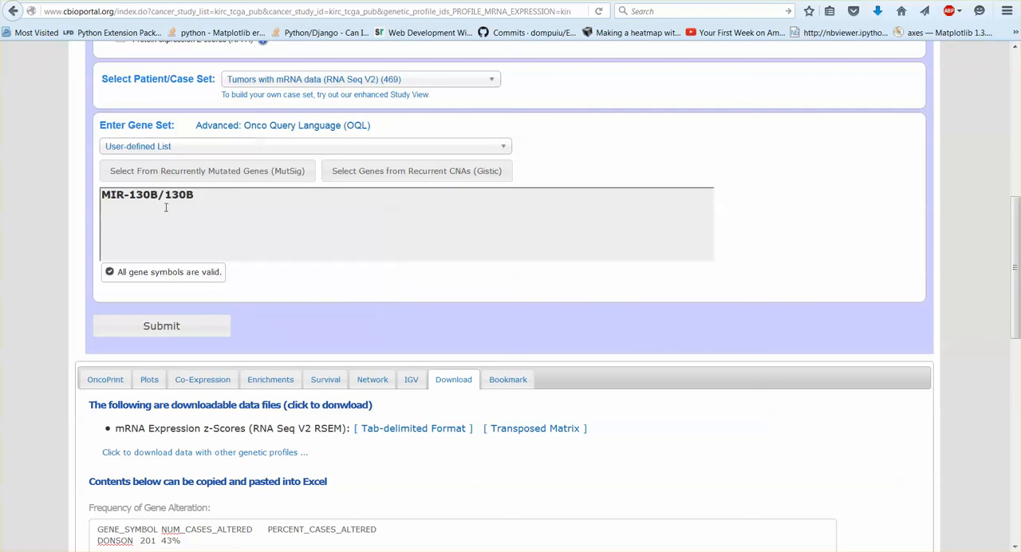
{"action": "mouse_move", "coordinate": [224, 231]}
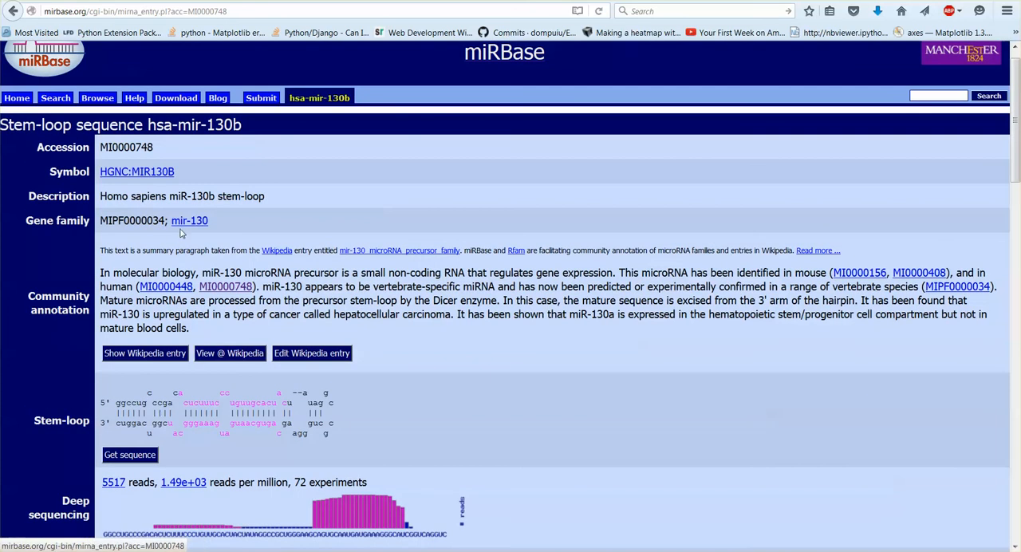
- Scroll hsa-mir-130b's entry past the read profile to the mature hsa-miR-130b-5p and -3p sequences
{"action": "scroll", "scroll_direction": "down", "scroll_amount": 3}
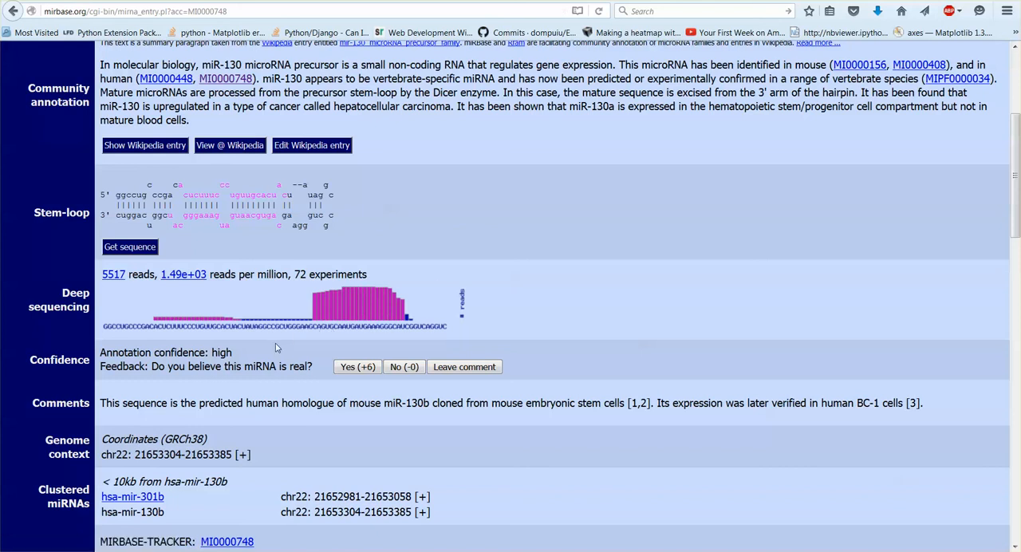
{"action": "mouse_move", "coordinate": [202, 325]}
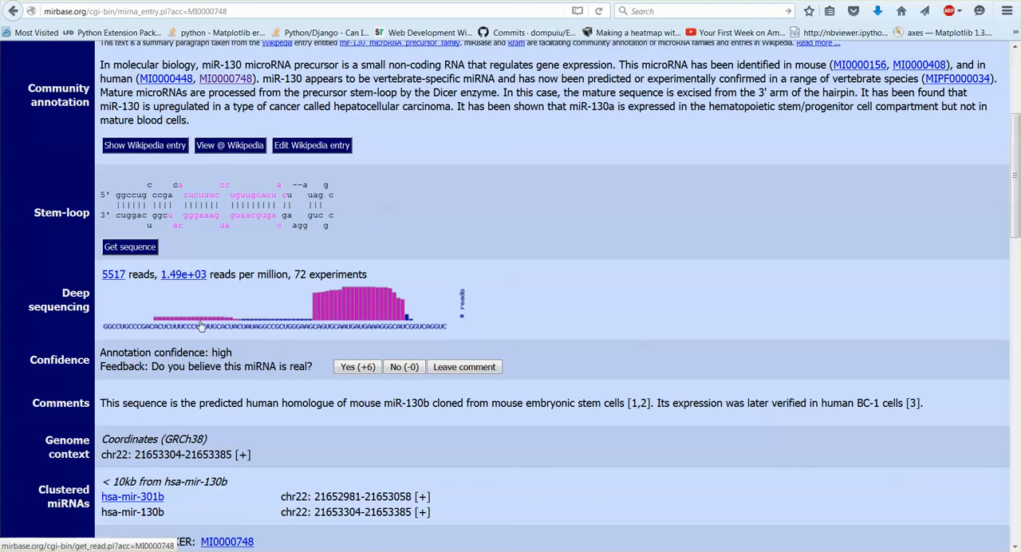
{"action": "mouse_move", "coordinate": [187, 309]}
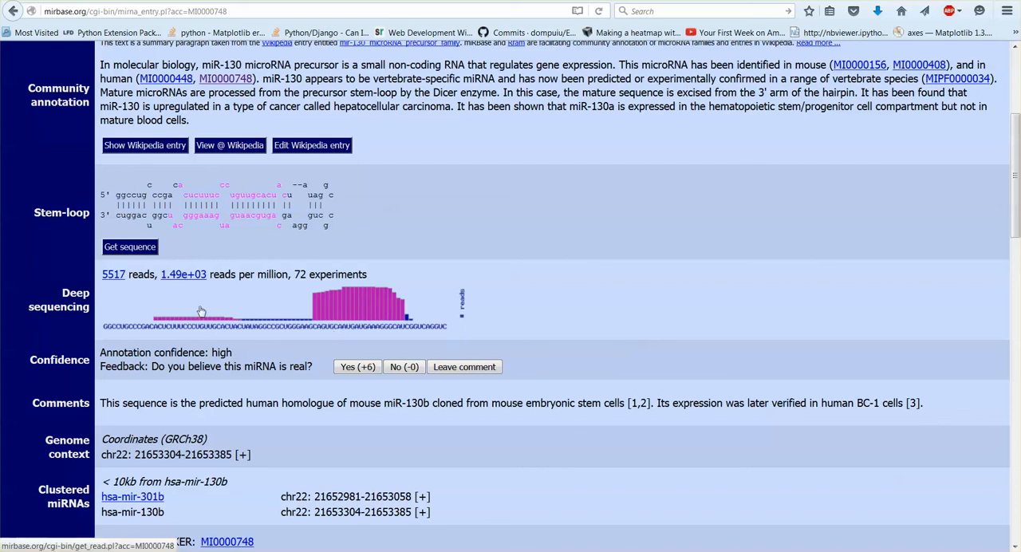
{"action": "mouse_move", "coordinate": [283, 302]}
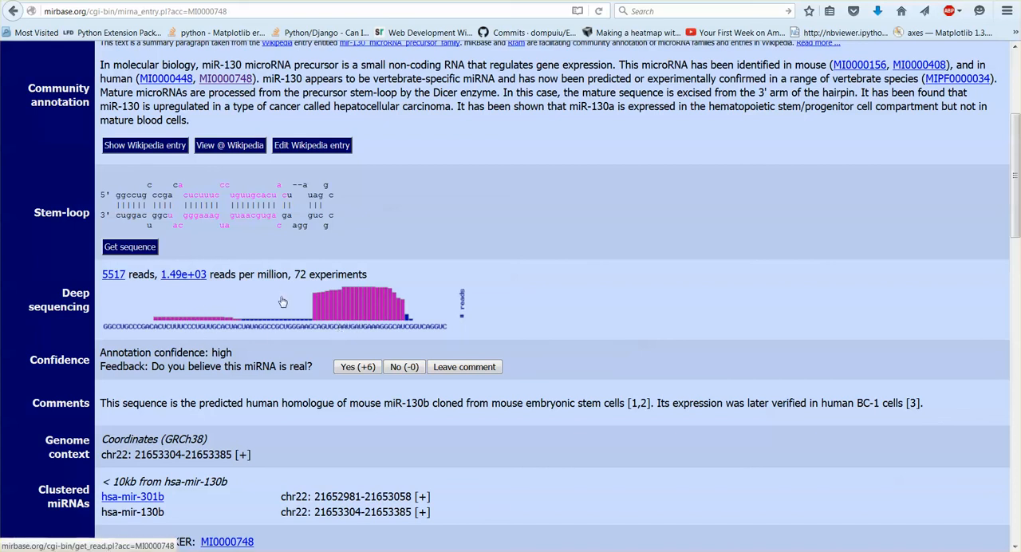
{"action": "mouse_move", "coordinate": [185, 335]}
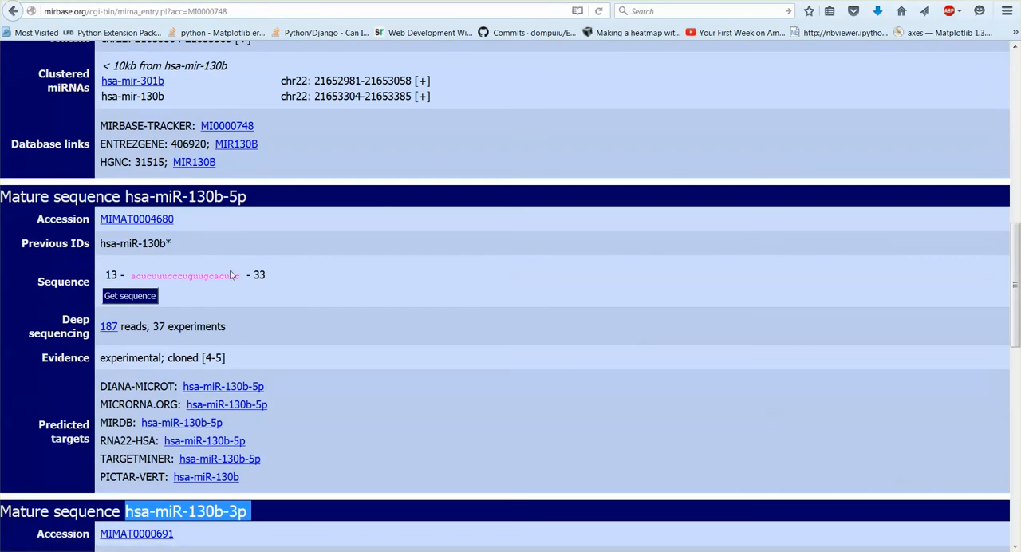
{"action": "scroll", "scroll_direction": "down", "scroll_amount": 3}
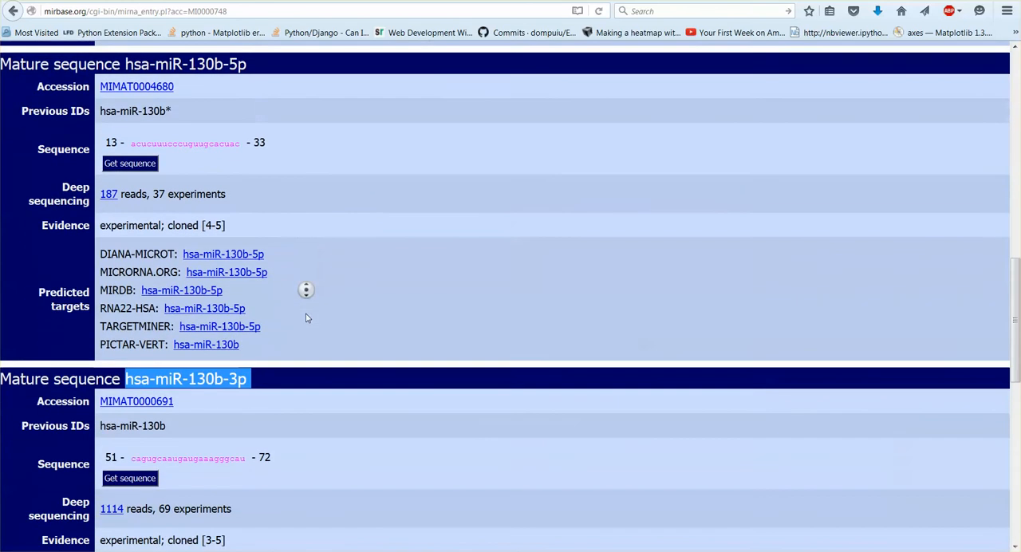
{"action": "scroll", "scroll_direction": "down", "scroll_amount": 3}
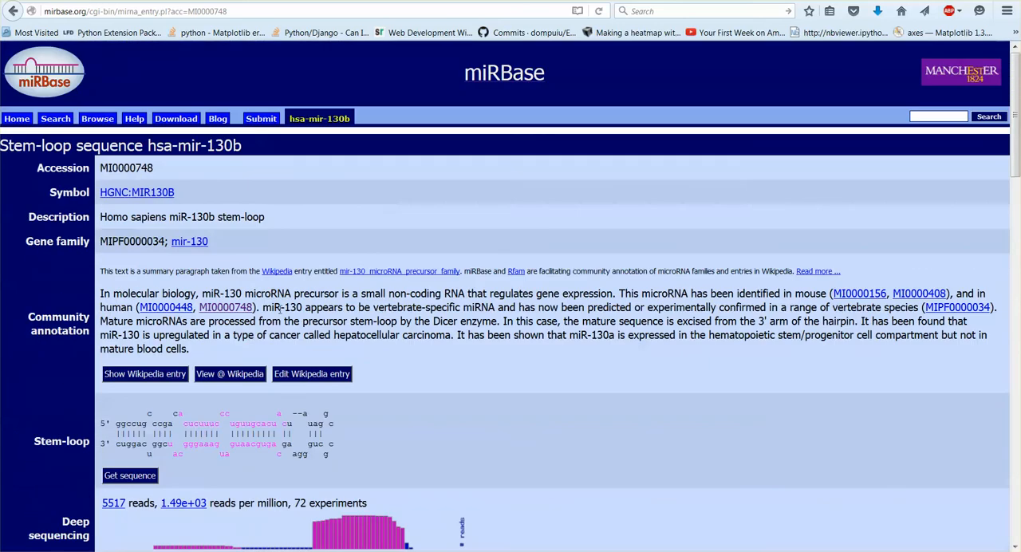
{"action": "scroll", "scroll_direction": "down", "scroll_amount": 3}
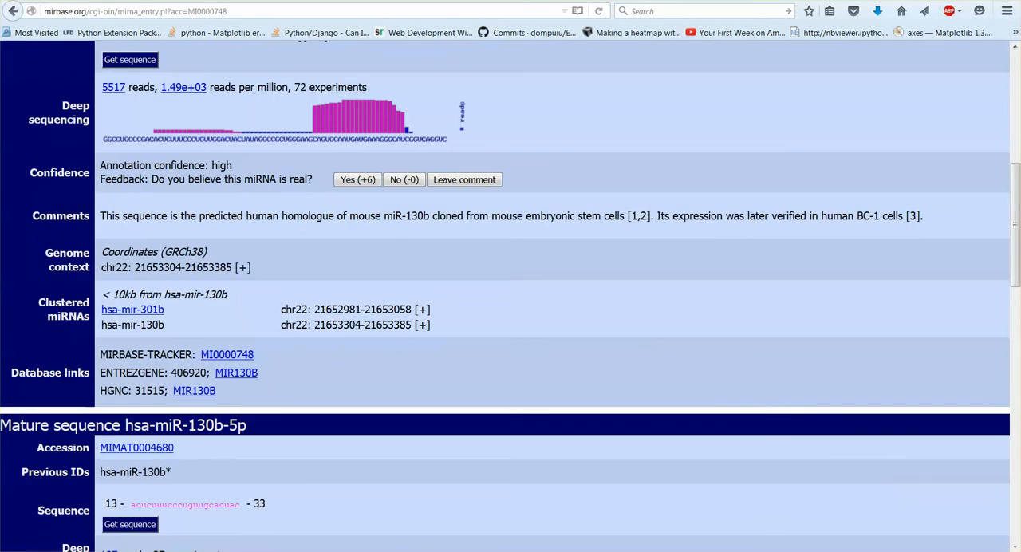
{"action": "mouse_move", "coordinate": [530, 32]}
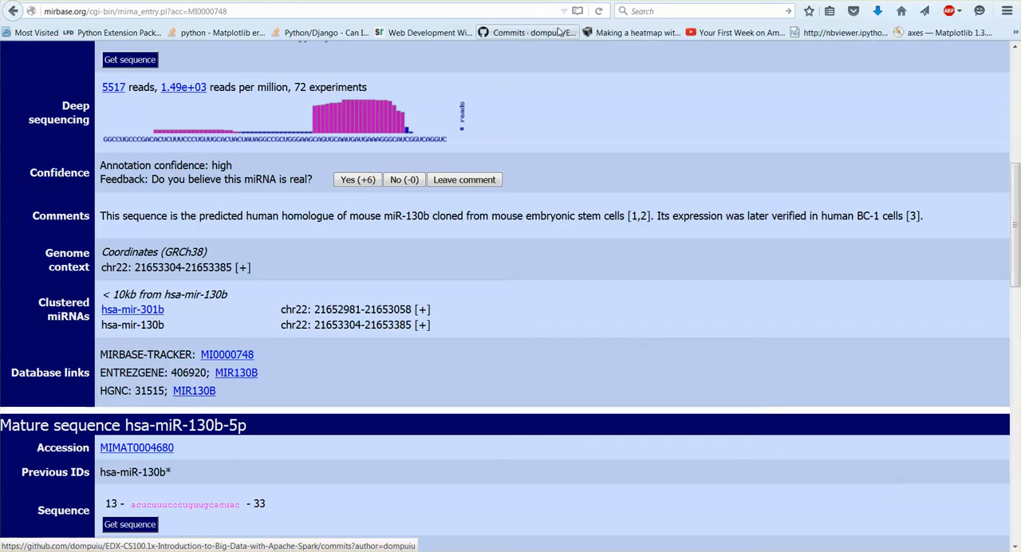
{"action": "mouse_move", "coordinate": [559, 32]}
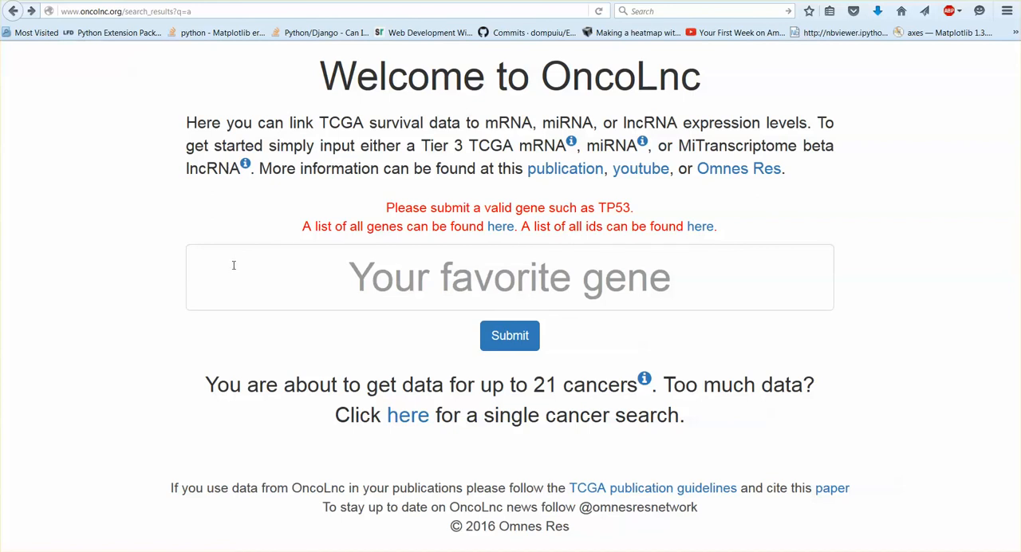
{"action": "mouse_move", "coordinate": [510, 335]}
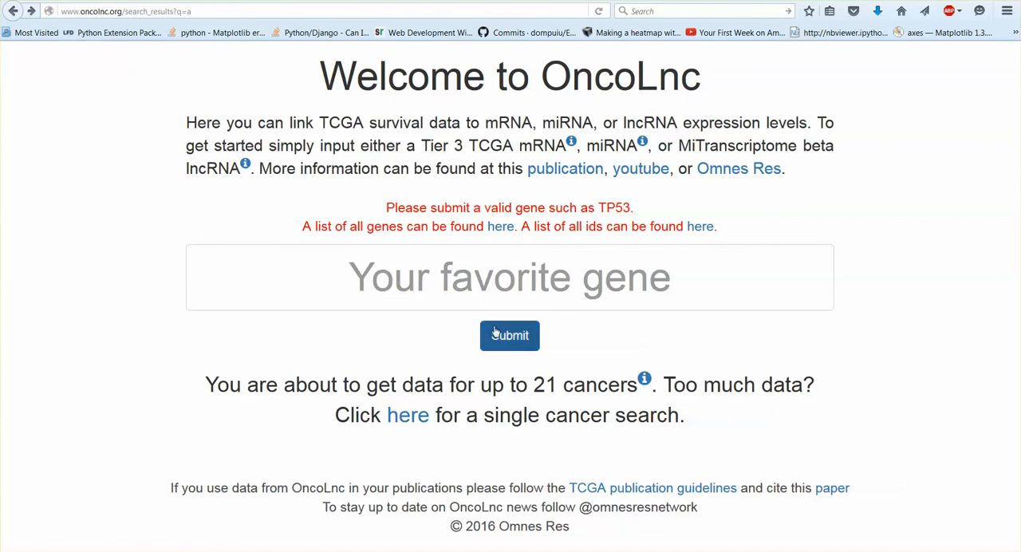
{"action": "mouse_move", "coordinate": [339, 338]}
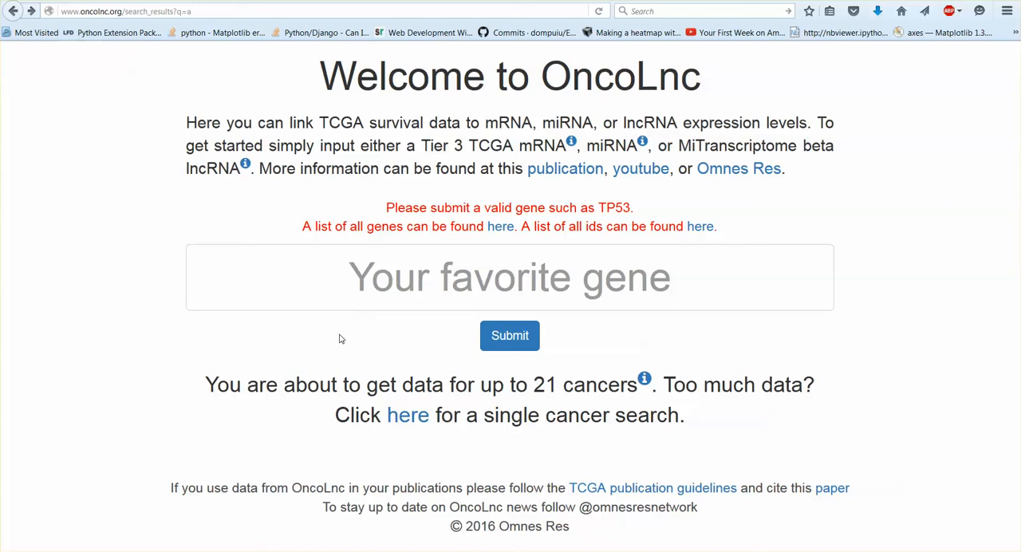
{"action": "mouse_move", "coordinate": [446, 384]}
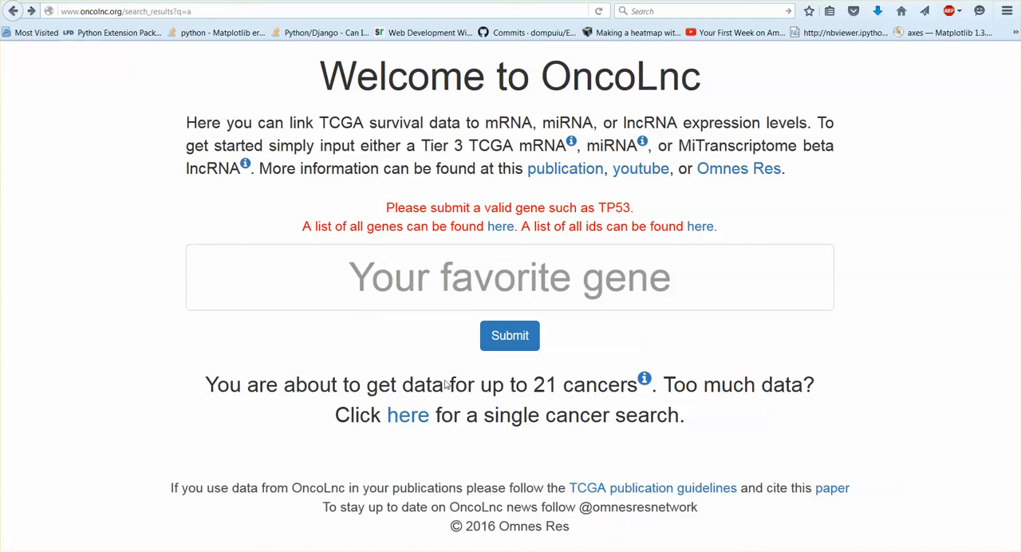
{"action": "double_click", "coordinate": [605, 507]}
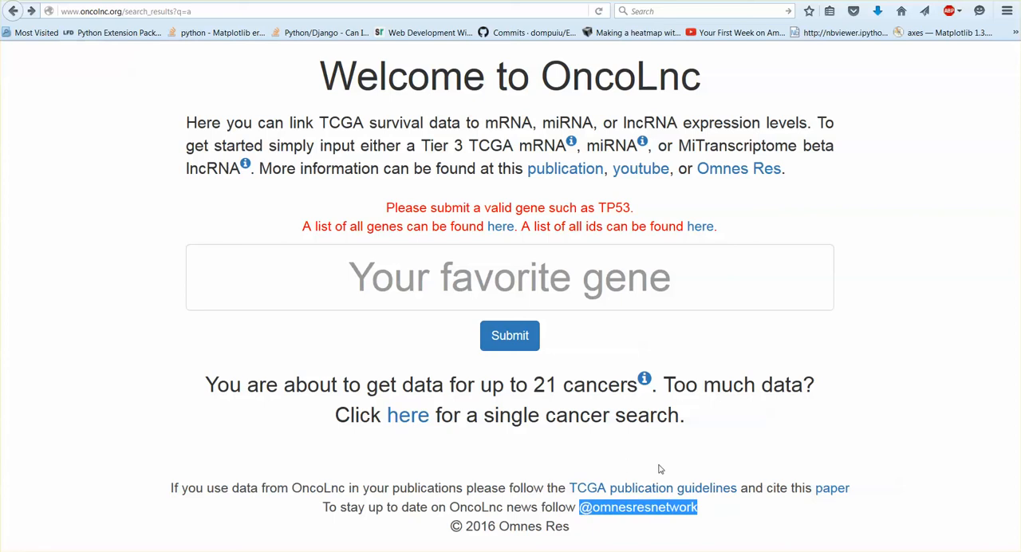
{"action": "mouse_move", "coordinate": [694, 200]}
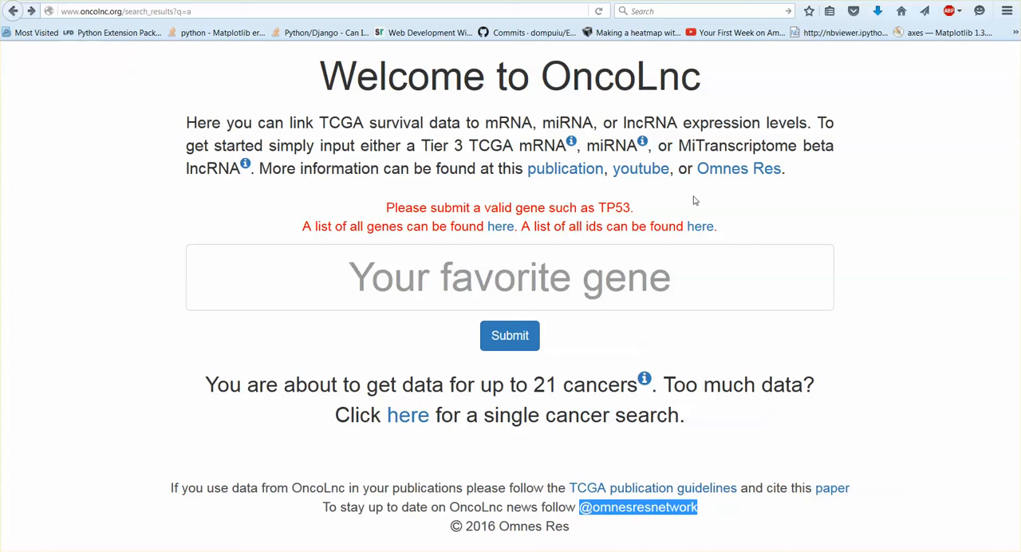
{"action": "mouse_move", "coordinate": [505, 192]}
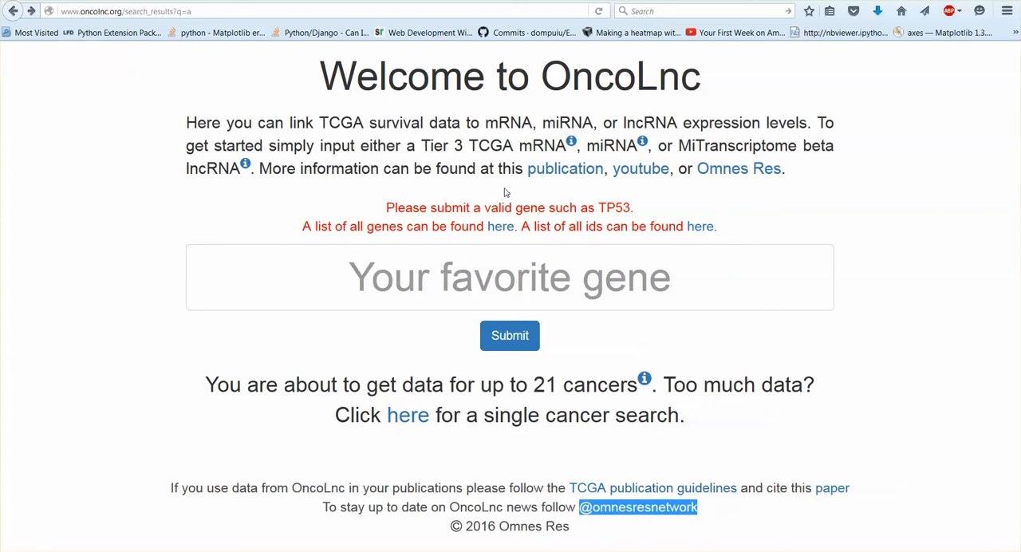
{"action": "mouse_move", "coordinate": [535, 228]}
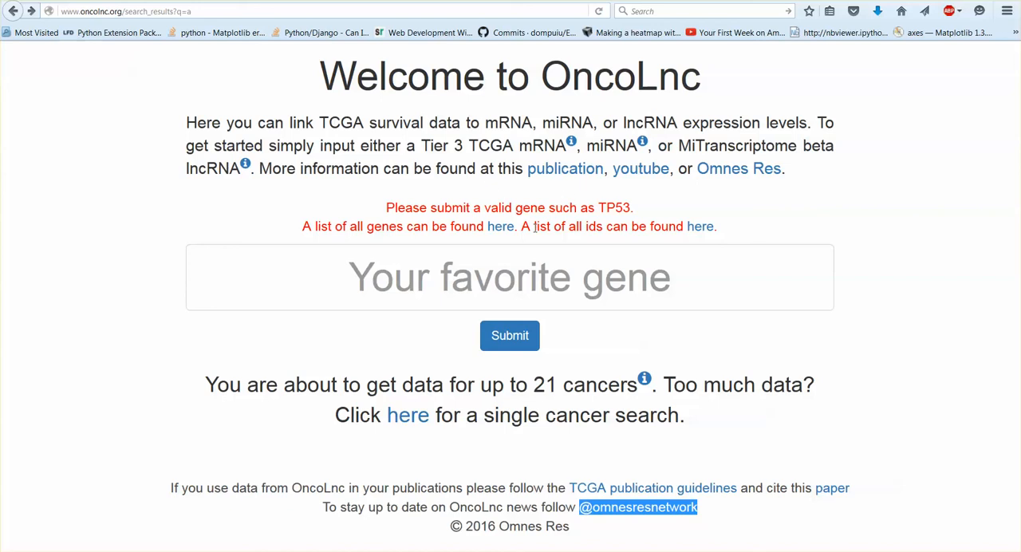
{"action": "mouse_move", "coordinate": [280, 366]}
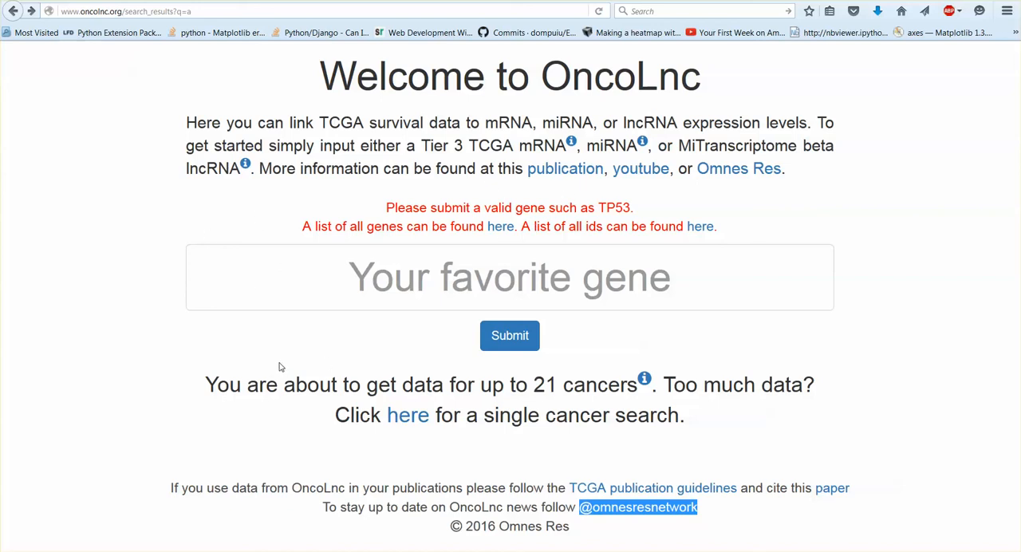